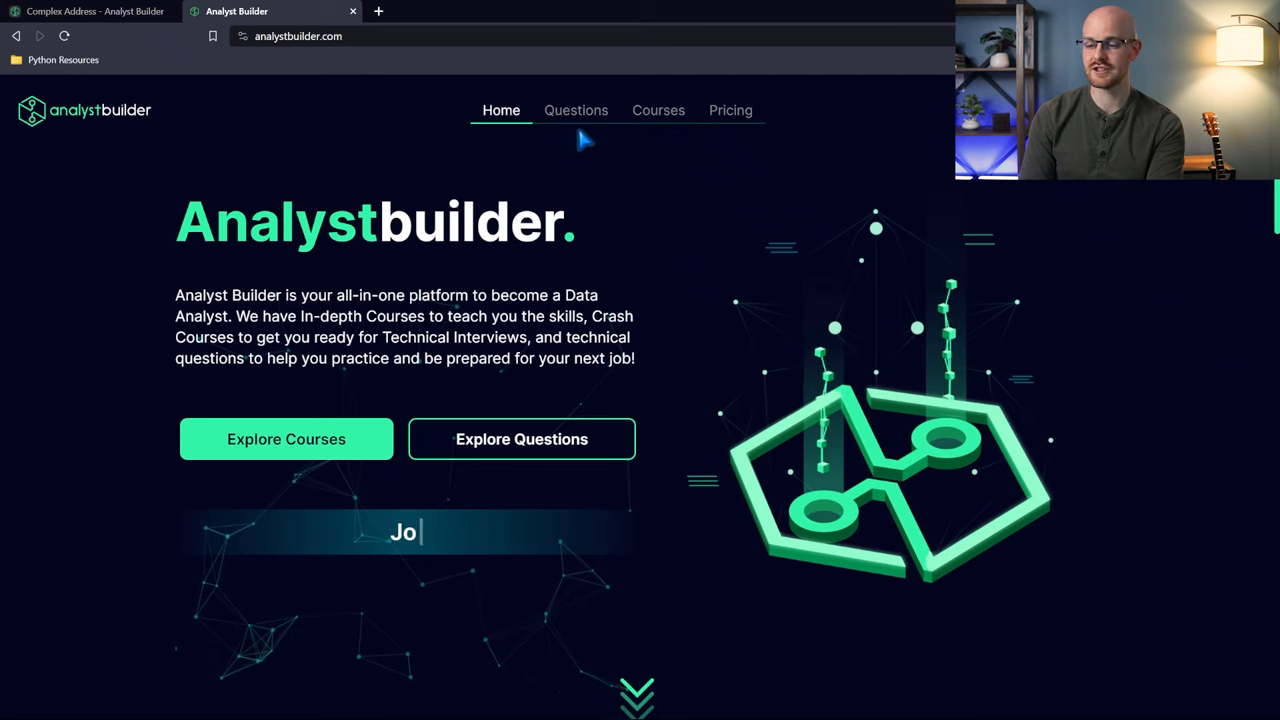
Filter the technical questions to Very-Hard difficulty, trying and removing the Free filter
{"action": "left_click", "coordinate": [576, 110]}
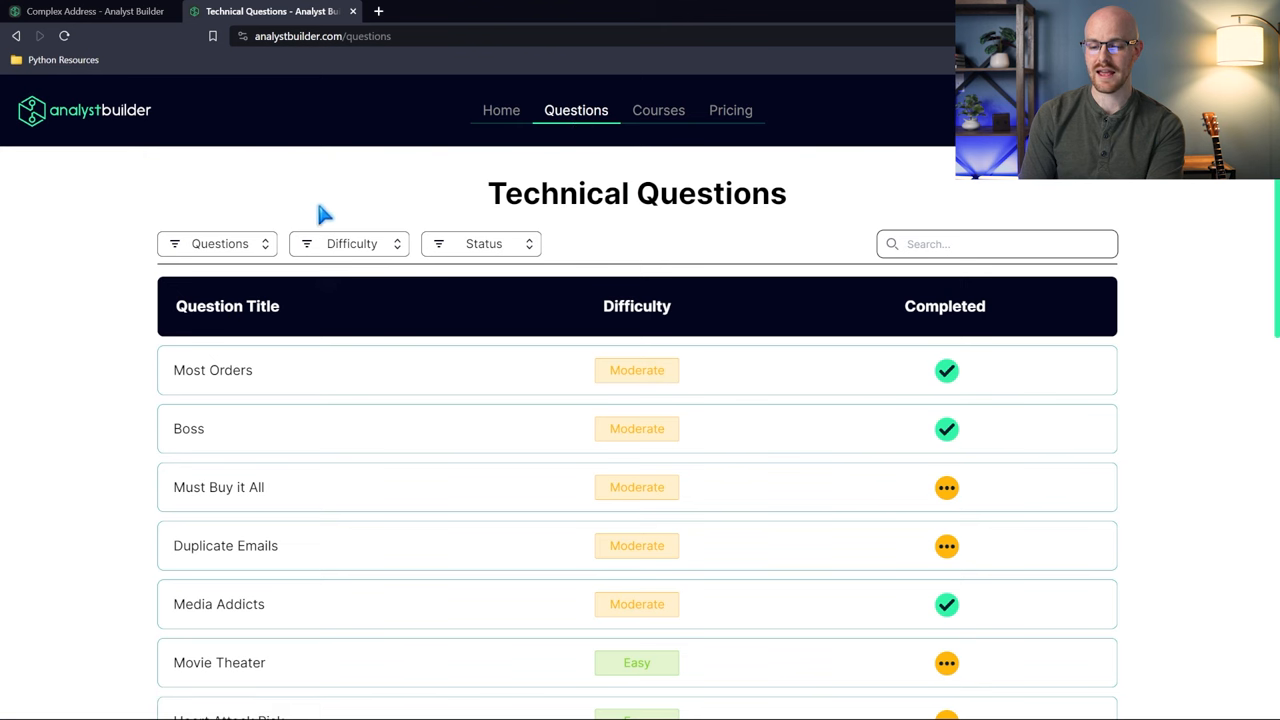
{"action": "left_click", "coordinate": [348, 244]}
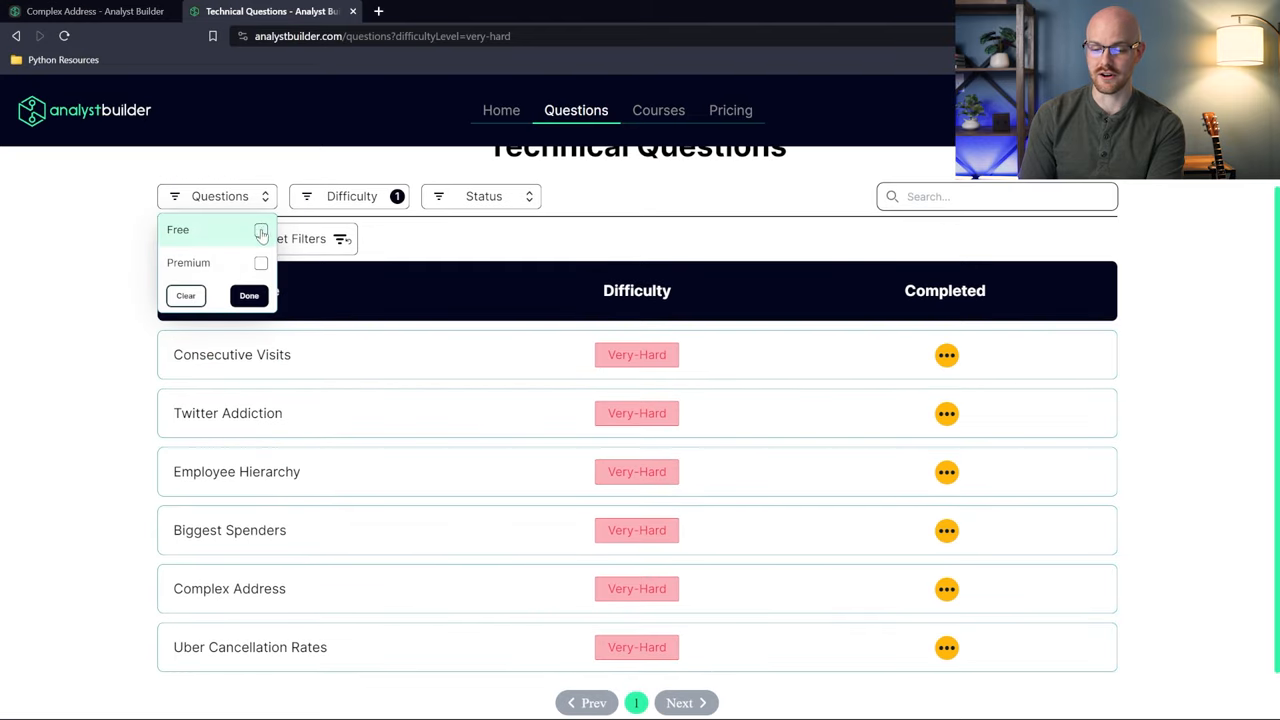
{"action": "left_click", "coordinate": [260, 230]}
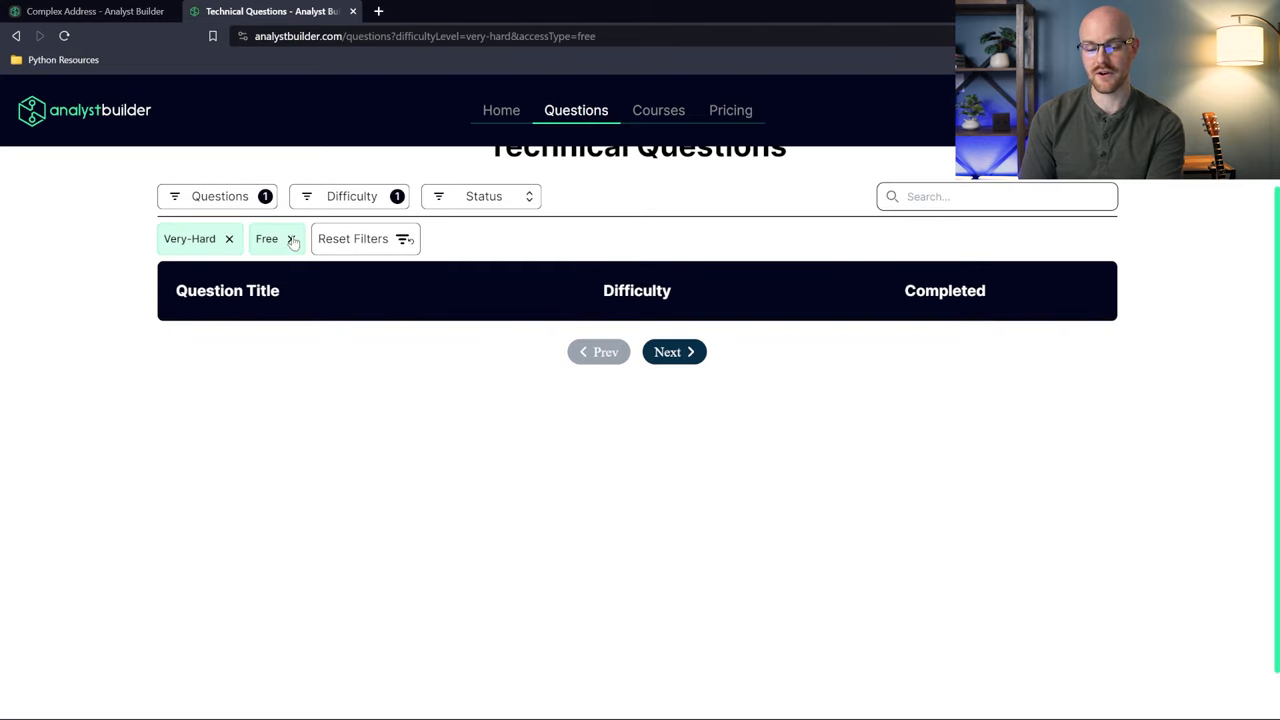
{"action": "left_click", "coordinate": [292, 238]}
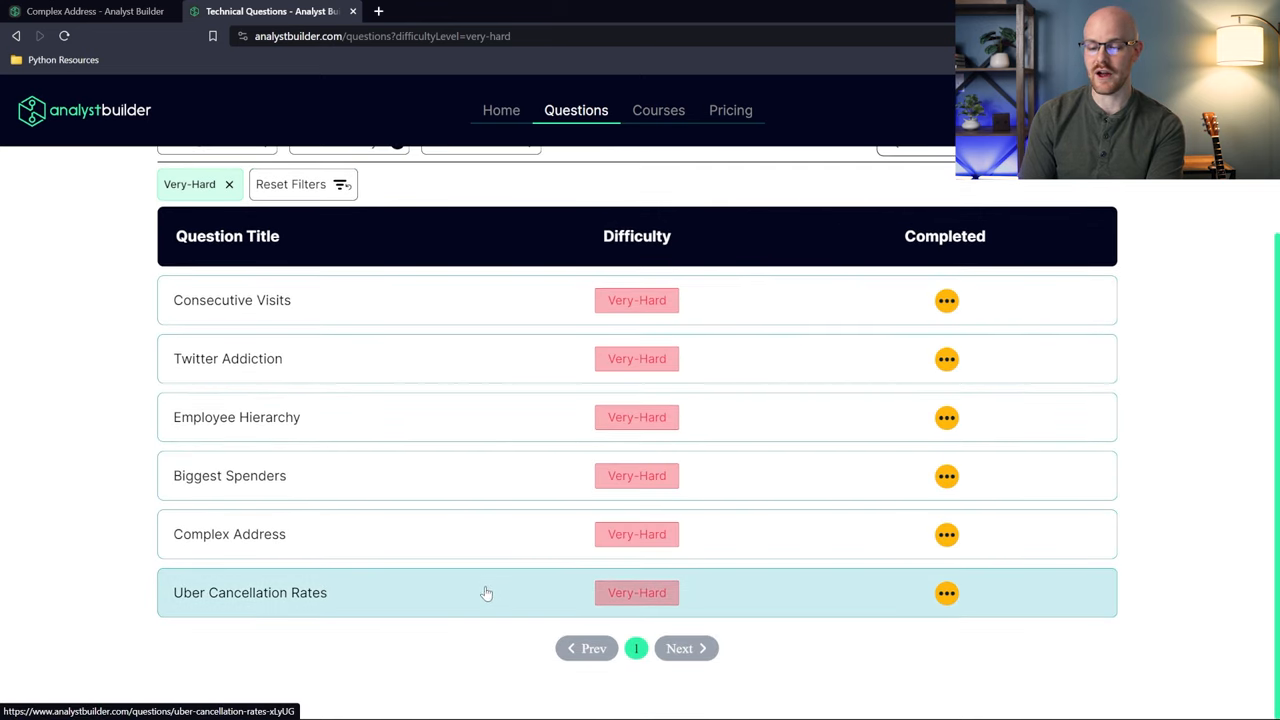
{"action": "mouse_move", "coordinate": [348, 328]}
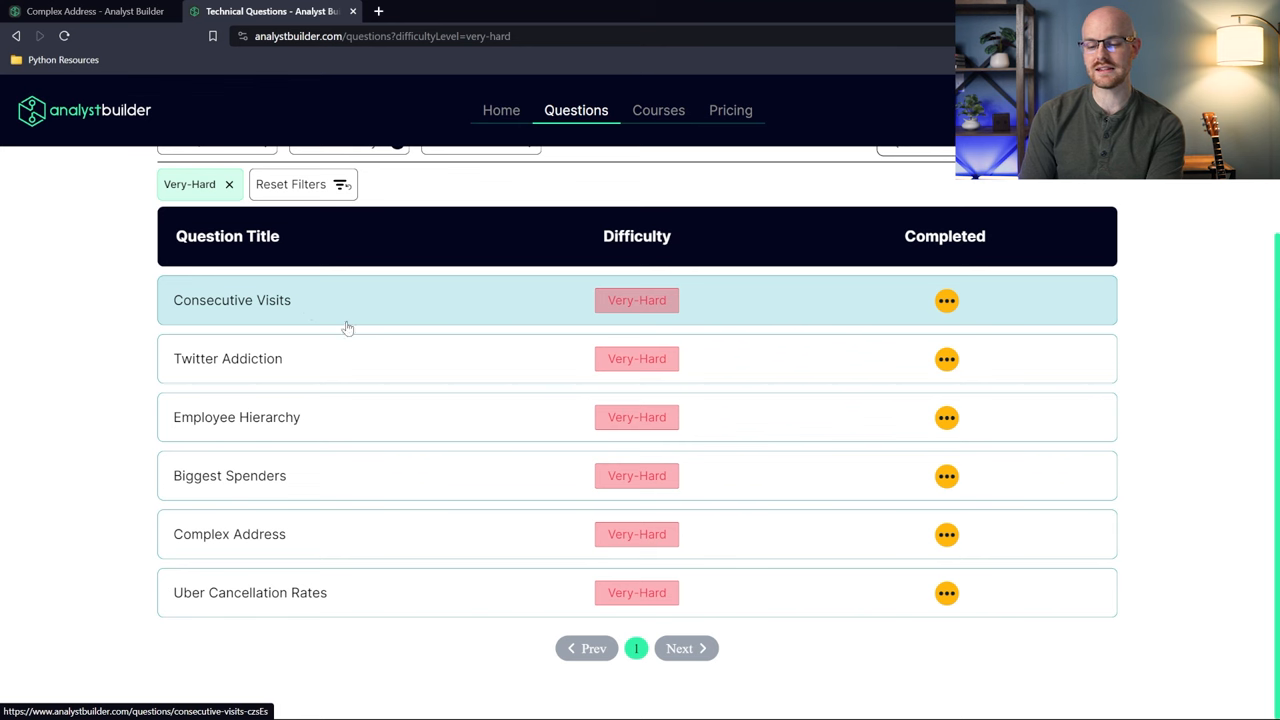
{"action": "mouse_move", "coordinate": [320, 418]}
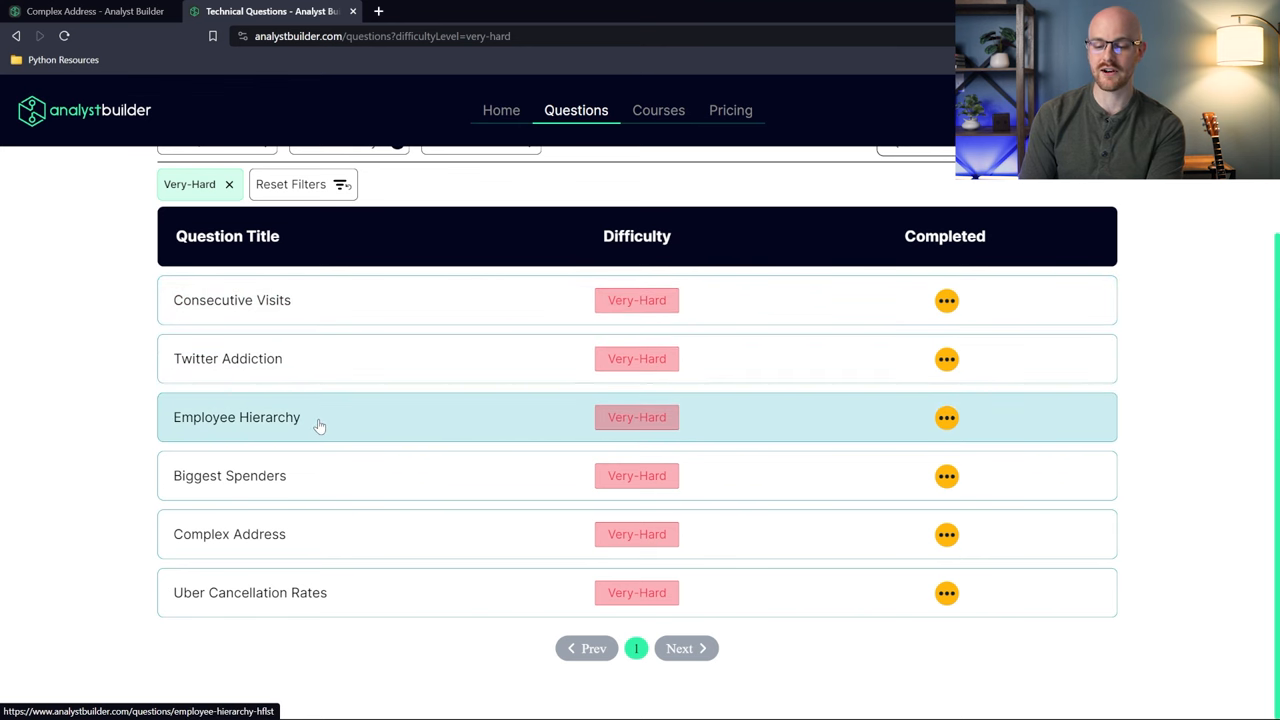
{"action": "mouse_move", "coordinate": [400, 592]}
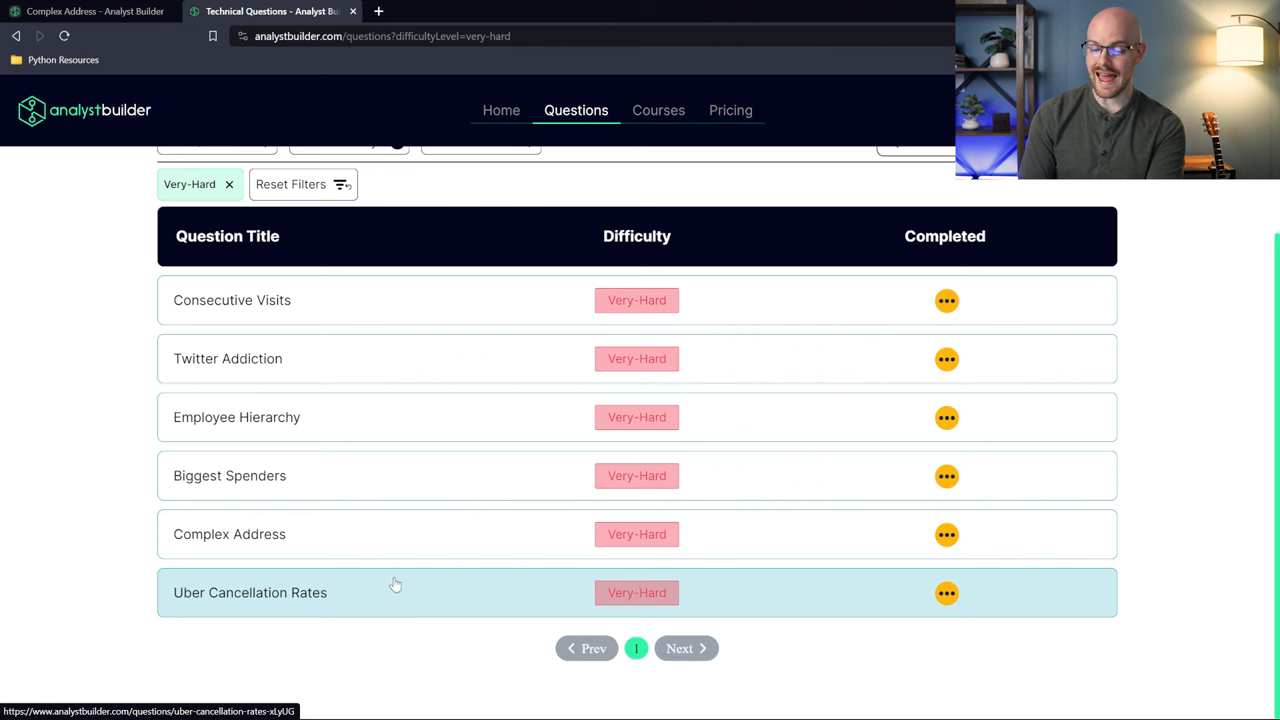
{"action": "mouse_move", "coordinate": [280, 534]}
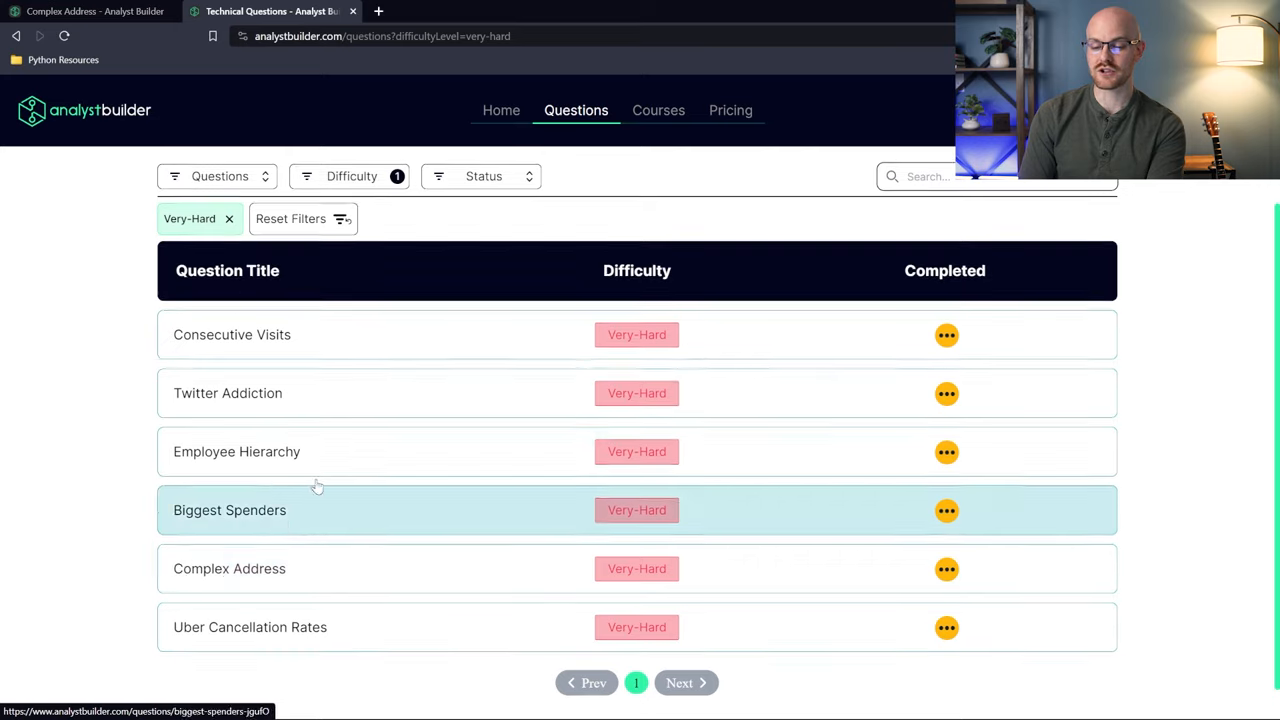
{"action": "mouse_move", "coordinate": [316, 308]}
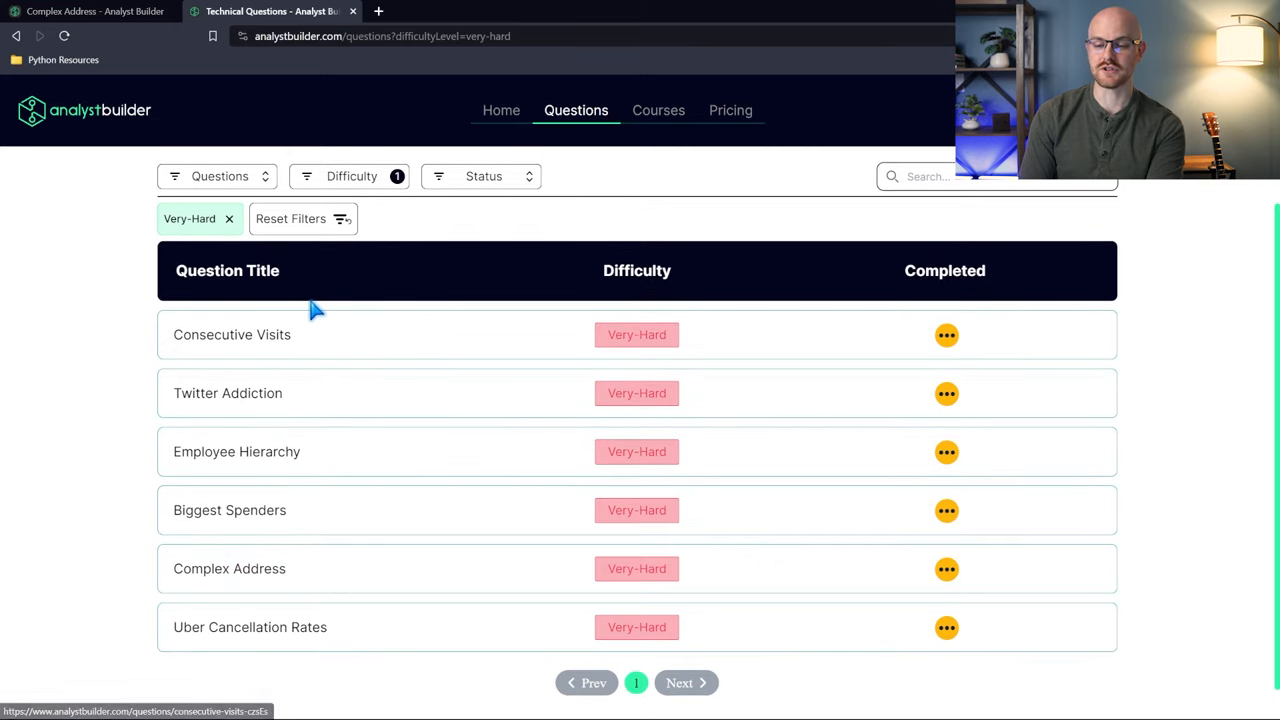
{"action": "mouse_move", "coordinate": [312, 24]}
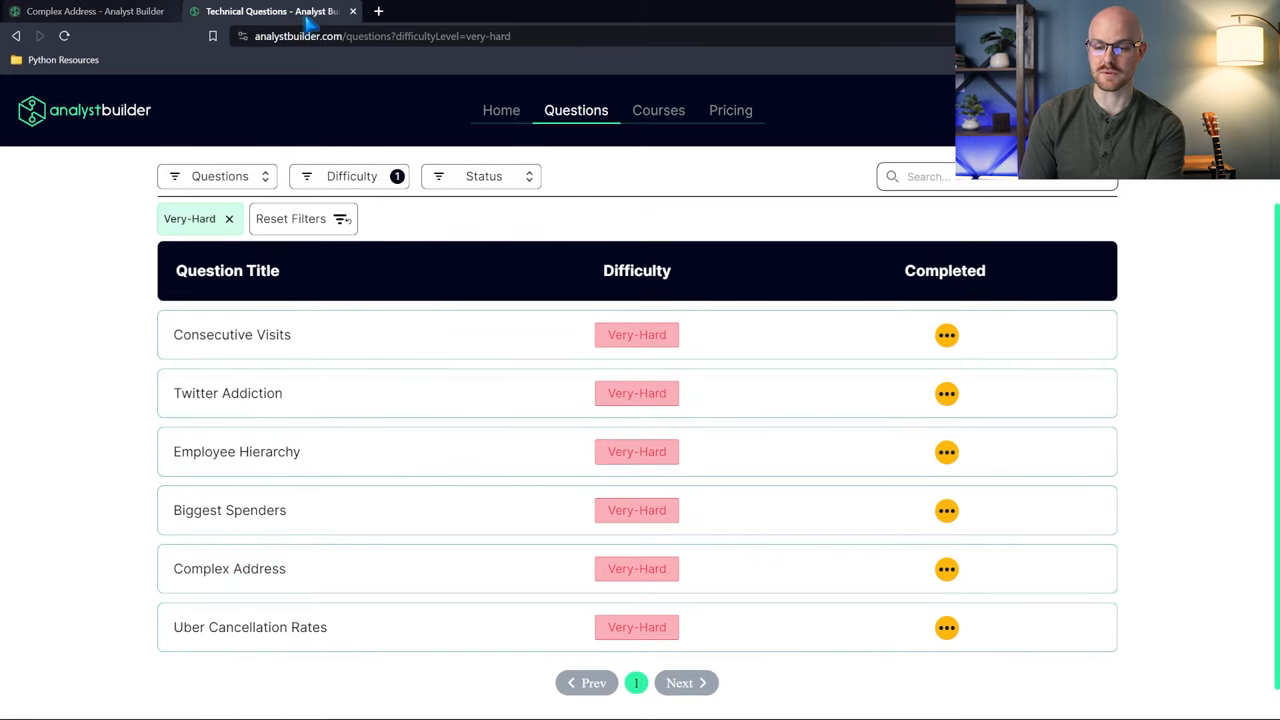
Open the Complex Address question and preview sample rows of the addresses table
{"action": "left_click", "coordinate": [228, 568]}
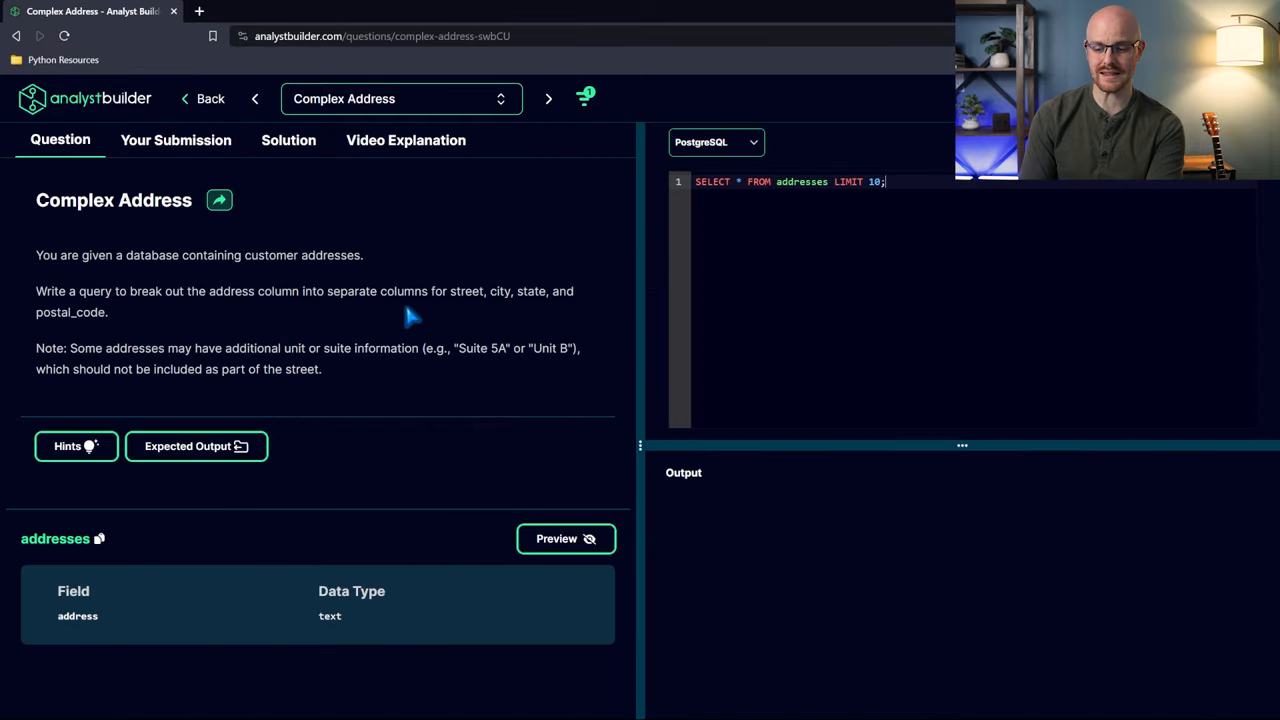
{"action": "mouse_move", "coordinate": [406, 388]}
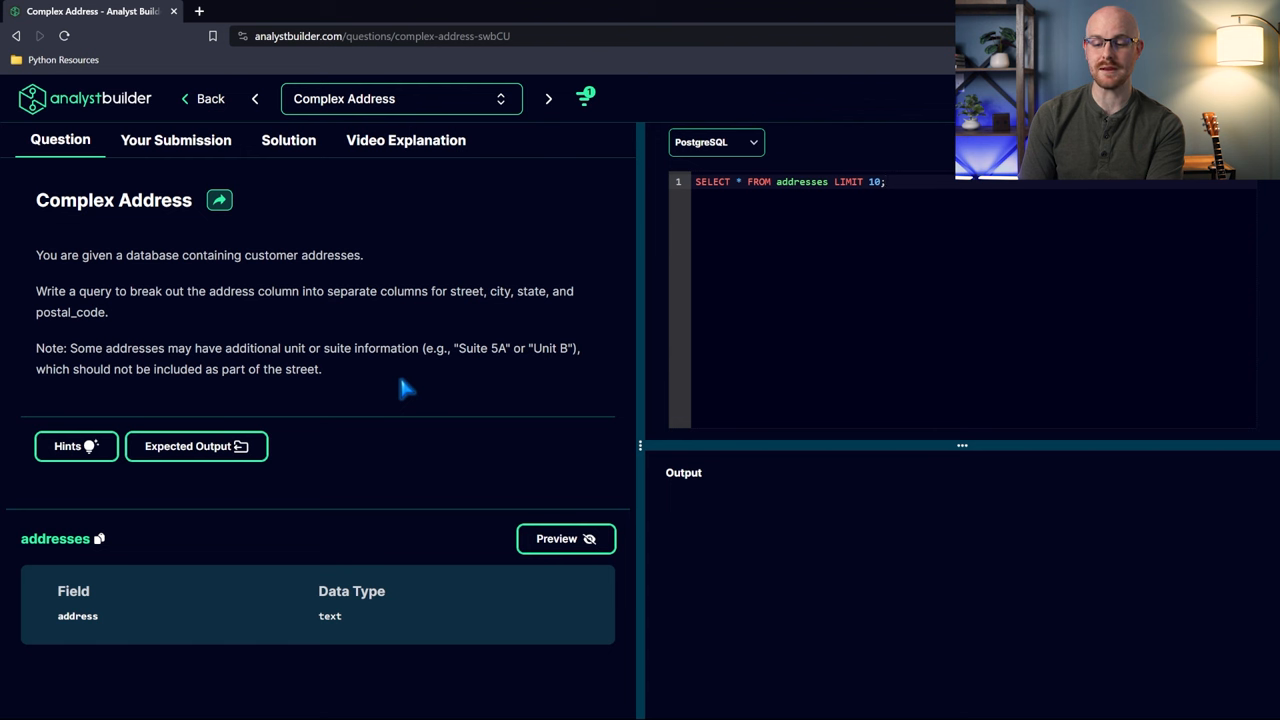
{"action": "left_click", "coordinate": [884, 180]}
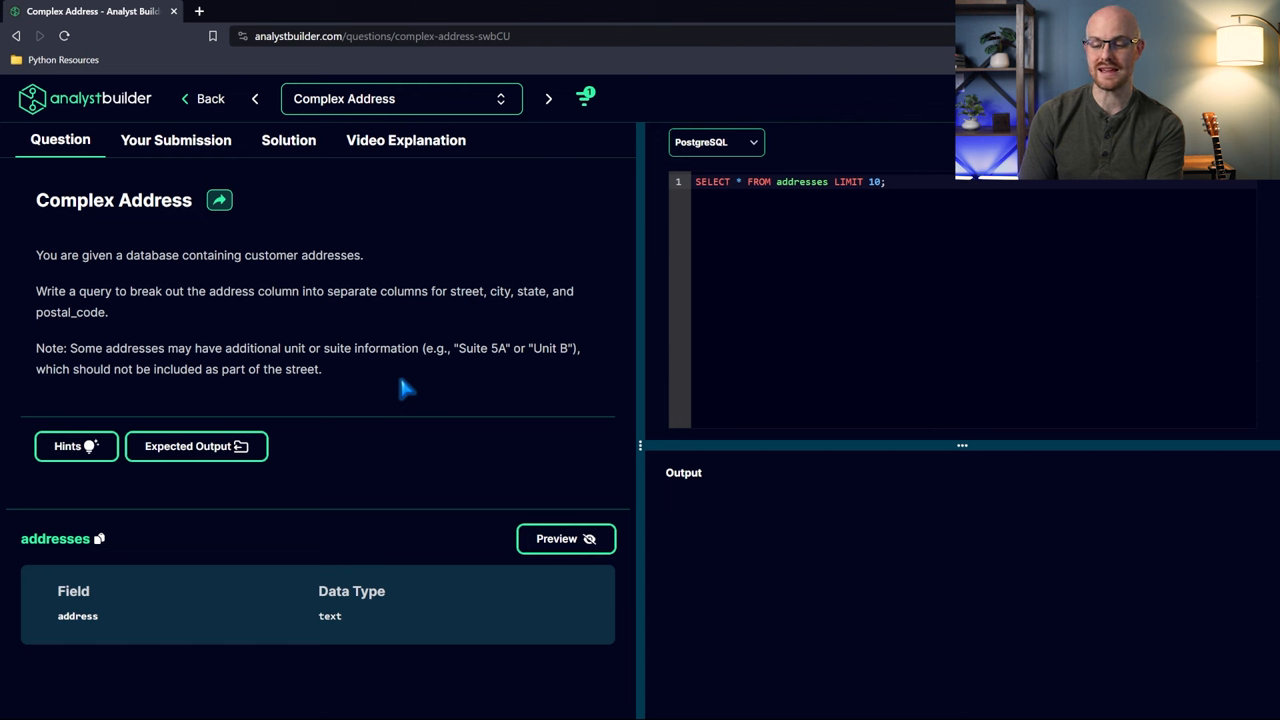
{"action": "left_click", "coordinate": [884, 180]}
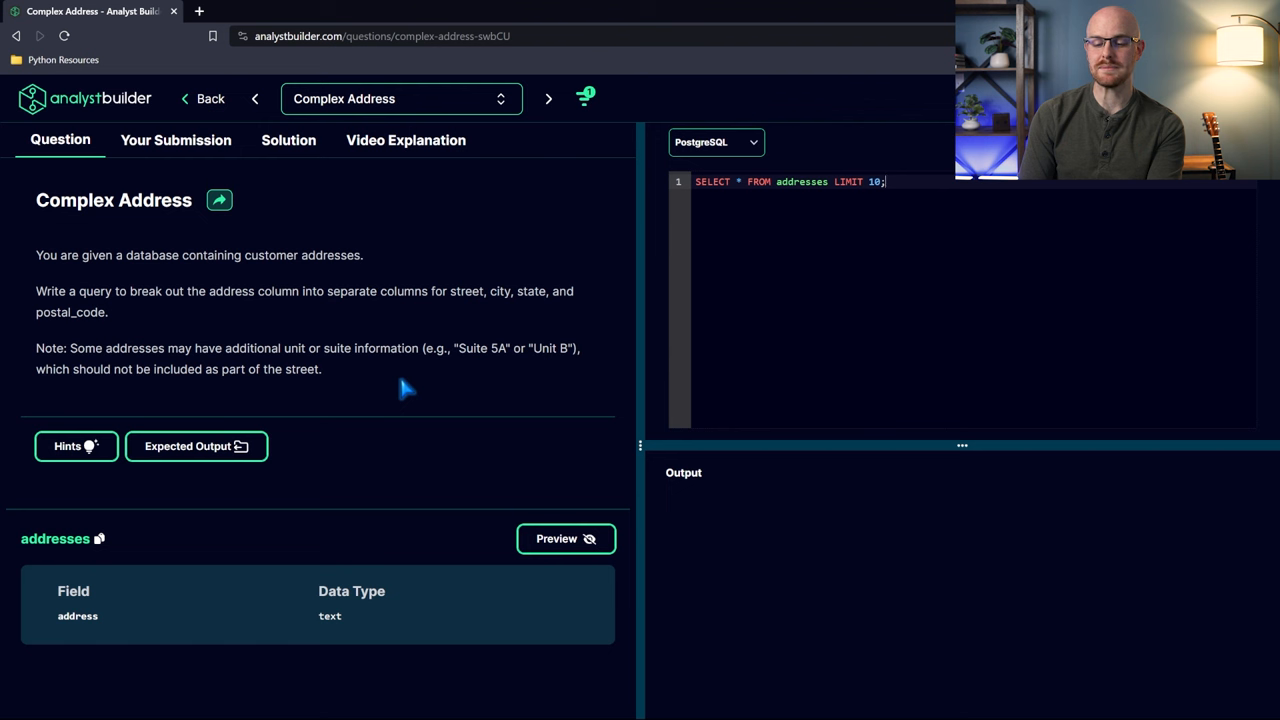
{"action": "mouse_move", "coordinate": [362, 368]}
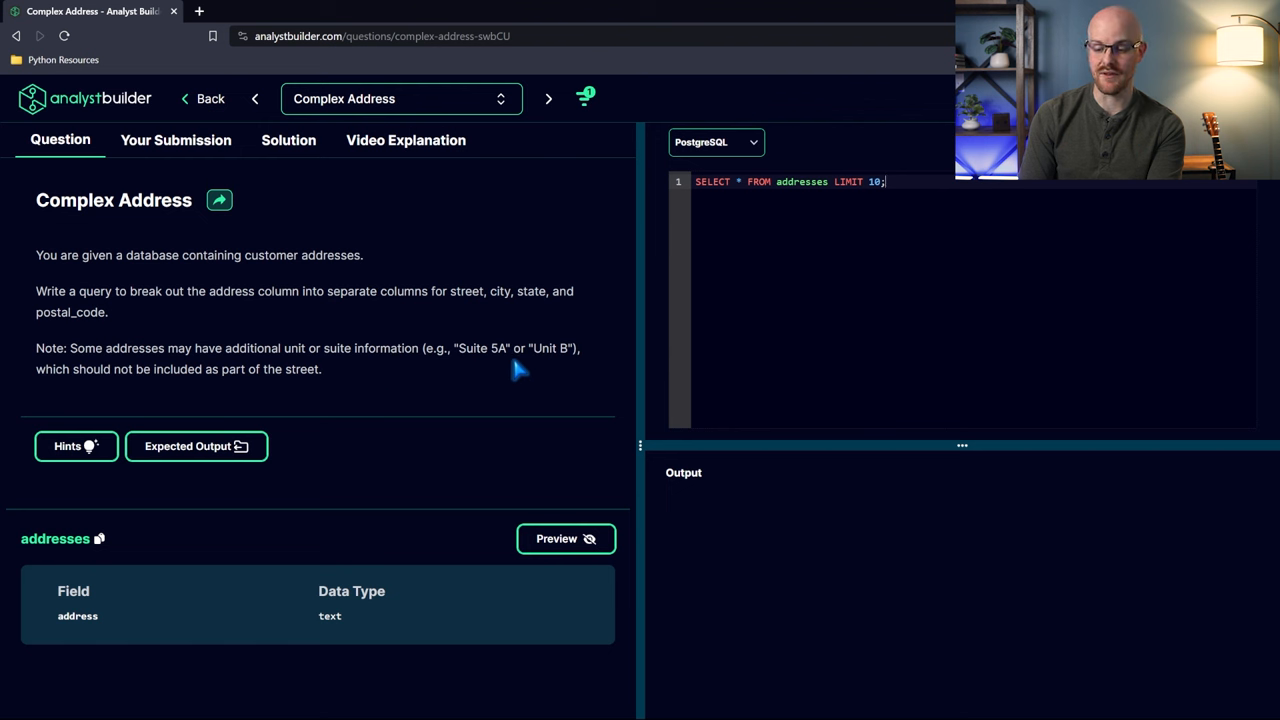
{"action": "mouse_move", "coordinate": [320, 390]}
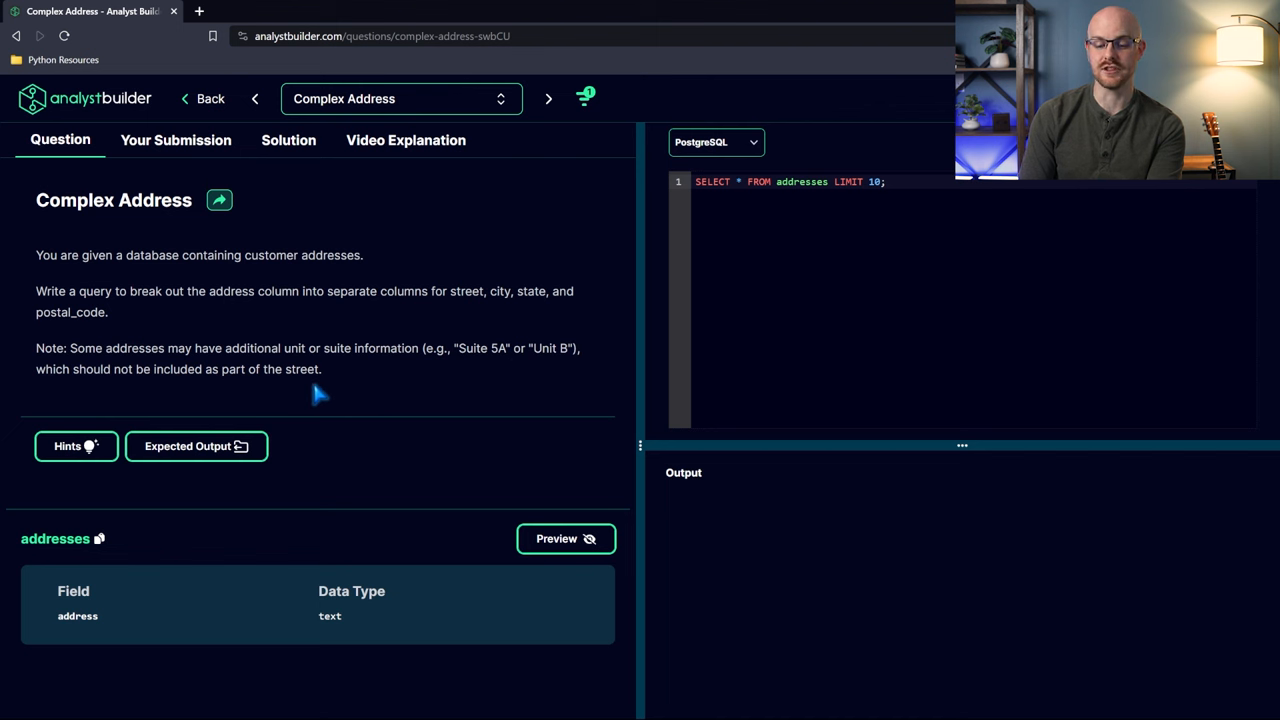
{"action": "left_click", "coordinate": [564, 538]}
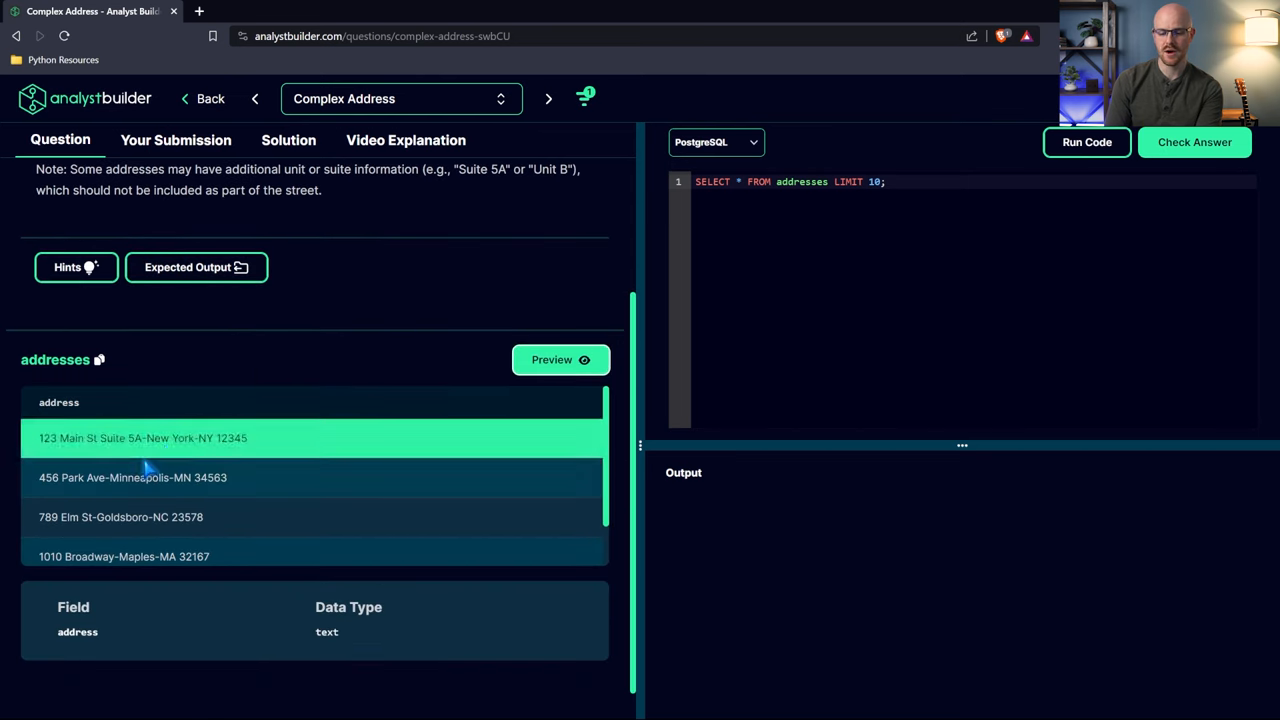
{"action": "mouse_move", "coordinate": [112, 452]}
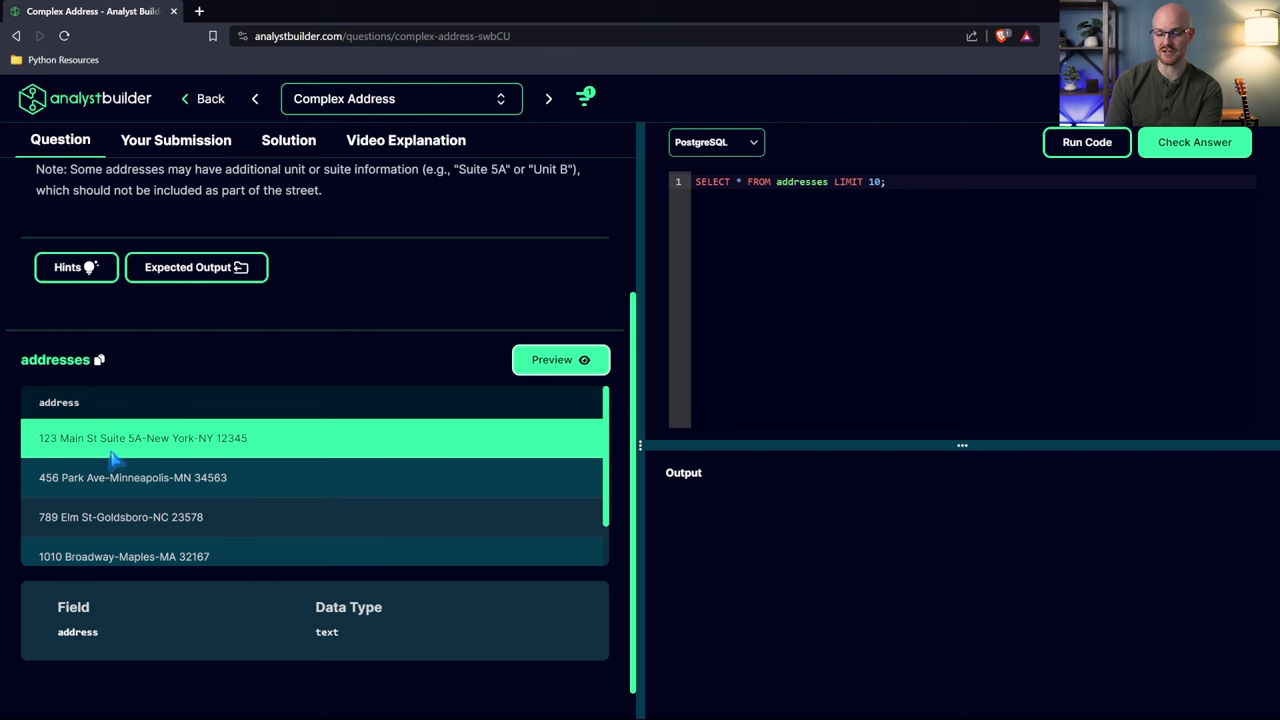
Inspect the first sample address, then place the caret below the starter query to start a comment
{"action": "double_click", "coordinate": [120, 438]}
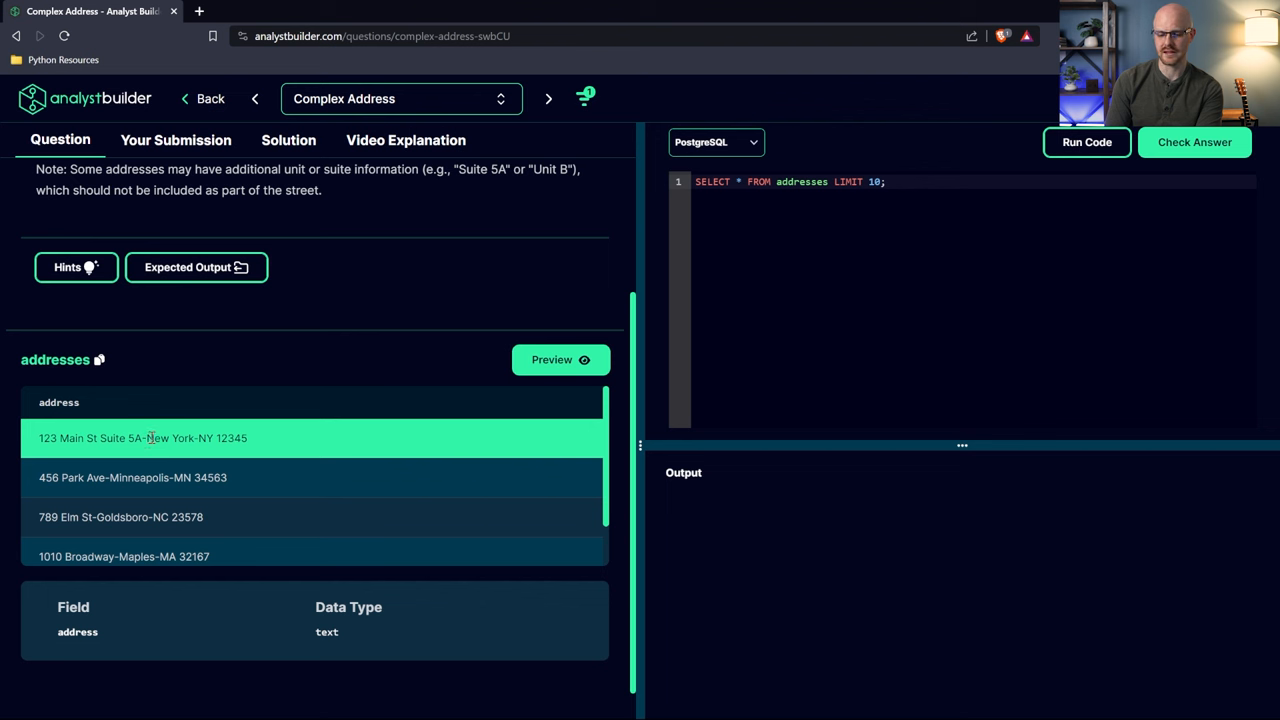
{"action": "double_click", "coordinate": [170, 438]}
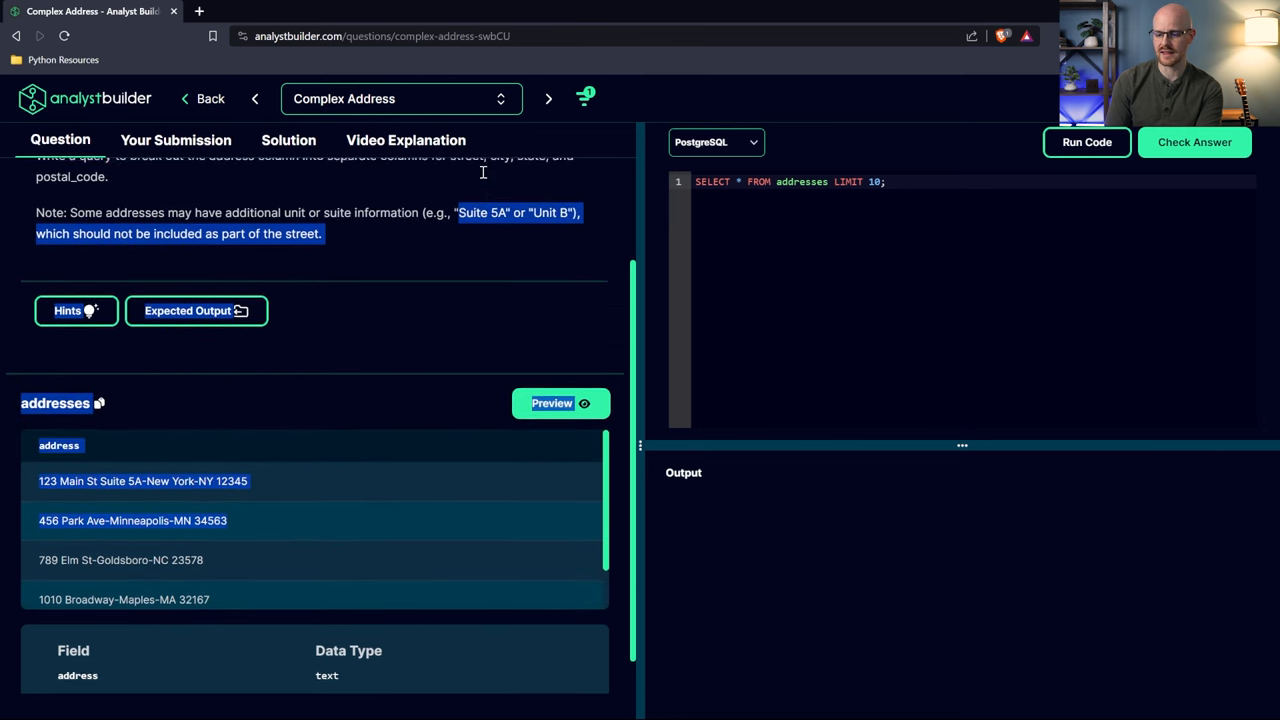
{"action": "scroll", "scroll_direction": "up", "scroll_amount": 3}
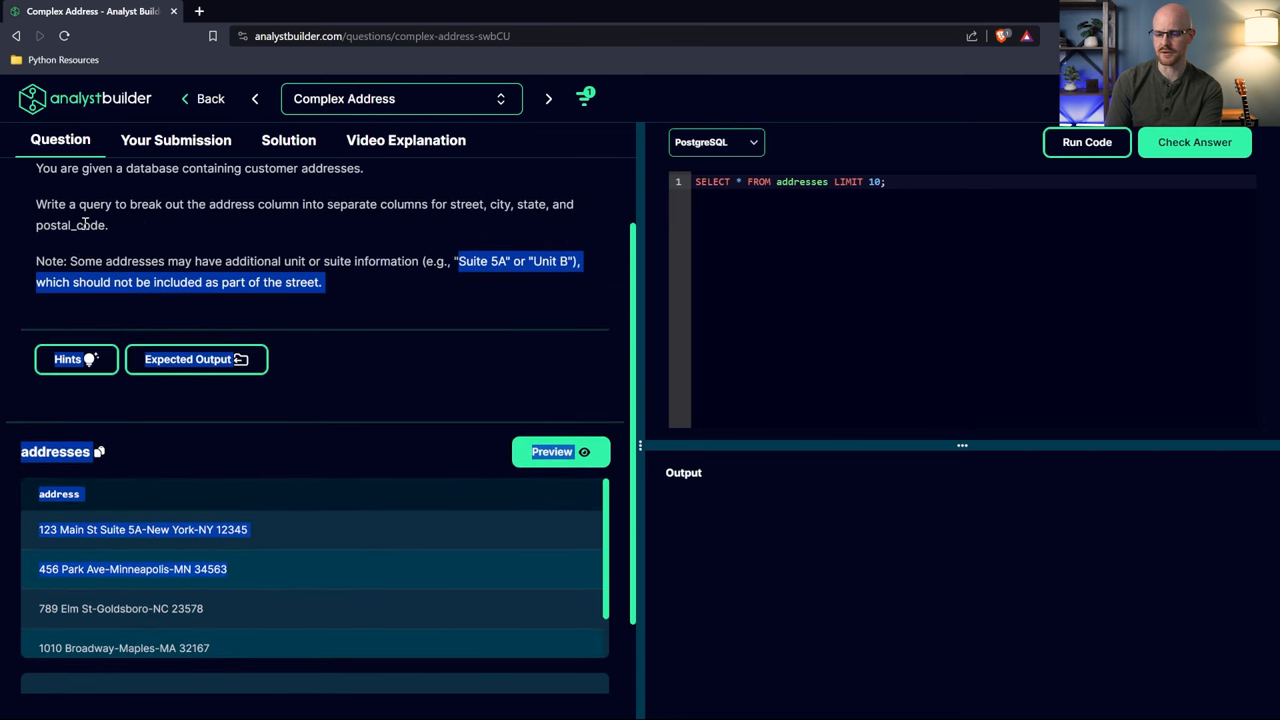
{"action": "left_click", "coordinate": [884, 180]}
{"action": "type", "text": "--"}
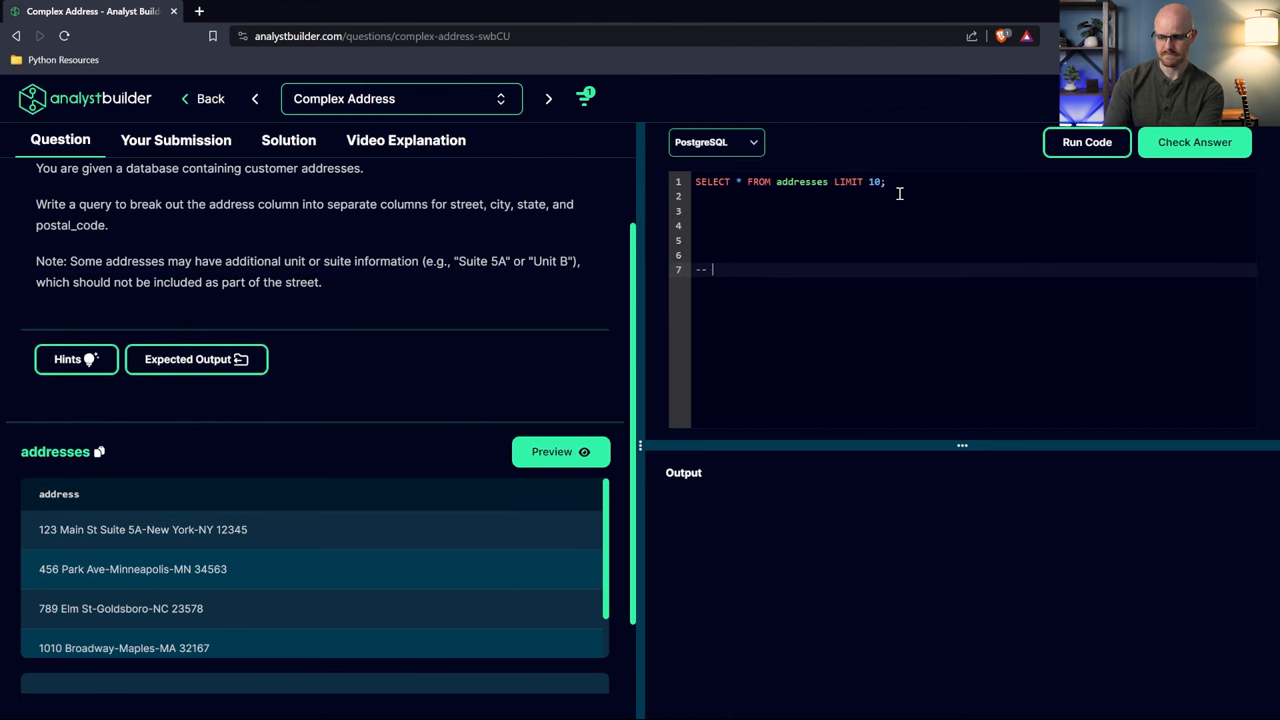
Write an OUTPUT comment listing street, city, state, and postal_code
{"action": "type", "text": "OUTPUT:"}
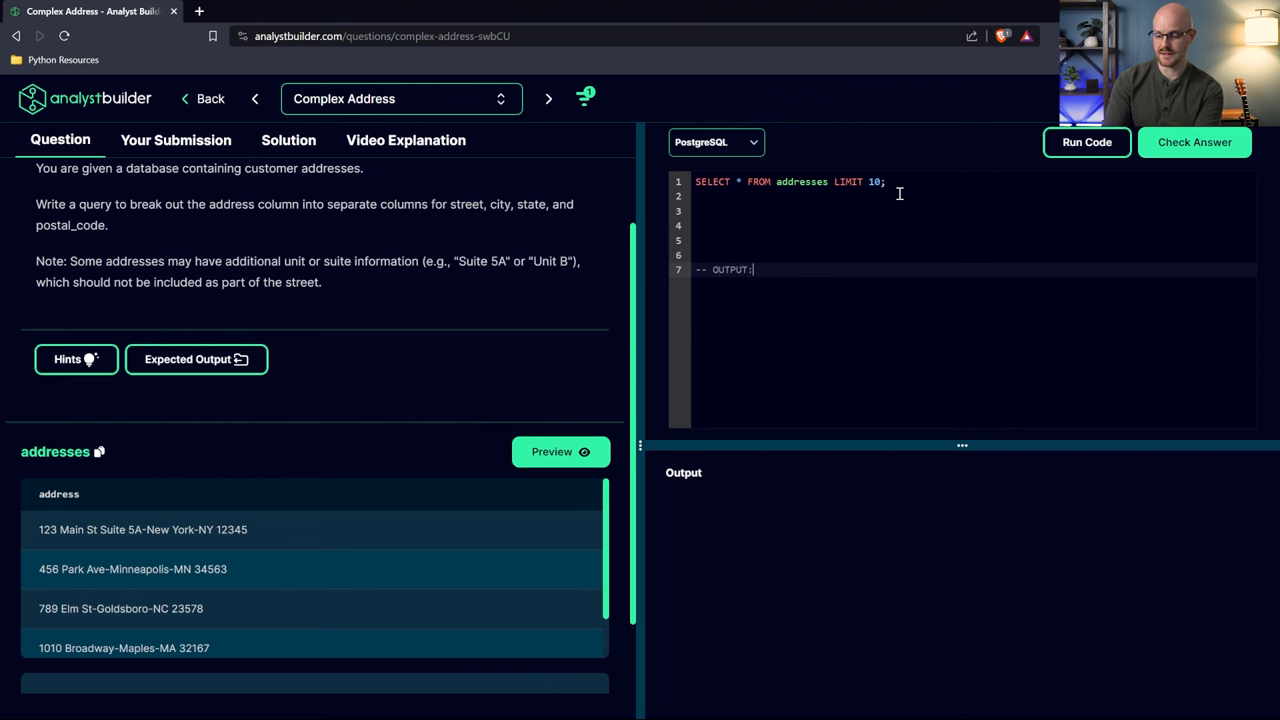
{"action": "type", "text": "Stre"}
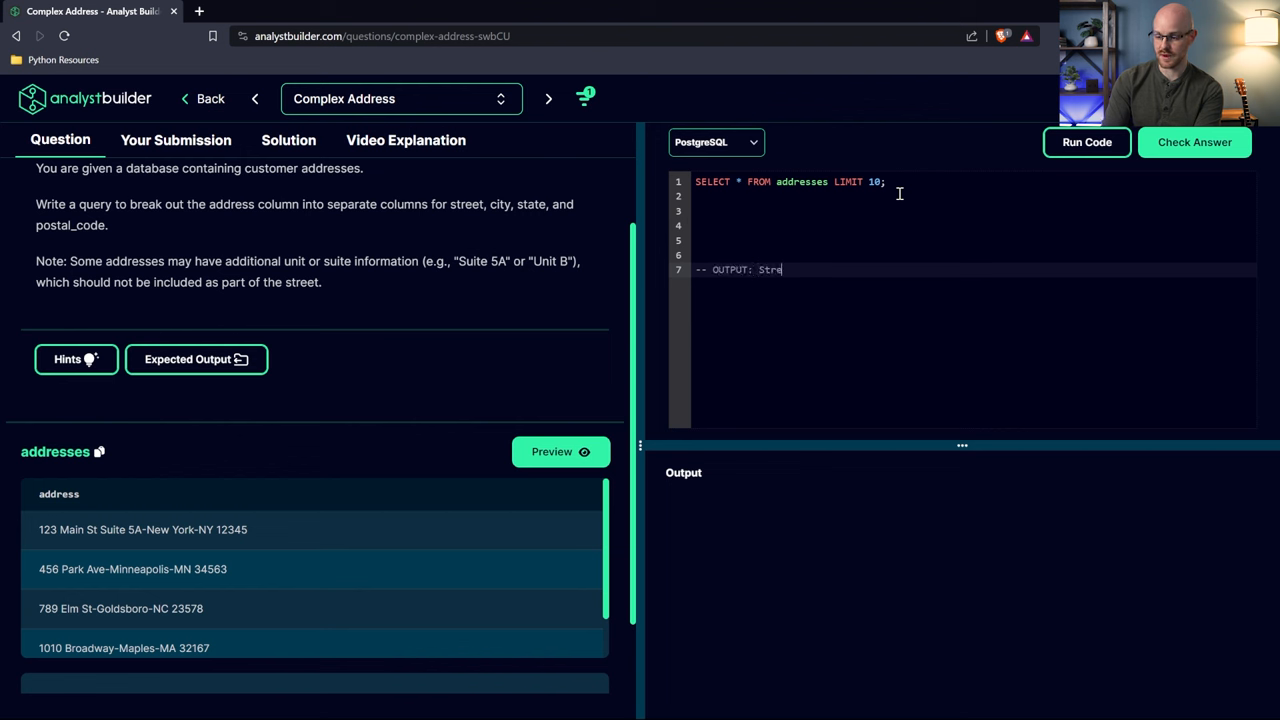
{"action": "type", "text": "et,"}
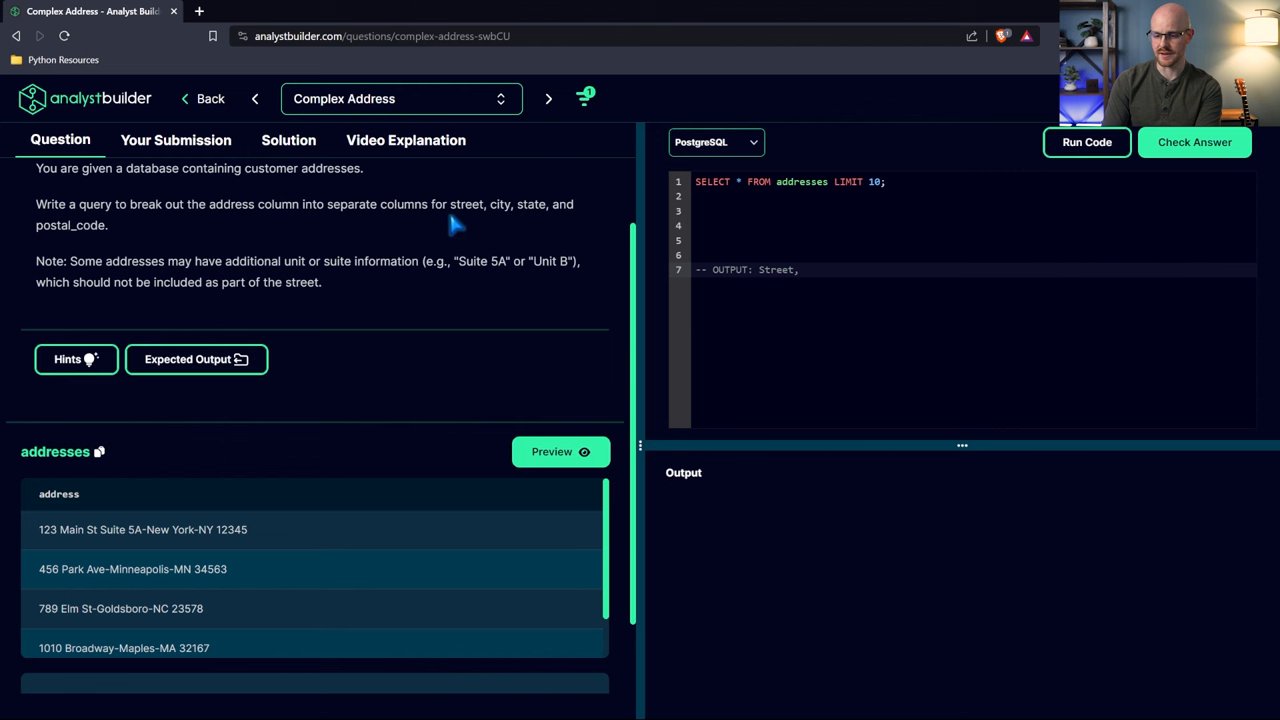
{"action": "mouse_move", "coordinate": [490, 206]}
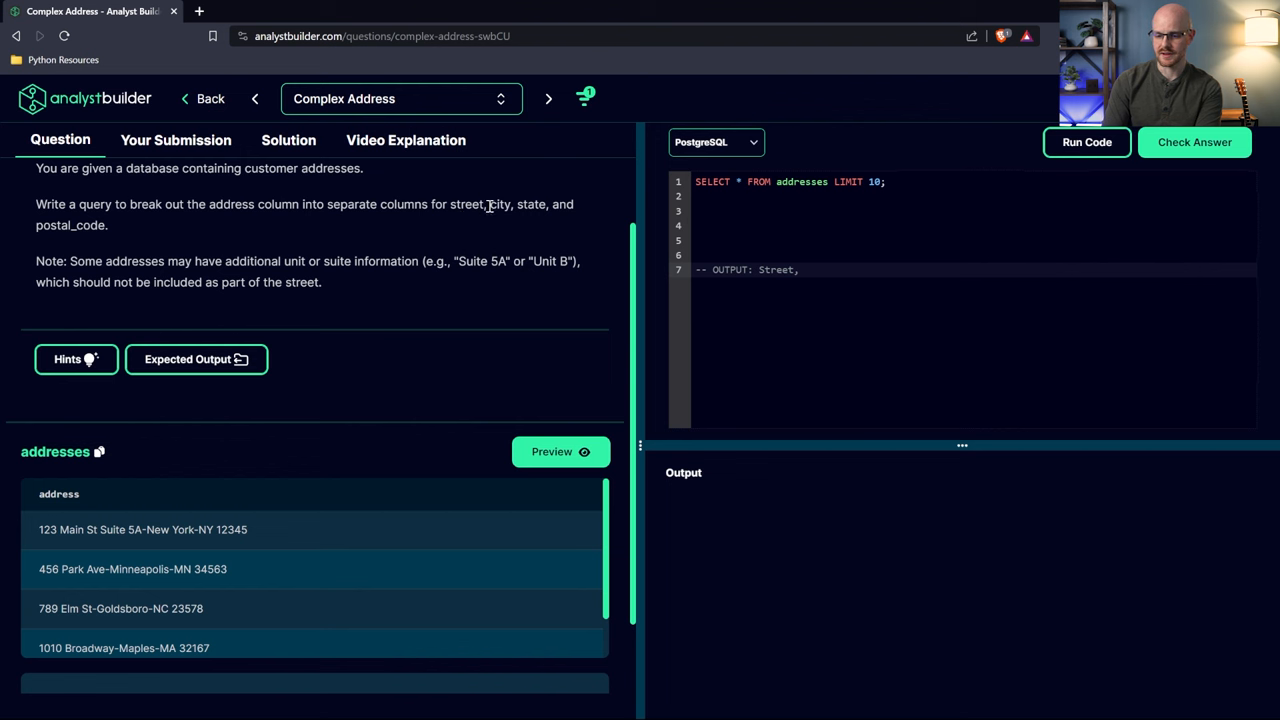
{"action": "left_click_drag", "start_coordinate": [452, 204], "coordinate": [108, 224]}
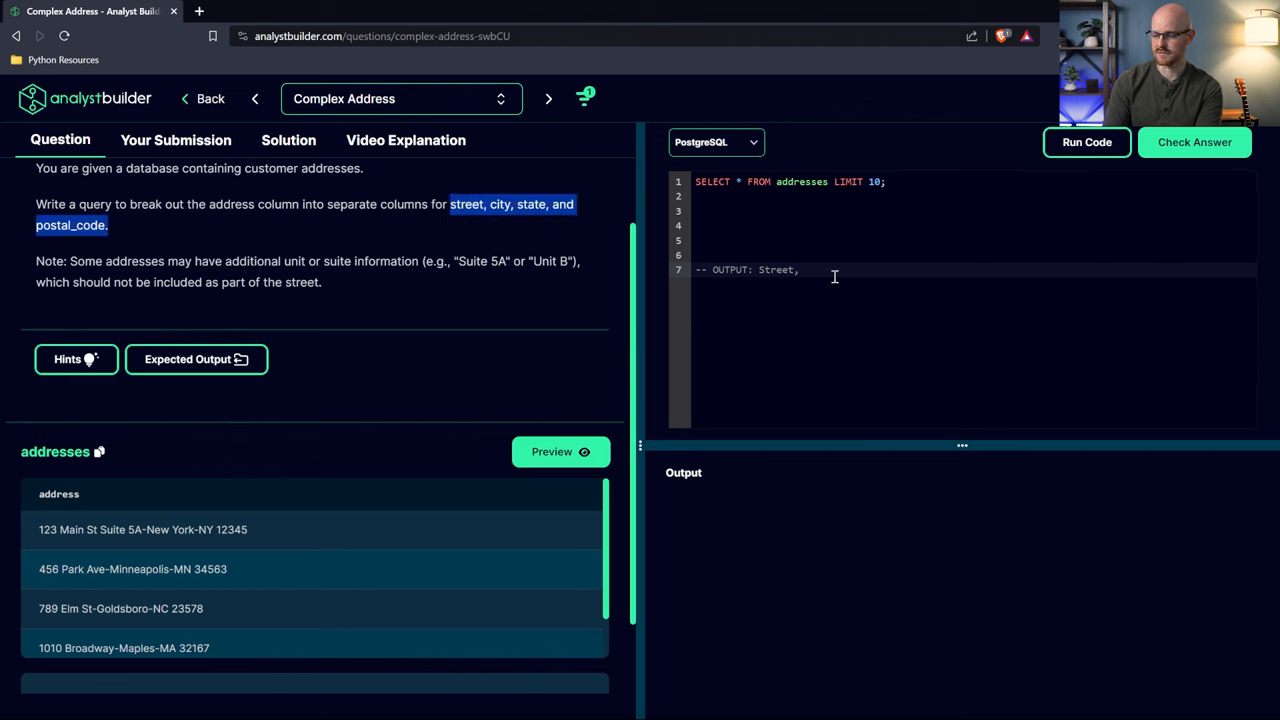
{"action": "type", "text": "city, state, and postal_code."}
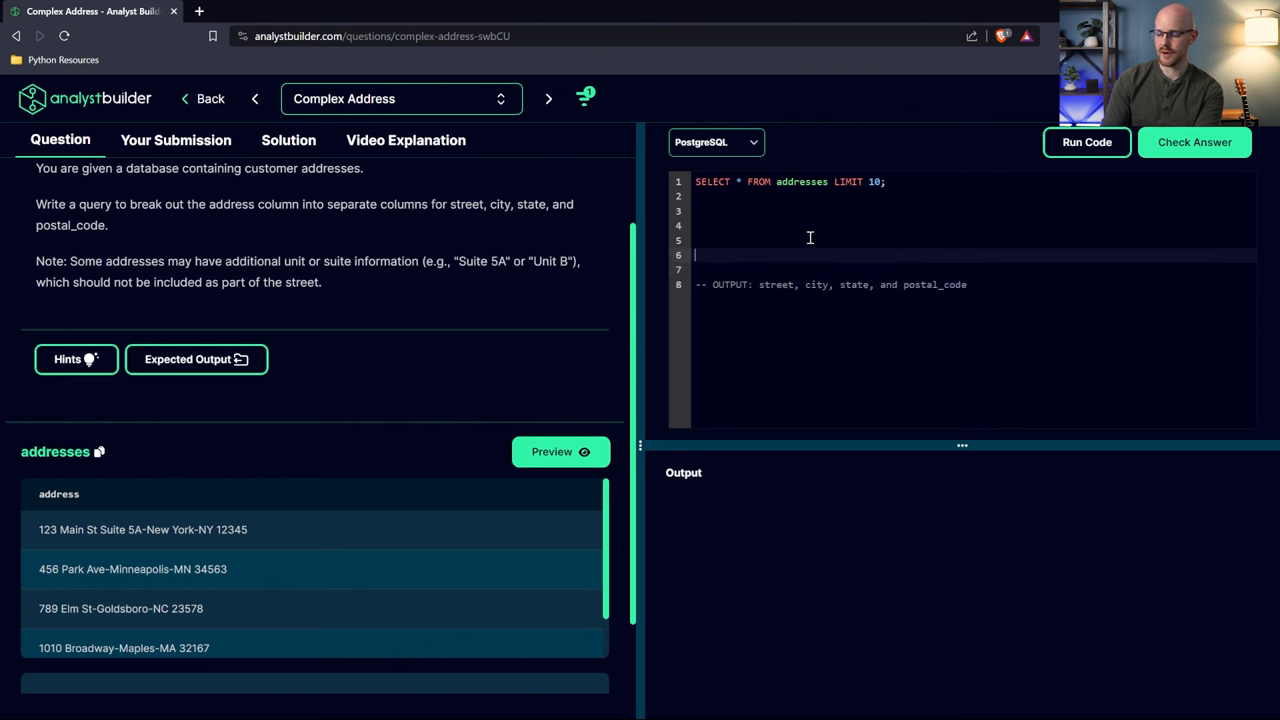
{"action": "mouse_move", "coordinate": [878, 258]}
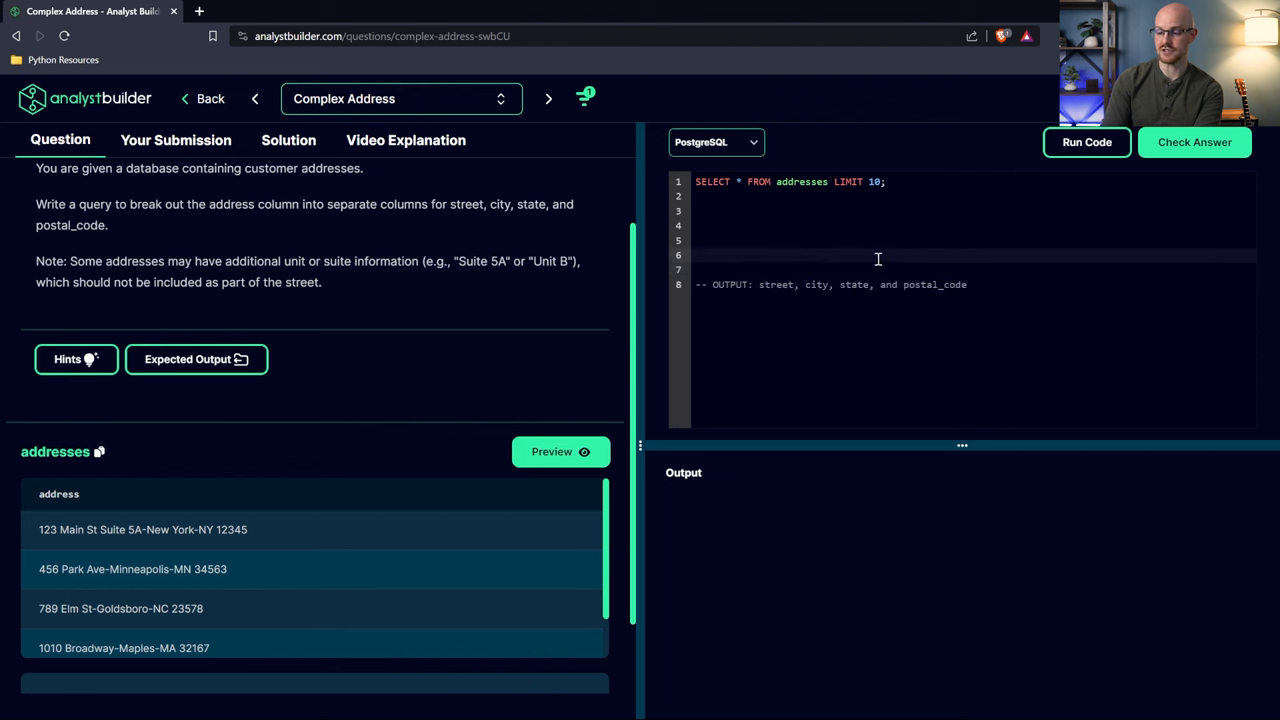
Add a '-- BREAKING OUT:' comment line above the output comment
{"action": "type", "text": "-- BREAK"}
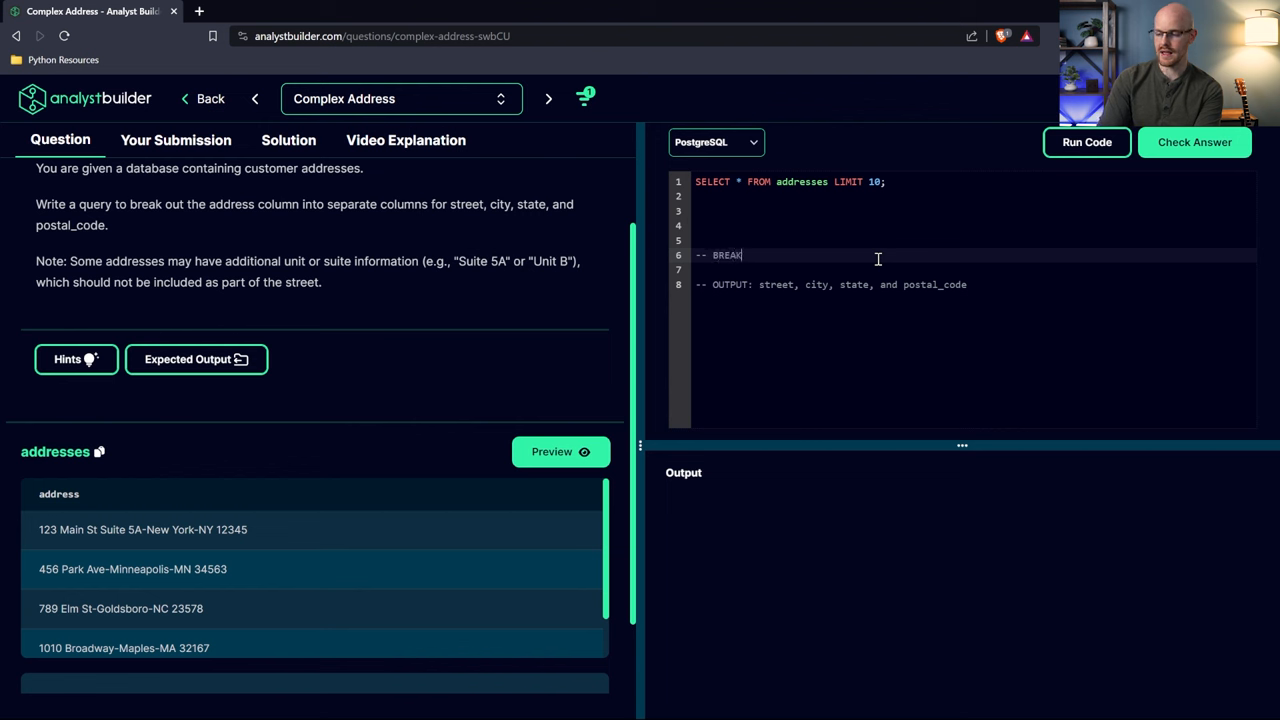
{"action": "type", "text": "ING OUT:"}
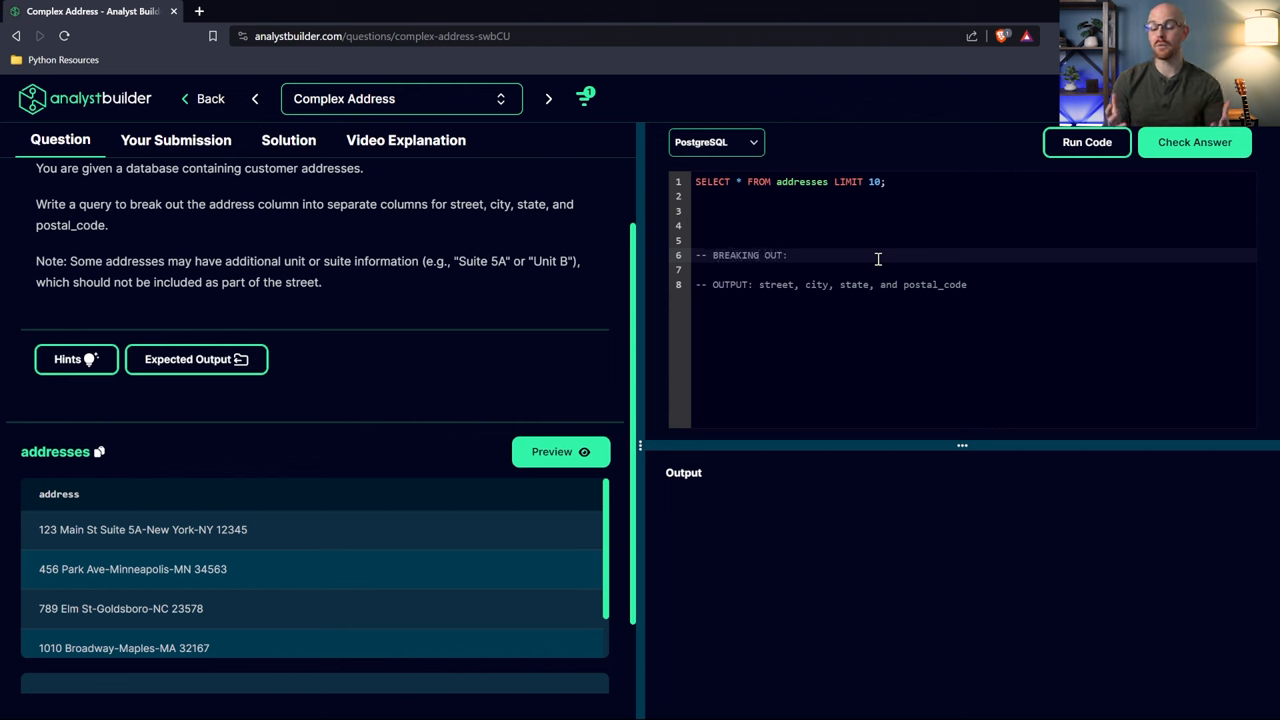
{"action": "left_click", "coordinate": [790, 256]}
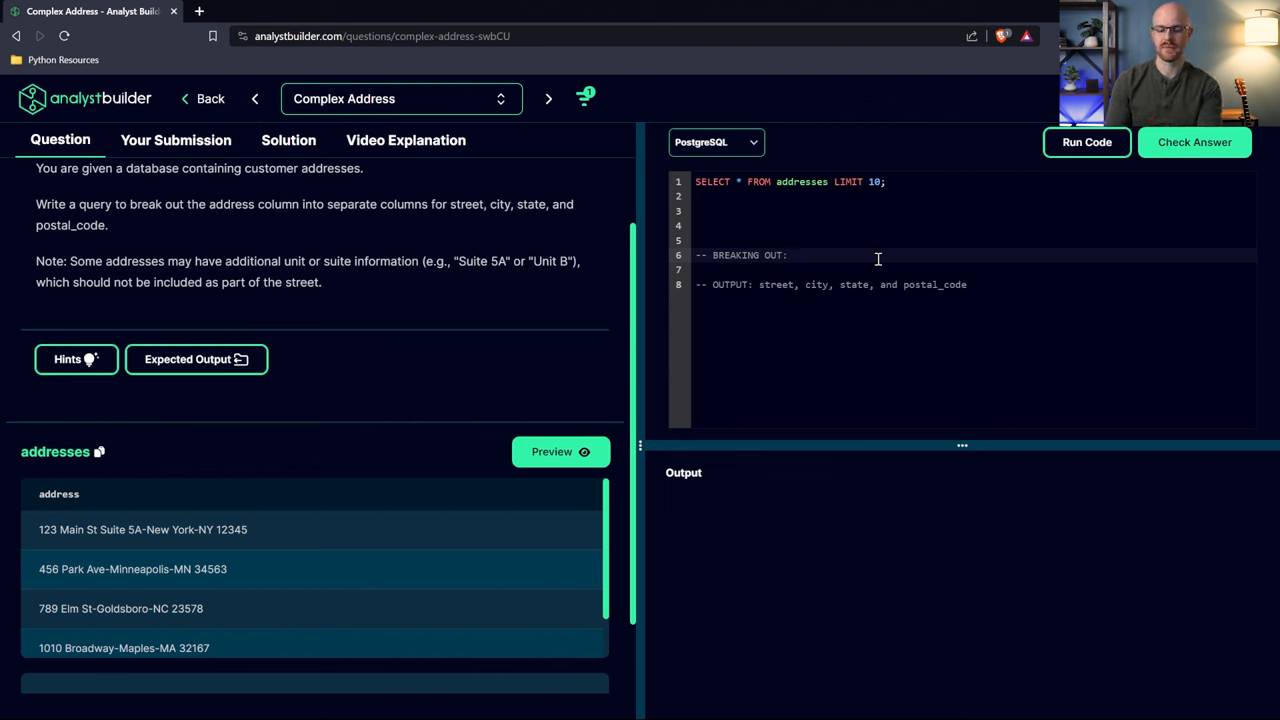
{"action": "scroll", "scroll_direction": "down", "scroll_amount": 3}
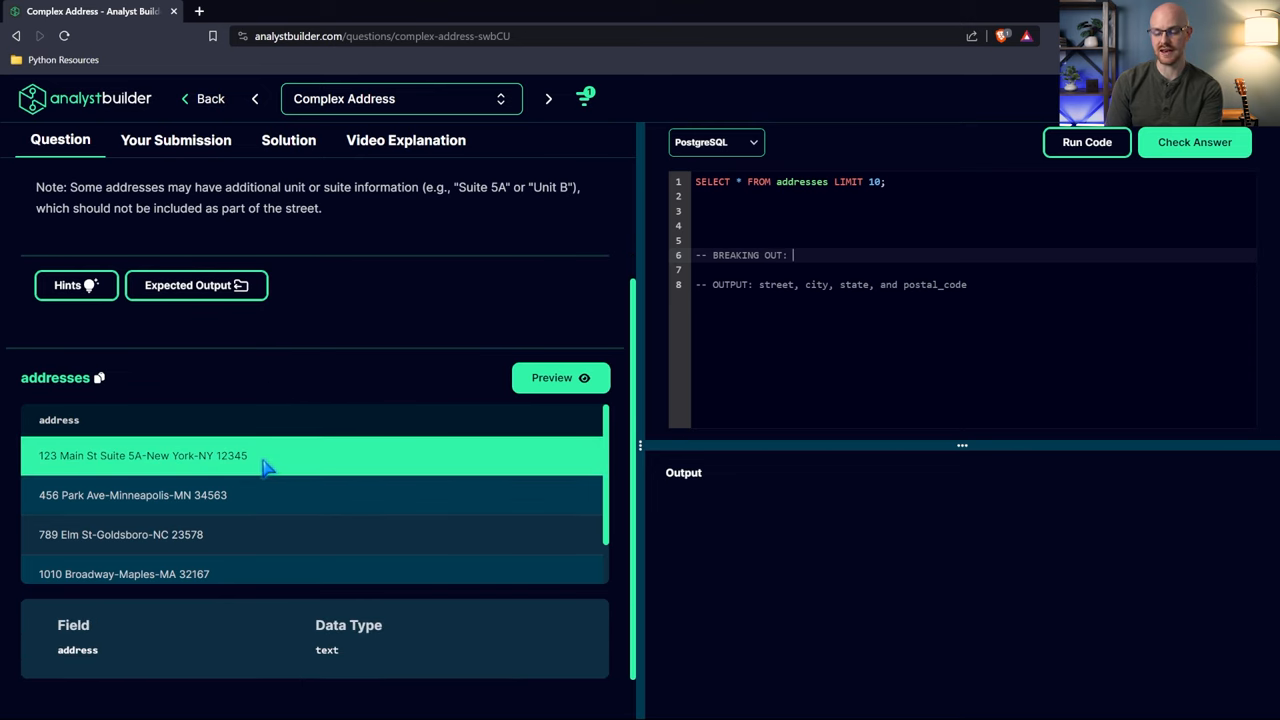
{"action": "double_click", "coordinate": [142, 456]}
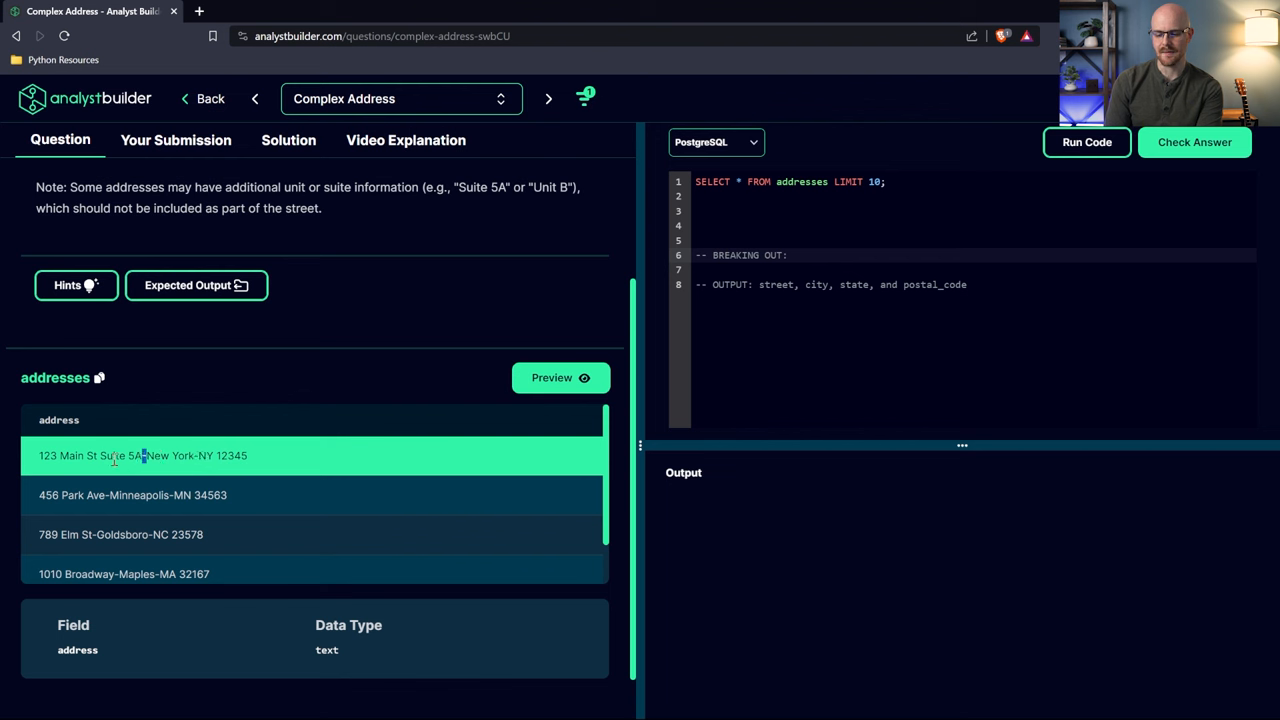
{"action": "double_click", "coordinate": [120, 456]}
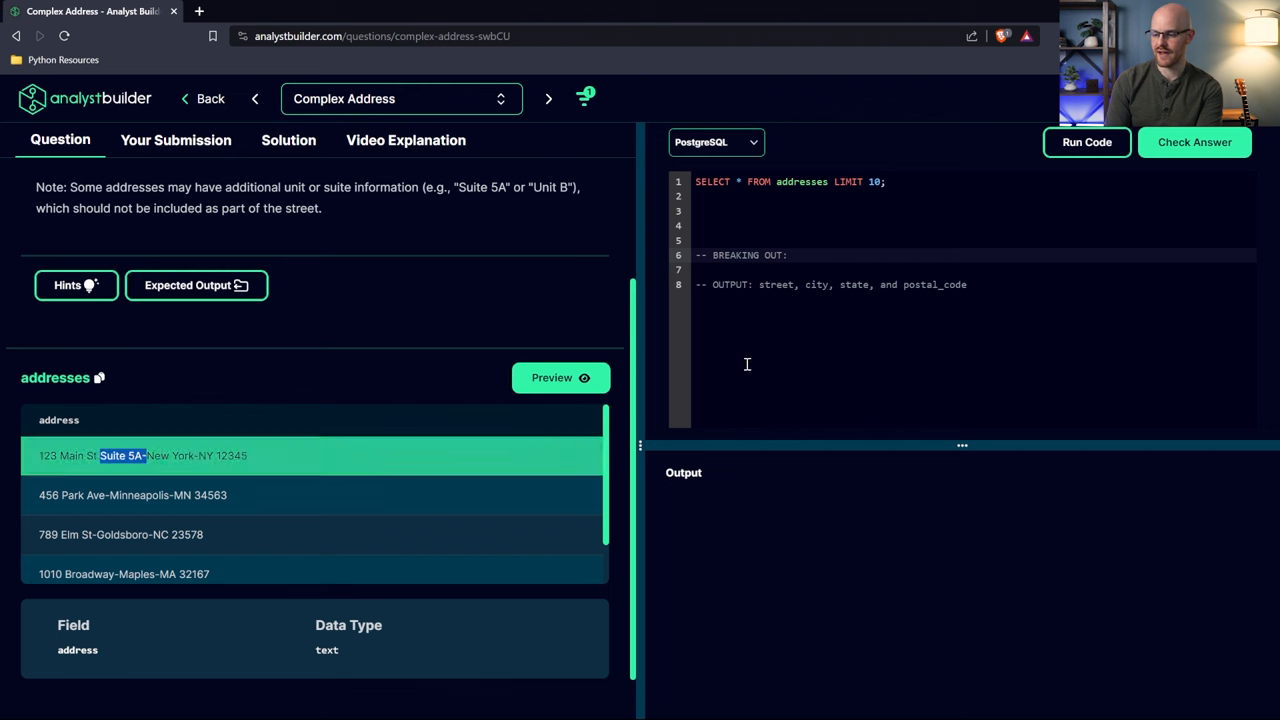
Extend the BREAKING OUT comment with 'SUBSTRING - delimiter'
{"action": "type", "text": "SUB"}
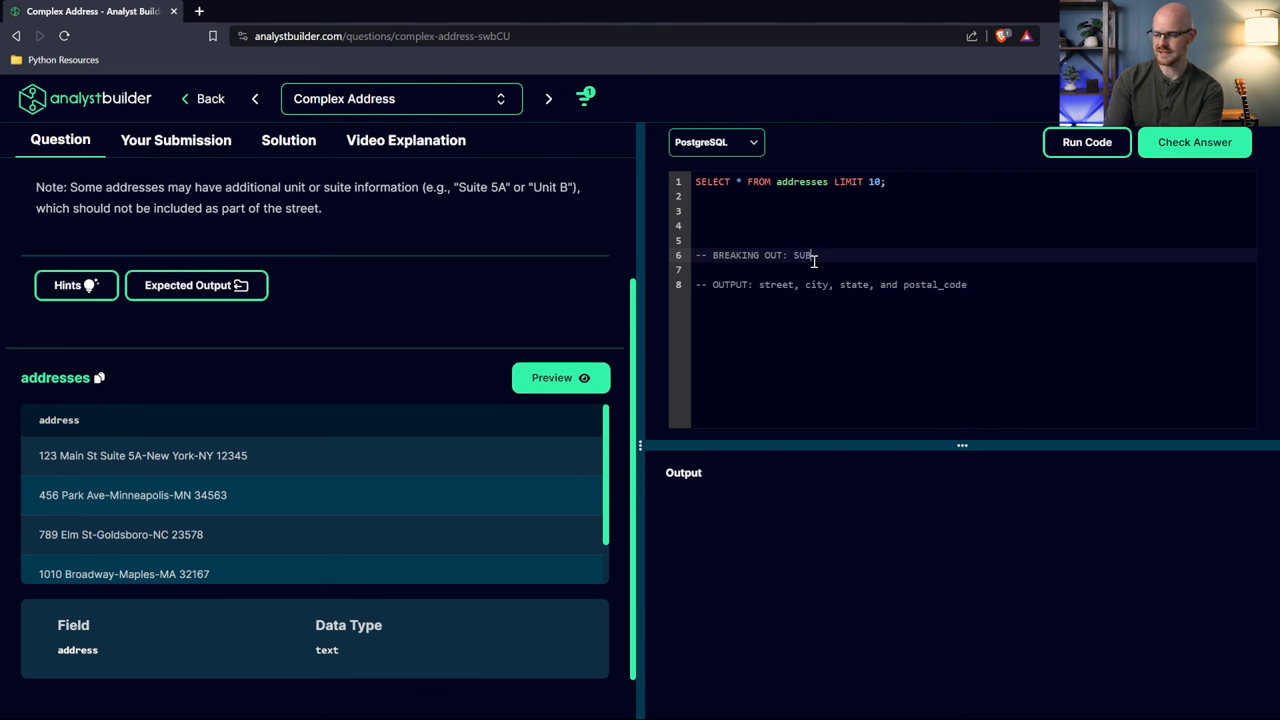
{"action": "type", "text": "STRING -"}
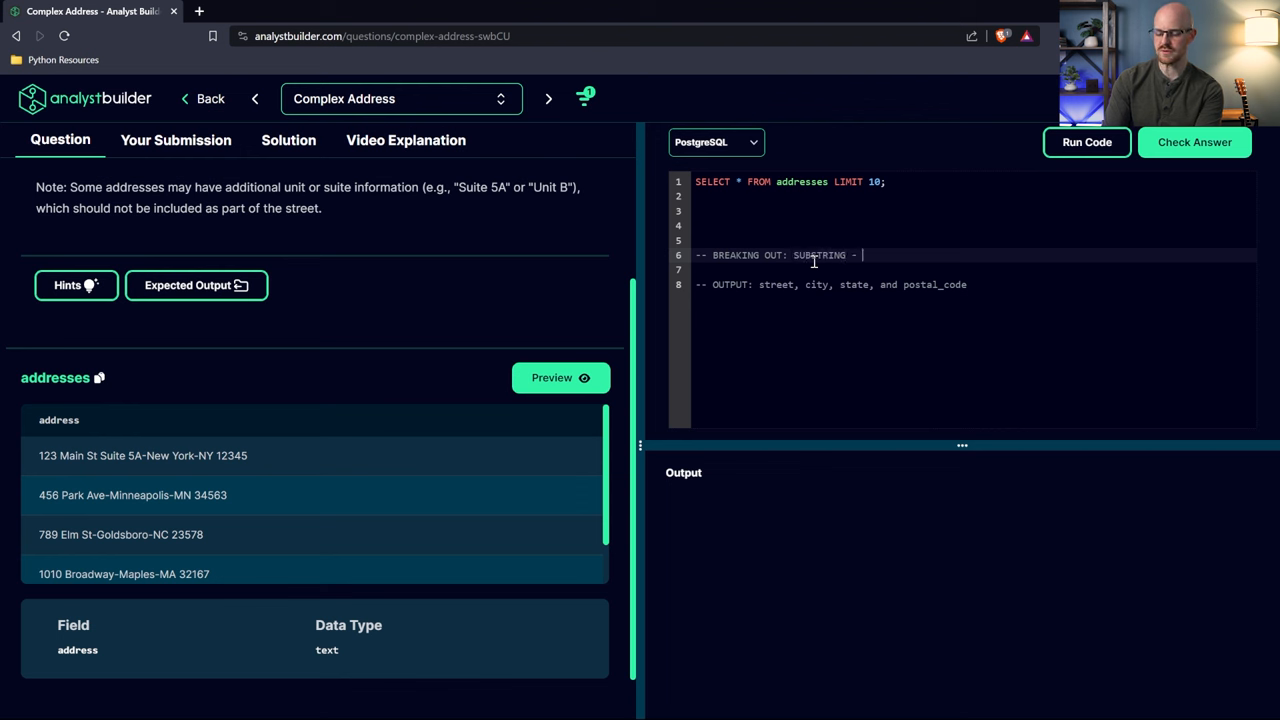
{"action": "type", "text": "delimiter"}
{"action": "left_click", "coordinate": [974, 270]}
{"action": "type", "text": "-- NOLTE"}
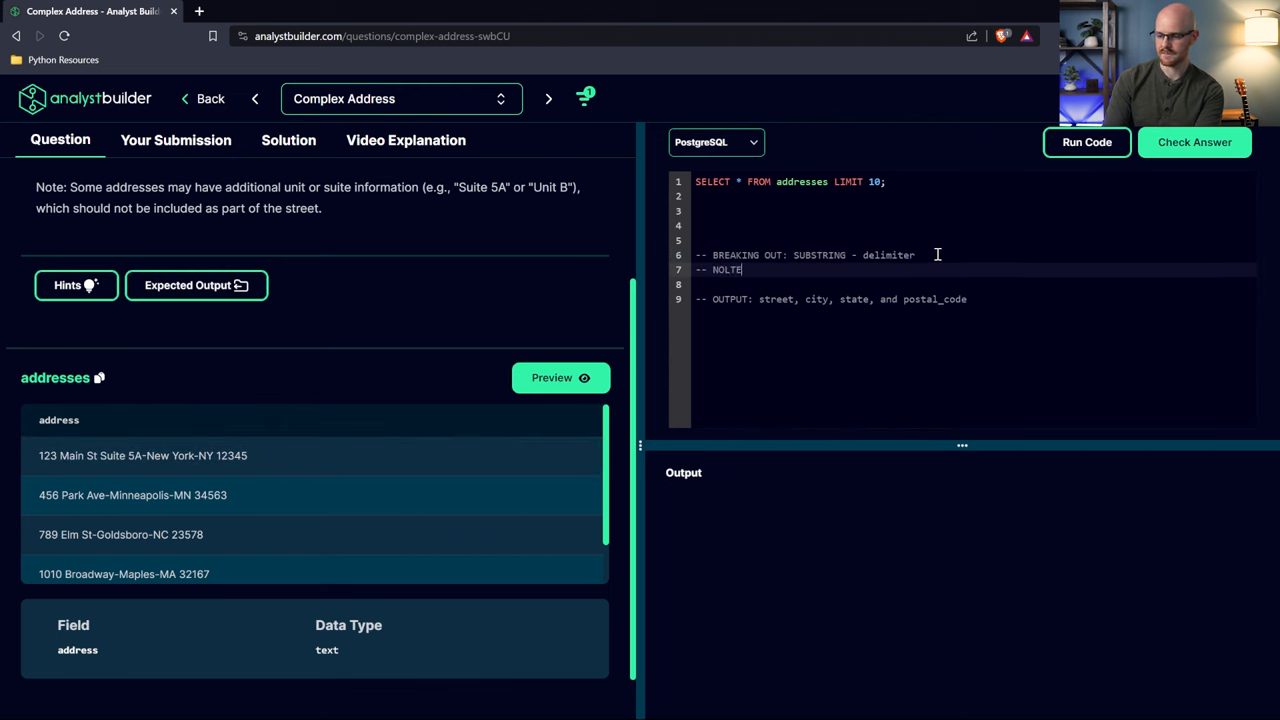
Add the note 'Can't include suite or unit' and remove LIMIT 10 from the query
{"action": "type", "text": "note:"}
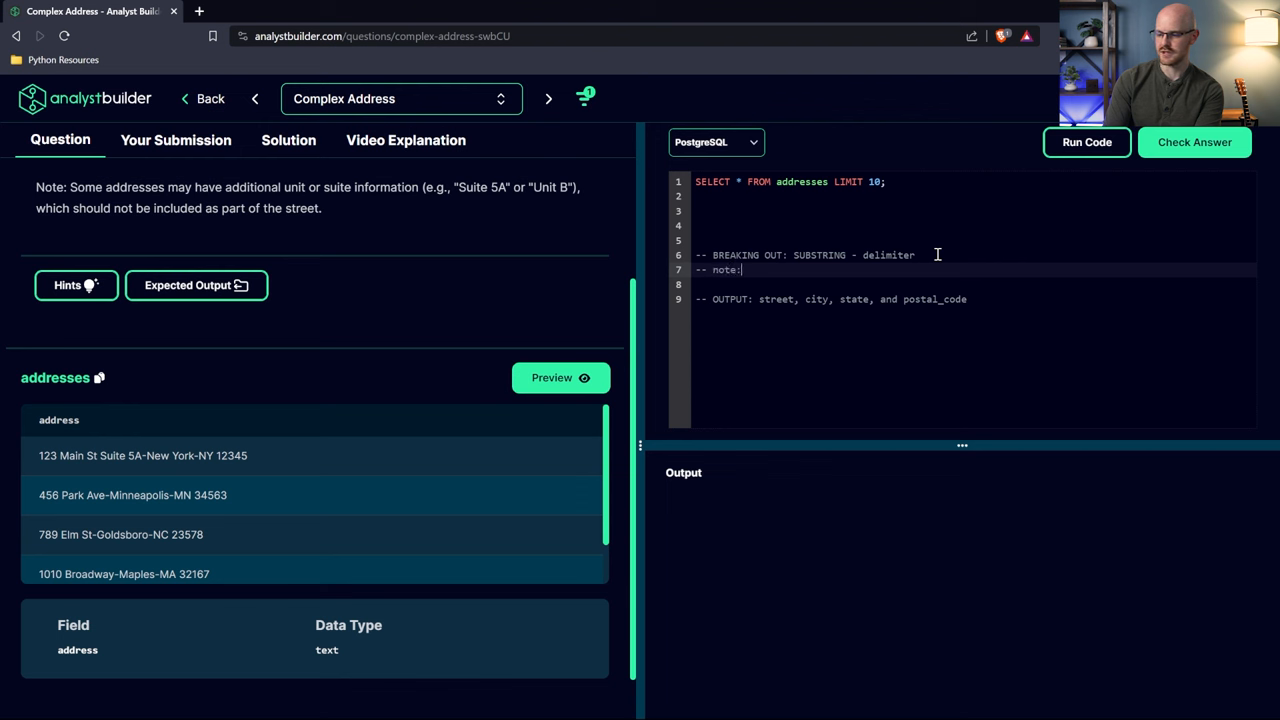
{"action": "type", "text": "Can't"}
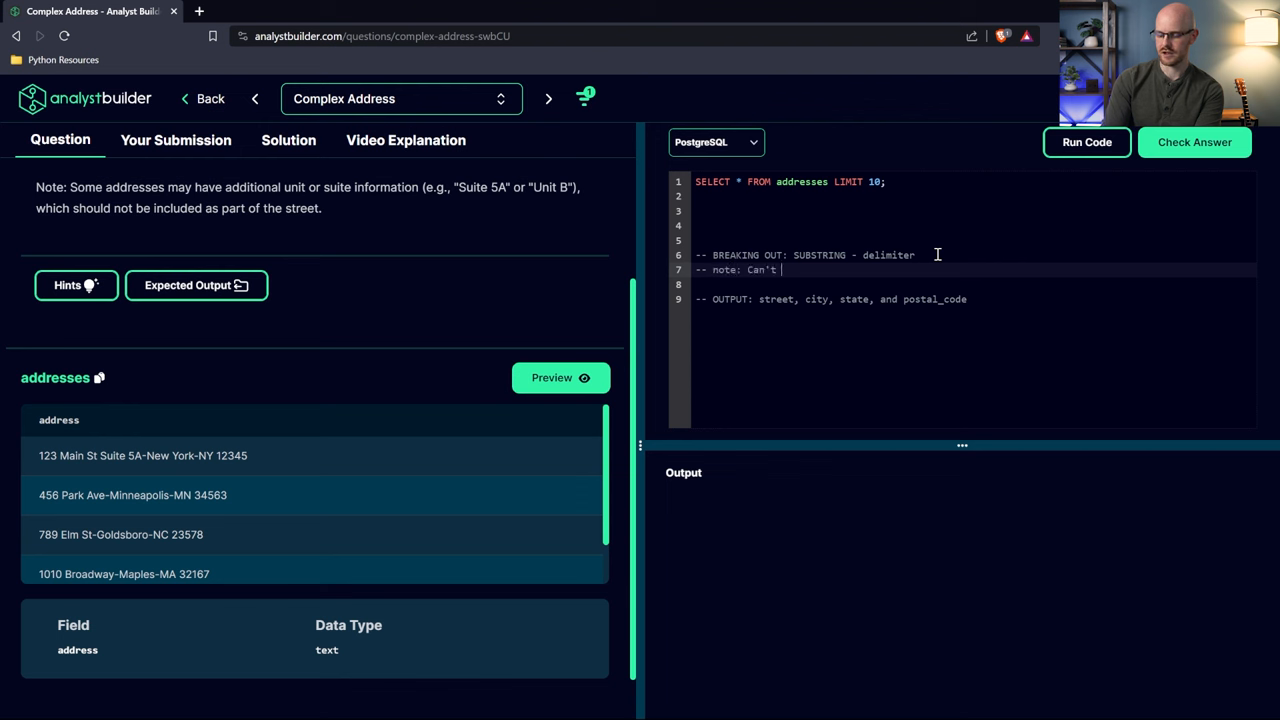
{"action": "type", "text": "include suite or unit"}
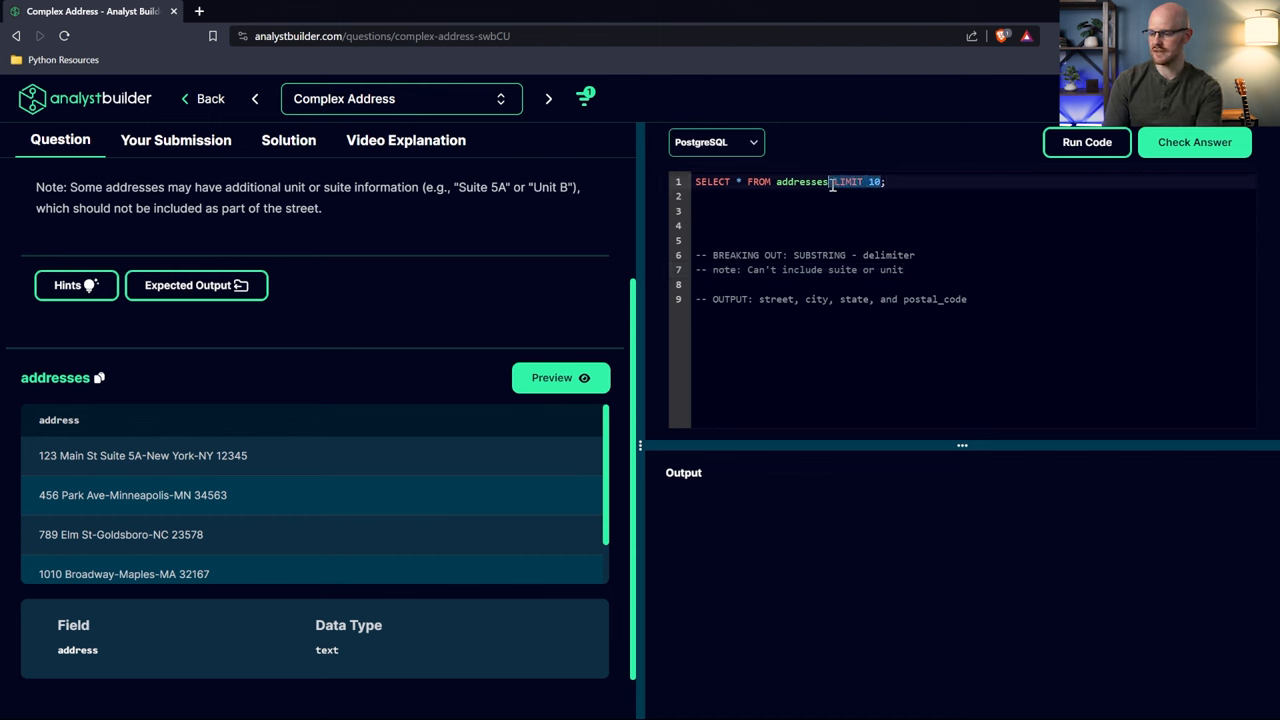
{"action": "key", "text": "Backspace"}
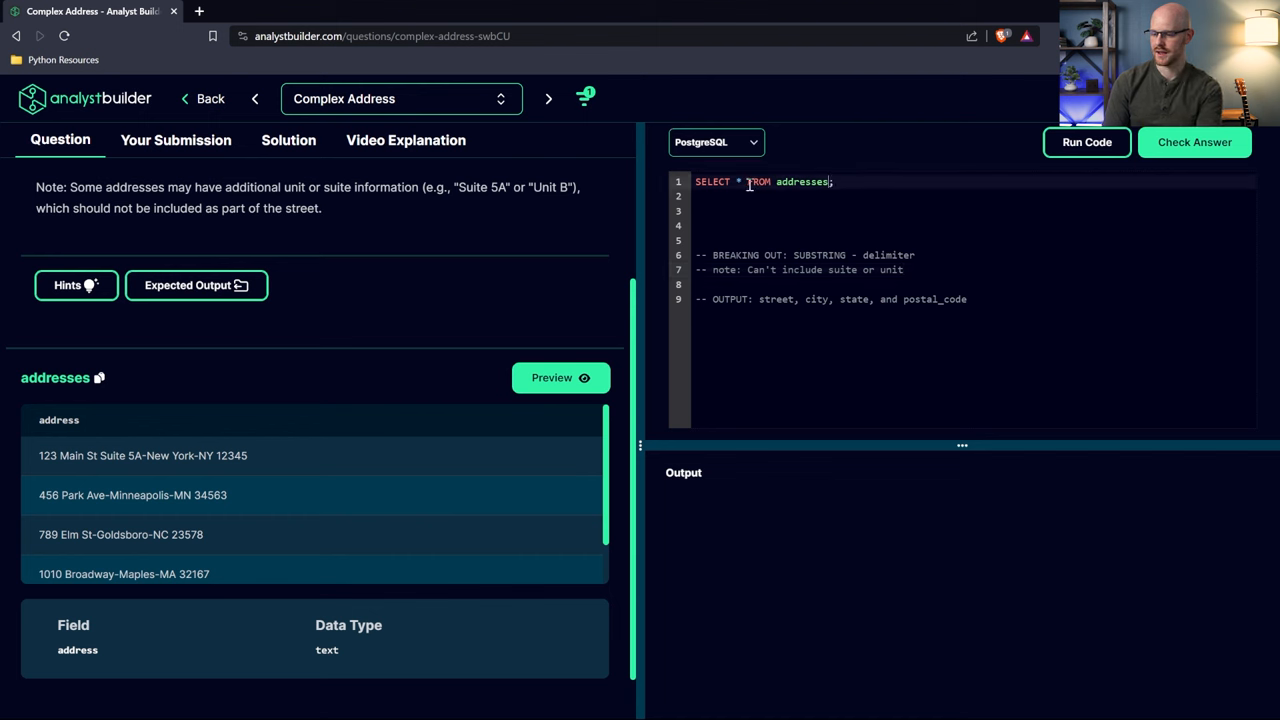
Compare the Python and MSSQL starter code, then keep MySQL as the solution language
{"action": "left_click", "coordinate": [716, 142]}
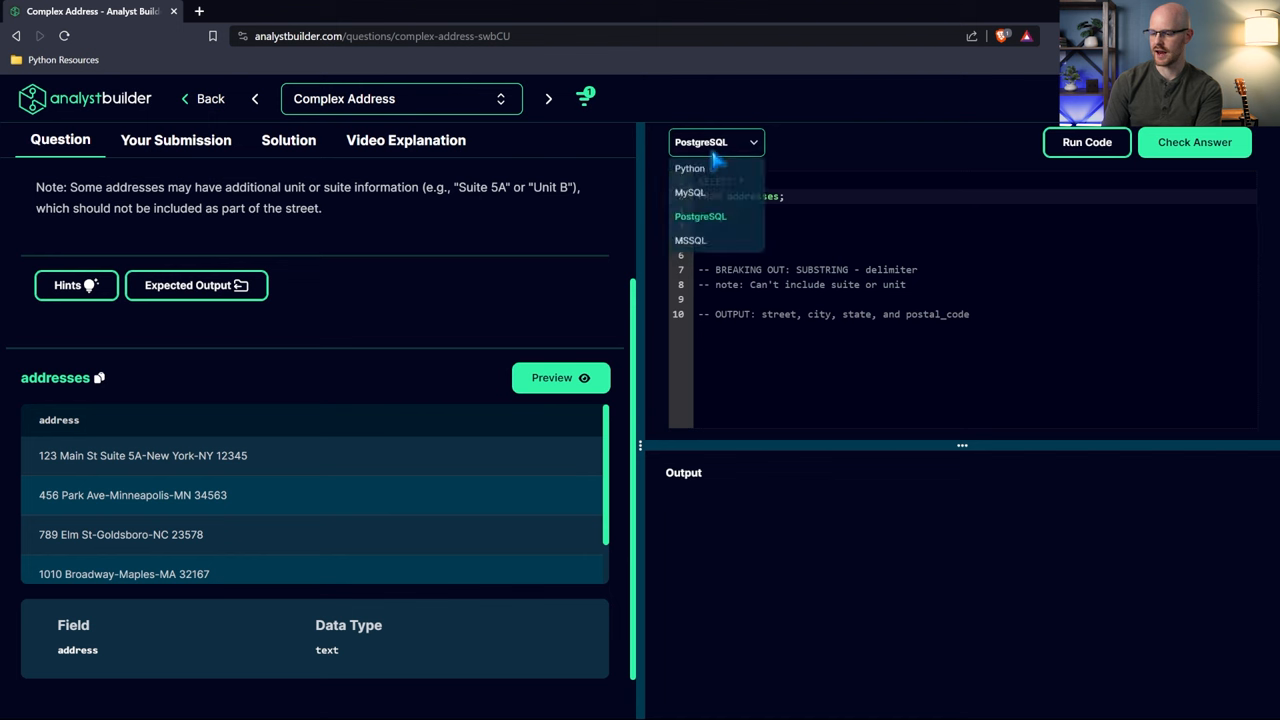
{"action": "left_click", "coordinate": [690, 192]}
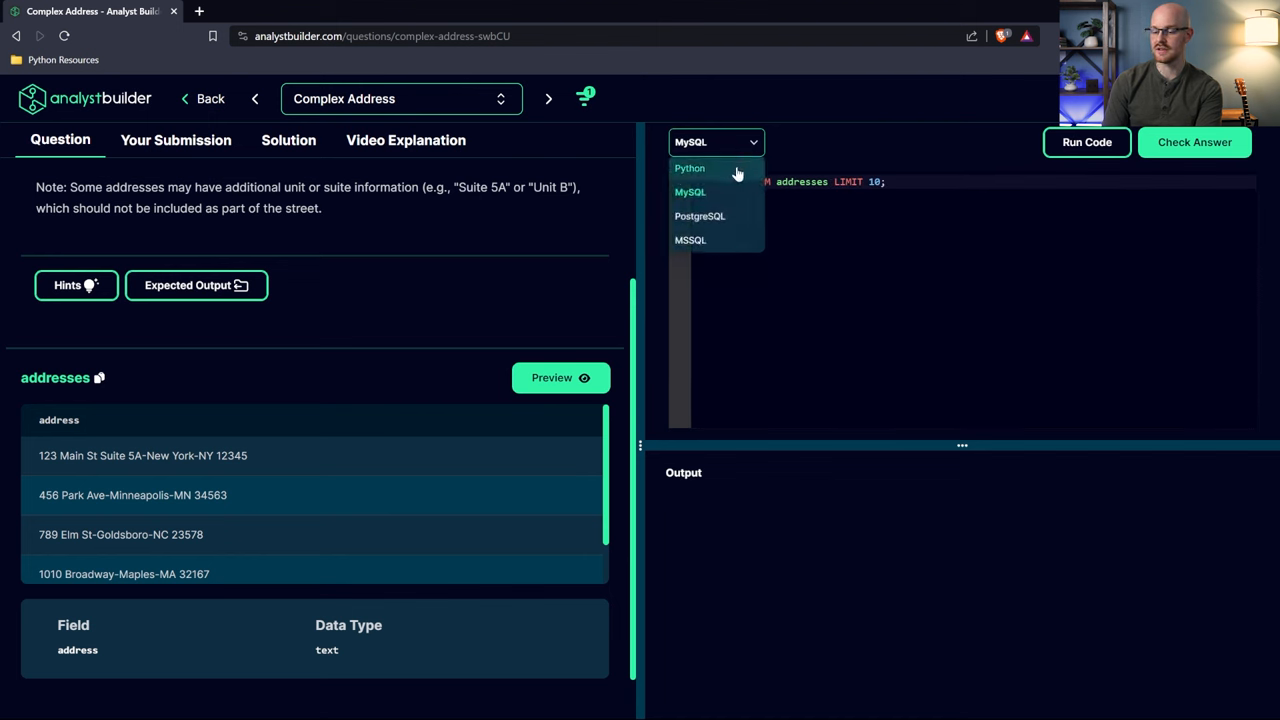
{"action": "left_click", "coordinate": [688, 168]}
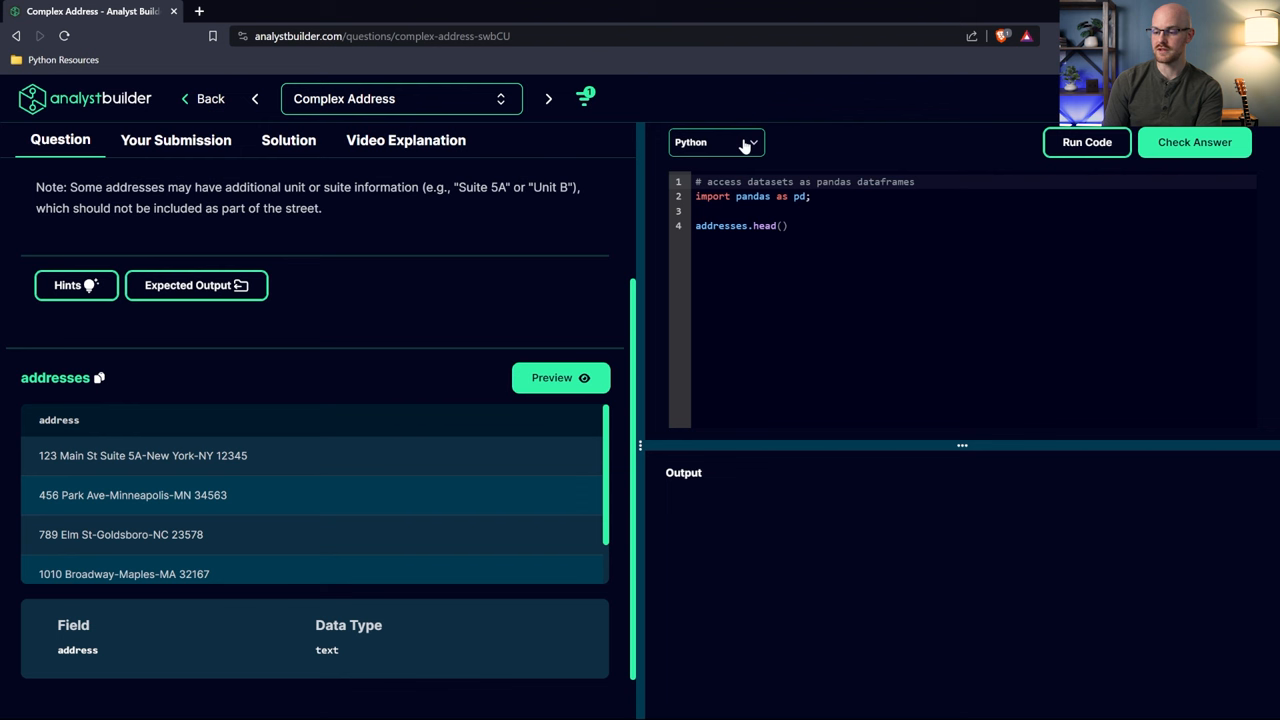
{"action": "left_click", "coordinate": [716, 140]}
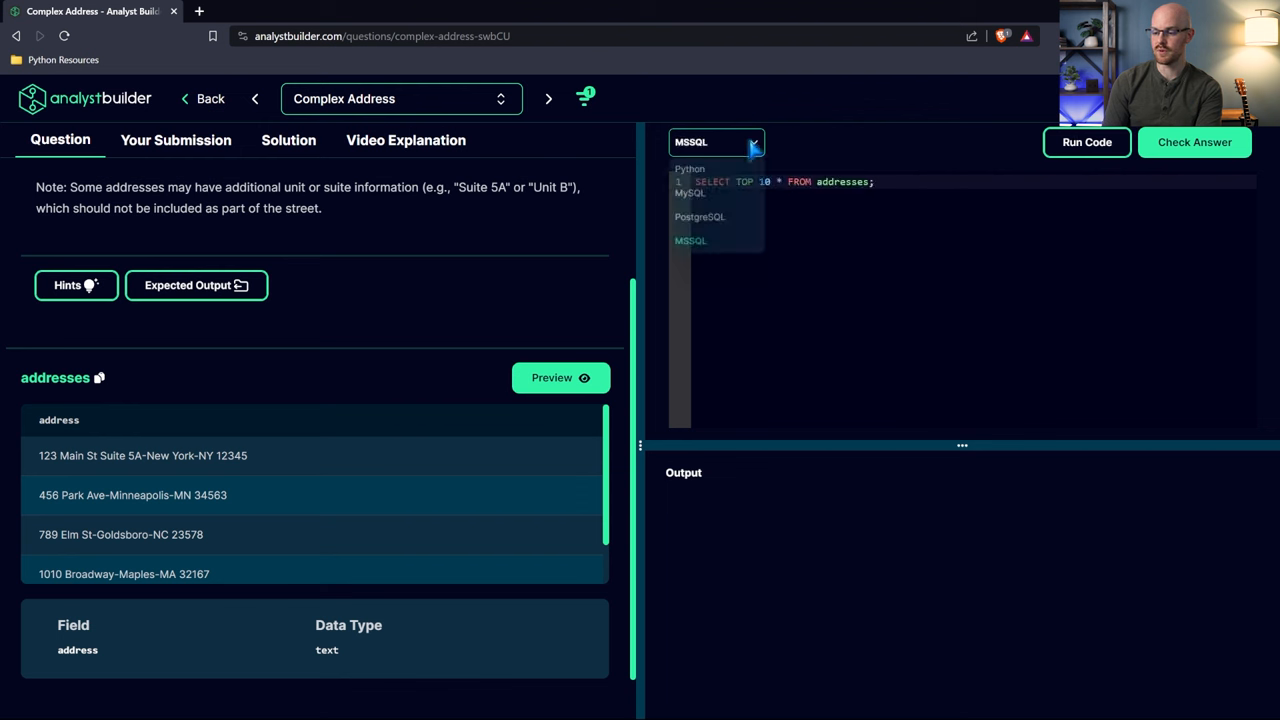
{"action": "left_click", "coordinate": [700, 216]}
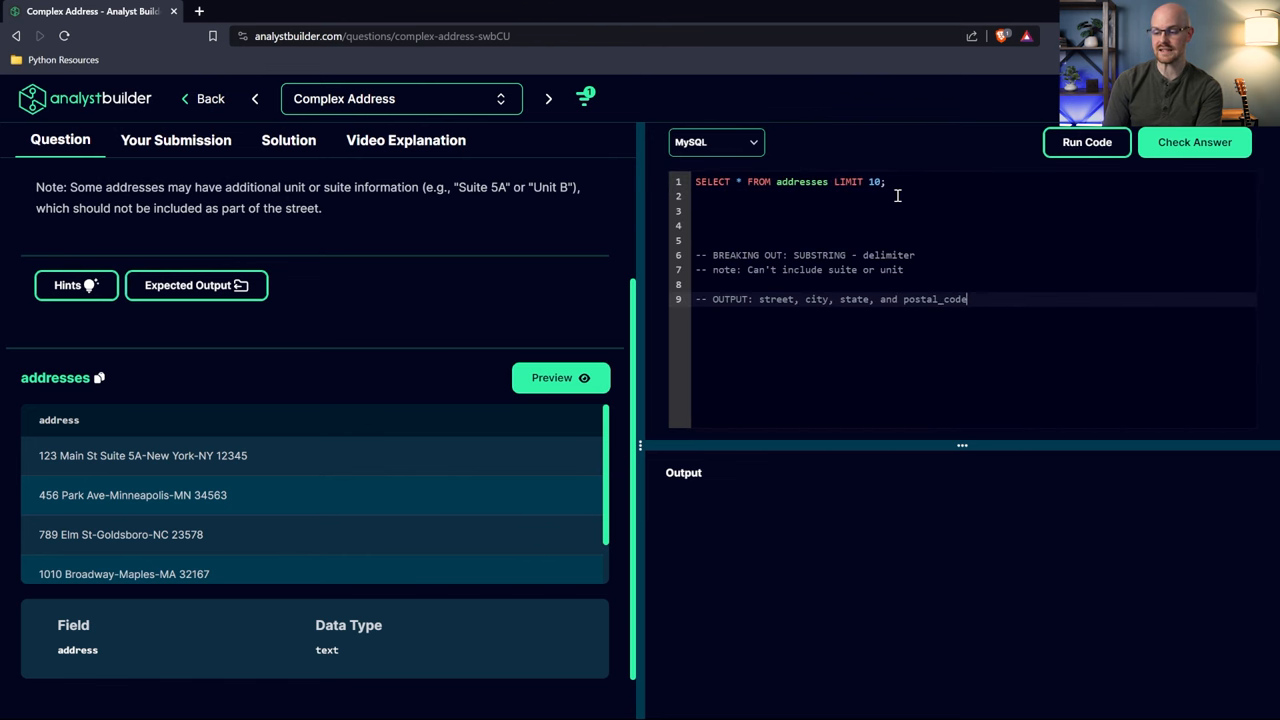
{"action": "left_click", "coordinate": [716, 140]}
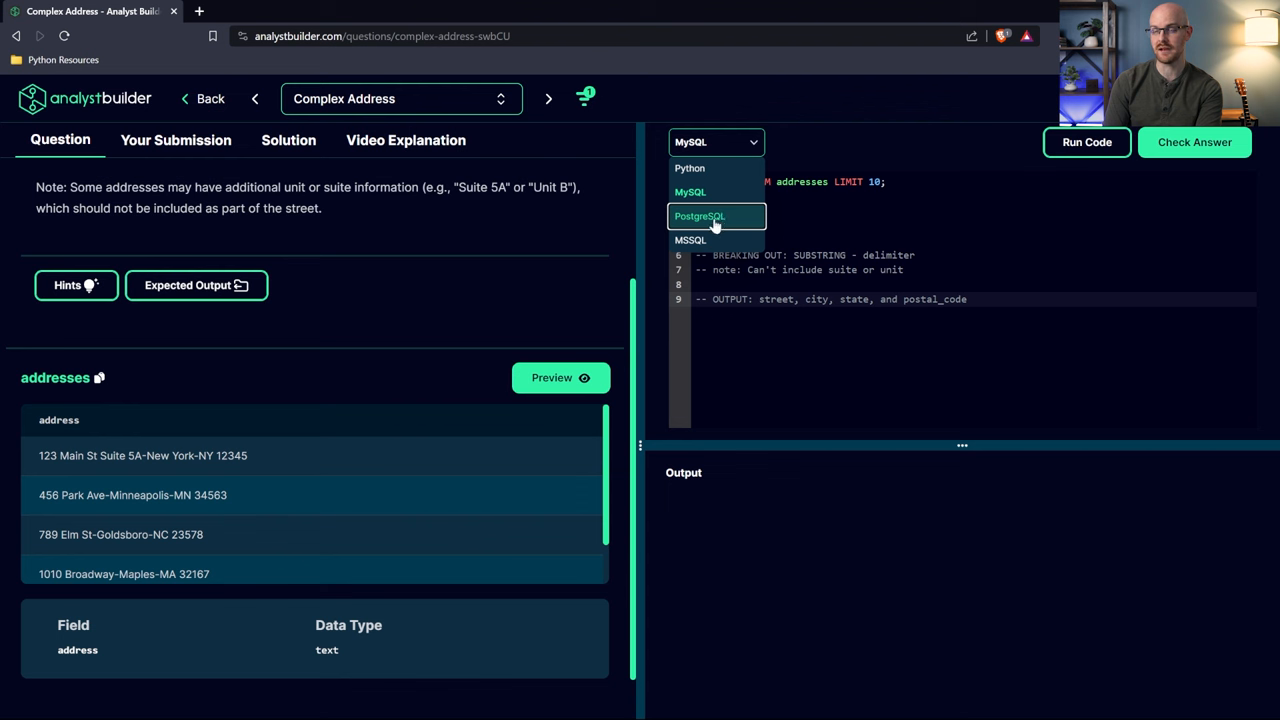
{"action": "mouse_move", "coordinate": [716, 240]}
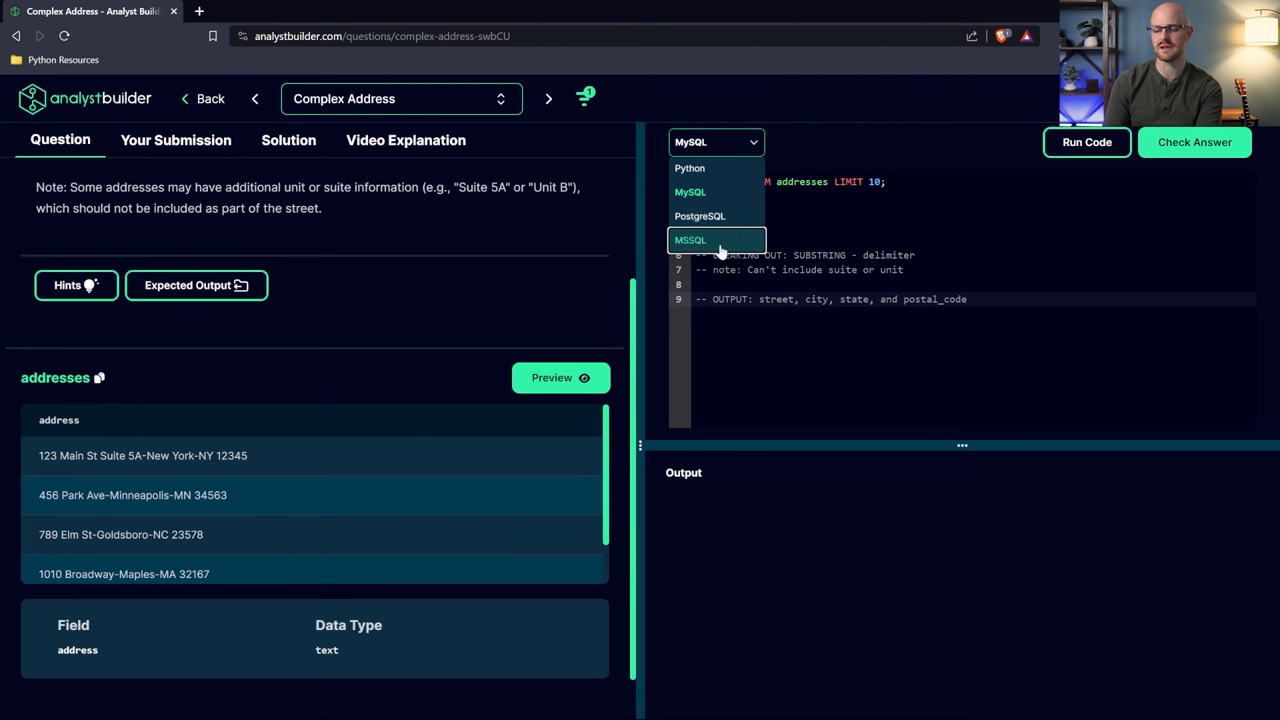
{"action": "mouse_move", "coordinate": [700, 216]}
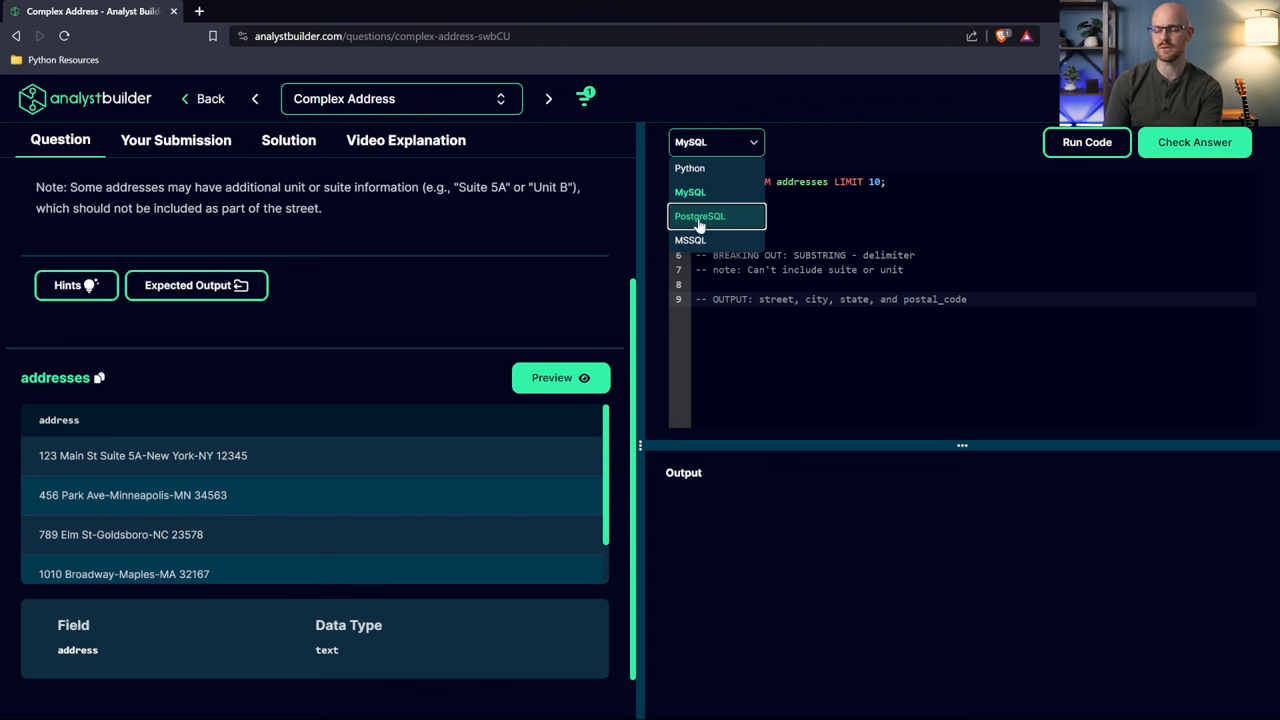
{"action": "mouse_move", "coordinate": [716, 192]}
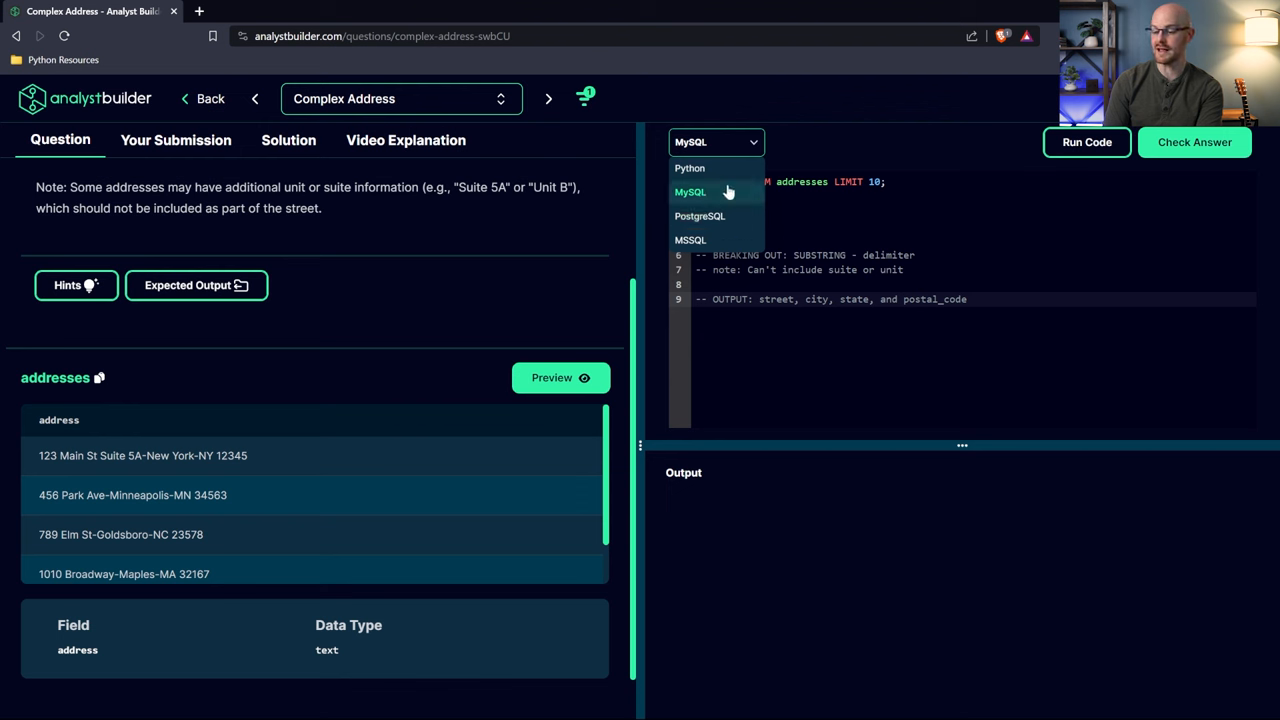
{"action": "left_click", "coordinate": [690, 192]}
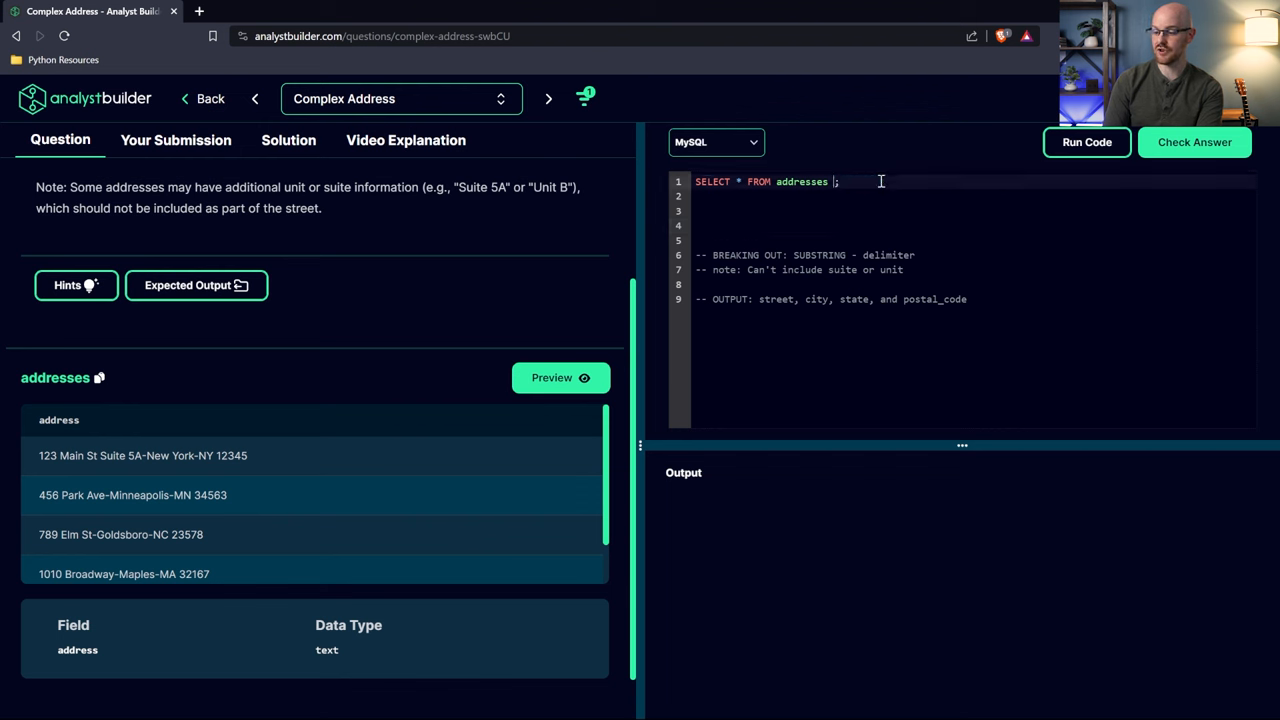
{"action": "left_click", "coordinate": [716, 140]}
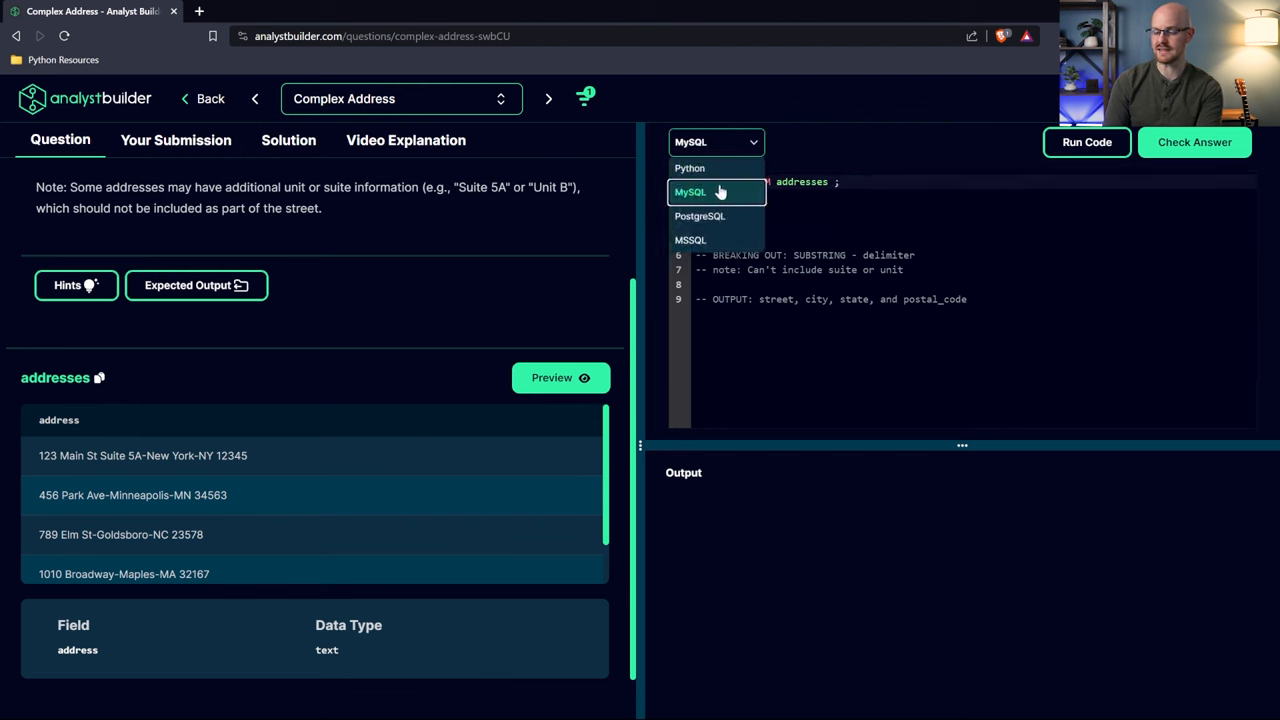
{"action": "left_click", "coordinate": [690, 192]}
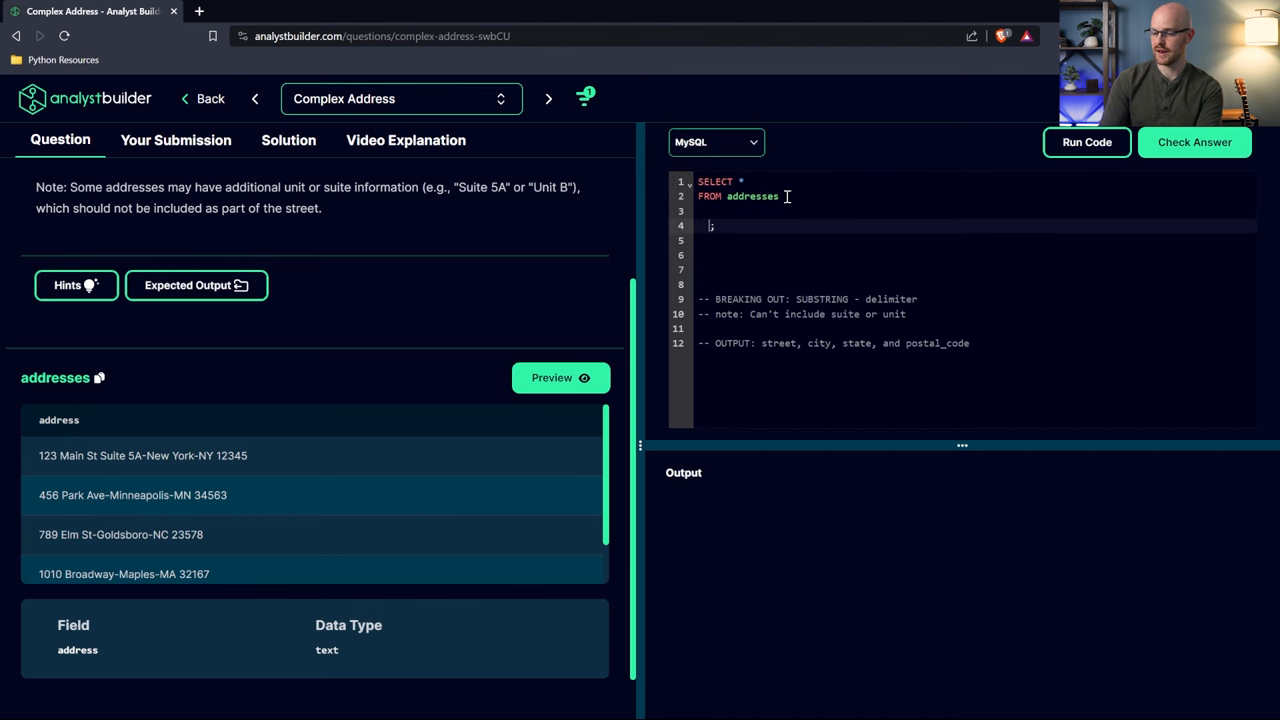
Run the starter query to see full addresses and highlight the street part of the first row
{"action": "left_click", "coordinate": [1086, 142]}
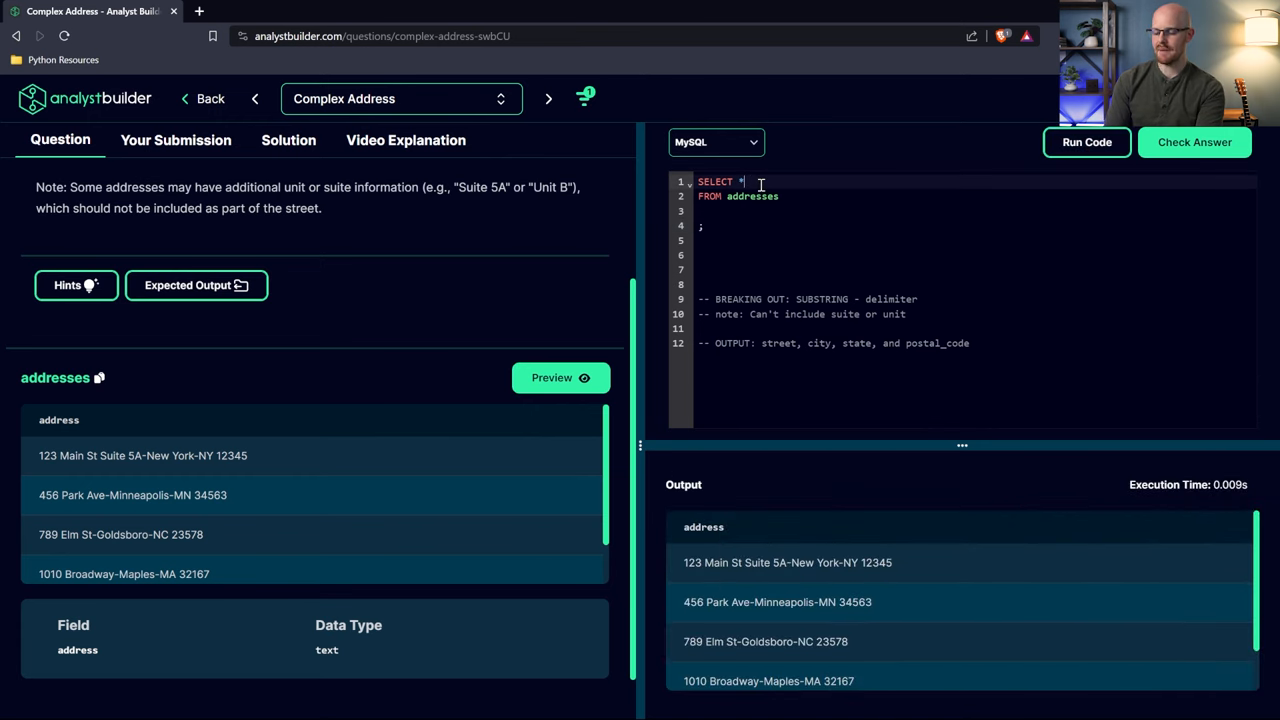
{"action": "key", "text": "Enter"}
{"action": "type", "text": ","}
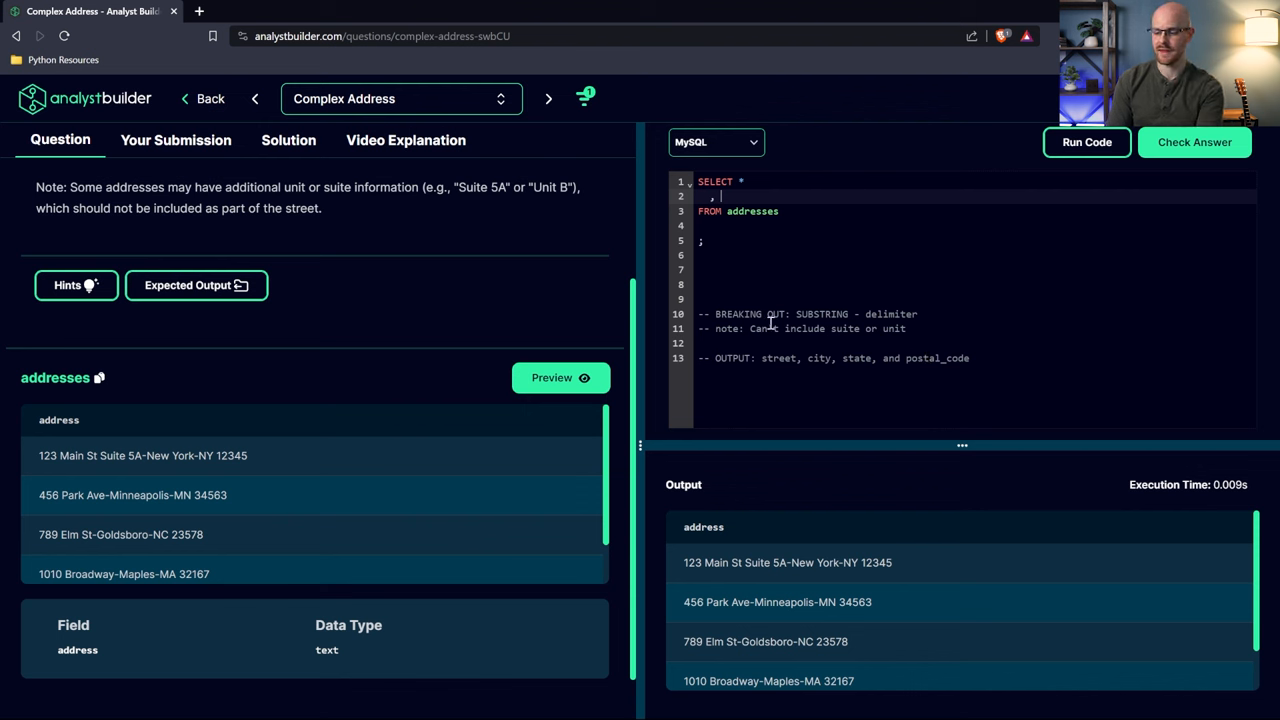
{"action": "double_click", "coordinate": [820, 314]}
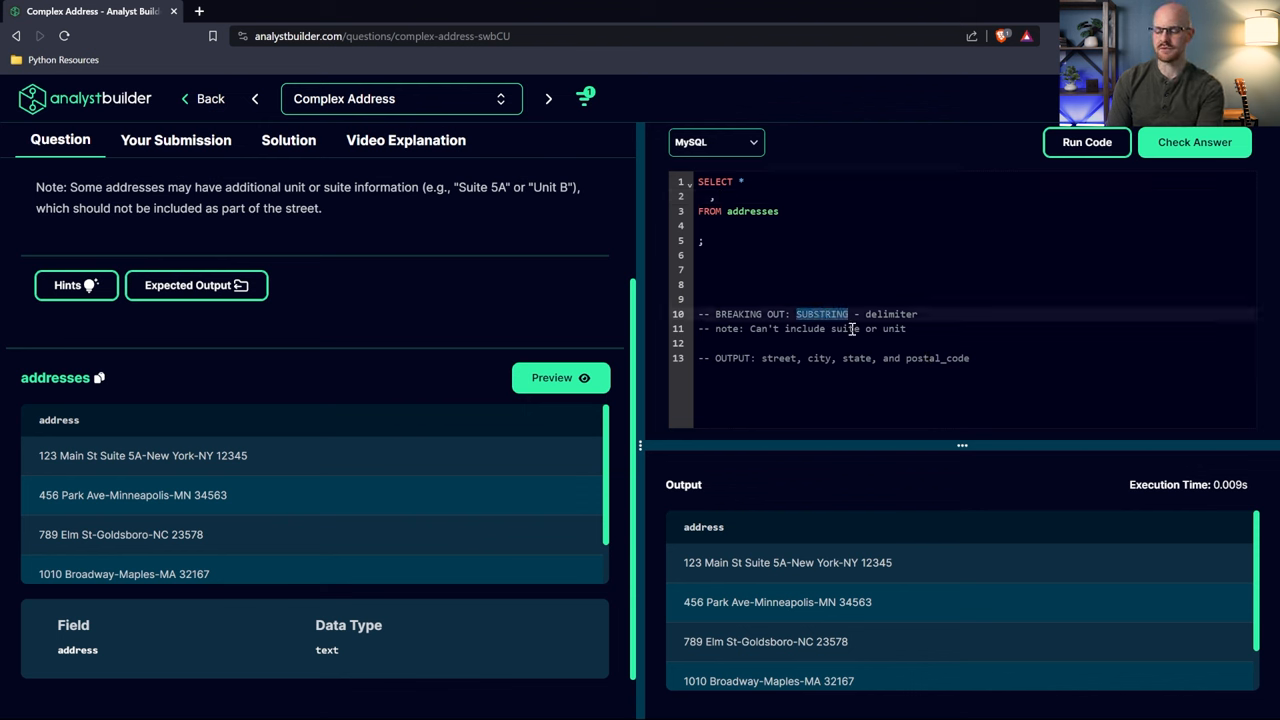
{"action": "mouse_move", "coordinate": [908, 328]}
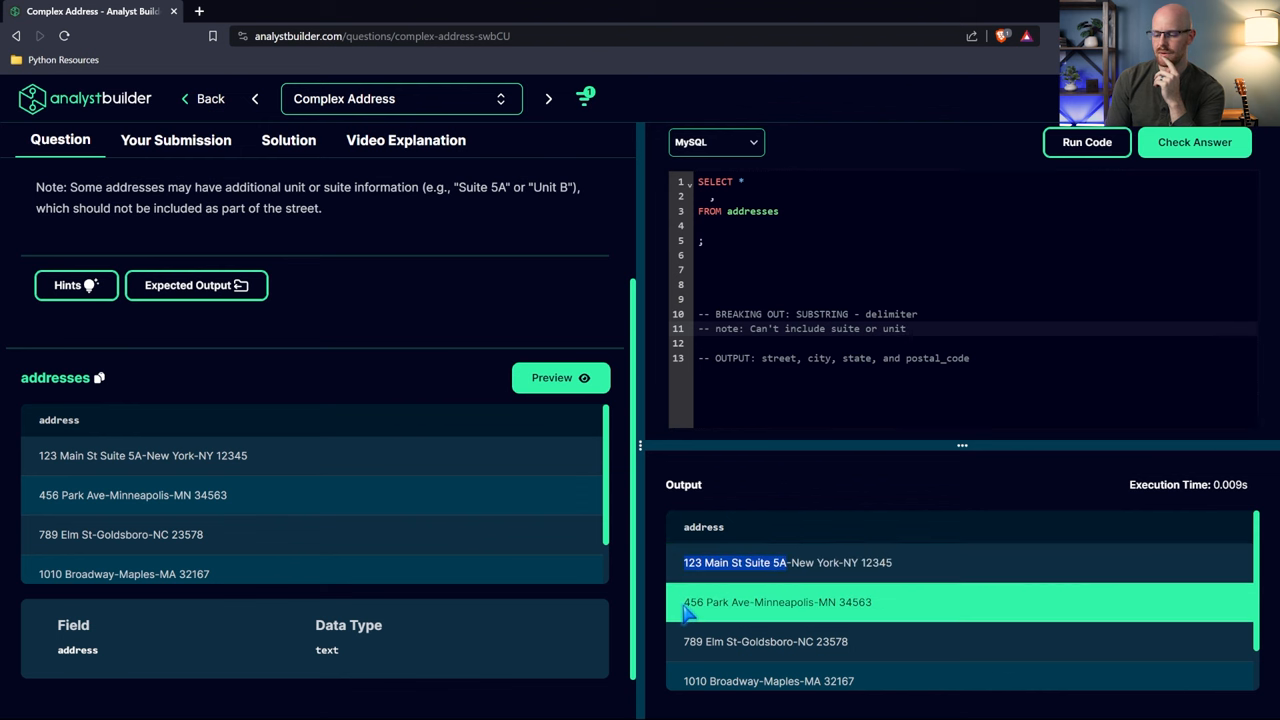
{"action": "double_click", "coordinate": [704, 602]}
{"action": "type", "text": " S"}
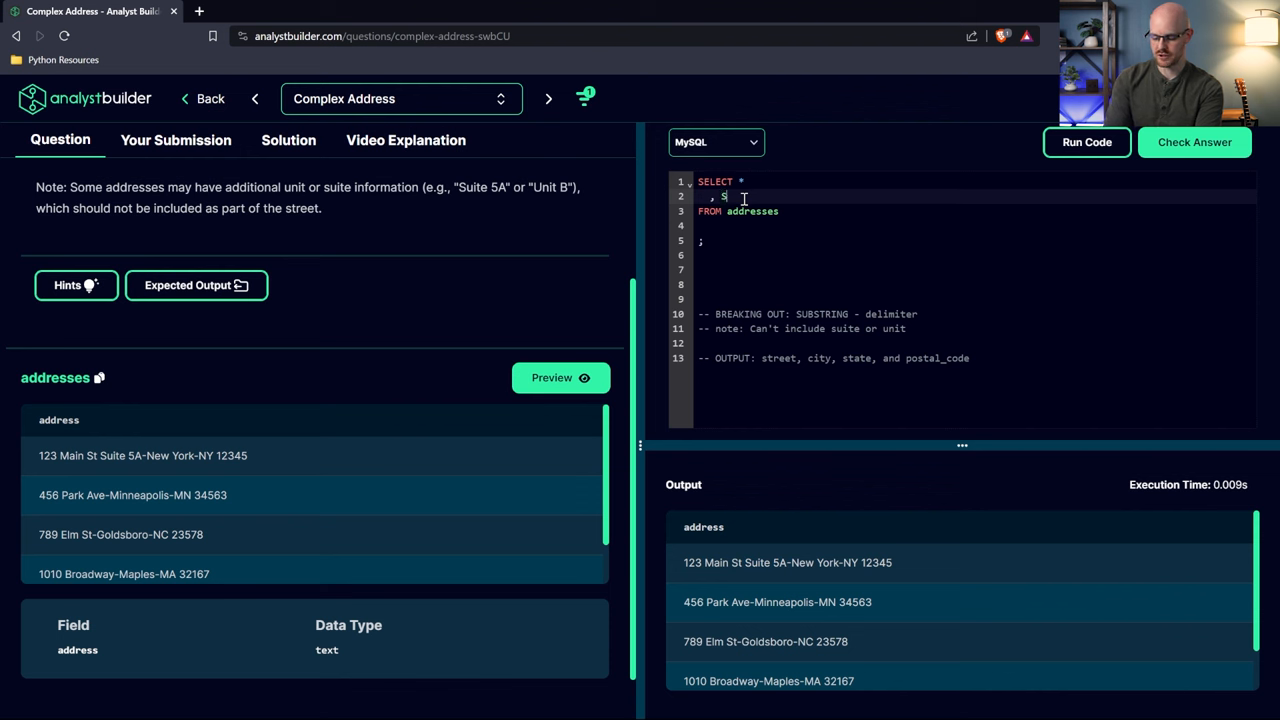
Add SUBSTRING(address, '-', 1) as a second column and run it, which returns NULL
{"action": "type", "text": "UBSTRING()"}
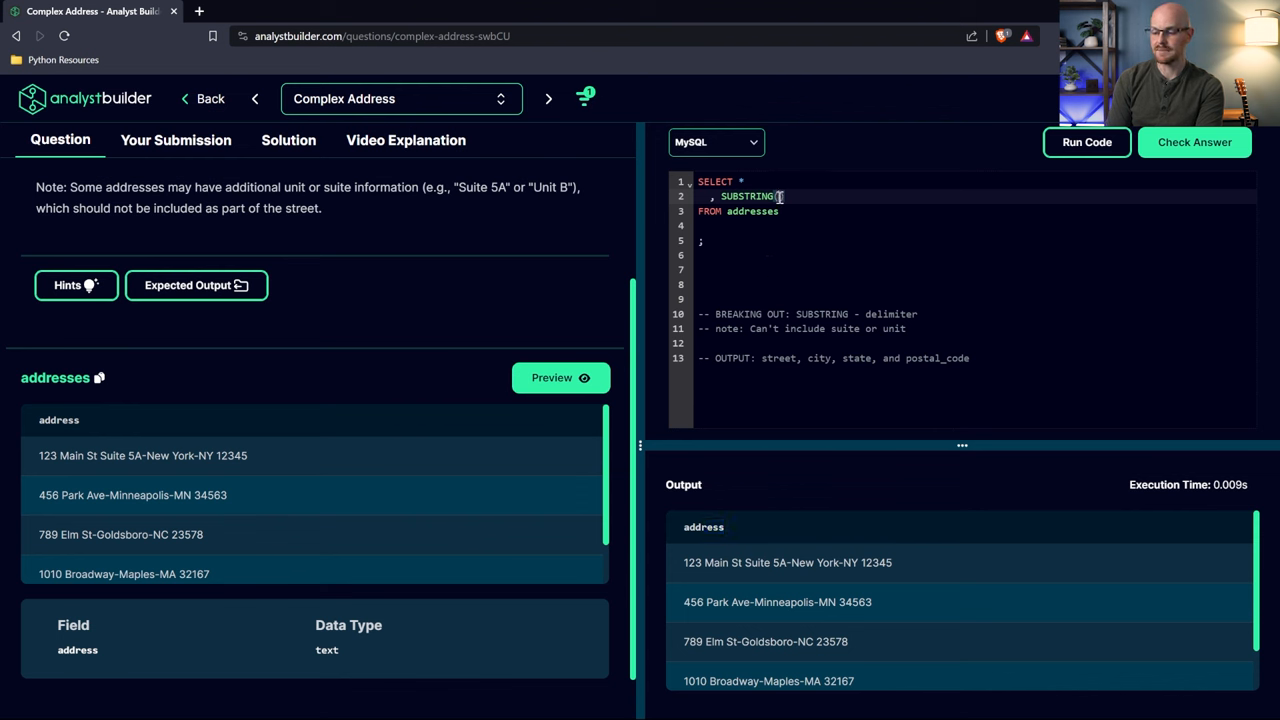
{"action": "type", "text": "address)"}
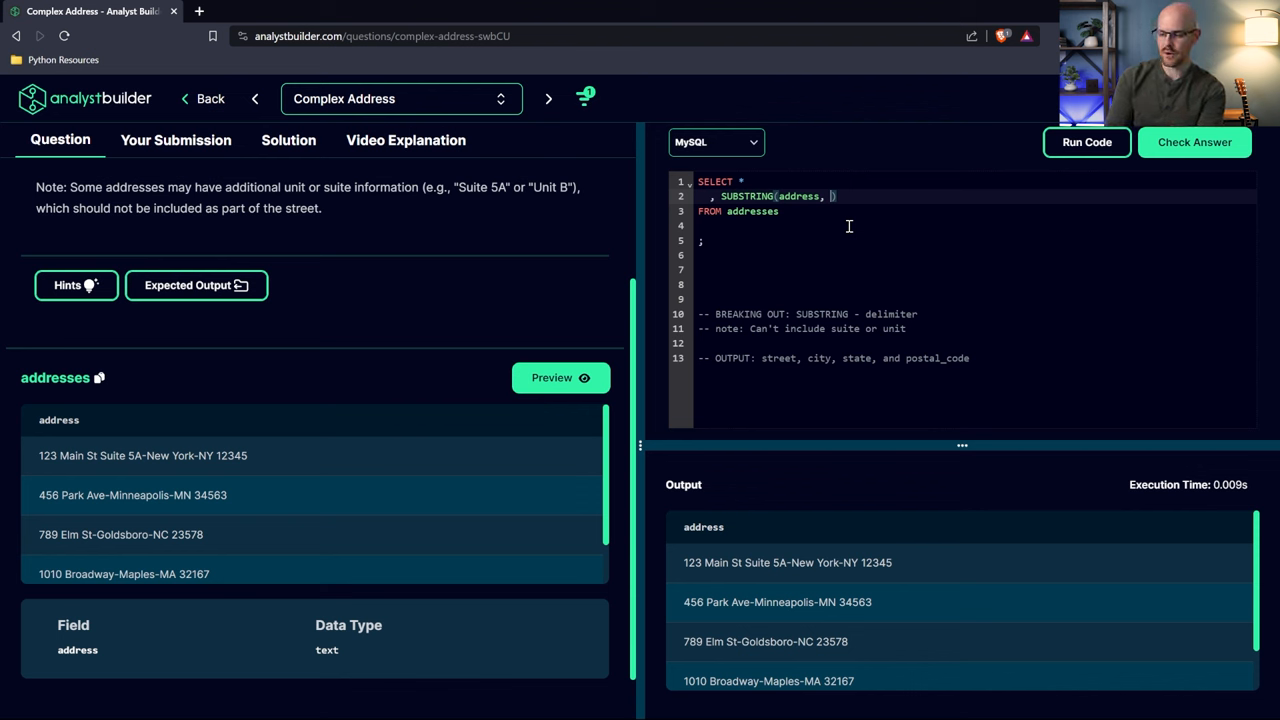
{"action": "type", "text": "''"}
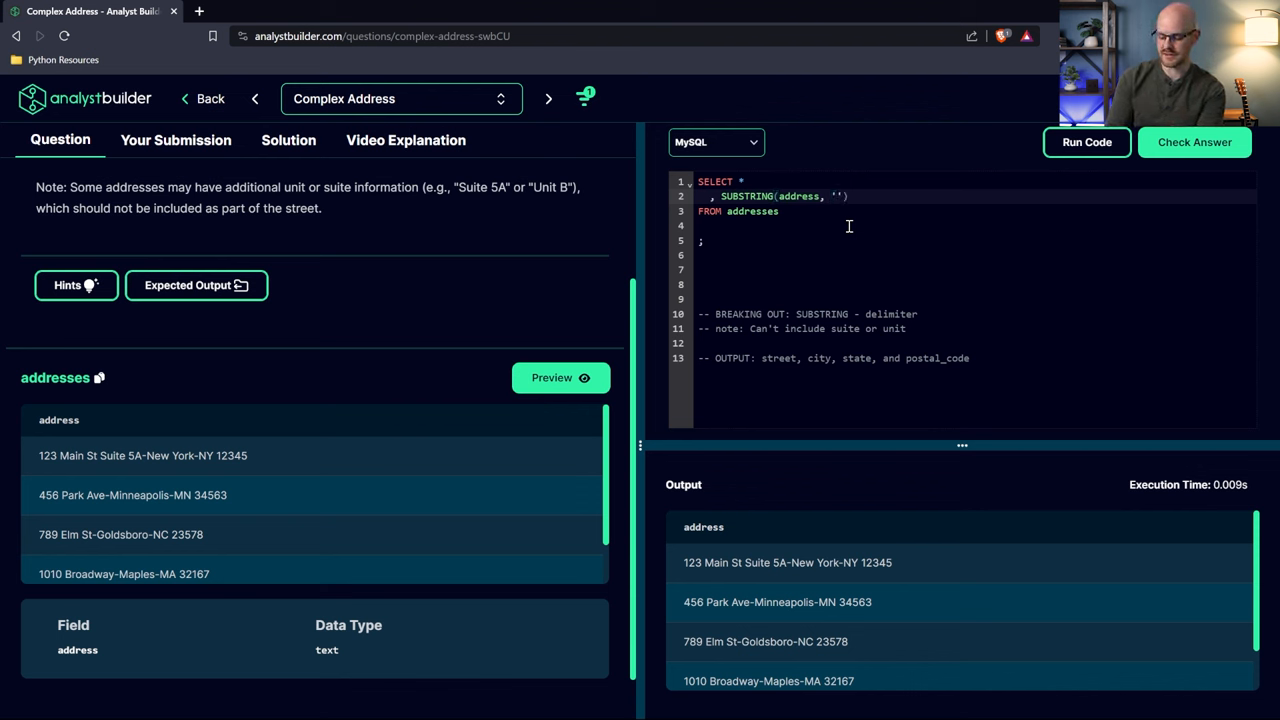
{"action": "type", "text": "-"}
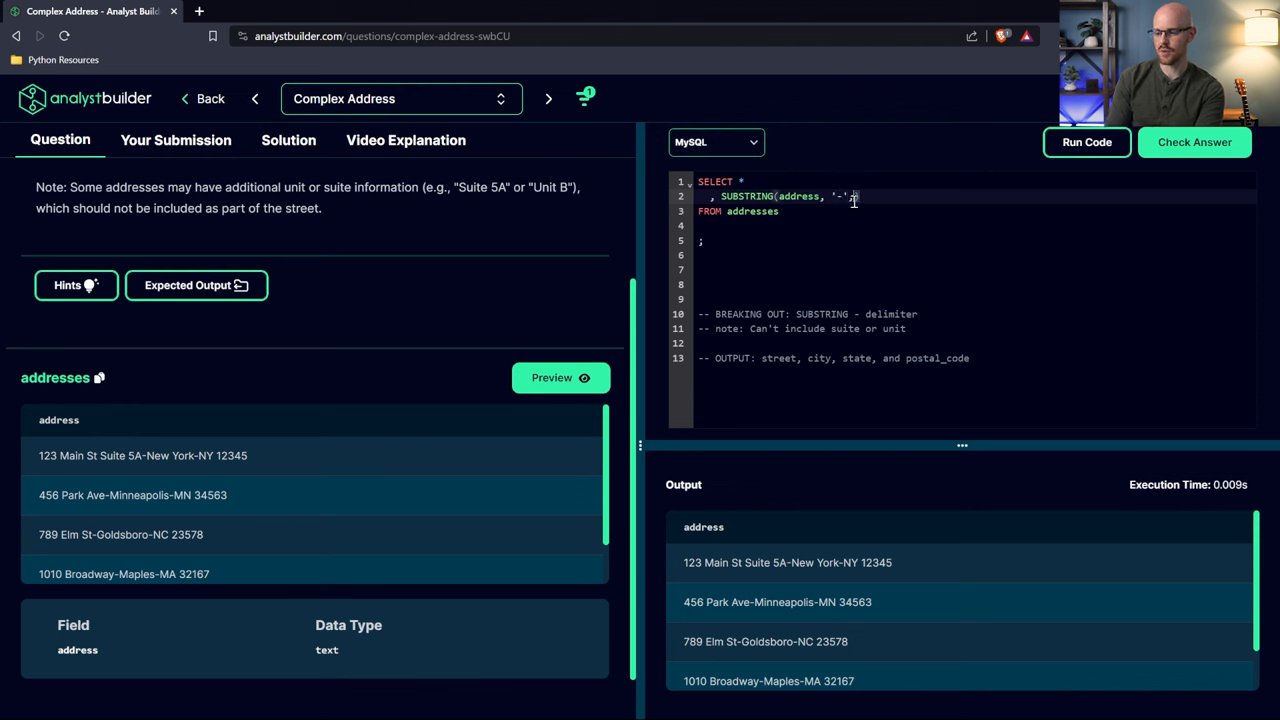
{"action": "type", "text": ","}
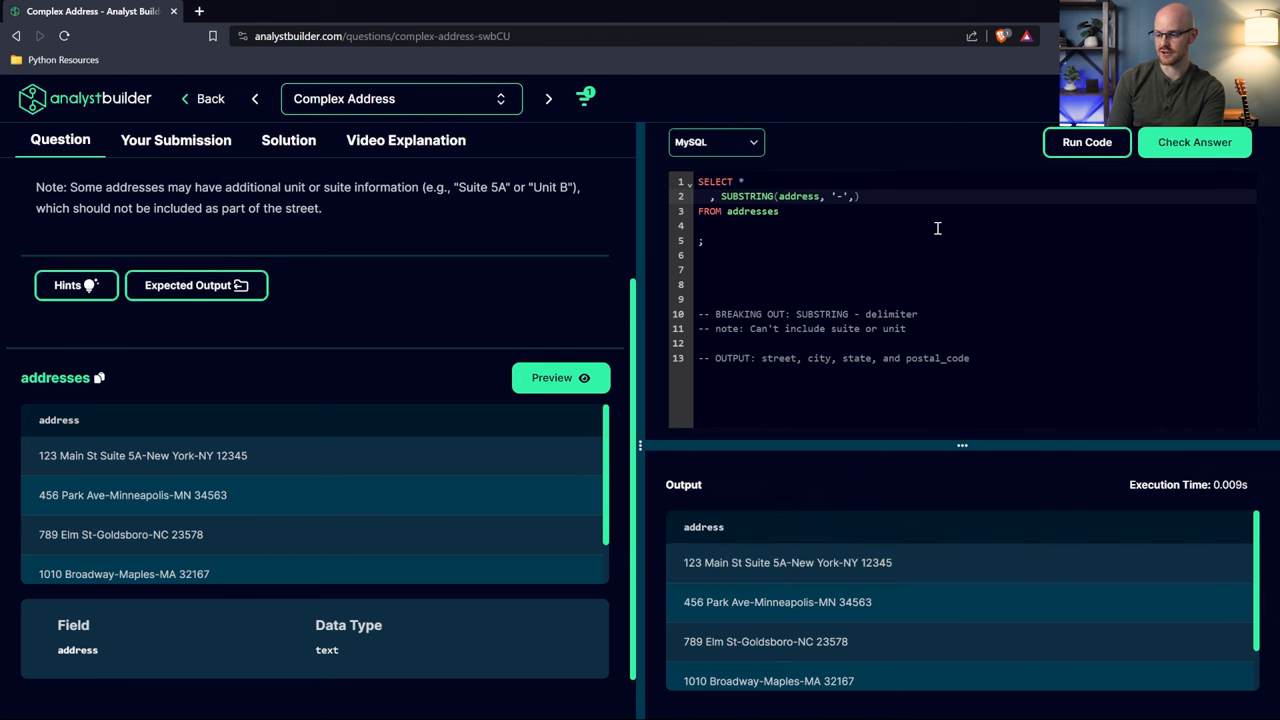
{"action": "left_click", "coordinate": [1086, 142]}
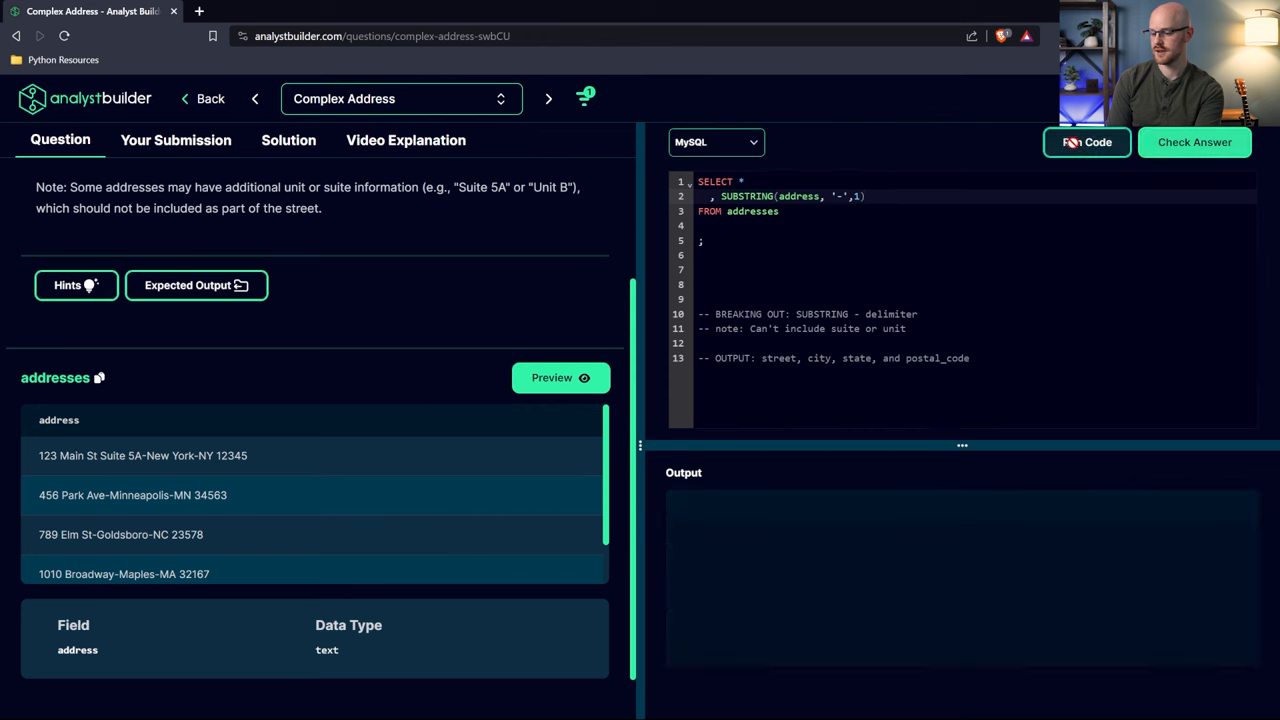
{"action": "left_click", "coordinate": [1086, 142]}
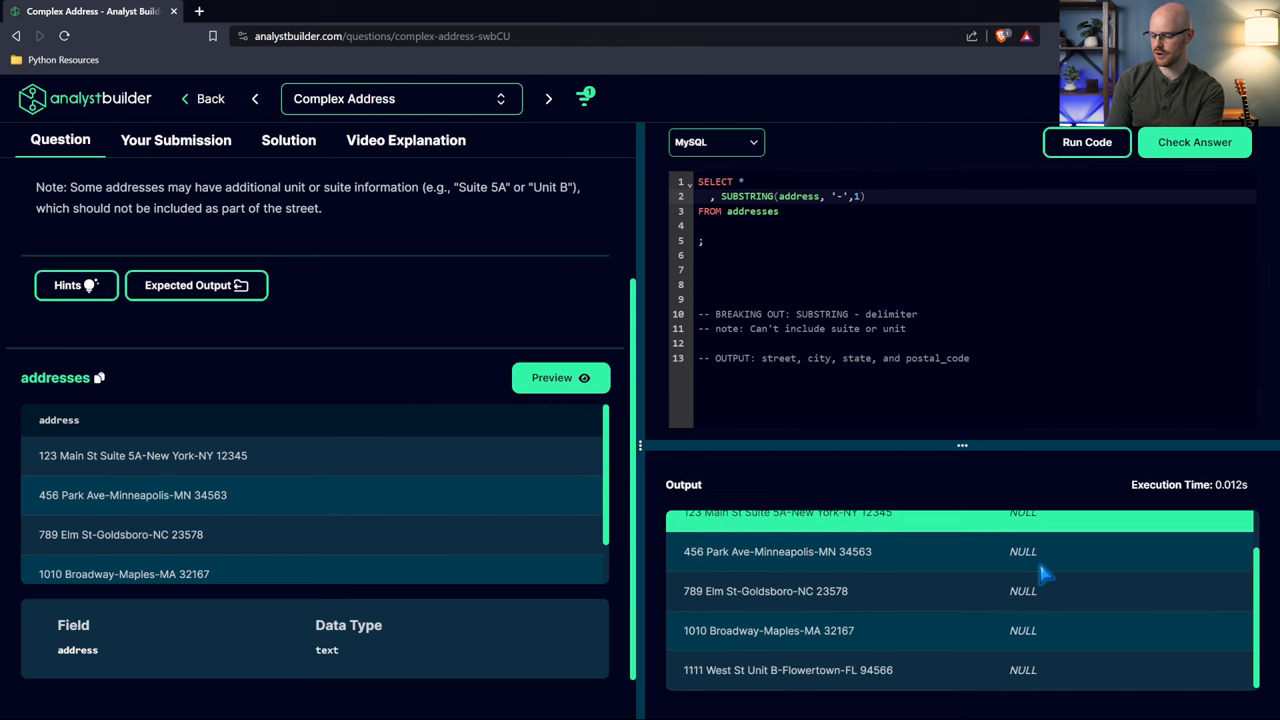
Switch to SUBSTRING_INDEX(address, '-', 1), trying count 2, and rerun to get each street portion
{"action": "scroll", "scroll_direction": "up", "scroll_amount": 3}
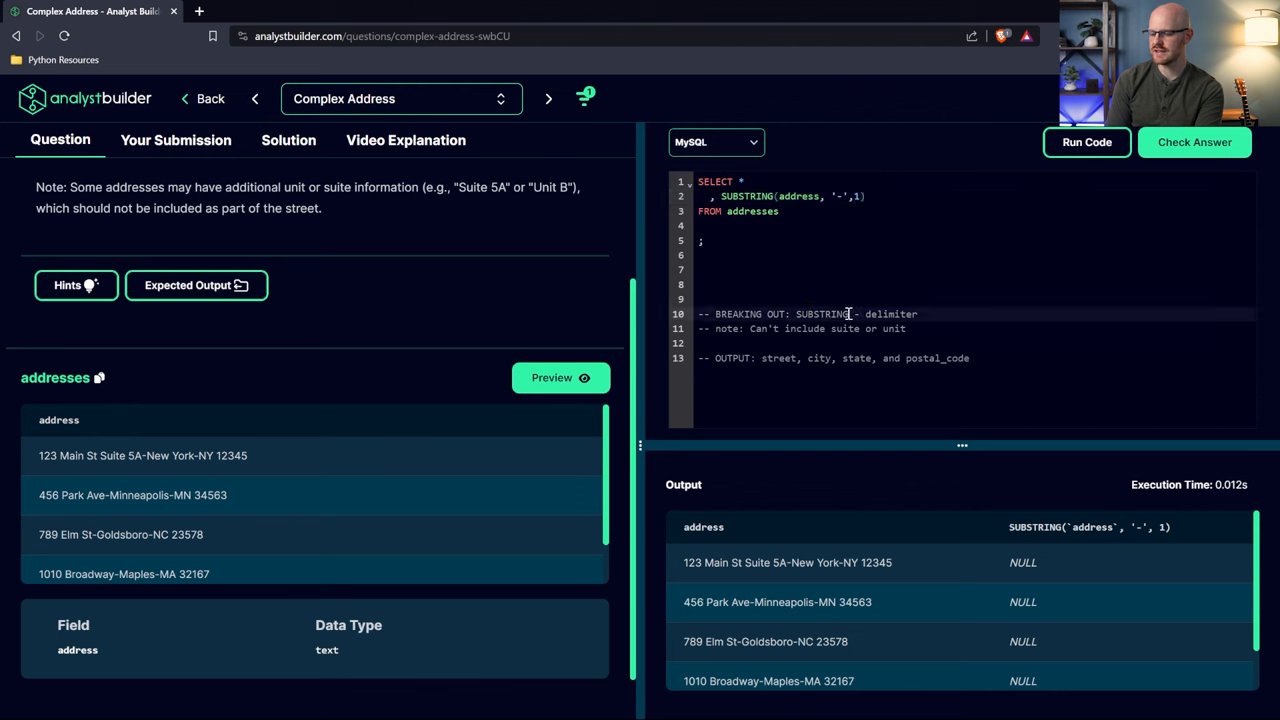
{"action": "type", "text": "_IND"}
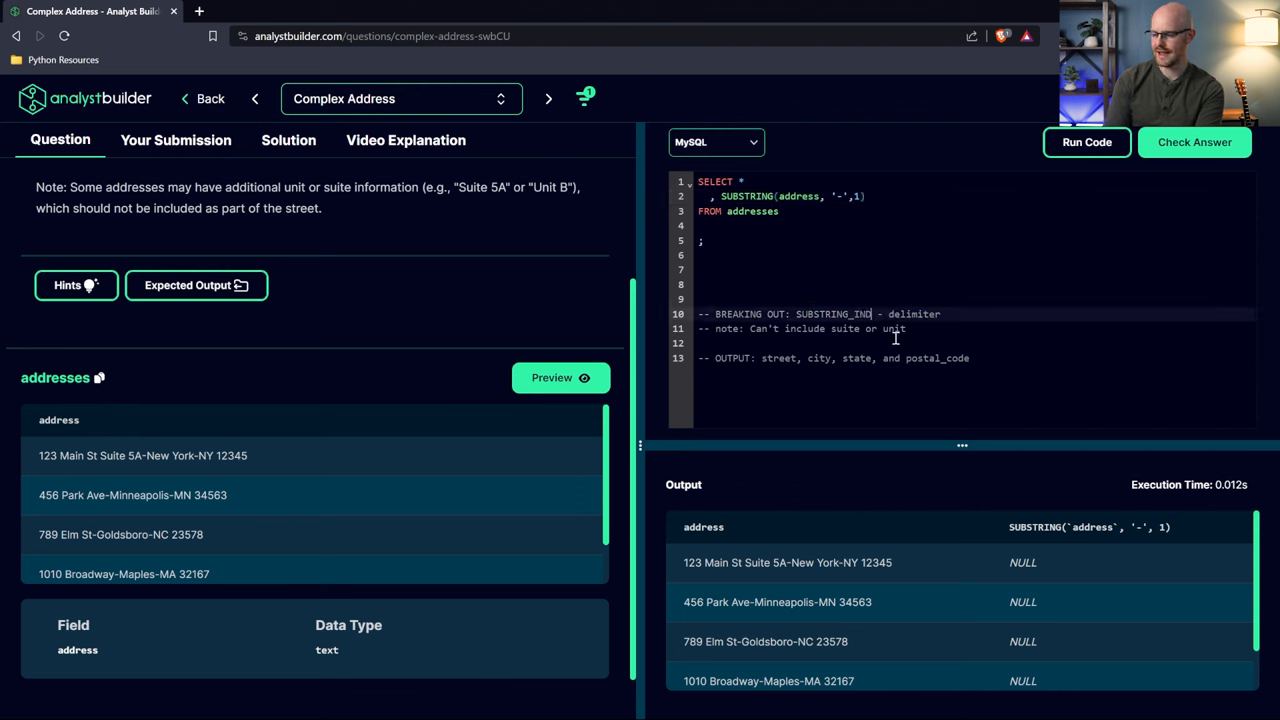
{"action": "double_click", "coordinate": [838, 314]}
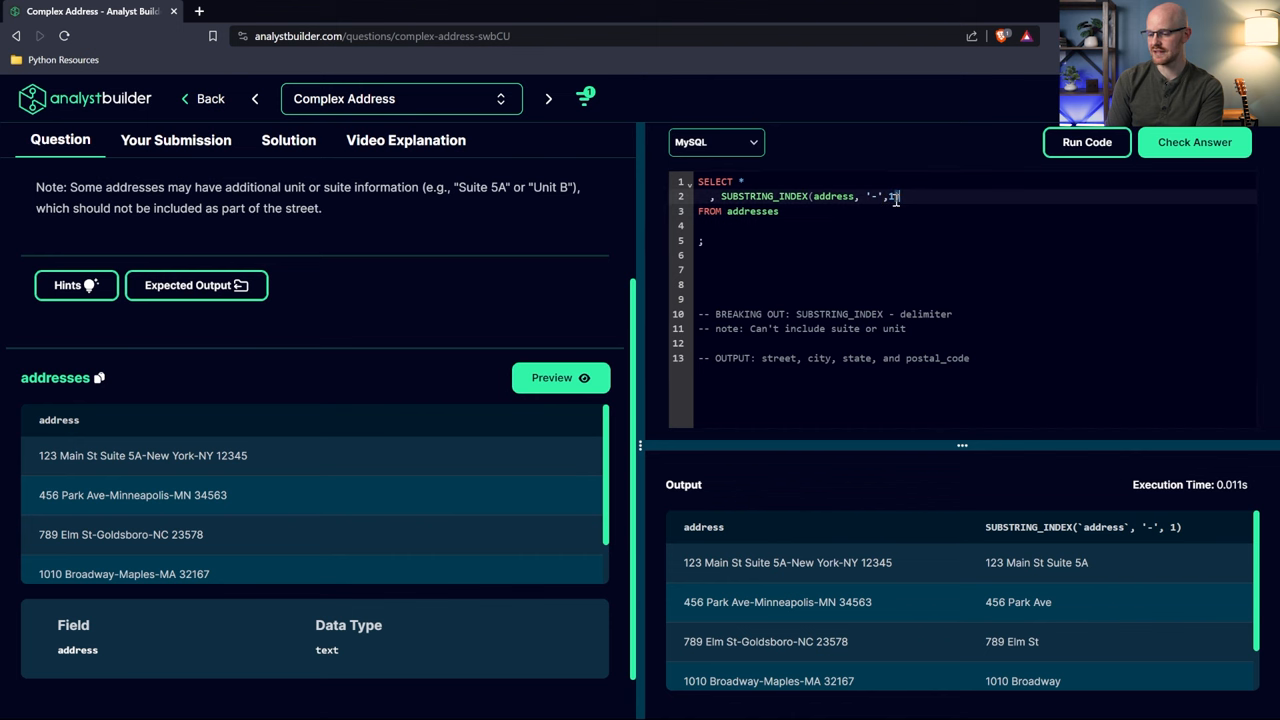
{"action": "type", "text": "2"}
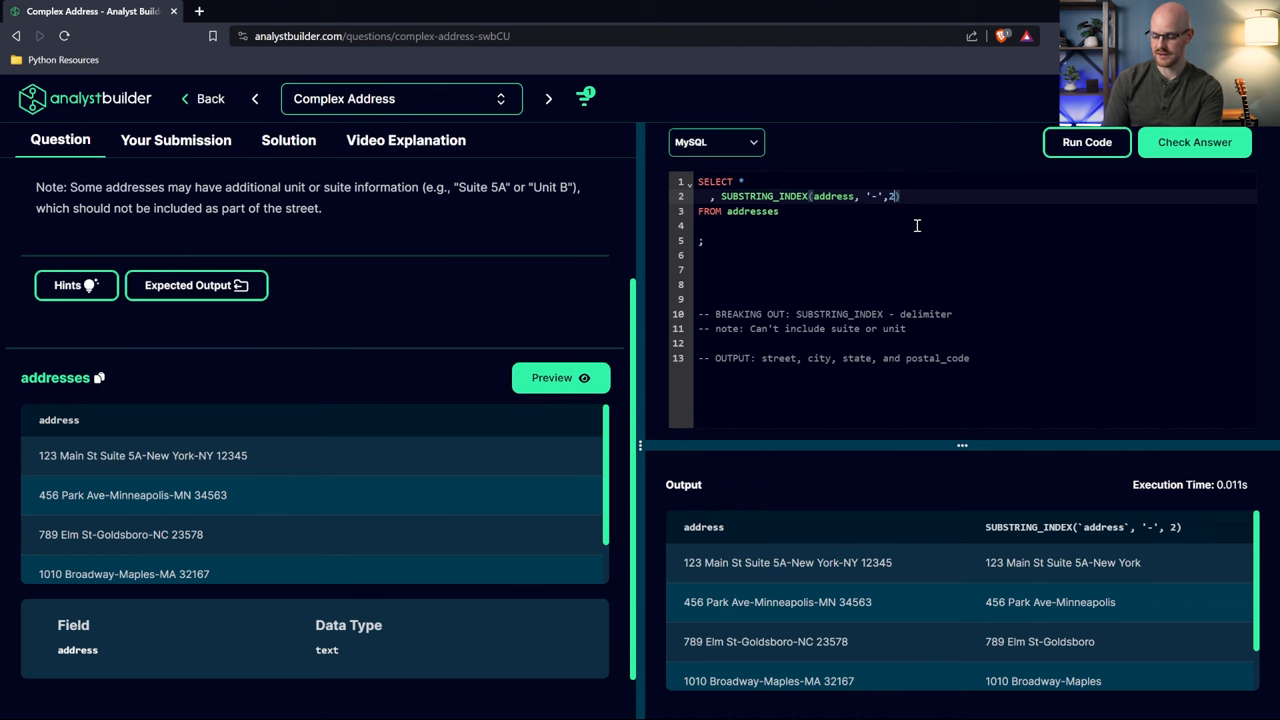
{"action": "left_click", "coordinate": [1086, 142]}
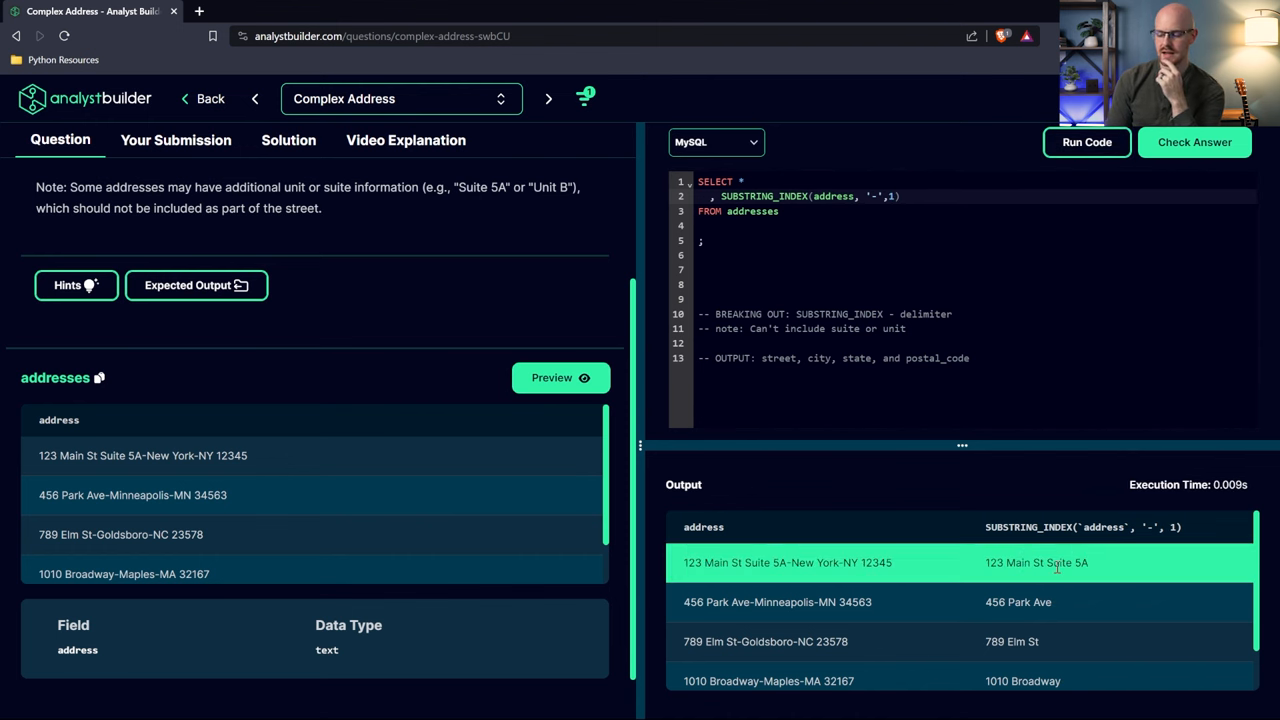
{"action": "scroll", "scroll_direction": "down", "scroll_amount": 3}
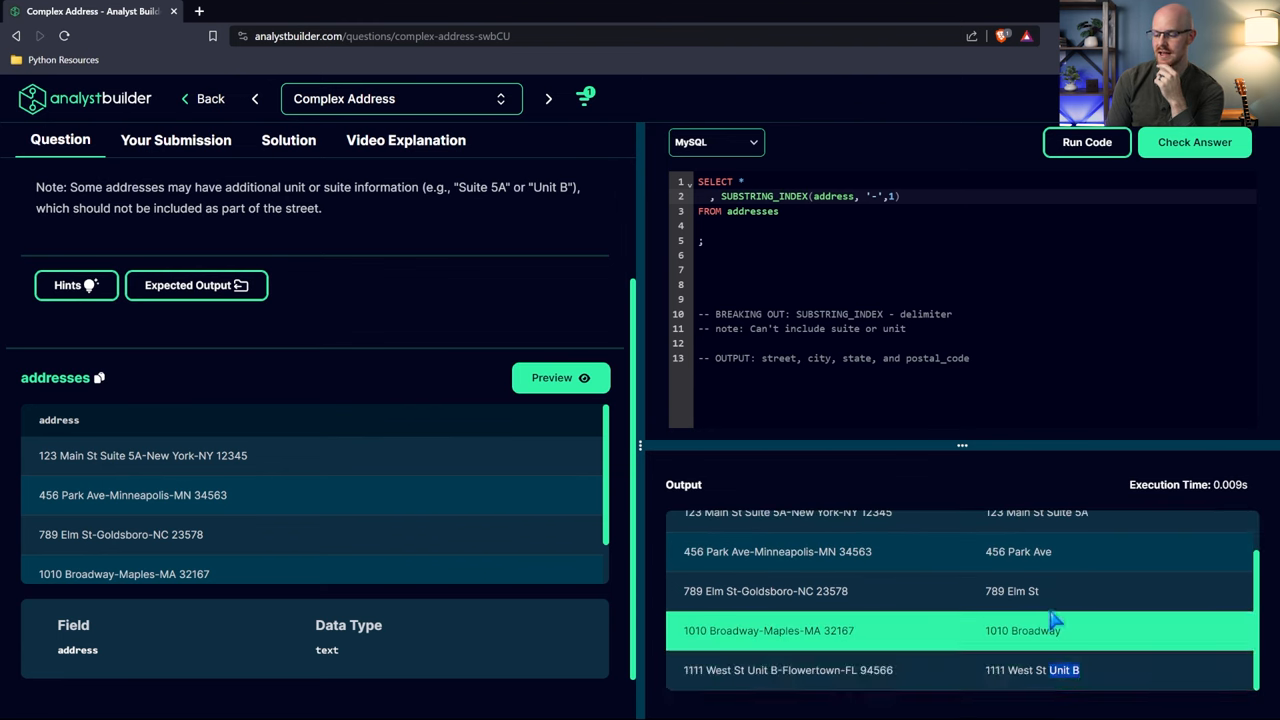
{"action": "scroll", "scroll_direction": "up", "scroll_amount": 3}
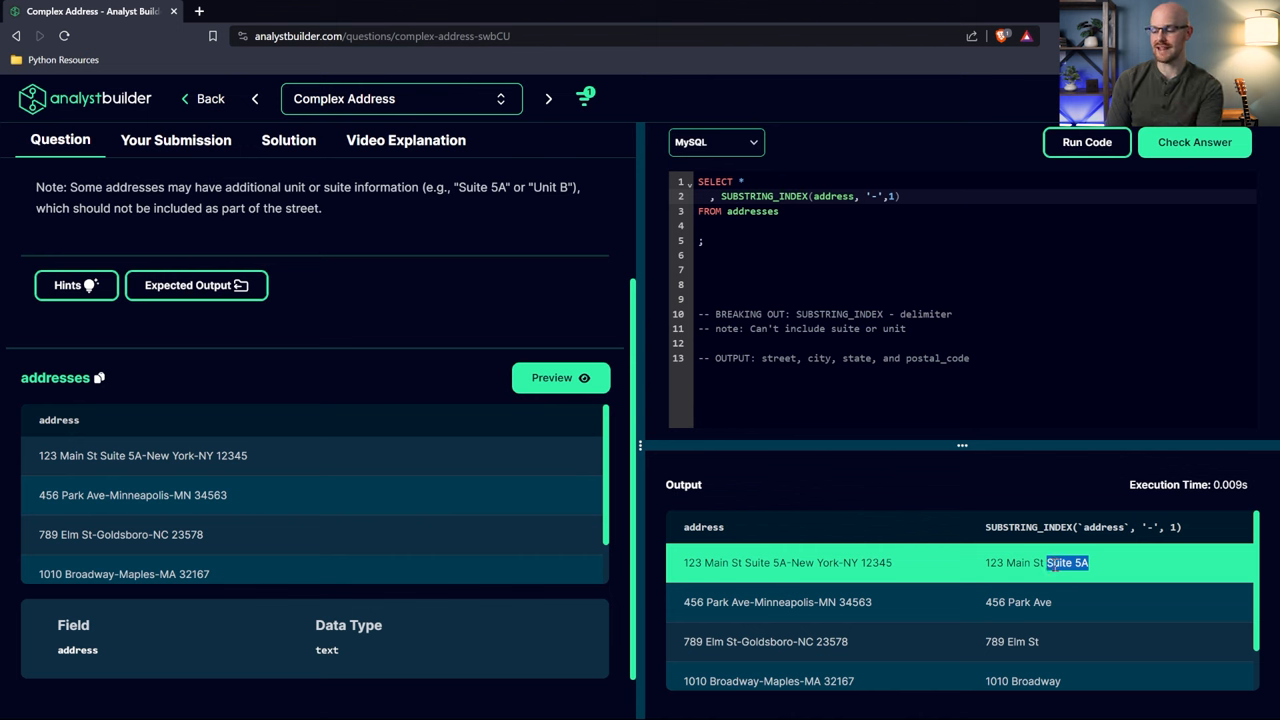
{"action": "scroll", "scroll_direction": "down", "scroll_amount": 3}
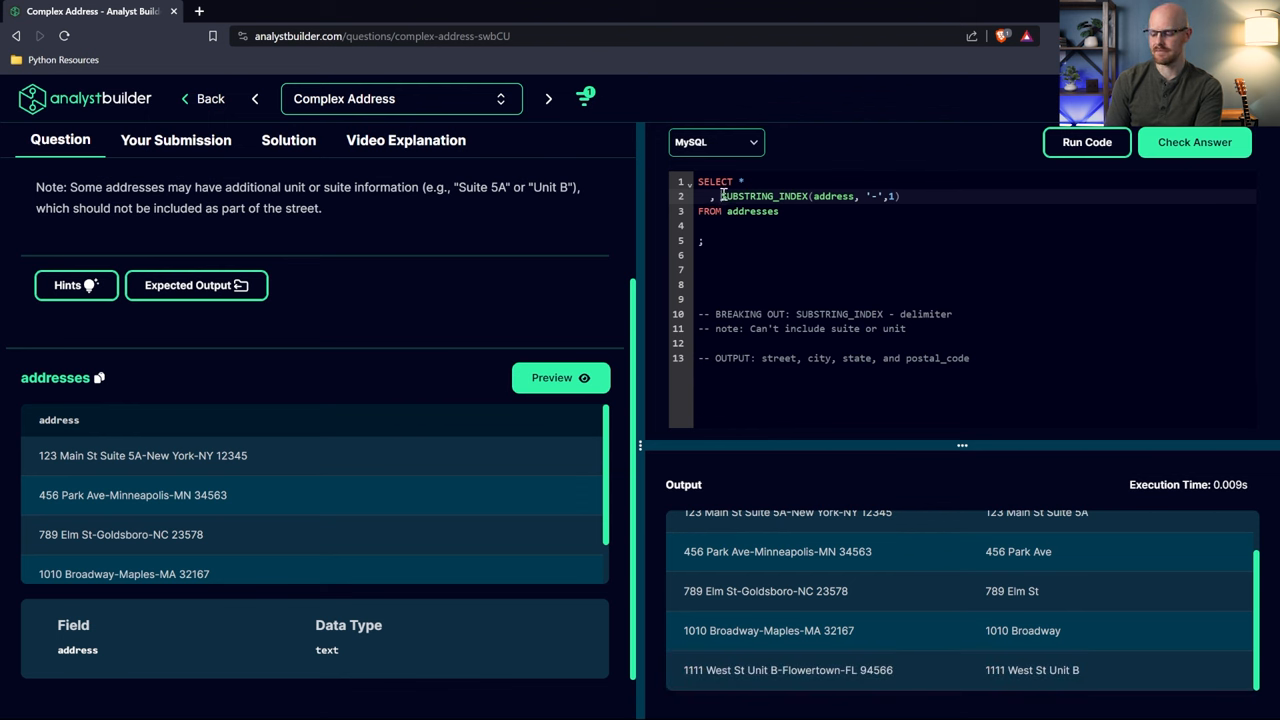
Begin a CASE expression with WHEN address LIKE '' as its first condition
{"action": "type", "text": "CASE"}
{"action": "type", "text": "ELSE "}
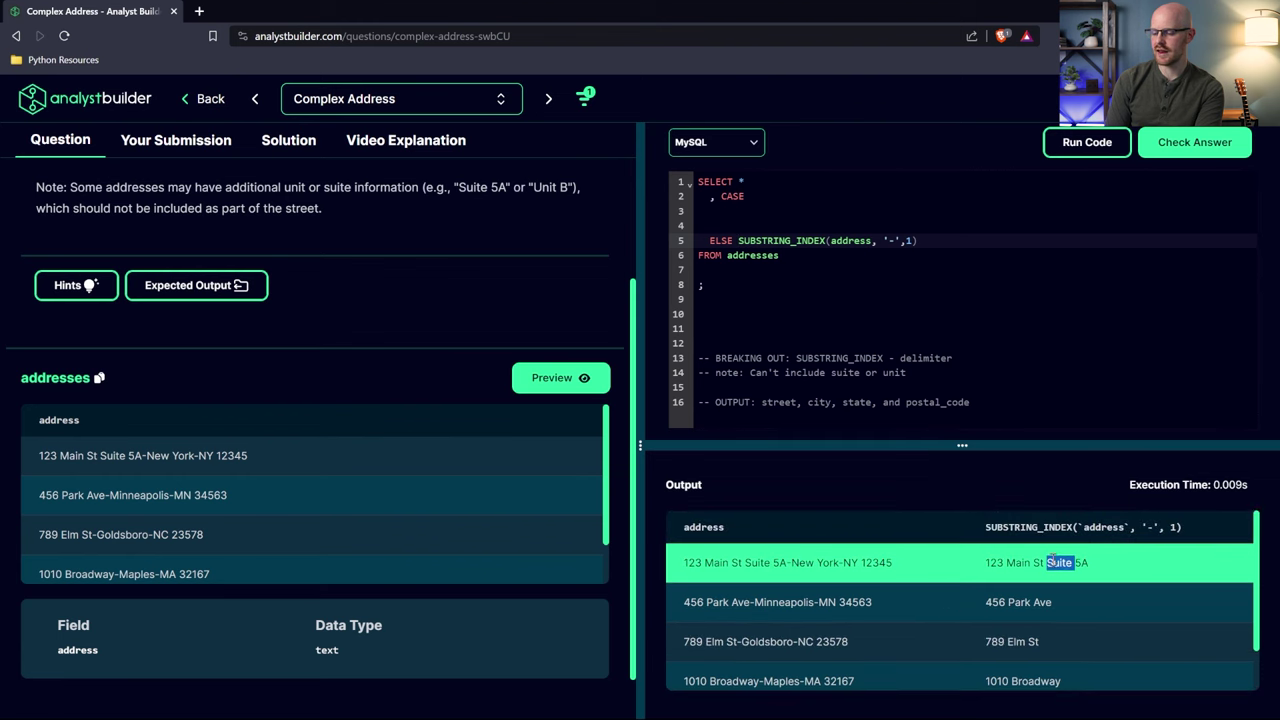
{"action": "scroll", "scroll_direction": "down", "scroll_amount": 3}
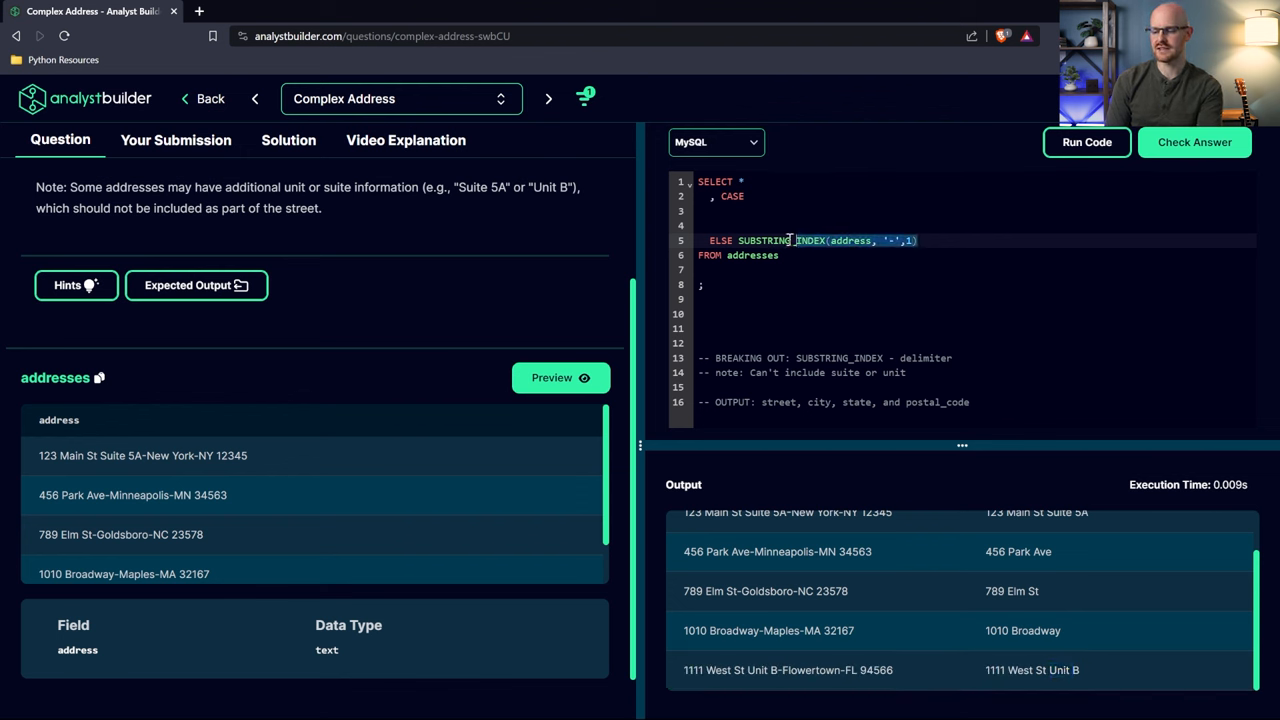
{"action": "left_click", "coordinate": [756, 212]}
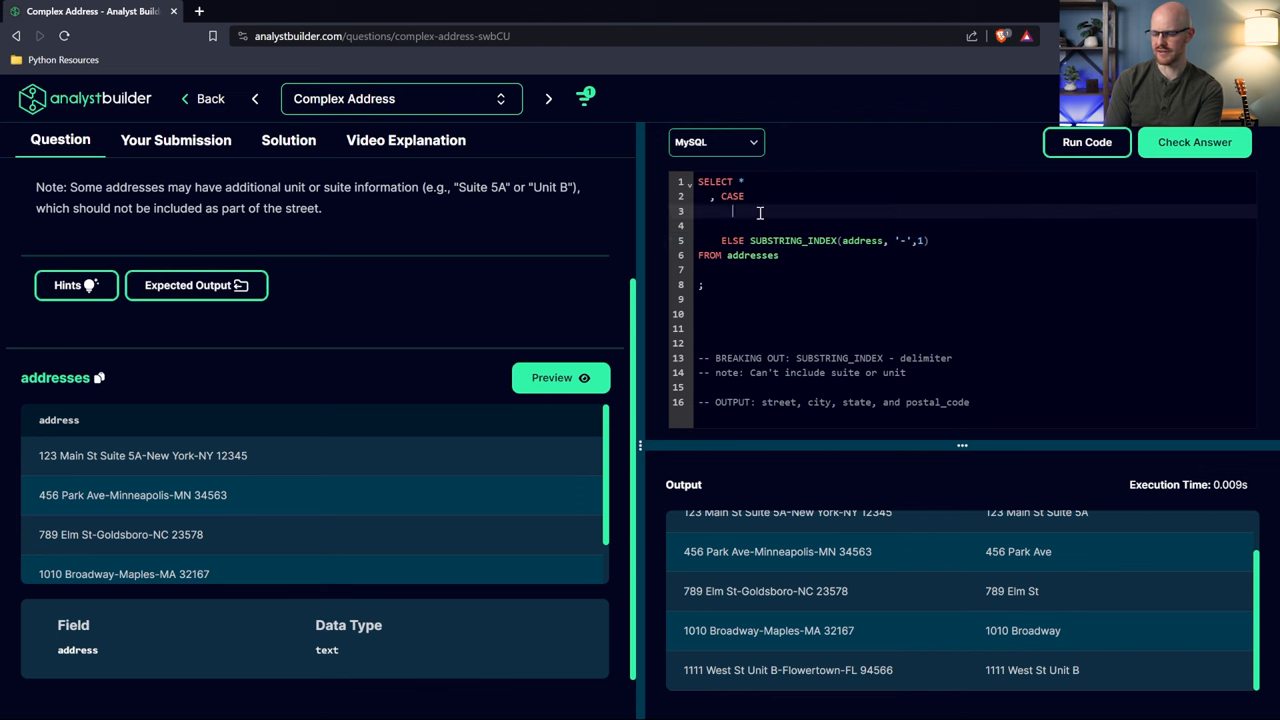
{"action": "type", "text": "WHEN"}
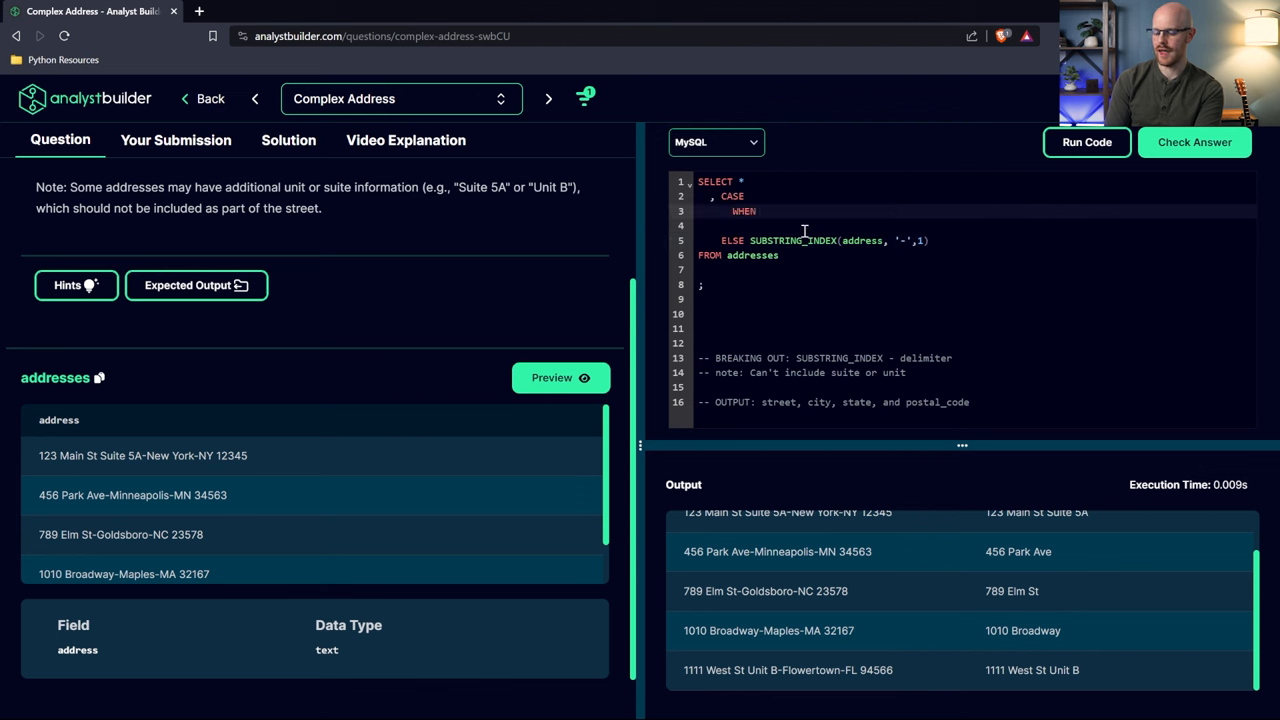
{"action": "type", "text": "address"}
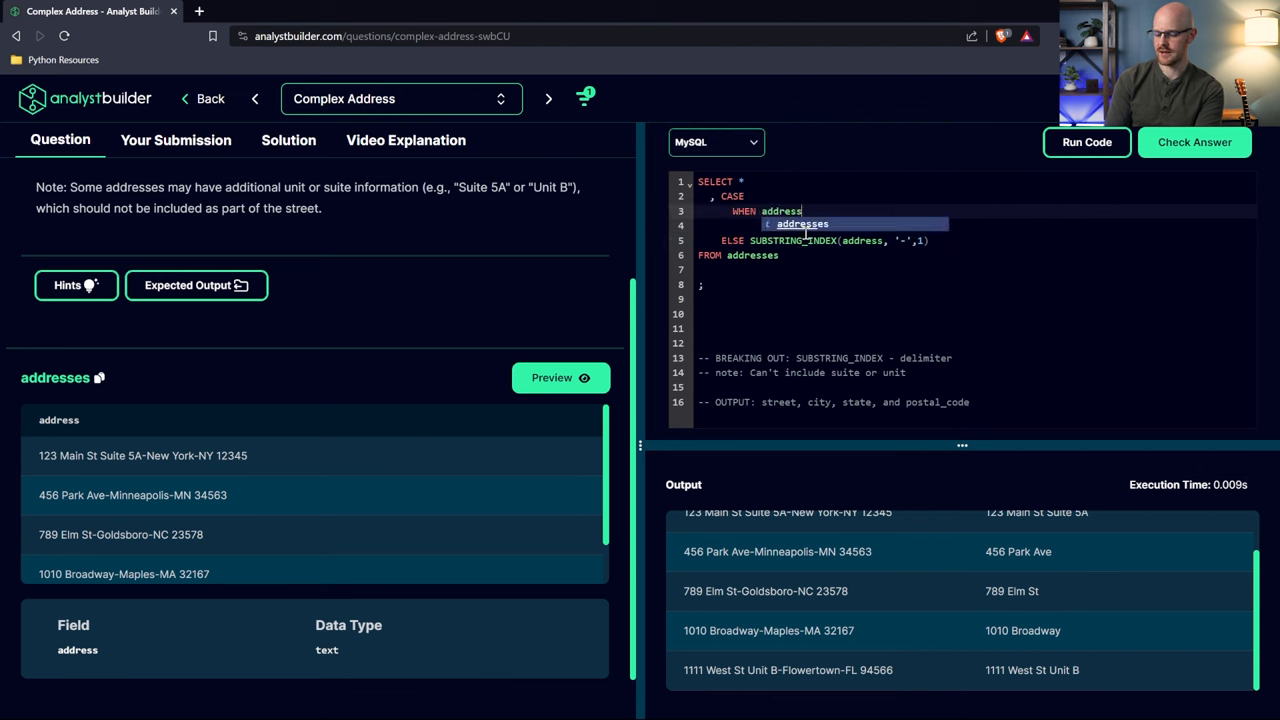
{"action": "type", "text": "LIKE"}
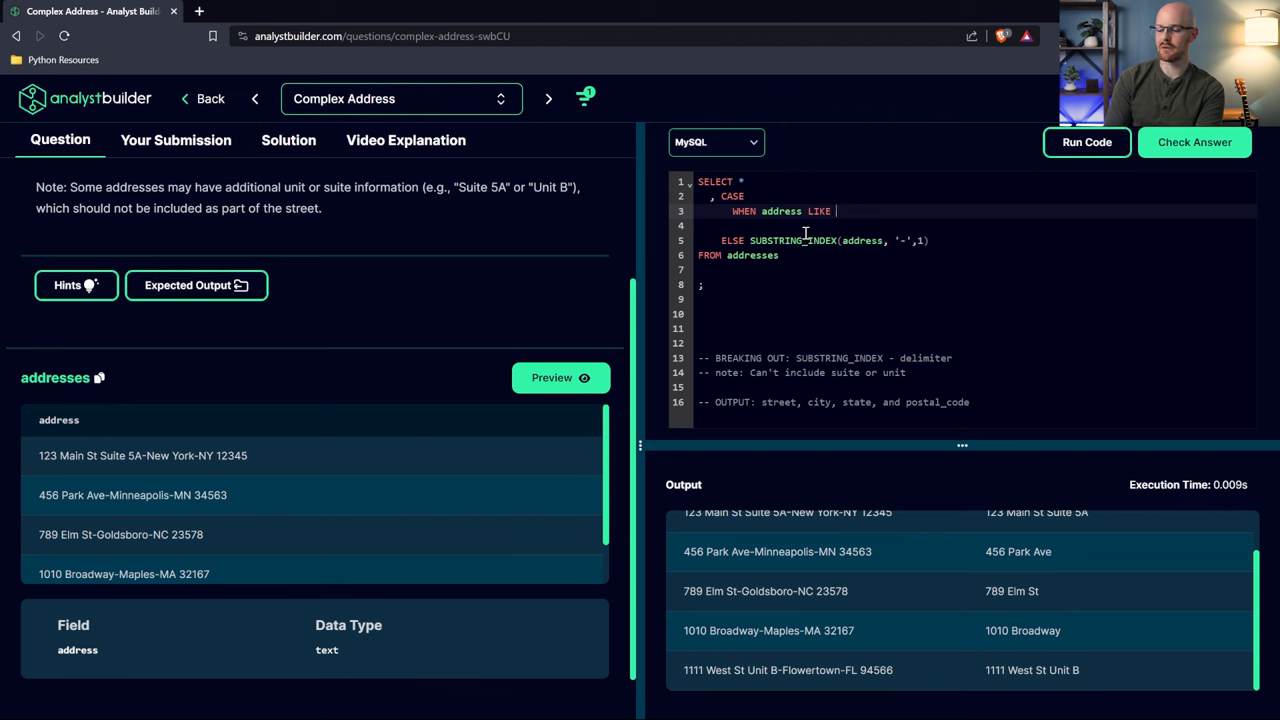
{"action": "type", "text": "''"}
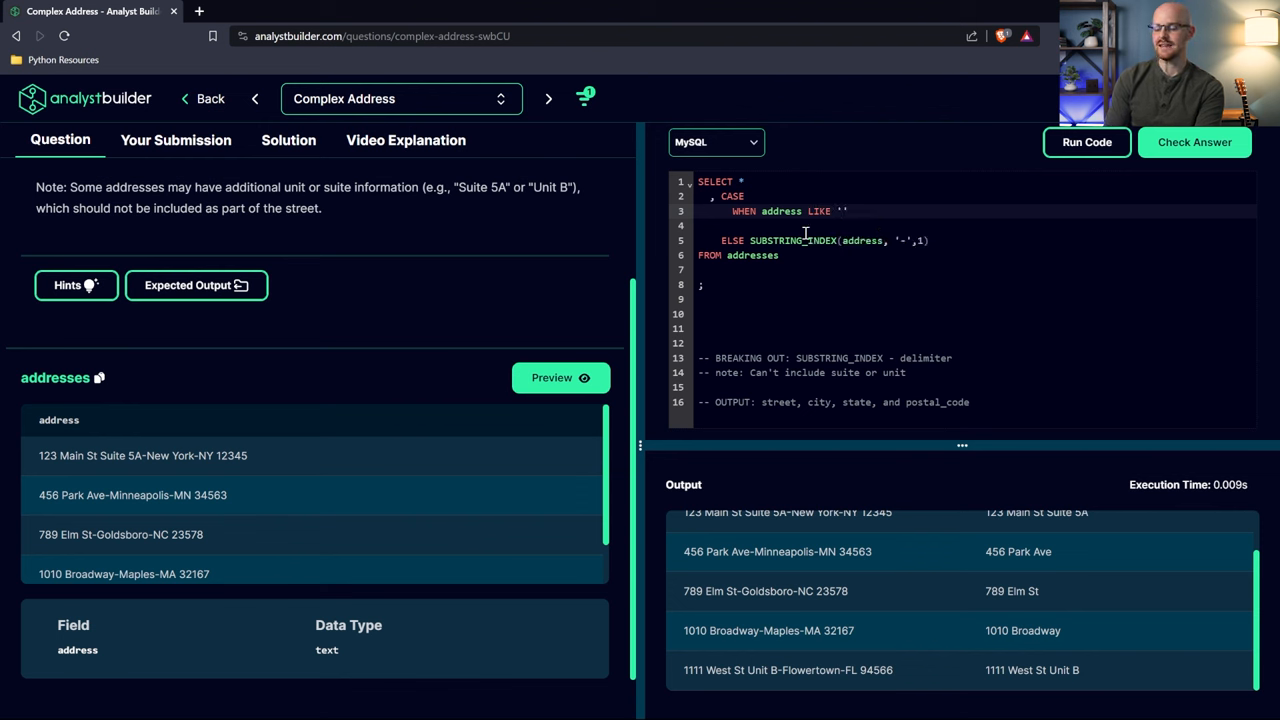
{"action": "left_click", "coordinate": [844, 212]}
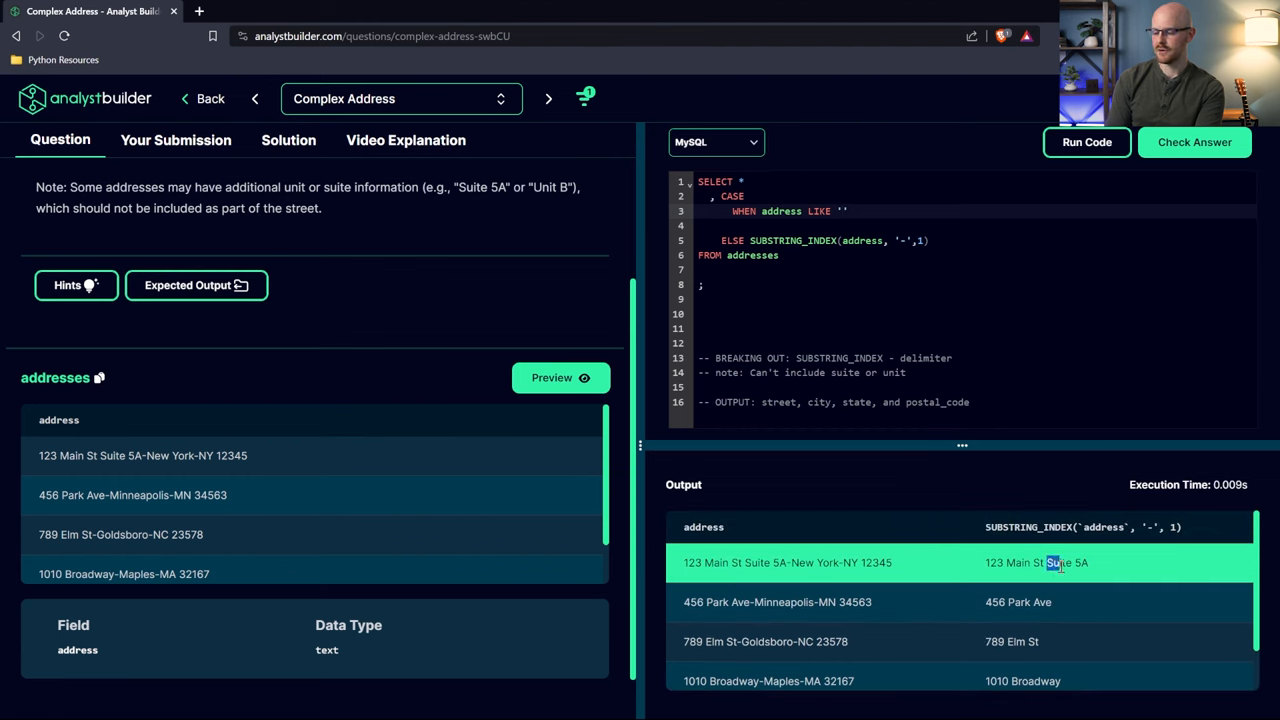
Fill the pattern as '% Suite%' and add THEN SUBSTRING_INDEX(address, '-',1)
{"action": "double_click", "coordinate": [1056, 562]}
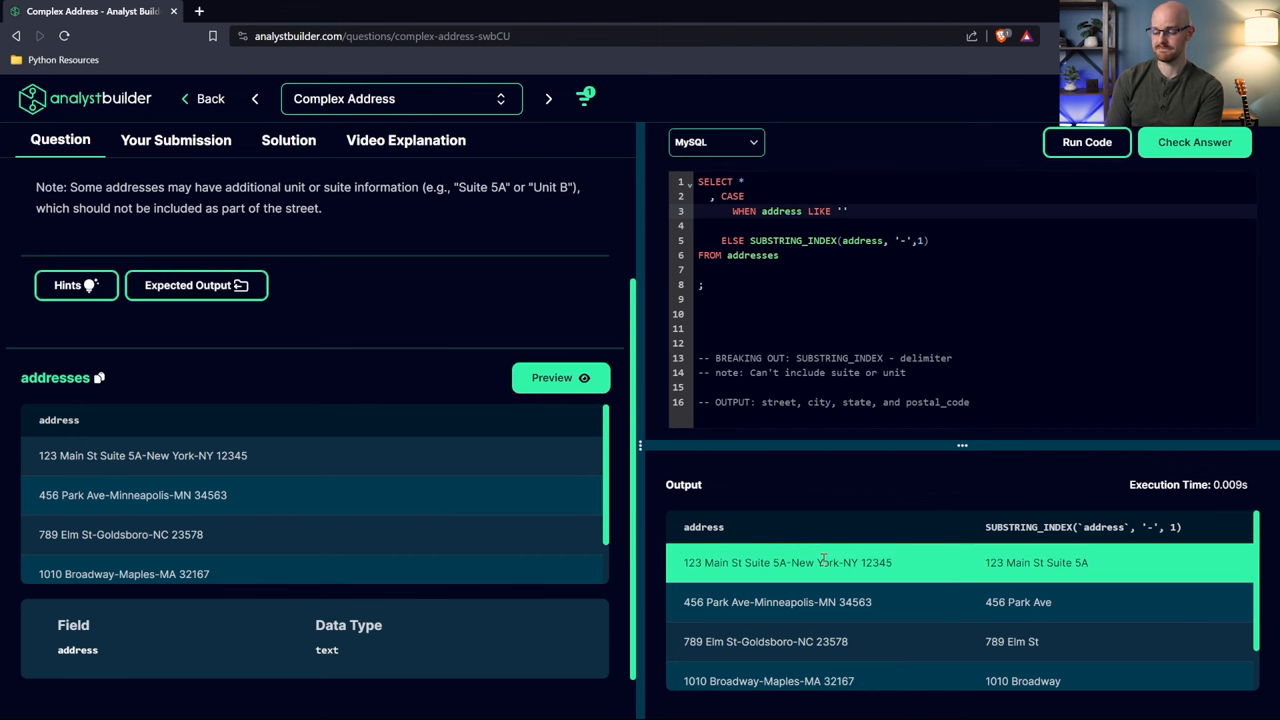
{"action": "left_click", "coordinate": [844, 212]}
{"action": "type", "text": "%"}
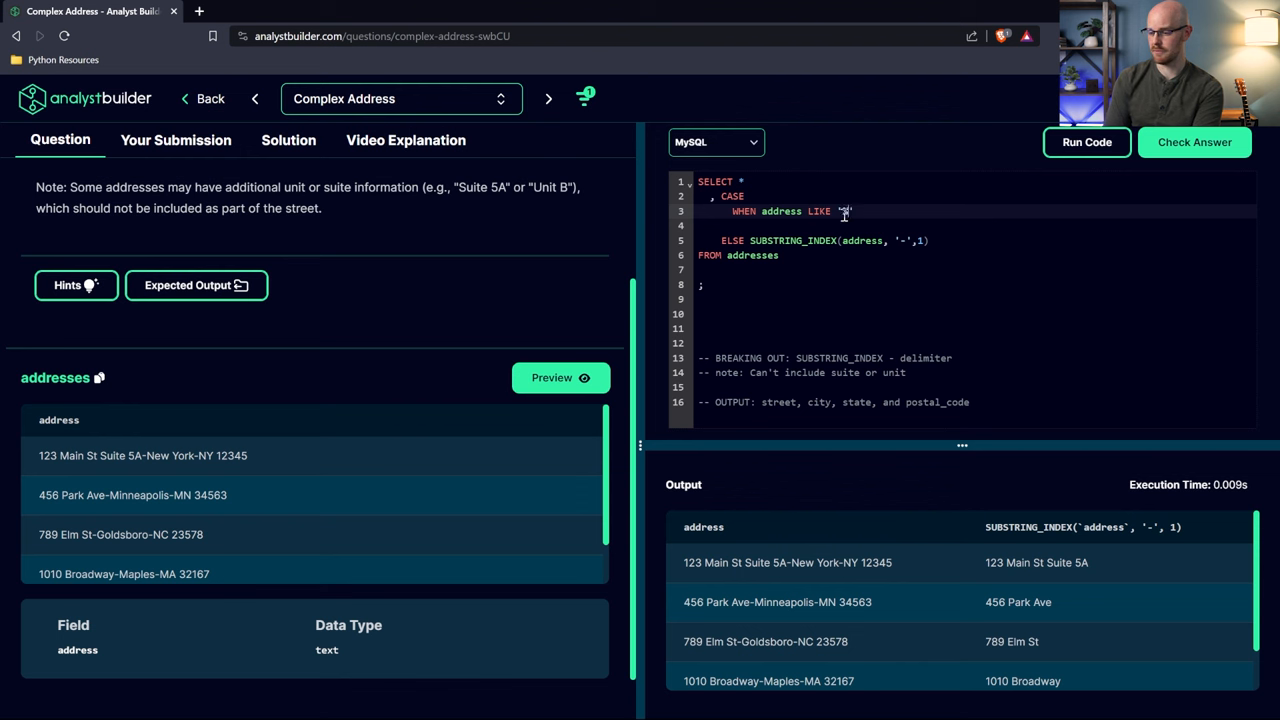
{"action": "type", "text": "Suite"}
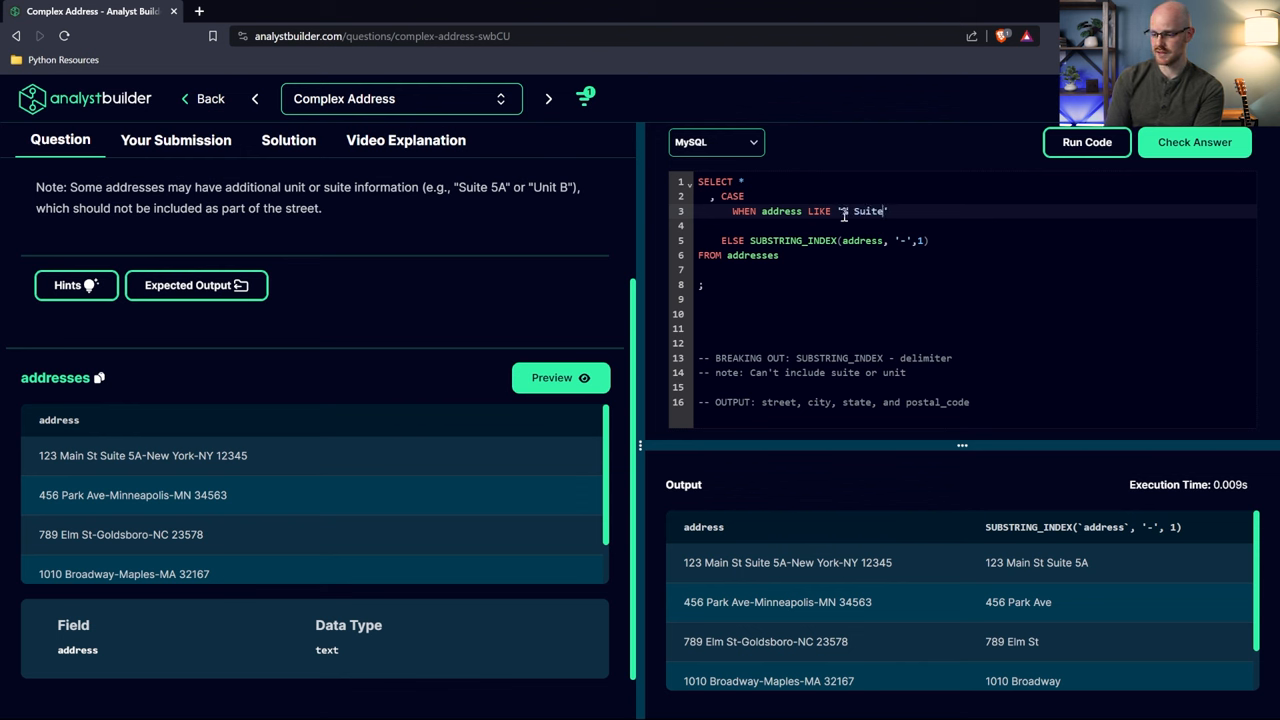
{"action": "type", "text": "%"}
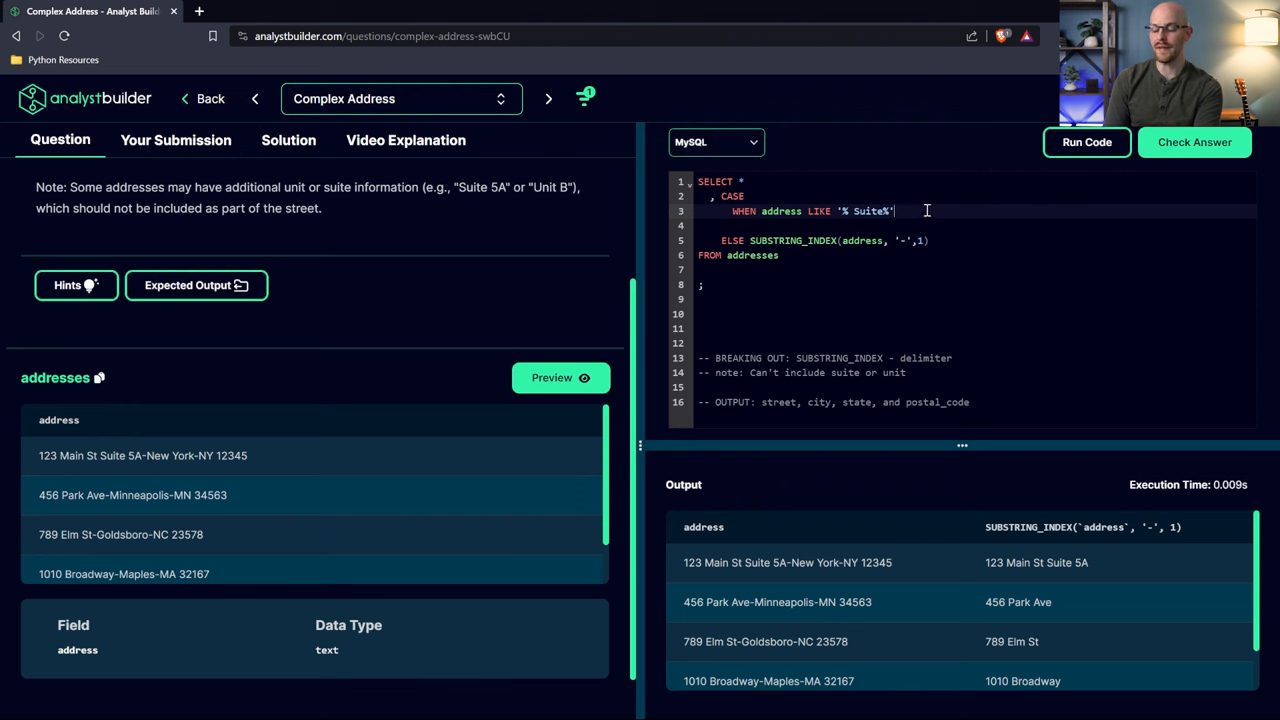
{"action": "type", "text": "THEN"}
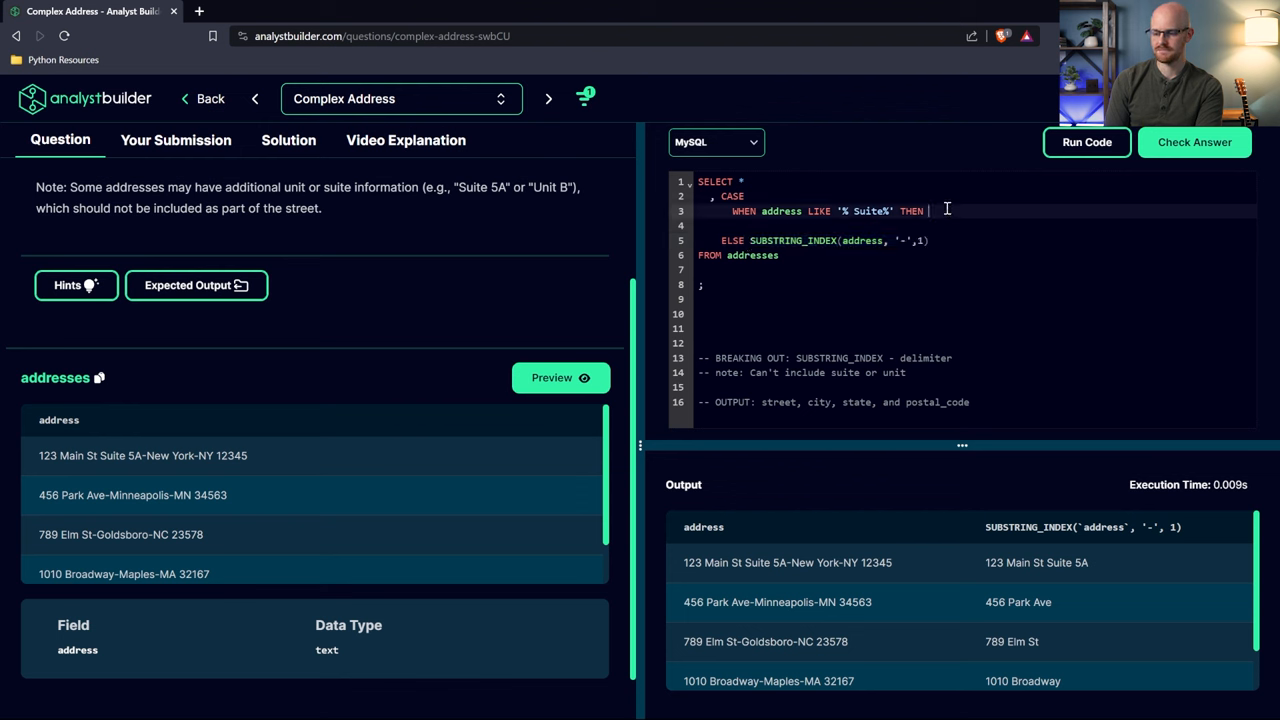
{"action": "type", "text": "SUBSTRING_INDEX(address, '-',1)"}
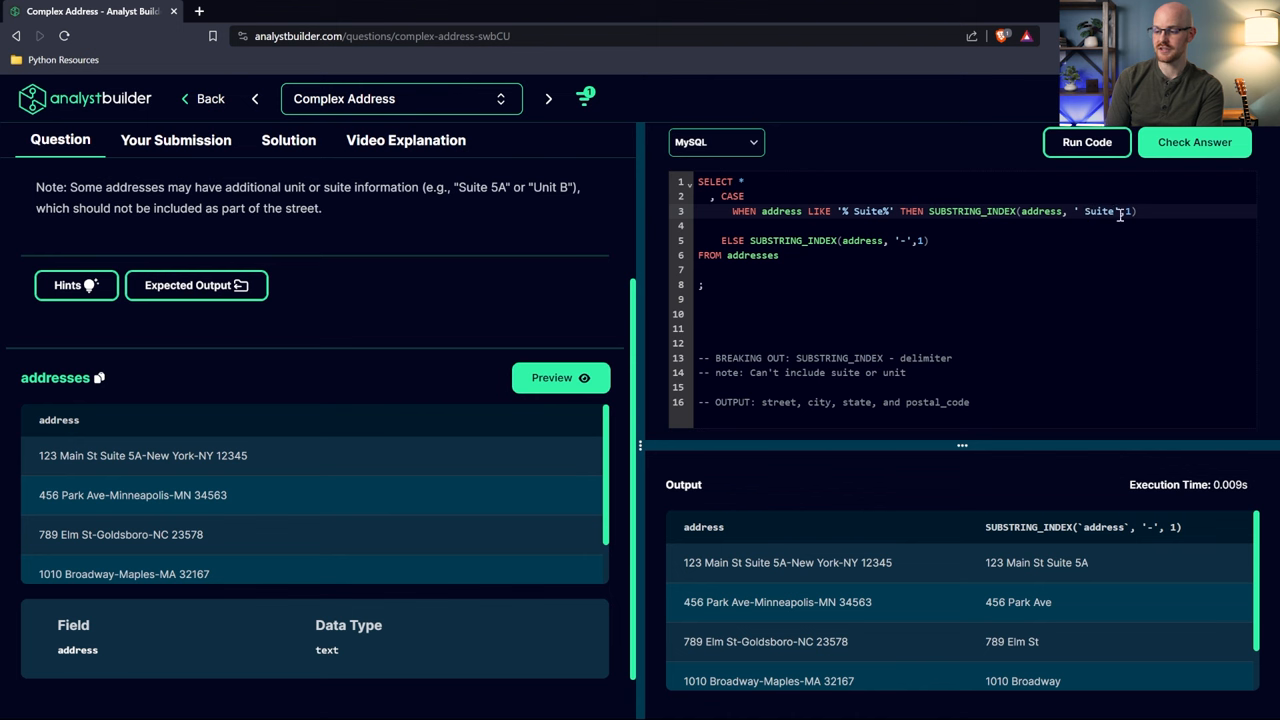
Close the CASE with END AS street and run the query to get a street column
{"action": "left_click", "coordinate": [1086, 142]}
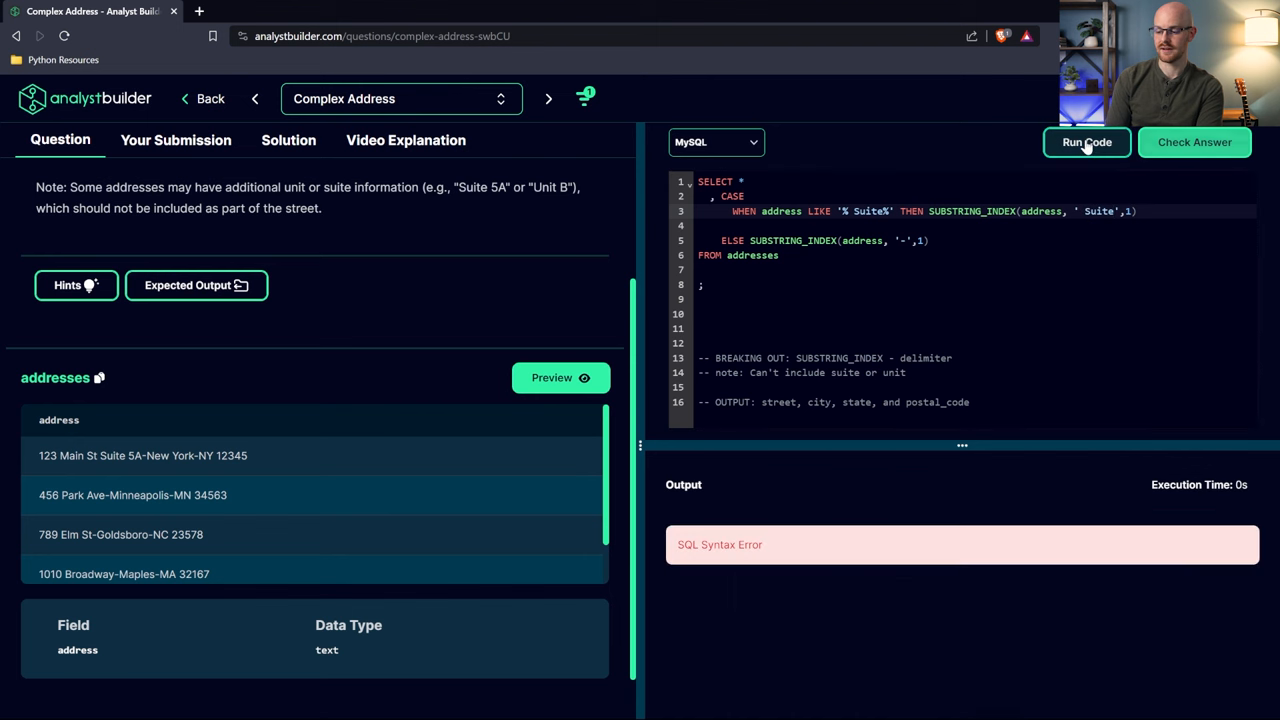
{"action": "mouse_move", "coordinate": [1092, 230]}
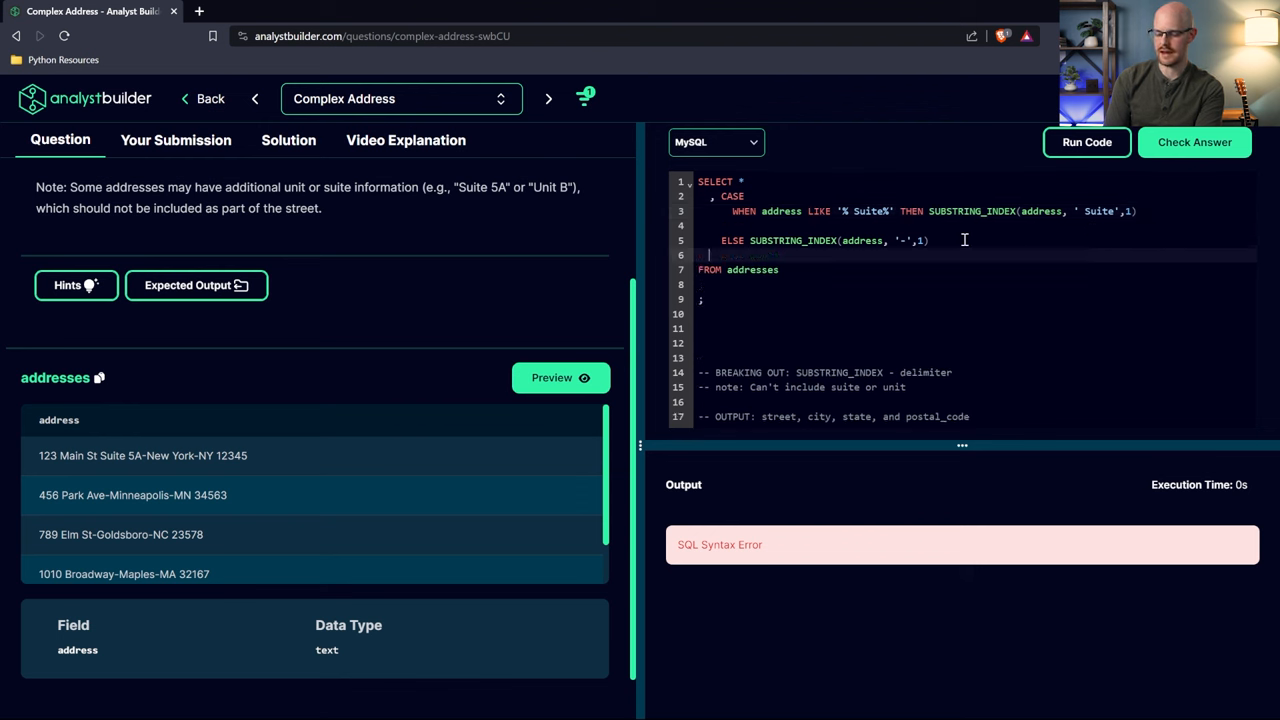
{"action": "type", "text": "END AS"}
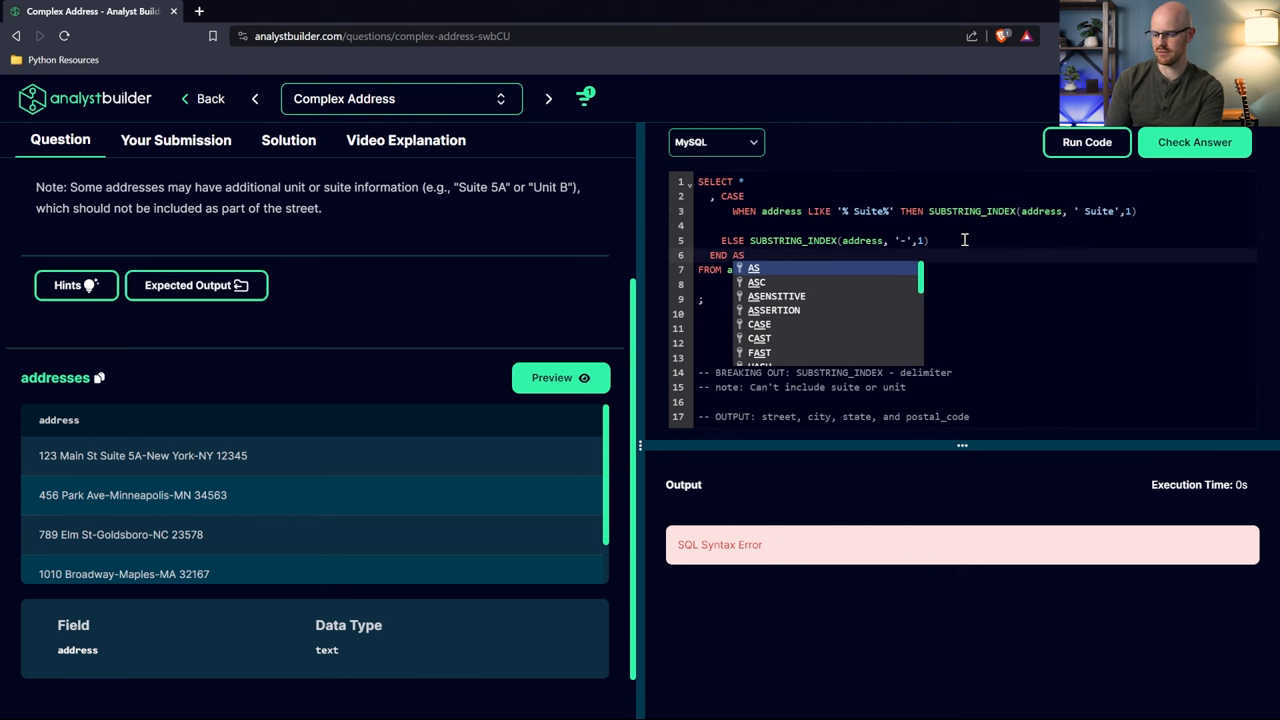
{"action": "type", "text": "s"}
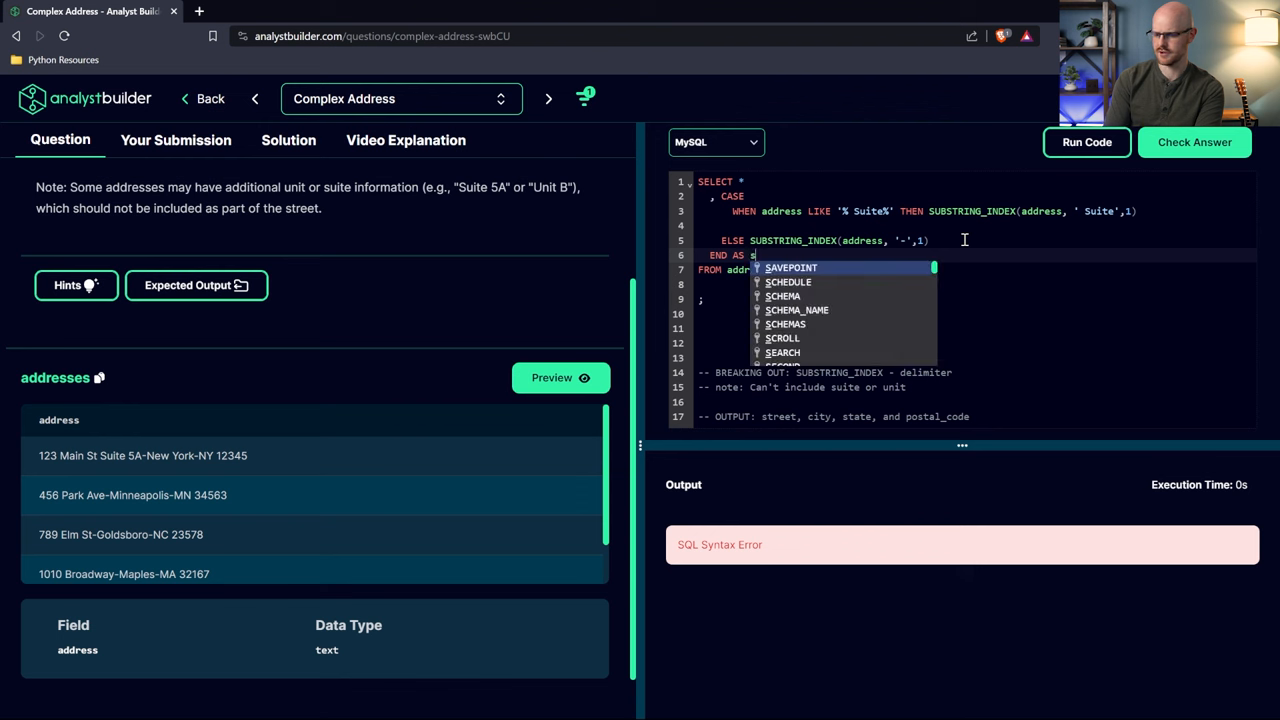
{"action": "type", "text": "treet"}
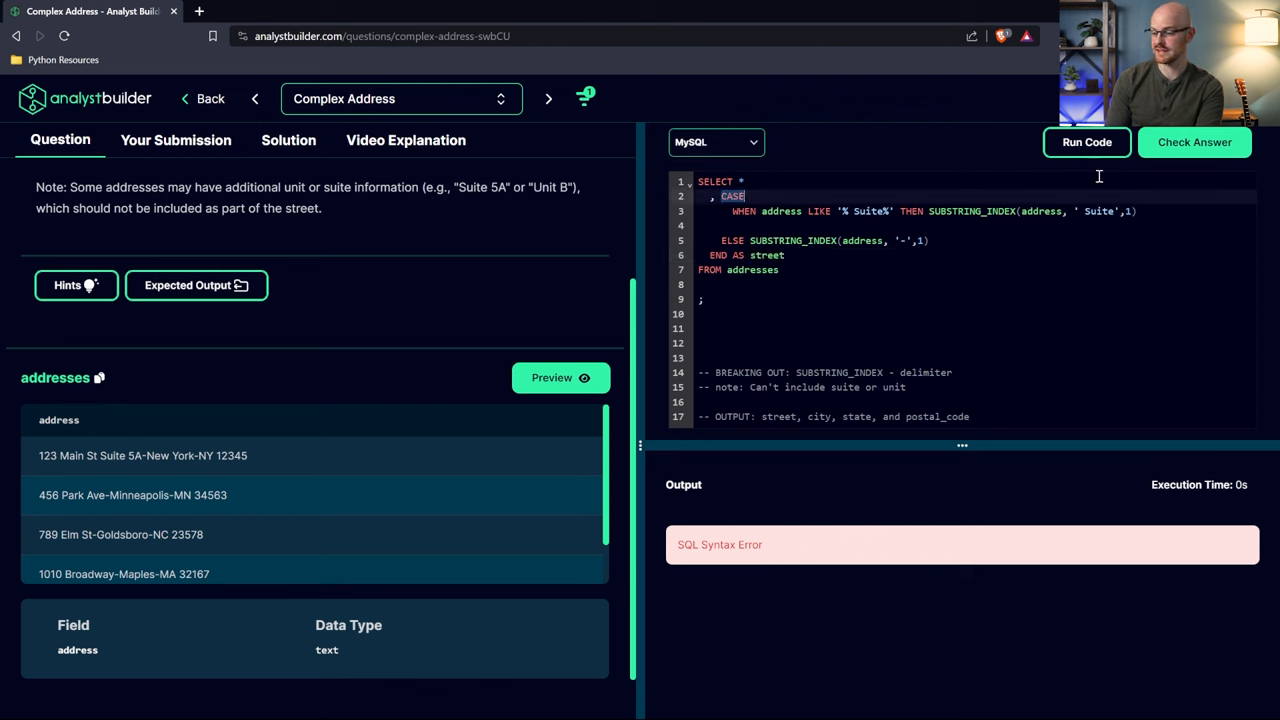
{"action": "left_click", "coordinate": [1086, 142]}
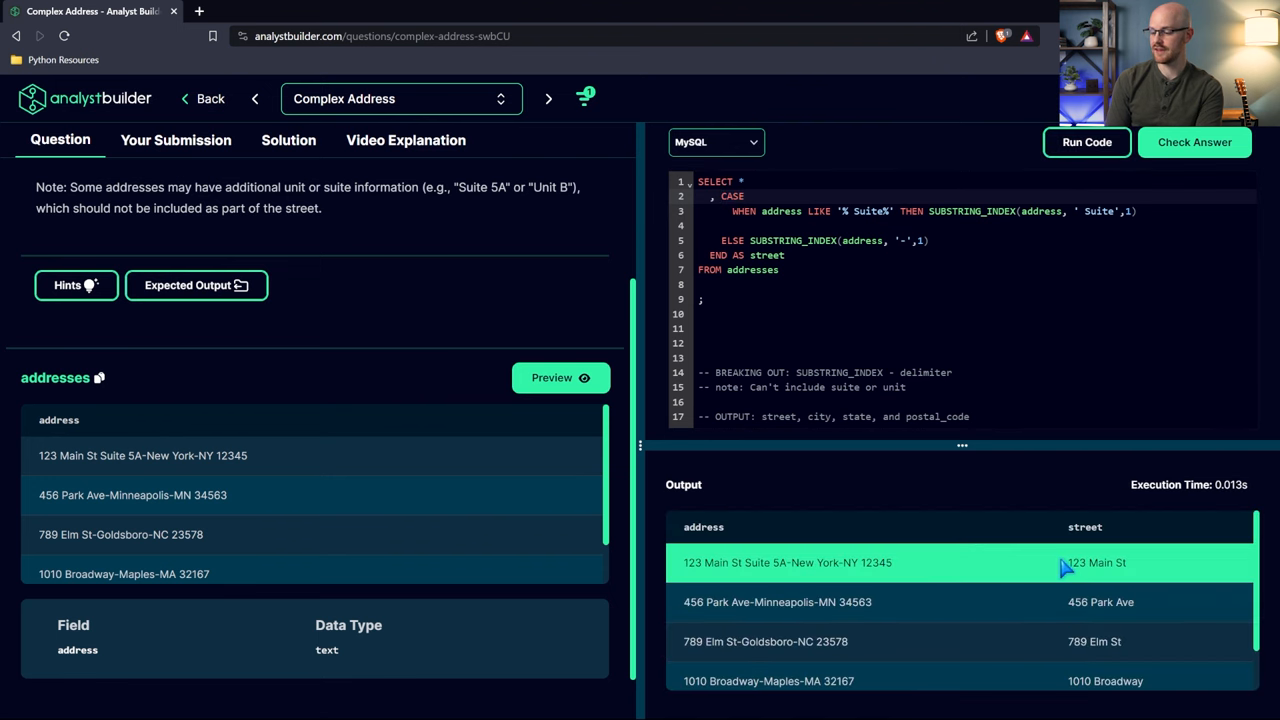
Inspect the first row's street value (123 Main St) and the Suite delimiter in the query
{"action": "double_click", "coordinate": [1096, 562]}
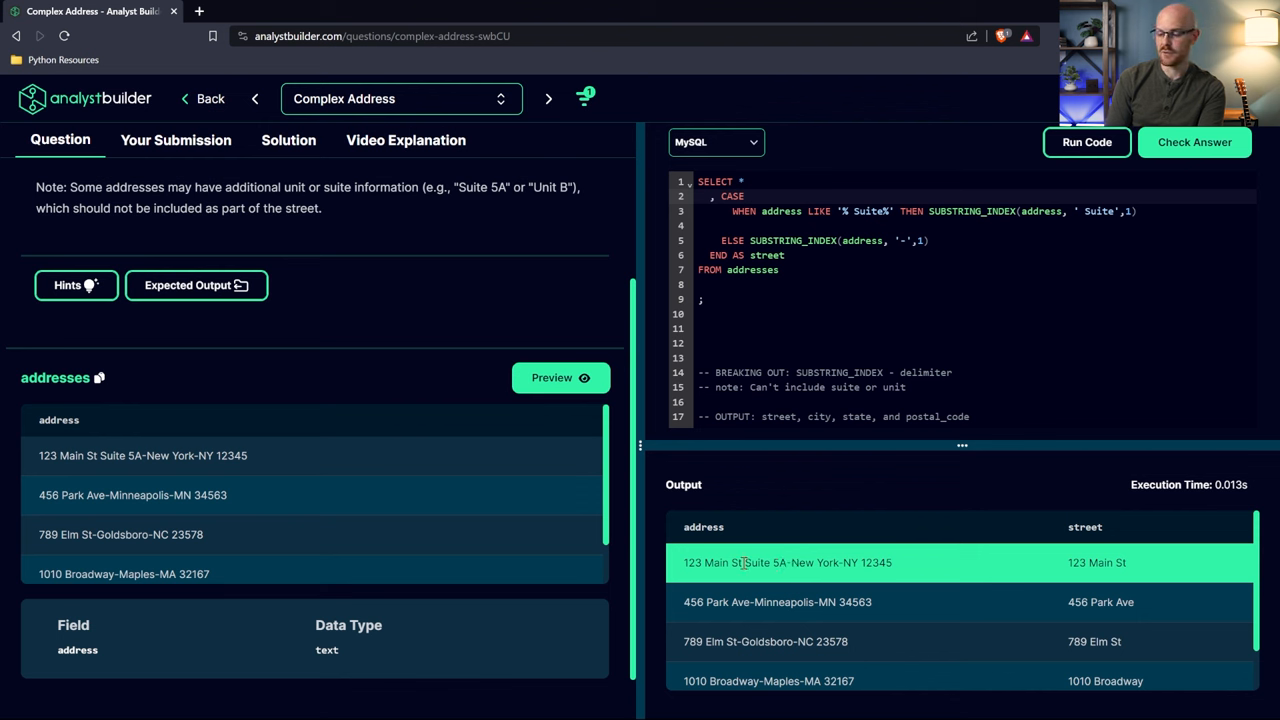
{"action": "double_click", "coordinate": [764, 562]}
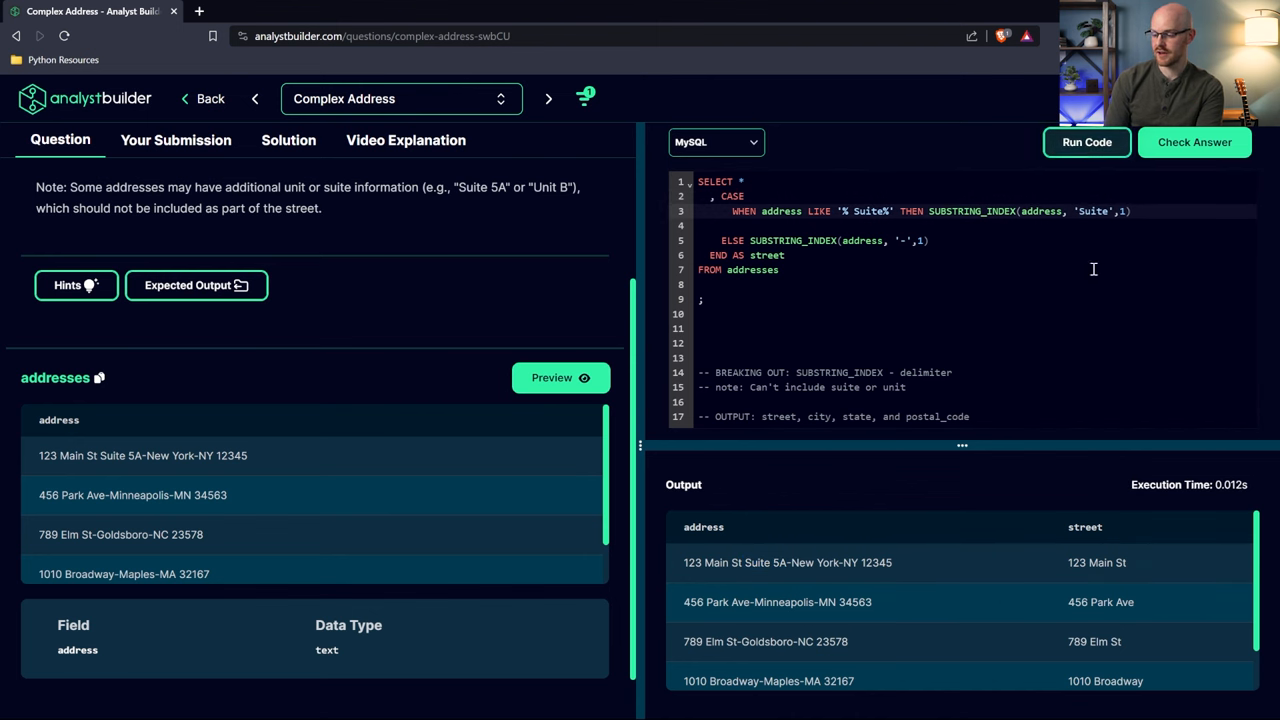
{"action": "double_click", "coordinate": [1104, 562]}
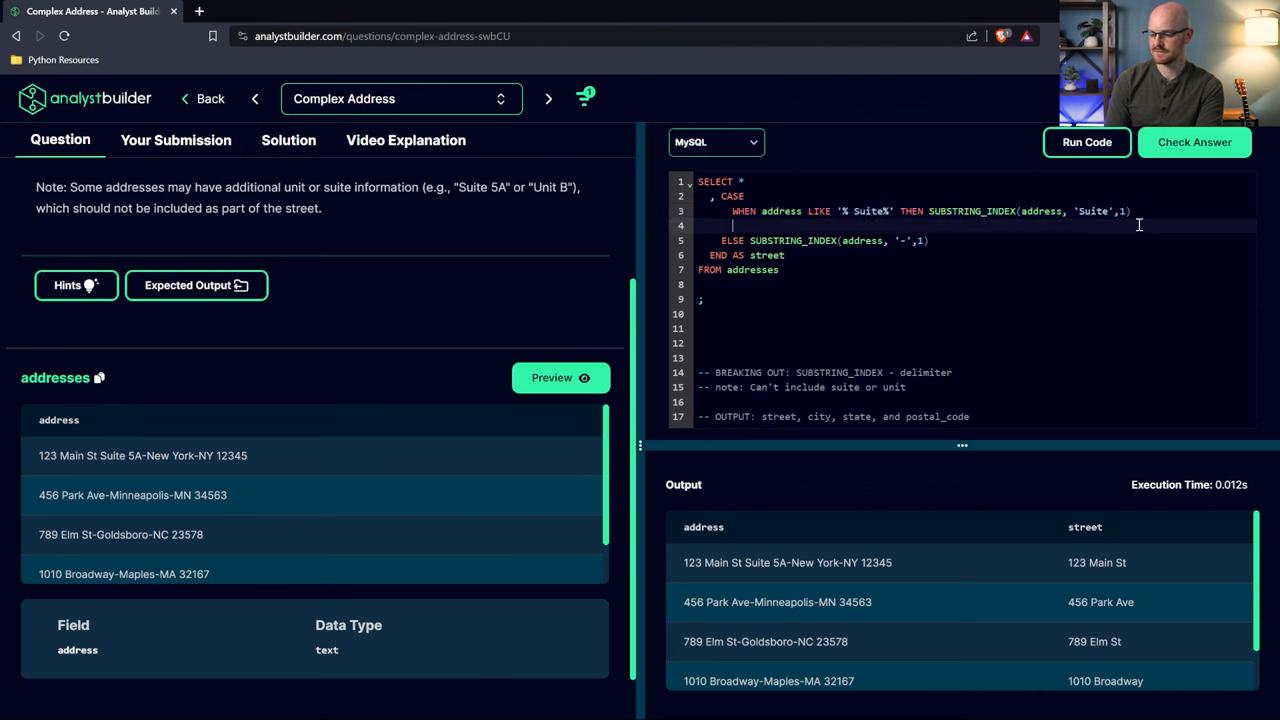
Add a second WHEN using SUBSTRING_INDEX on the delimiter so 1111 West St Unit B returns 1111 West St, and run it
{"action": "type", "text": "WHEN address LIKE '% Suite%' THEN SUBSTRING_INDEX(address, 'Suite',1)"}
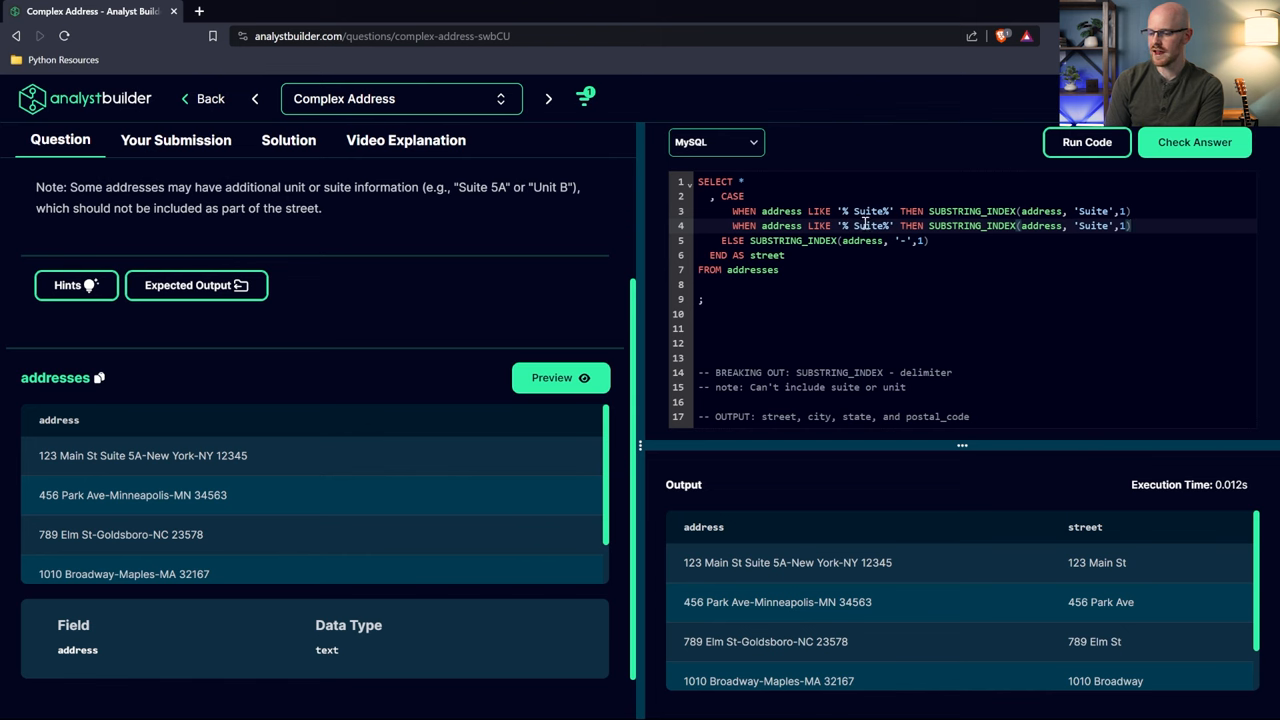
{"action": "scroll", "scroll_direction": "down", "scroll_amount": 3}
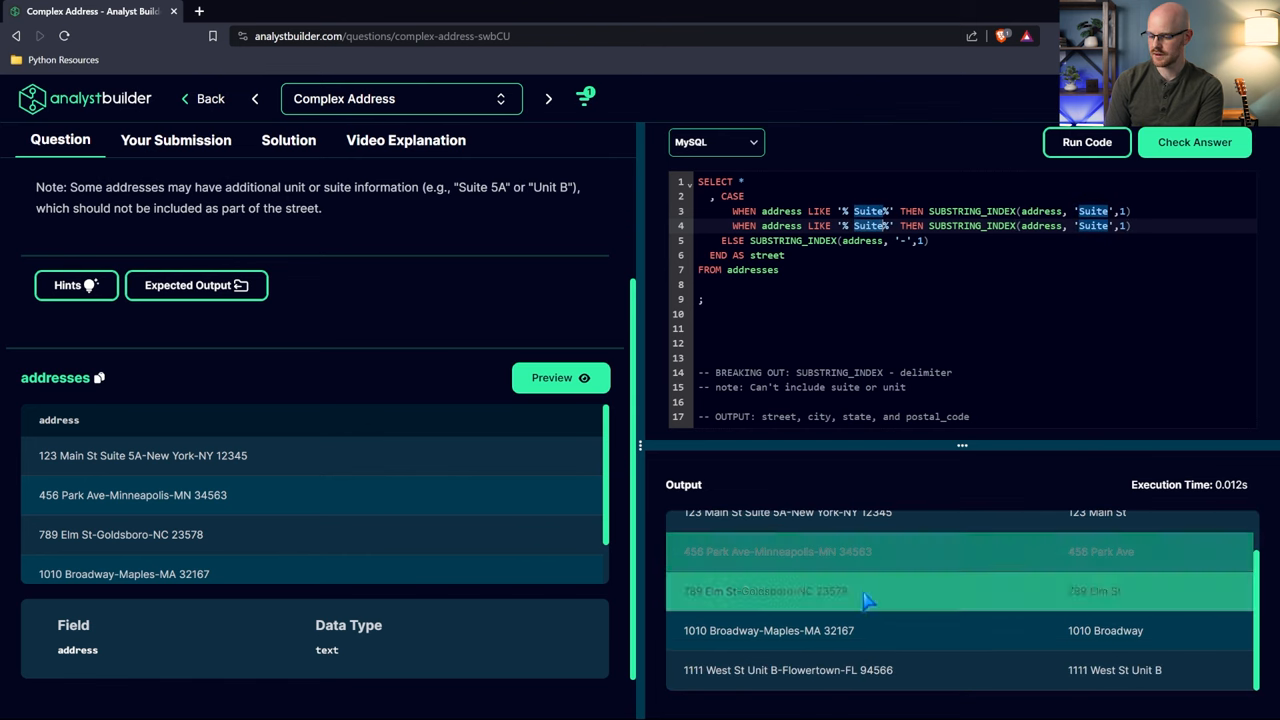
{"action": "scroll", "scroll_direction": "up", "scroll_amount": 3}
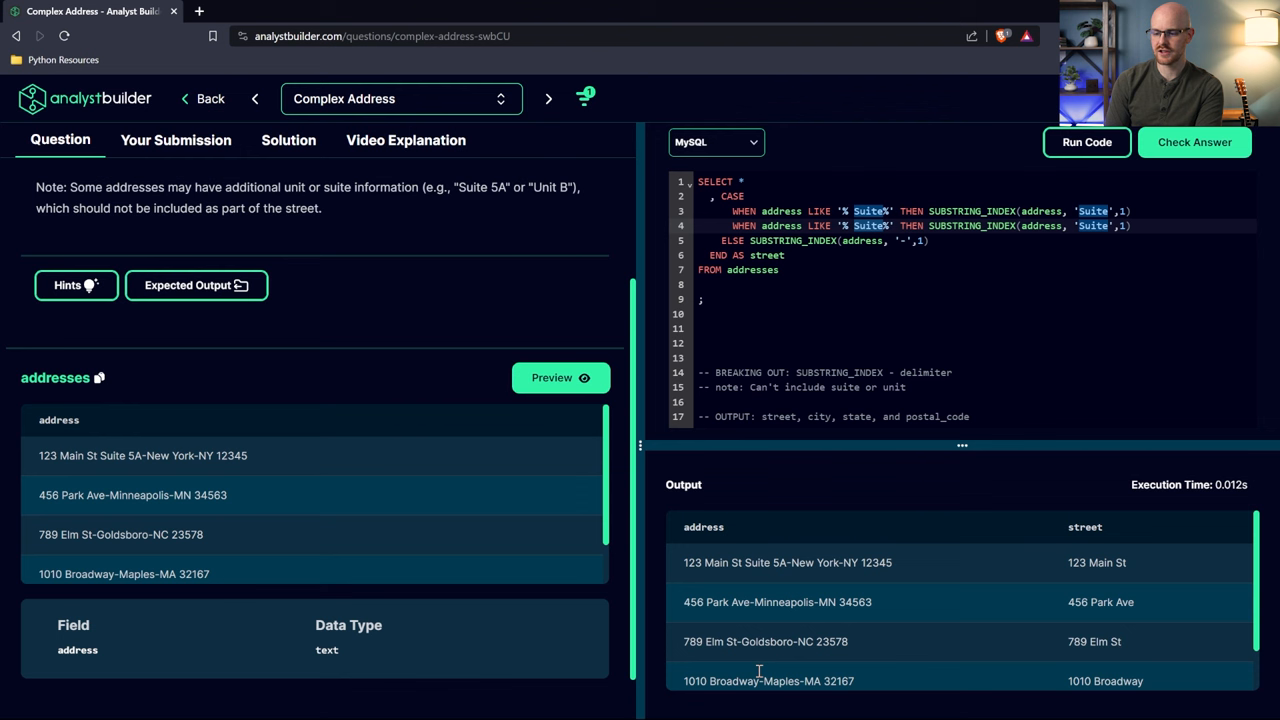
{"action": "mouse_move", "coordinate": [778, 450]}
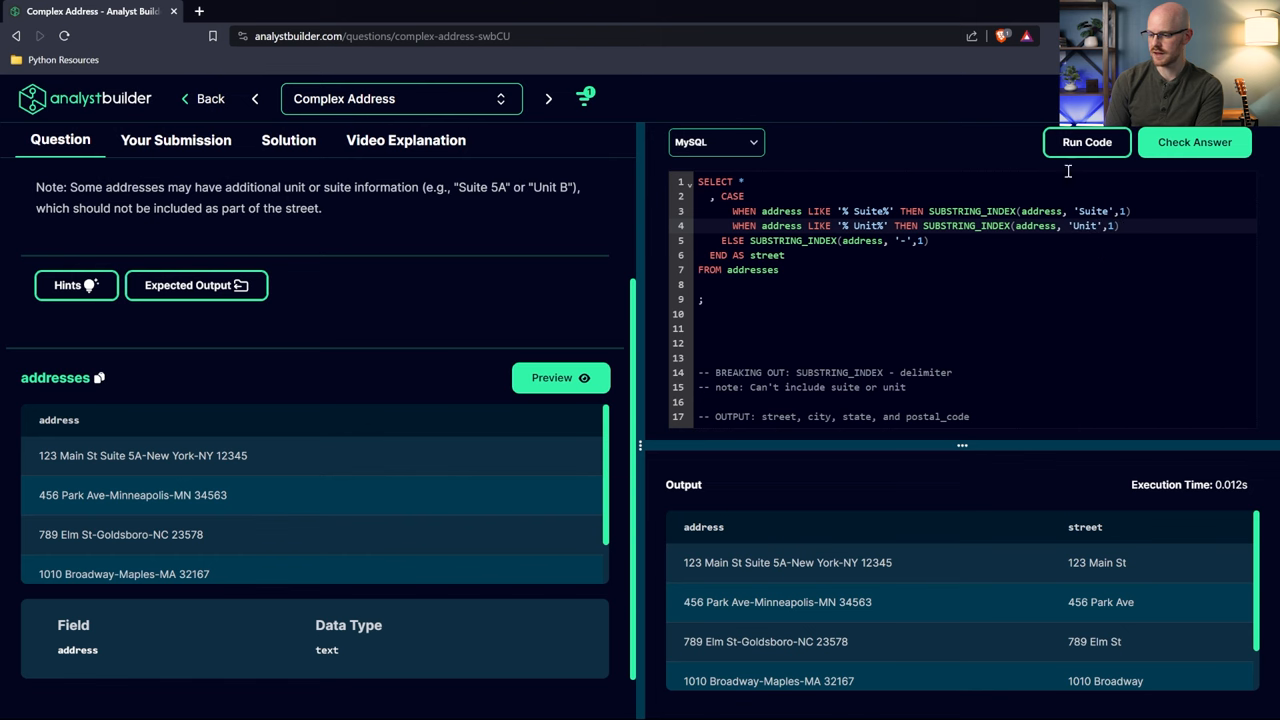
{"action": "left_click", "coordinate": [1086, 140]}
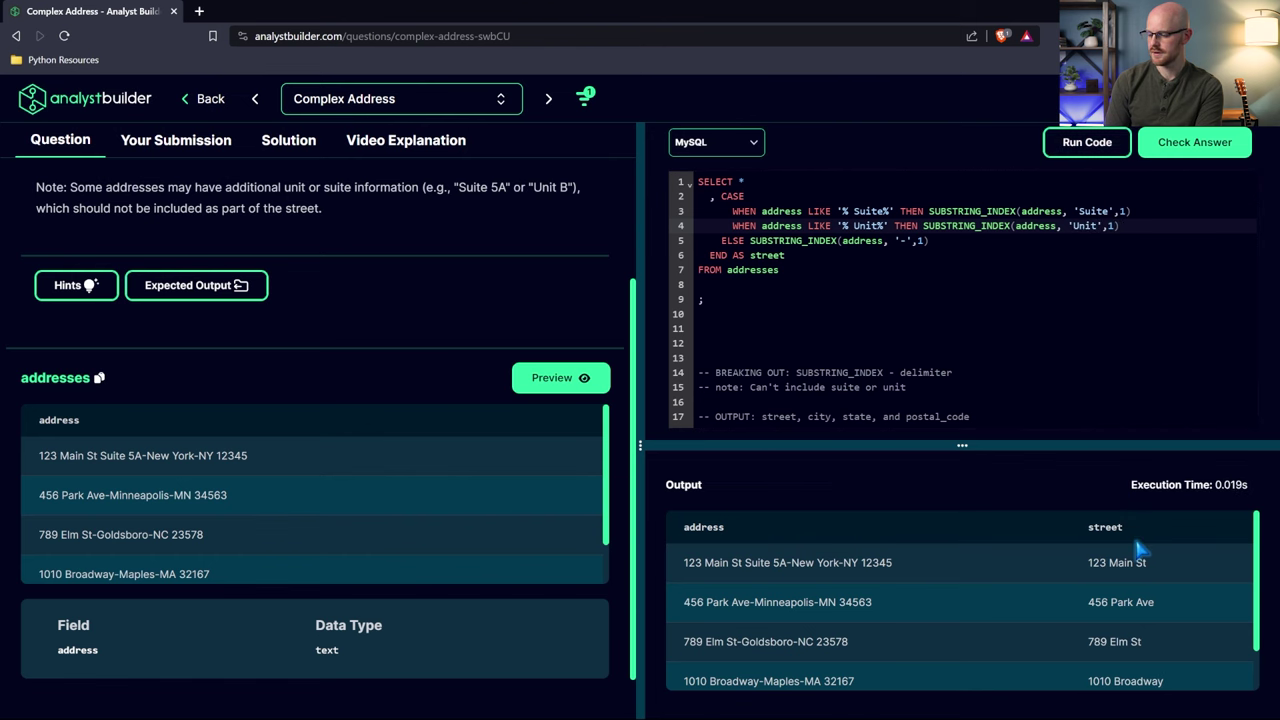
{"action": "scroll", "scroll_direction": "down", "scroll_amount": 3}
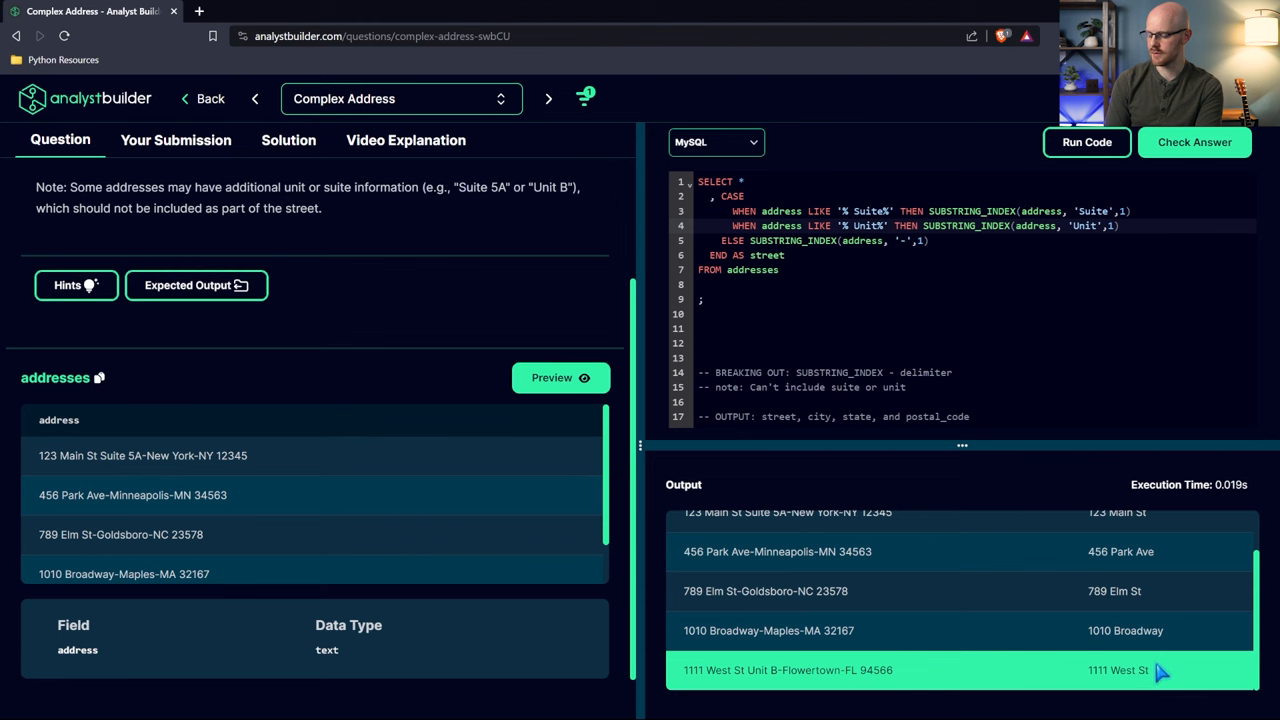
{"action": "scroll", "scroll_direction": "up", "scroll_amount": 3}
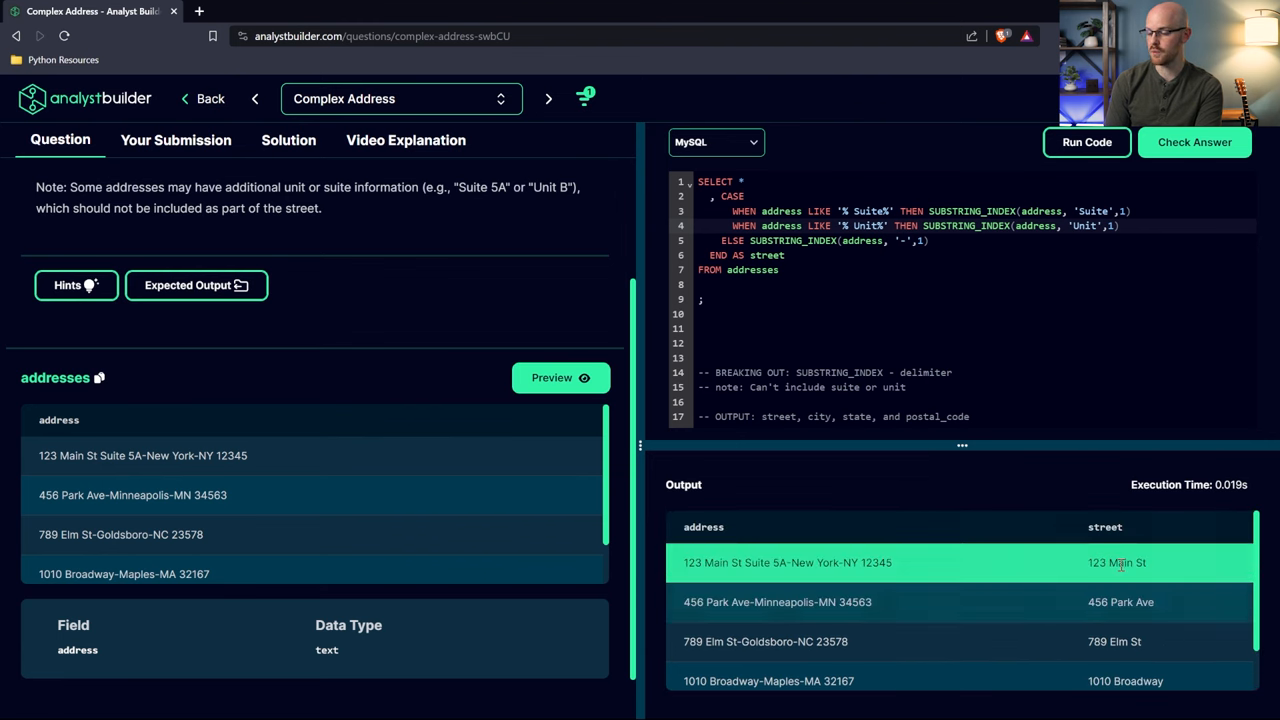
{"action": "left_click", "coordinate": [930, 240]}
{"action": "type", "text": ","}
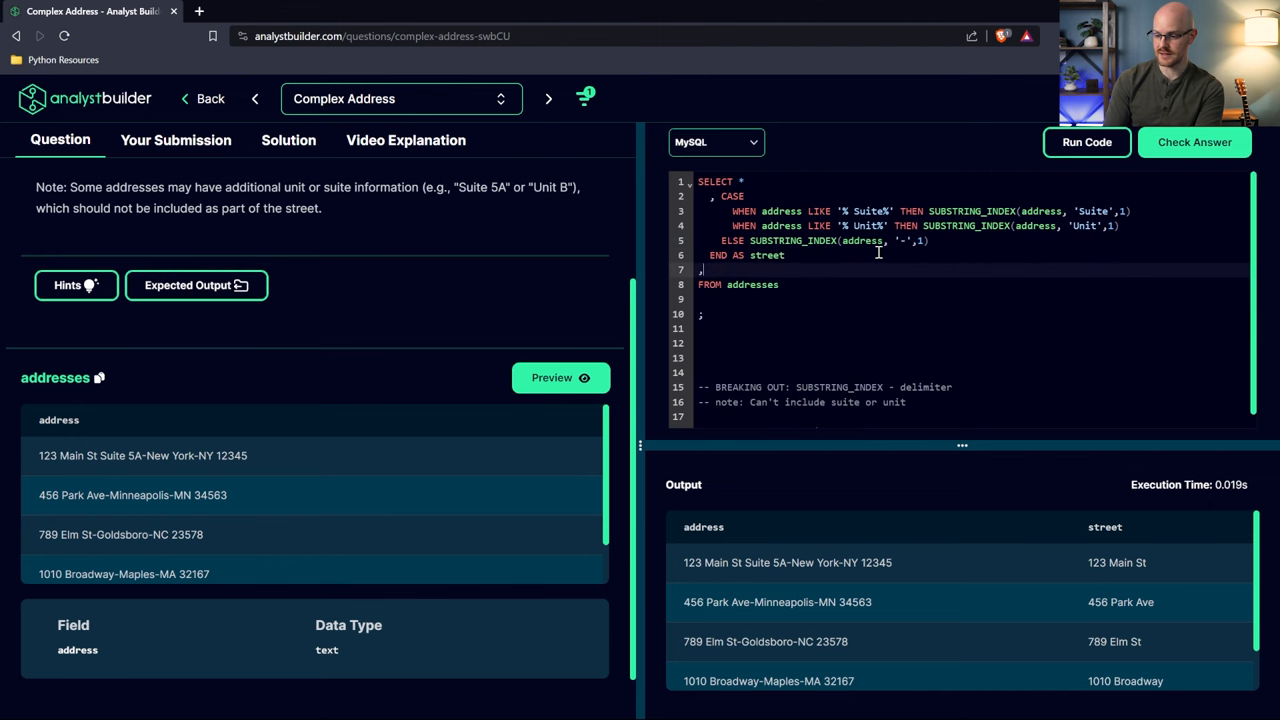
Add a SUBSTRING_INDEX(address, '-', 2) column and run it to see text up to the city
{"action": "scroll", "scroll_direction": "up", "scroll_amount": 3}
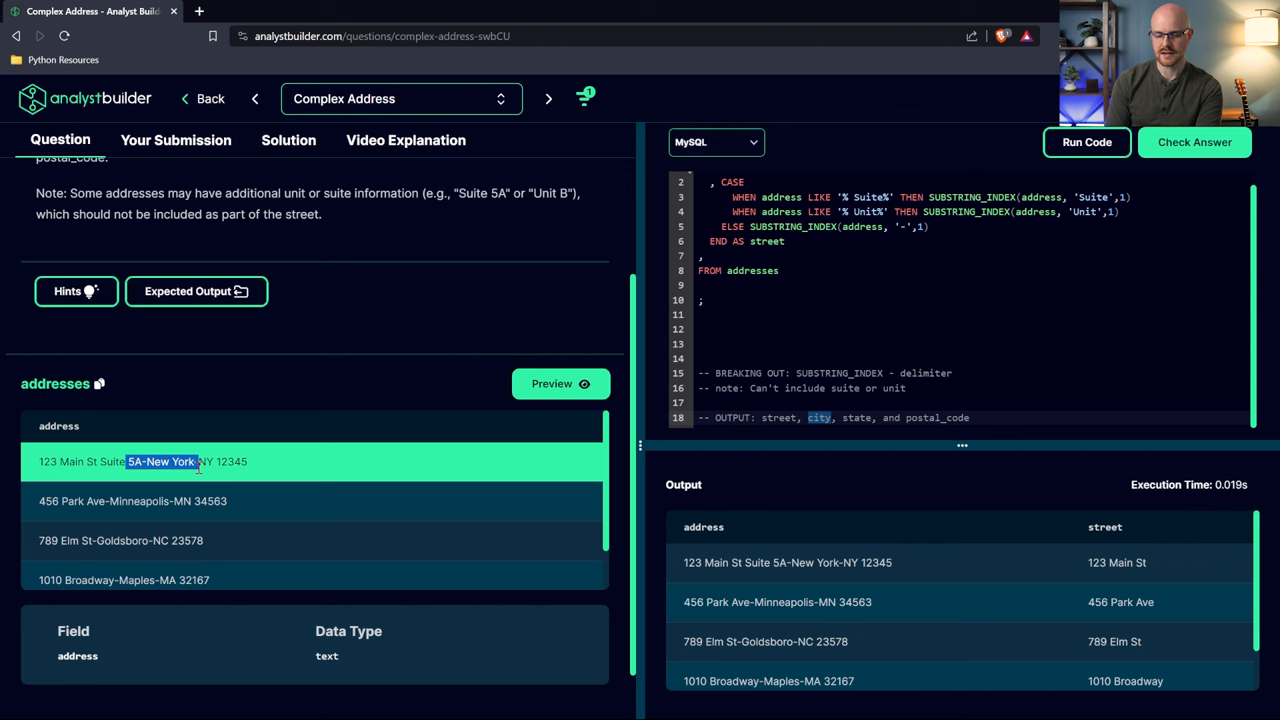
{"action": "left_click", "coordinate": [176, 460]}
{"action": "type", "text": " SUBSTRING_INDEX(address, '-',1)"}
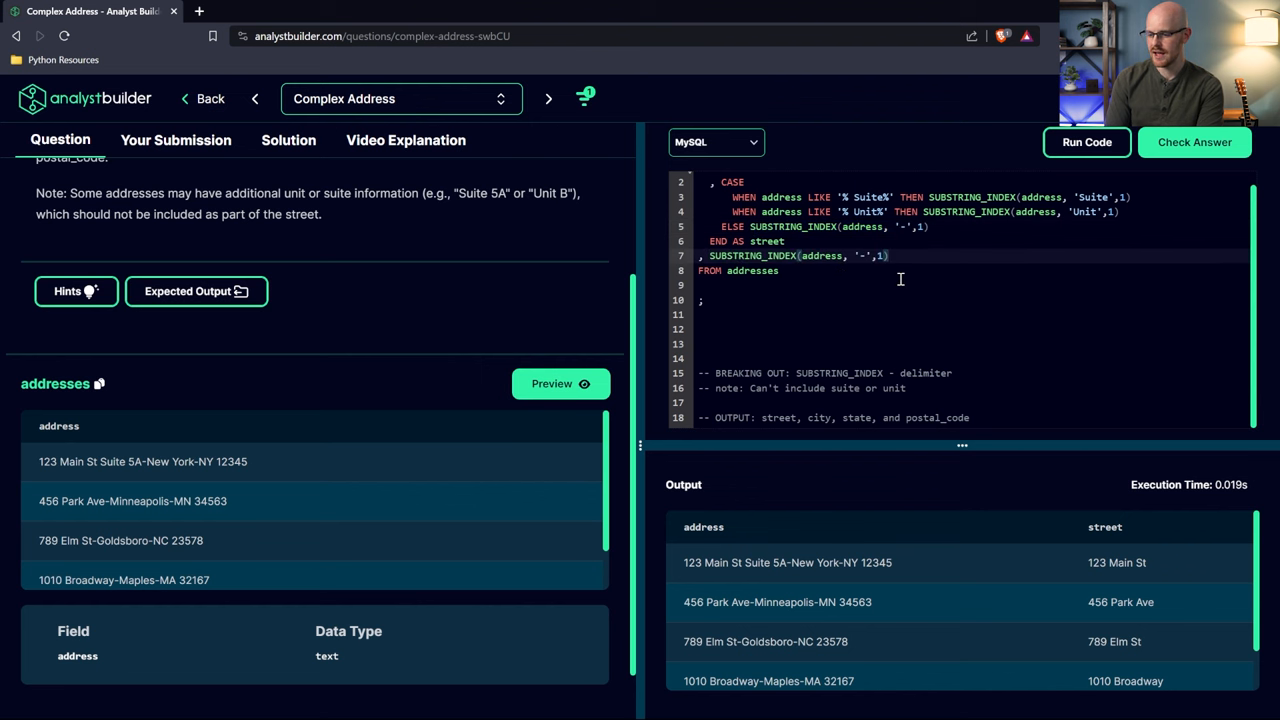
{"action": "left_click", "coordinate": [1086, 142]}
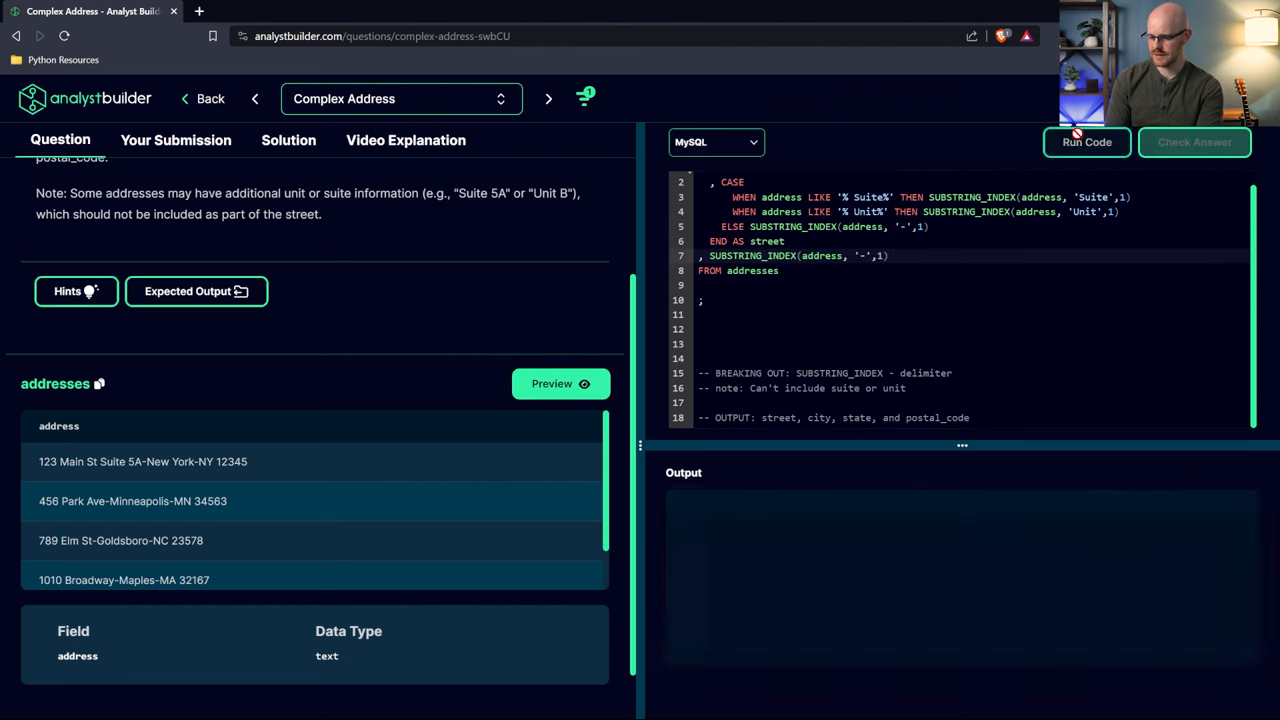
{"action": "left_click", "coordinate": [1086, 140]}
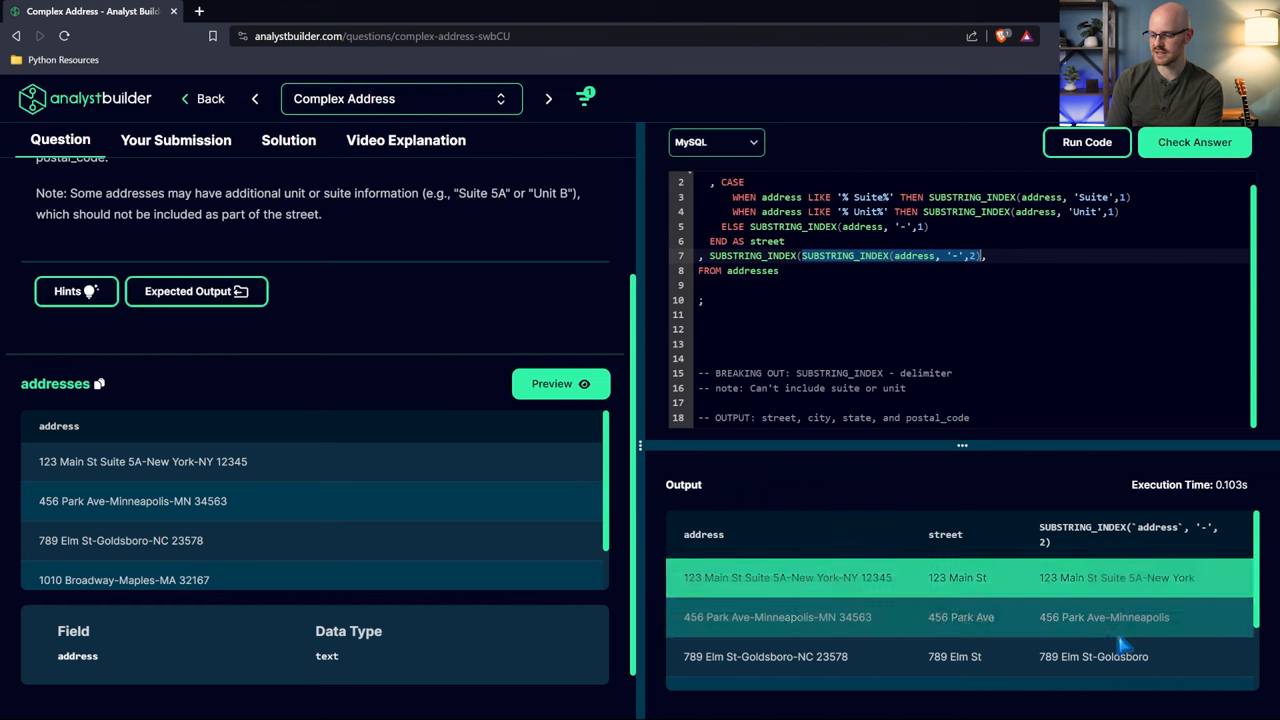
{"action": "double_click", "coordinate": [1178, 576]}
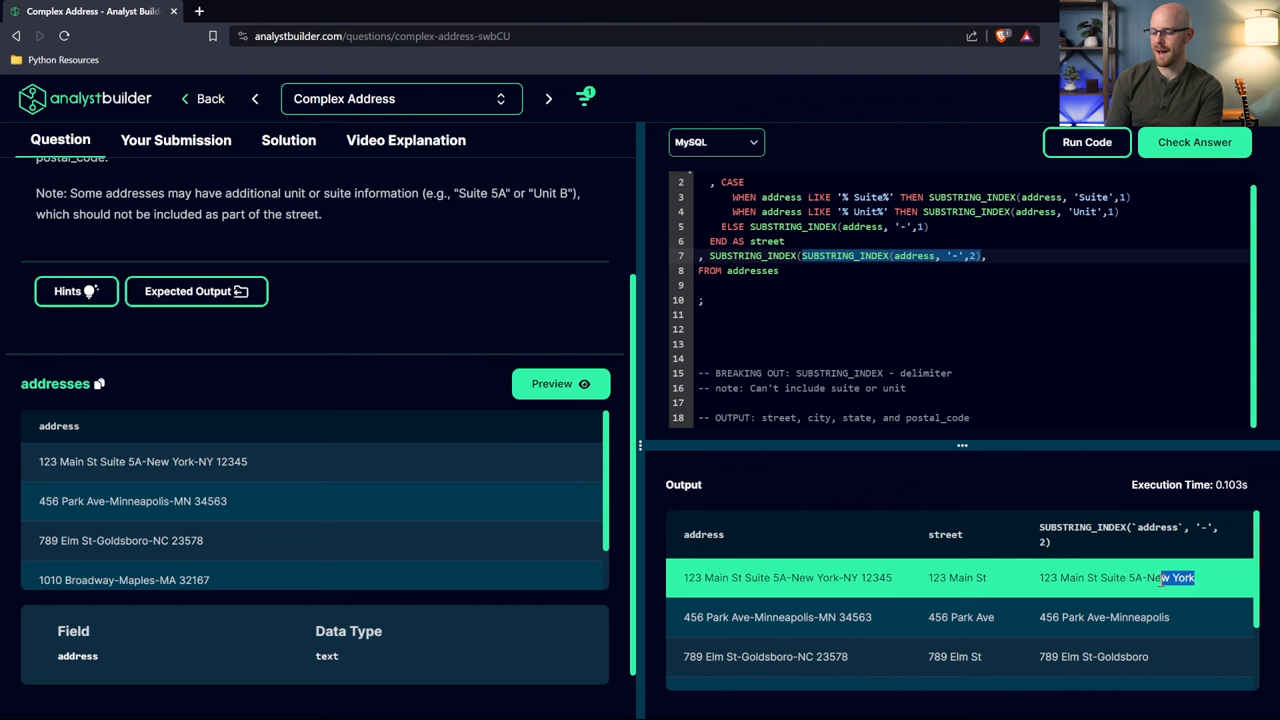
Wrap the city expression in an outer SUBSTRING_INDEX(..., '-', -1) to keep only the city
{"action": "left_click", "coordinate": [988, 256]}
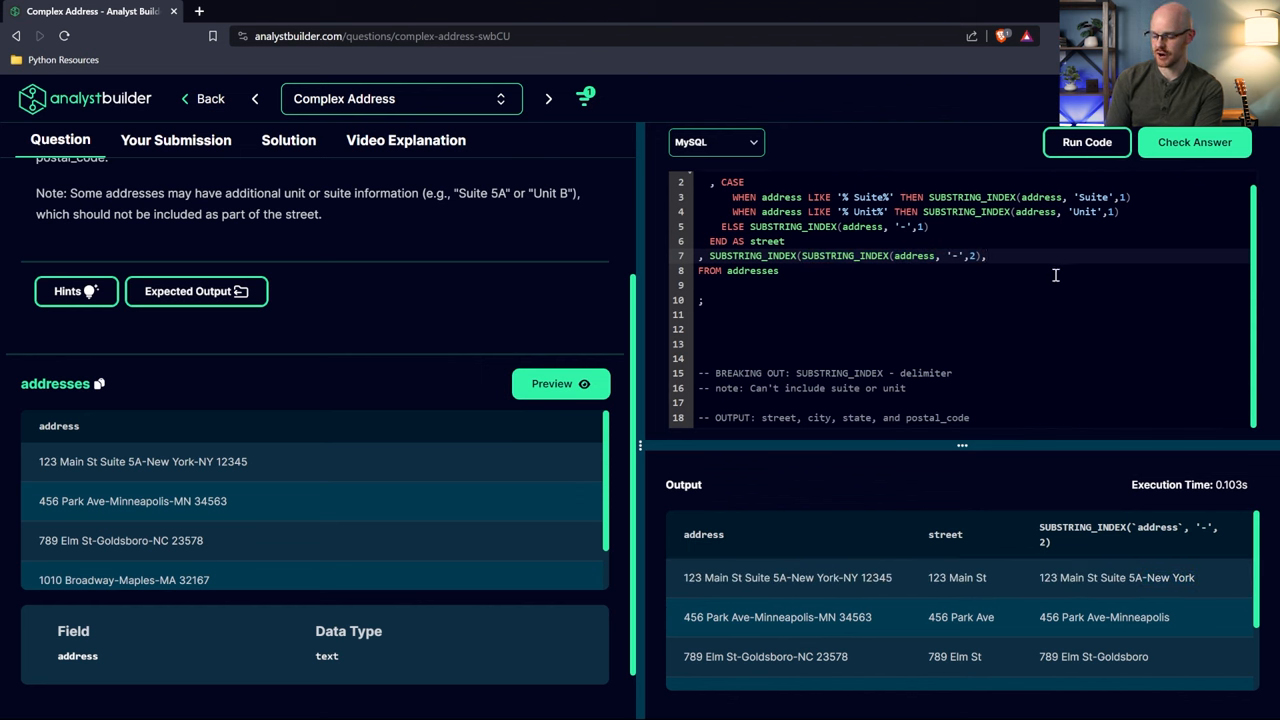
{"action": "type", "text": "''"}
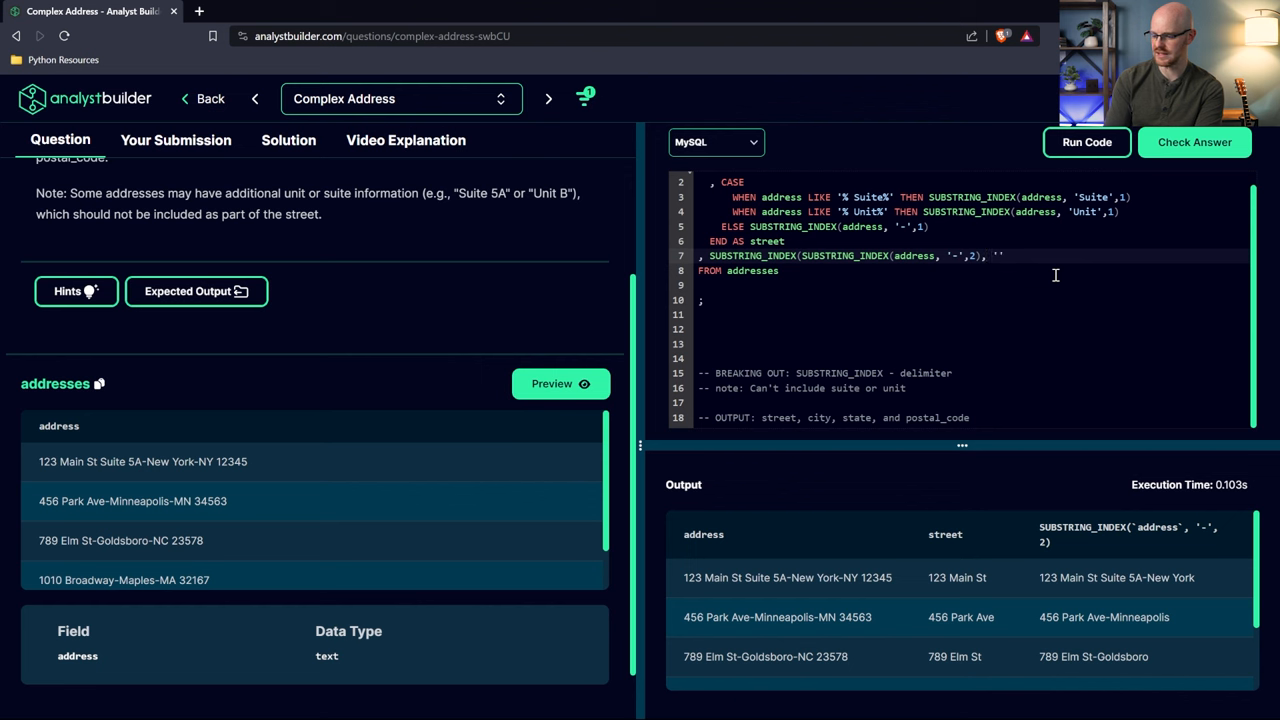
{"action": "type", "text": "'-"}
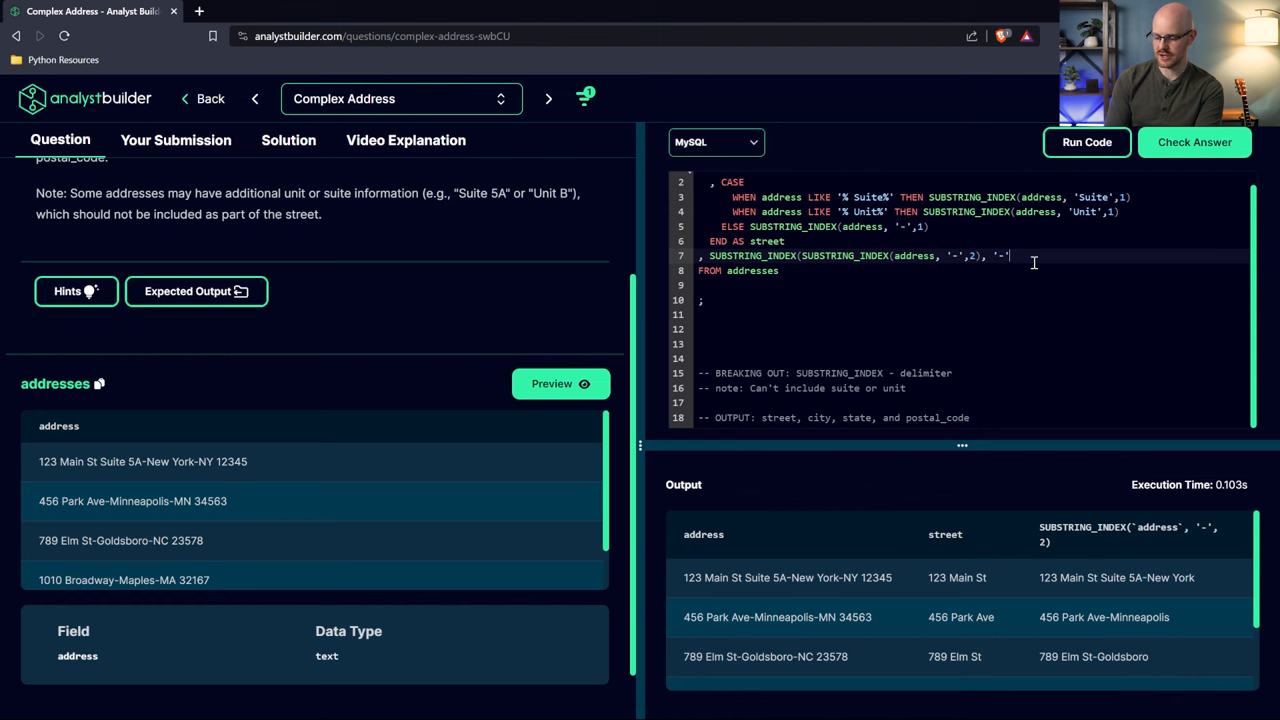
{"action": "type", "text": "-1"}
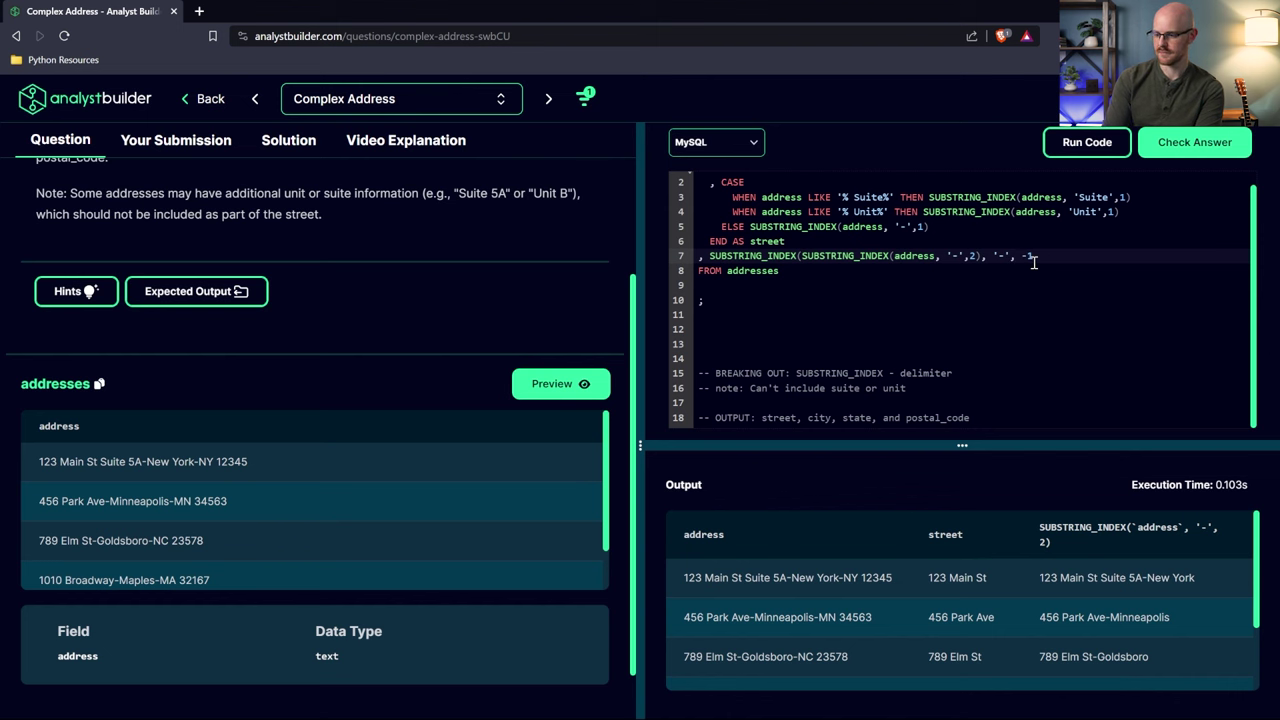
Alias the nested expression AS city and add a copied SUBSTRING_INDEX line aliased state
{"action": "left_click", "coordinate": [1086, 140]}
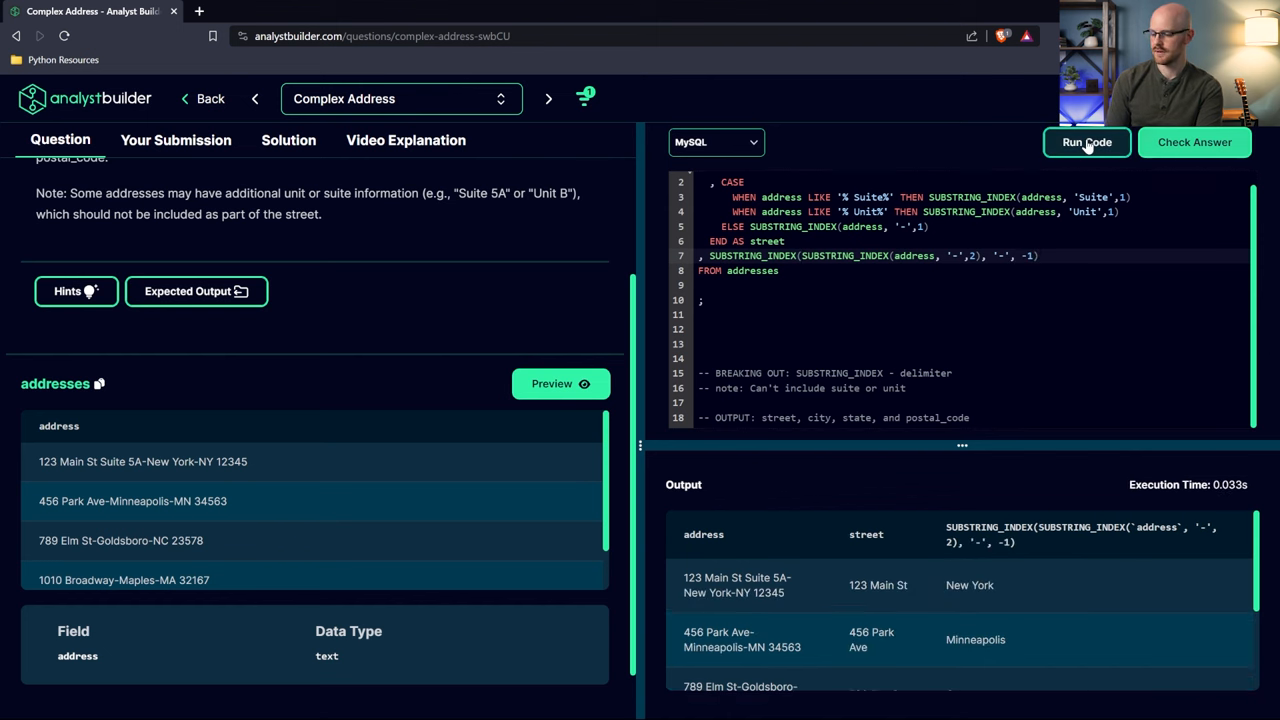
{"action": "scroll", "scroll_direction": "down", "scroll_amount": 3}
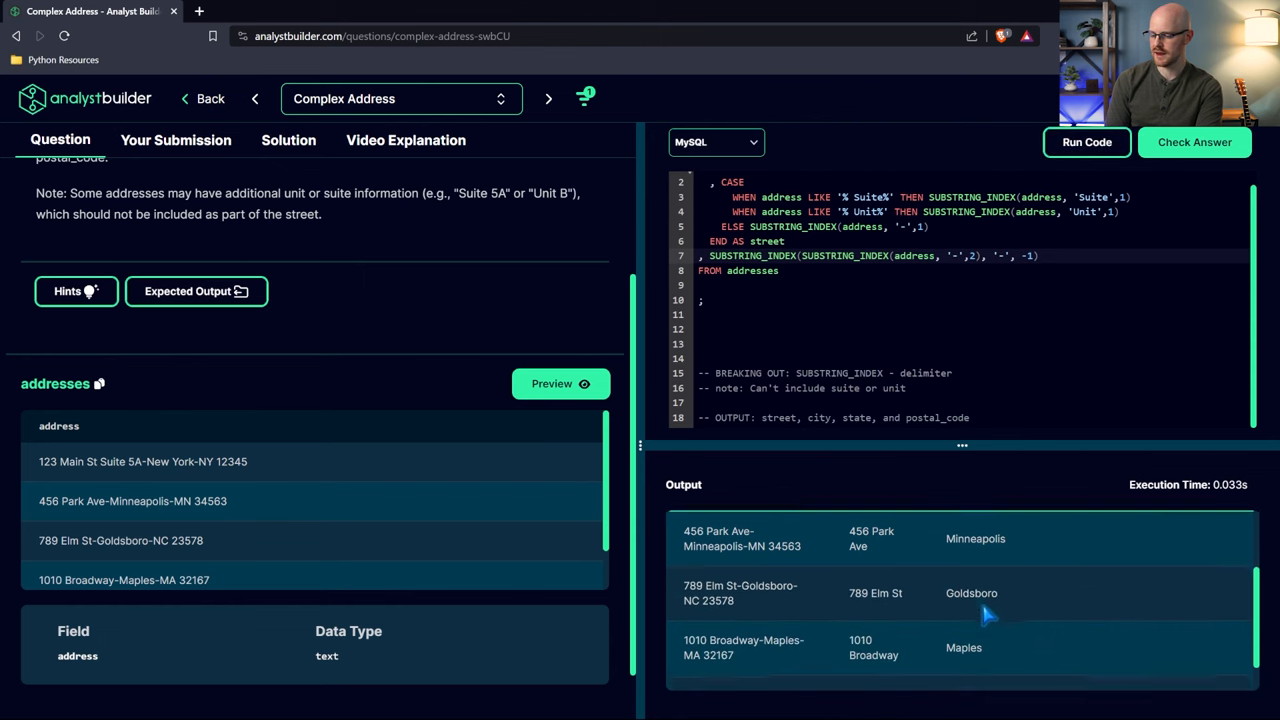
{"action": "scroll", "scroll_direction": "down", "scroll_amount": 3}
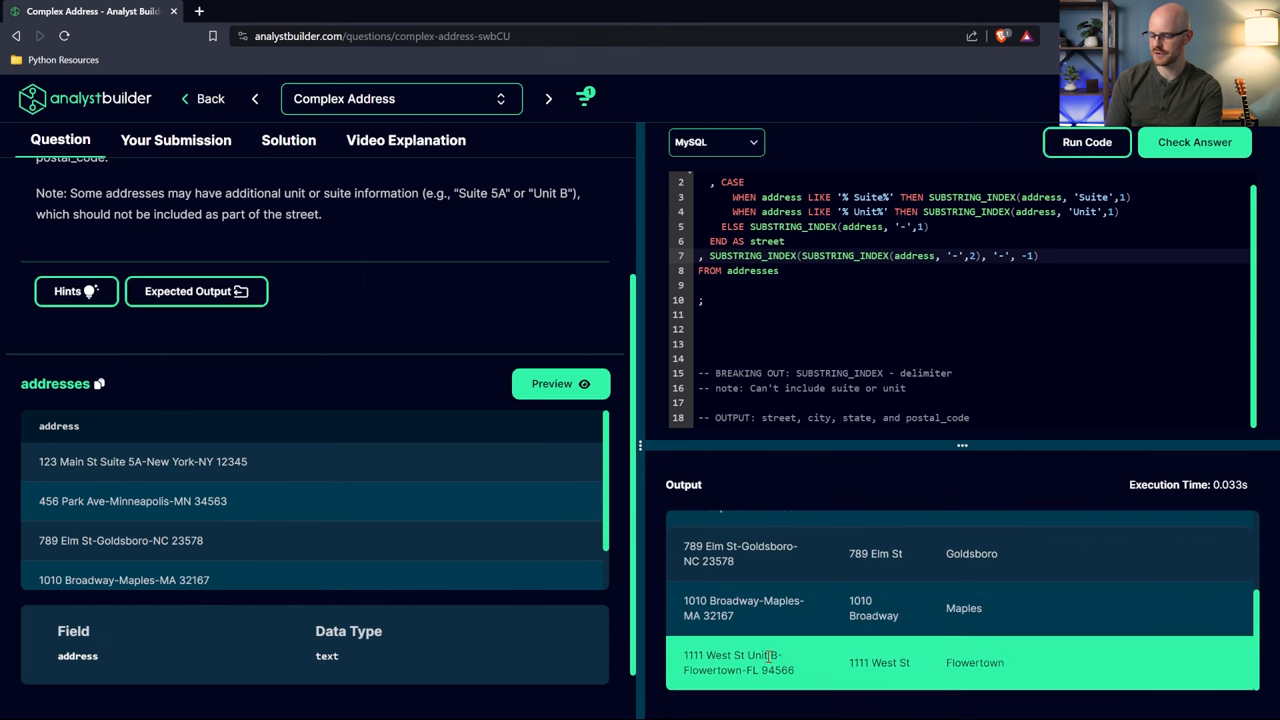
{"action": "mouse_move", "coordinate": [992, 296]}
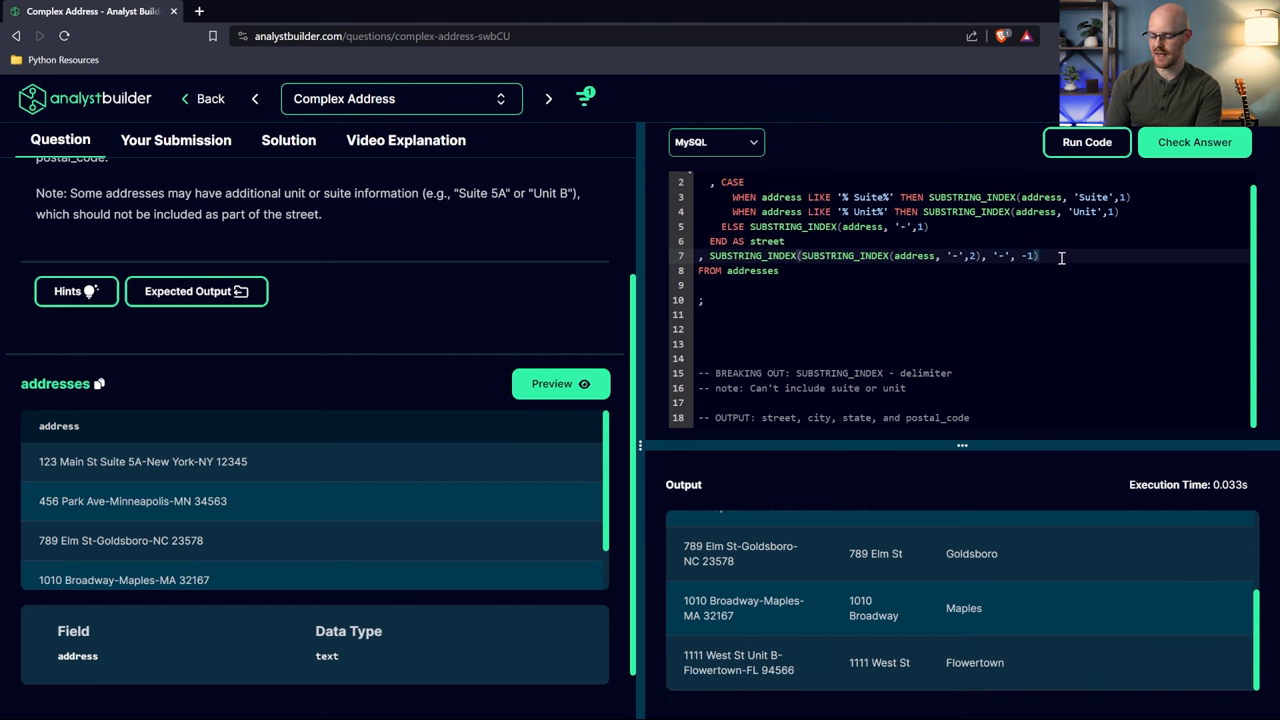
{"action": "key", "text": "enter"}
{"action": "type", "text": ","}
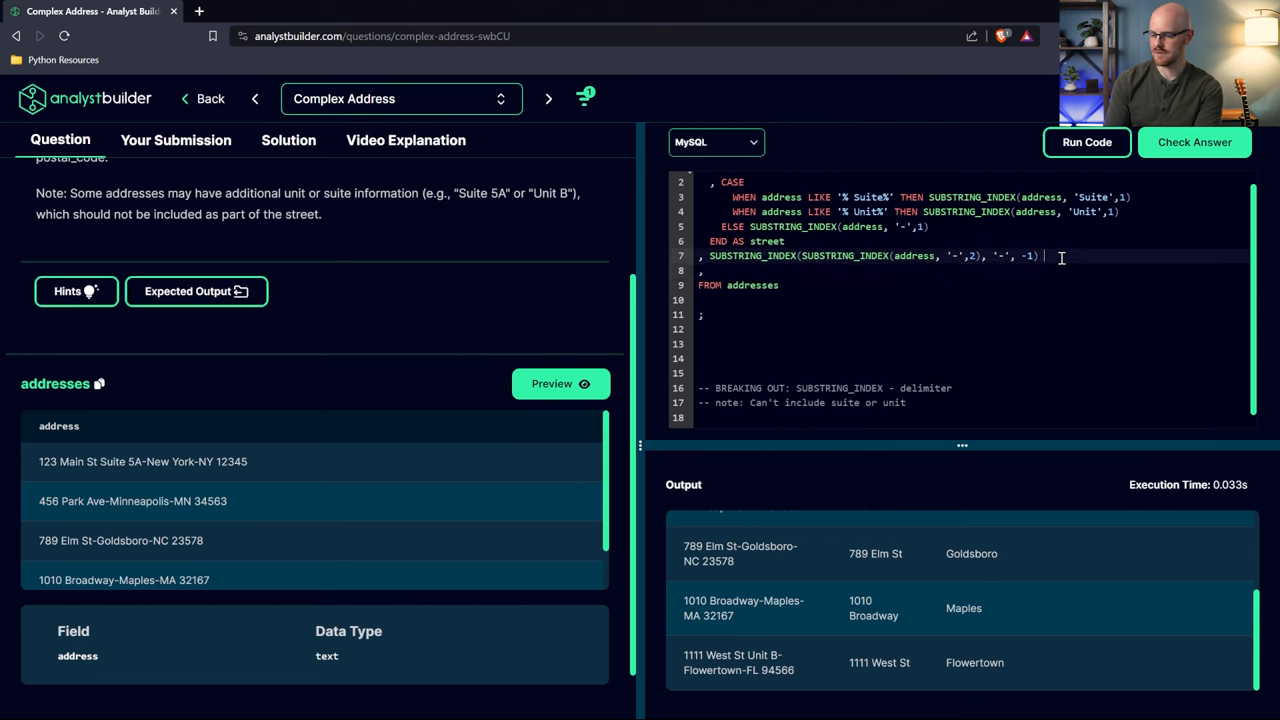
{"action": "type", "text": "AS city"}
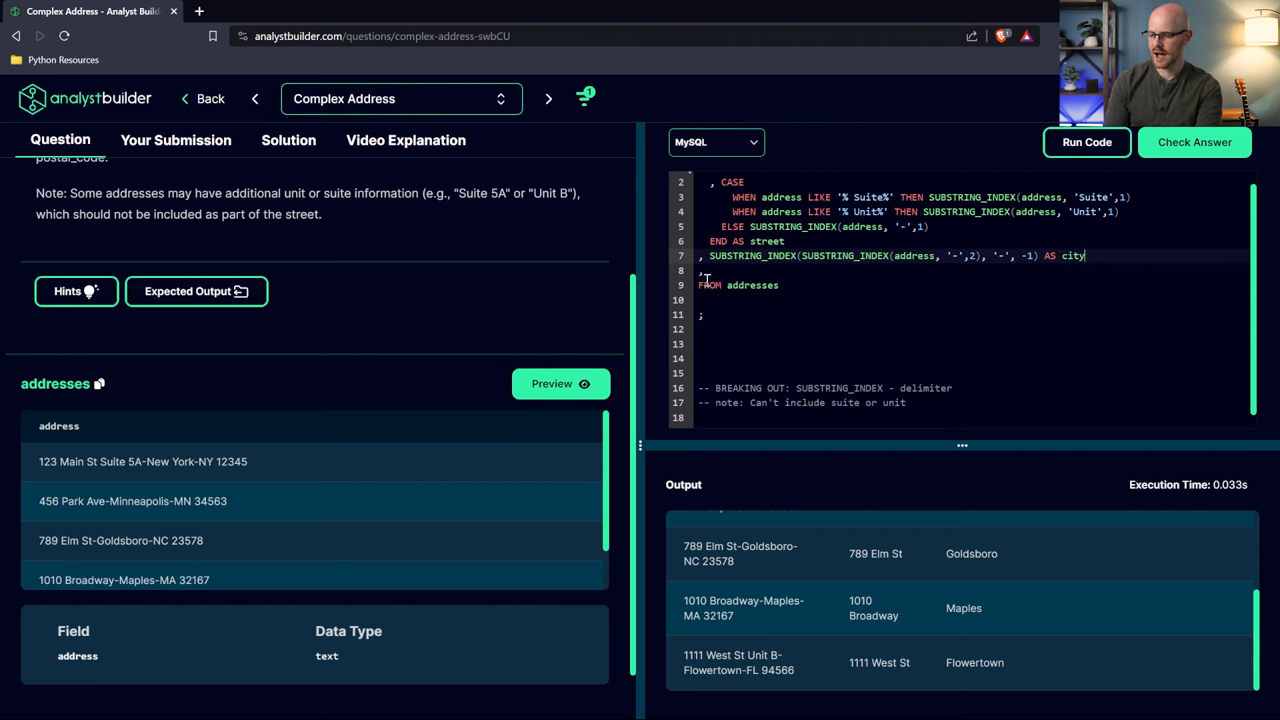
{"action": "type", "text": "SUBSTRING_INDEX(SUBSTRING_INDEX(address, '-',2), '-', -1) AS city"}
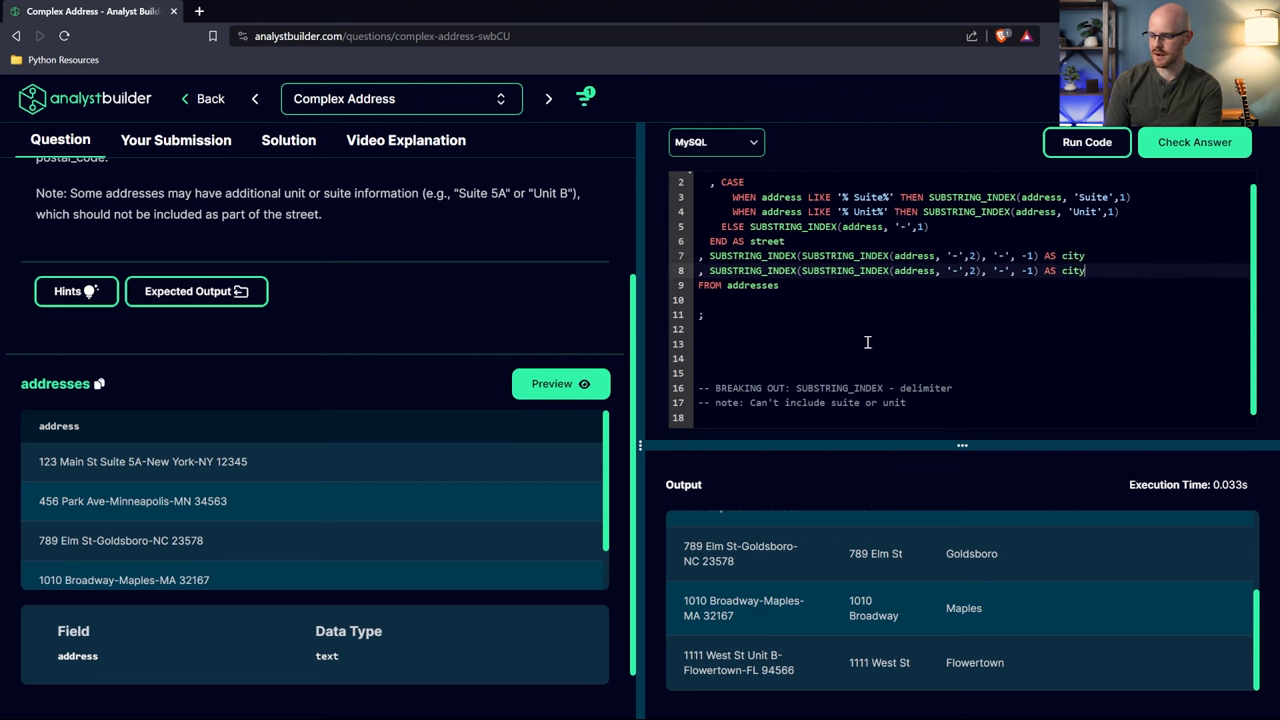
{"action": "type", "text": "state"}
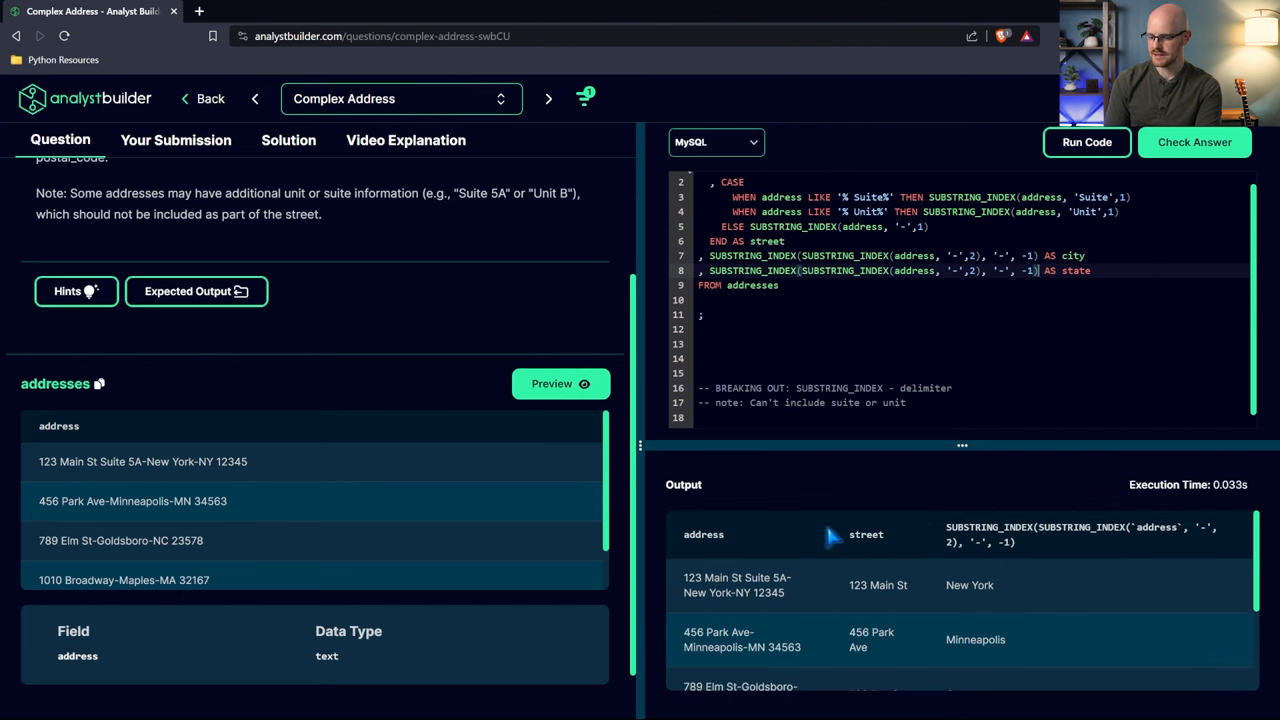
Change the state expression to split on '-' with -1 then on space with 1, returning NY, MN, NC
{"action": "left_click", "coordinate": [1086, 140]}
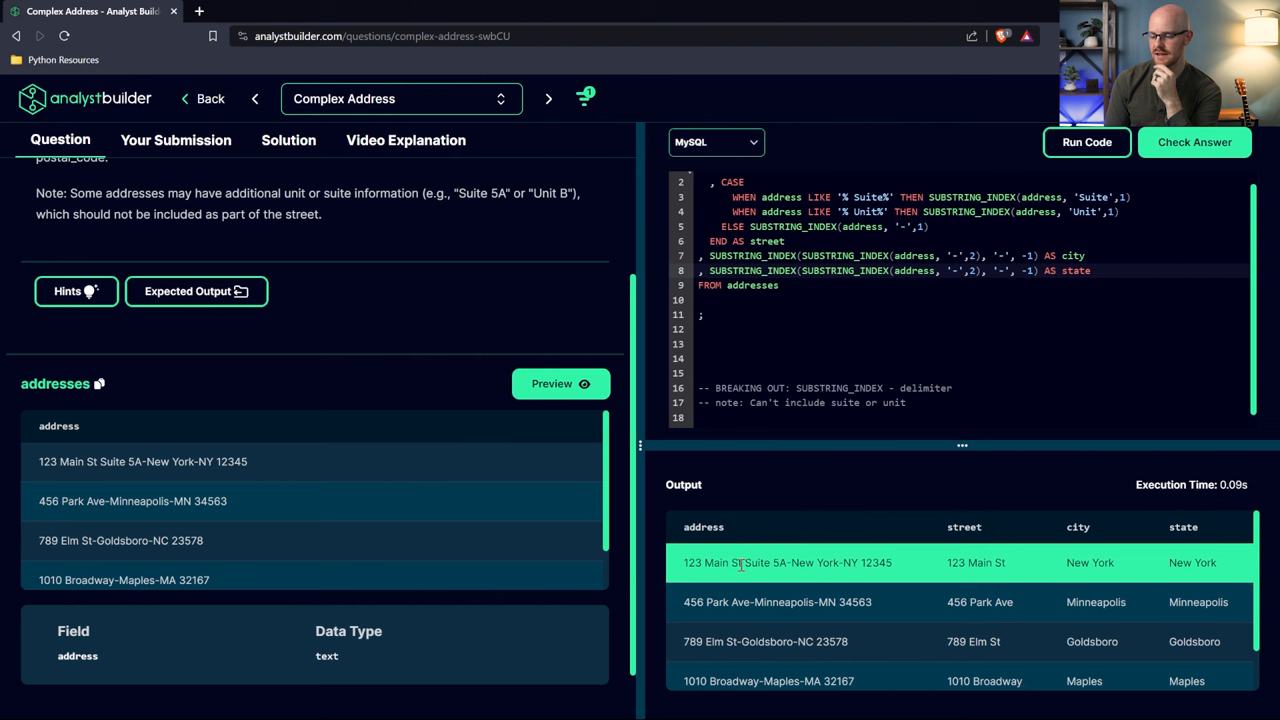
{"action": "mouse_move", "coordinate": [872, 564]}
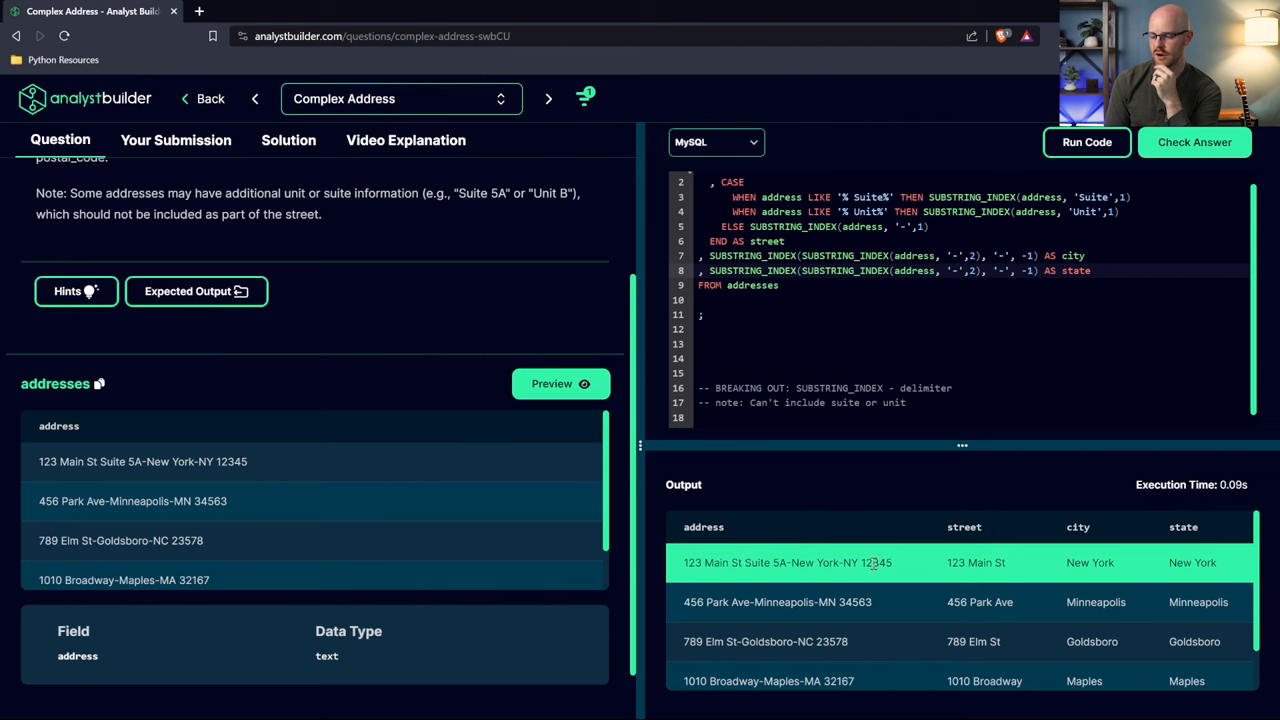
{"action": "double_click", "coordinate": [848, 562]}
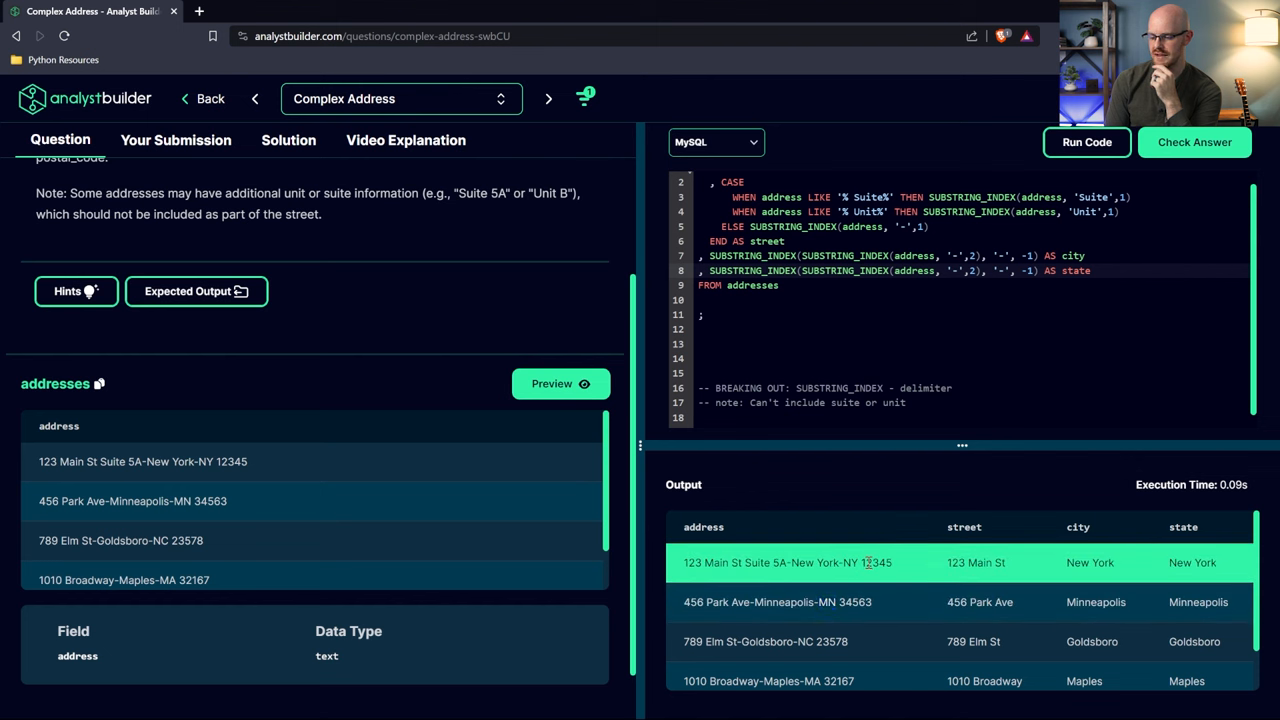
{"action": "double_click", "coordinate": [880, 562]}
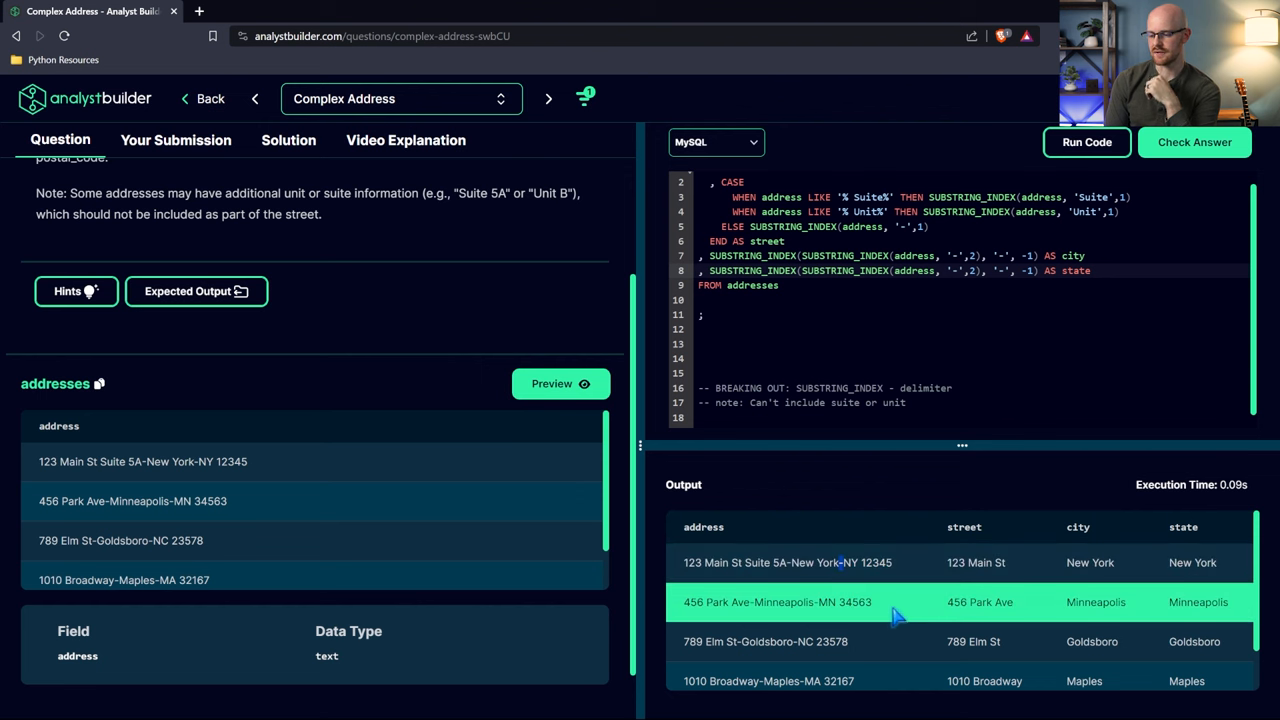
{"action": "mouse_move", "coordinate": [964, 274]}
{"action": "type", "text": "-1"}
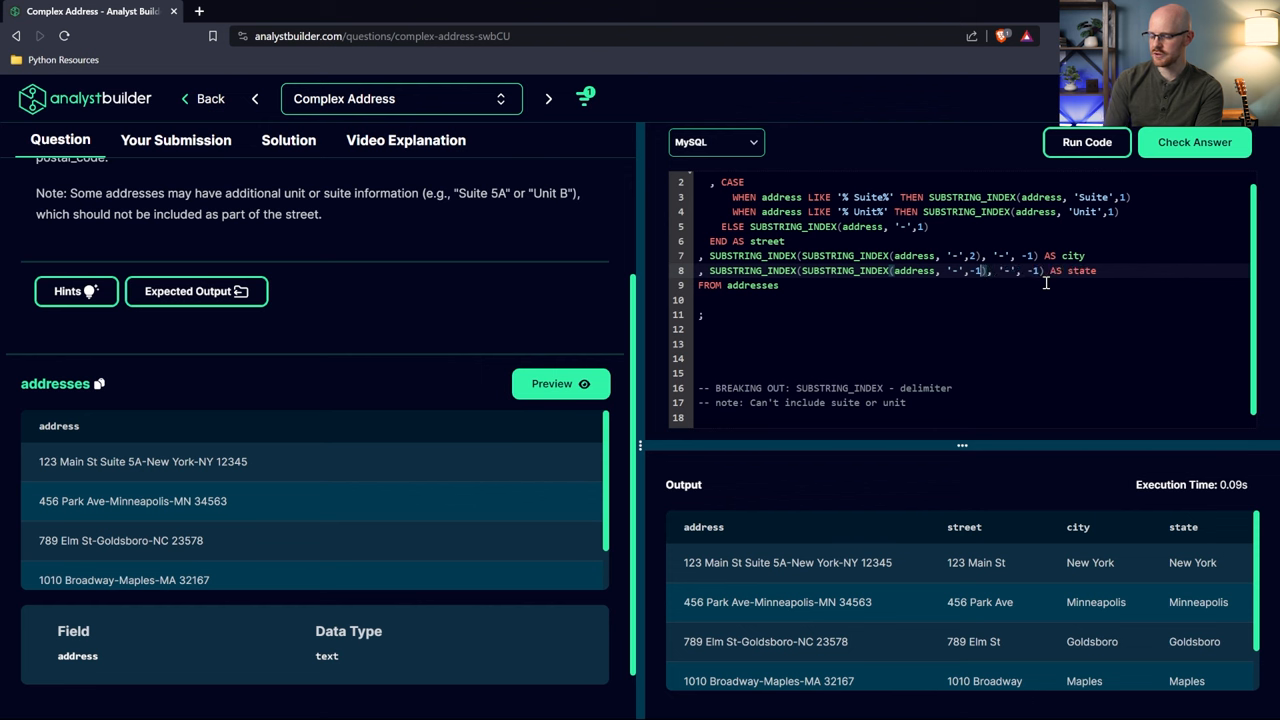
{"action": "mouse_move", "coordinate": [972, 316]}
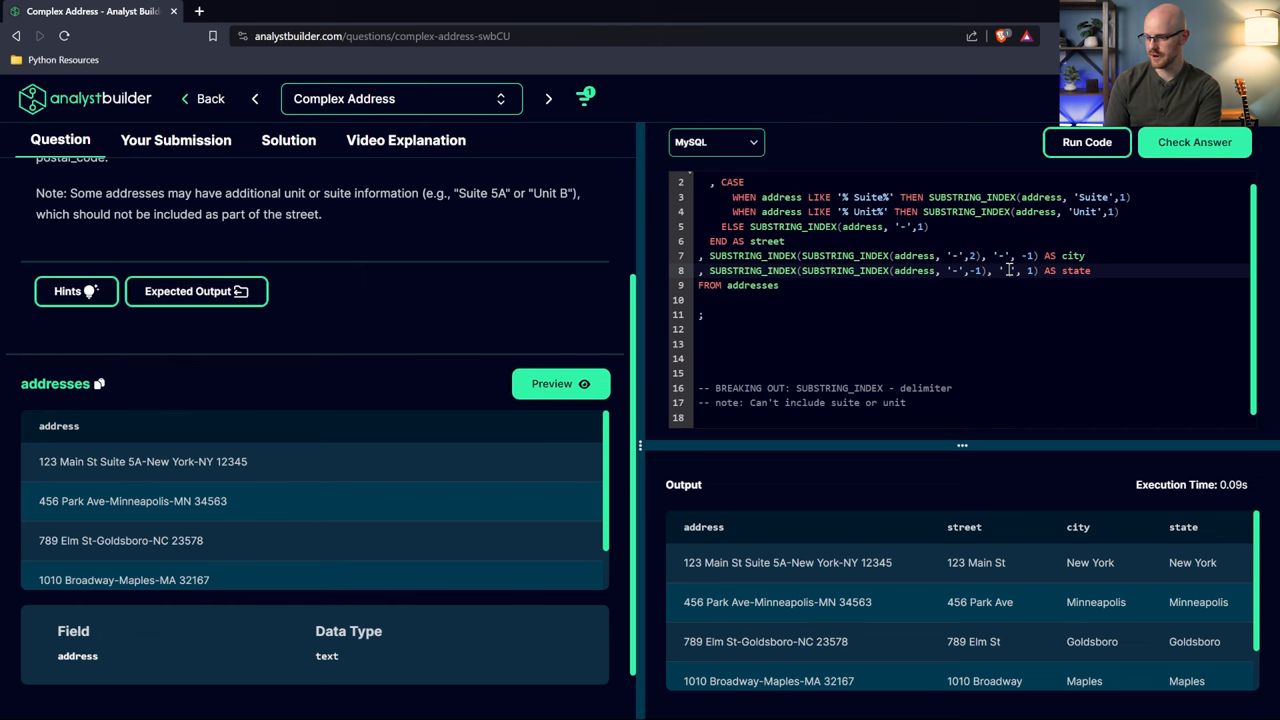
{"action": "left_click", "coordinate": [1086, 140]}
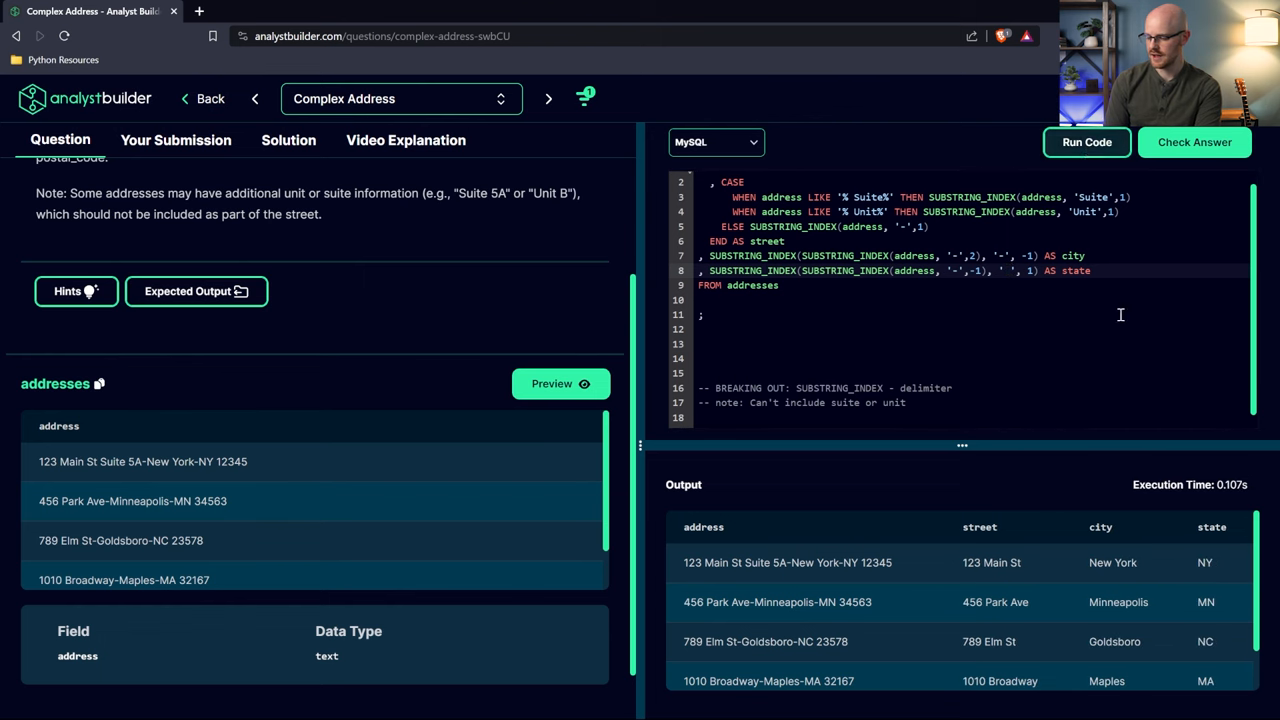
{"action": "scroll", "scroll_direction": "down", "scroll_amount": 3}
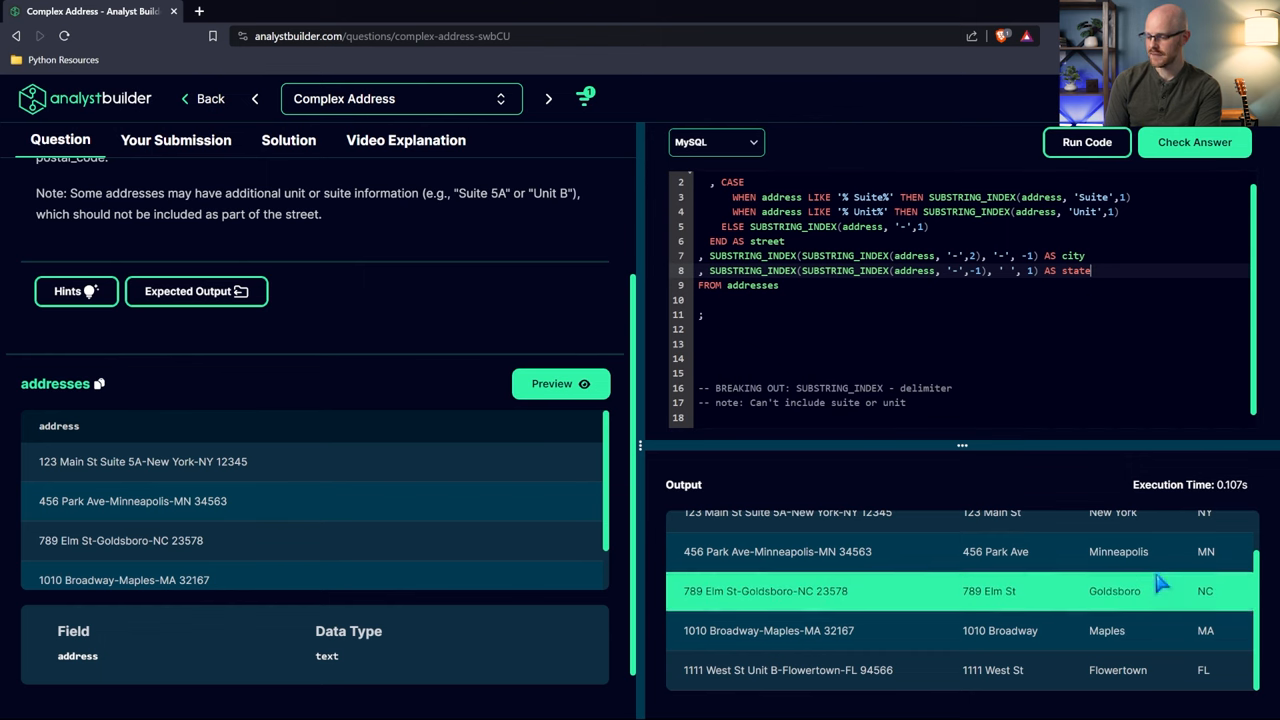
{"action": "scroll", "scroll_direction": "up", "scroll_amount": 3}
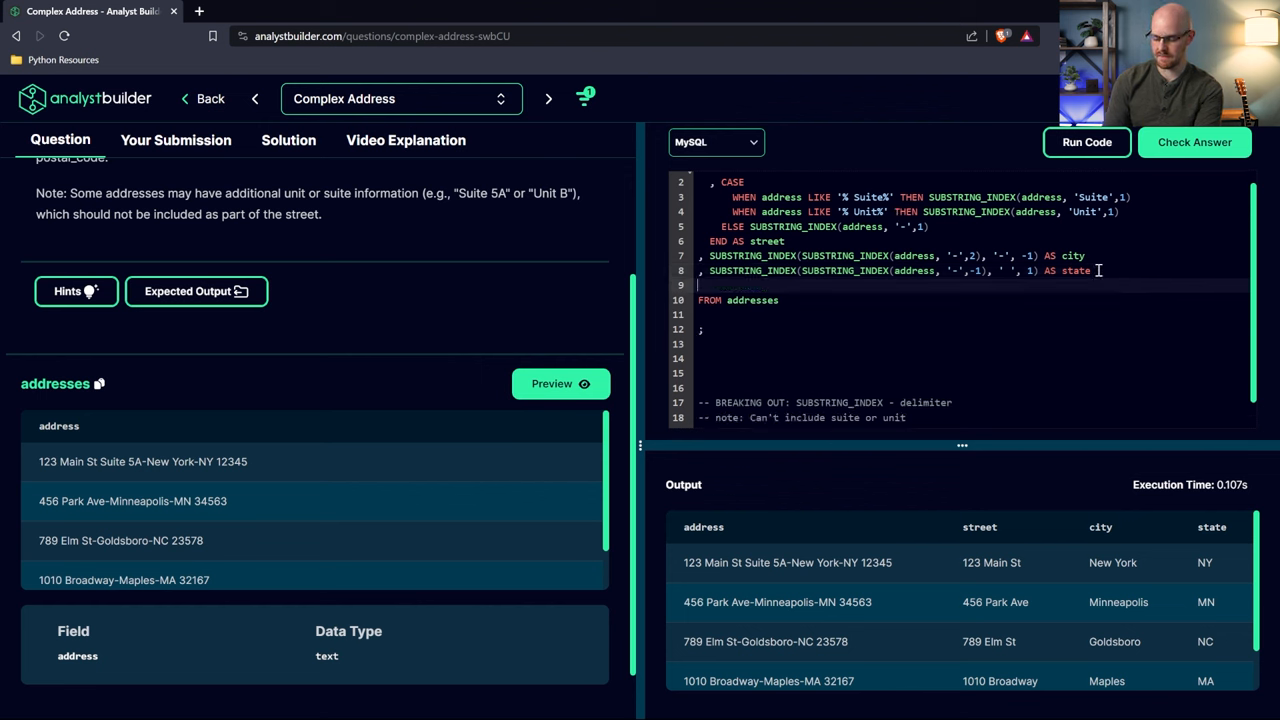
Add SUBSTRING_INDEX(address, ' ', -1) AS postal_code and run to show zips like 12345
{"action": "type", "text": ", SUBSTRING_INDEX(address, '-',1) AS"}
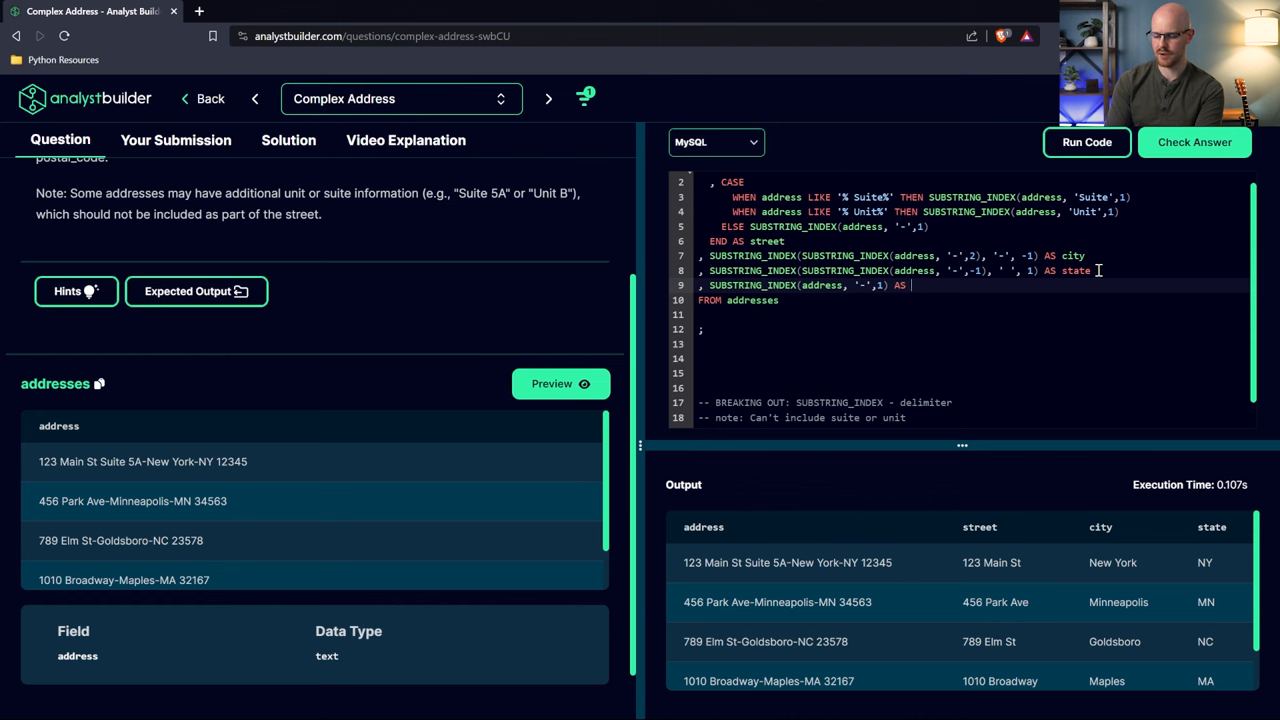
{"action": "type", "text": "postal_code"}
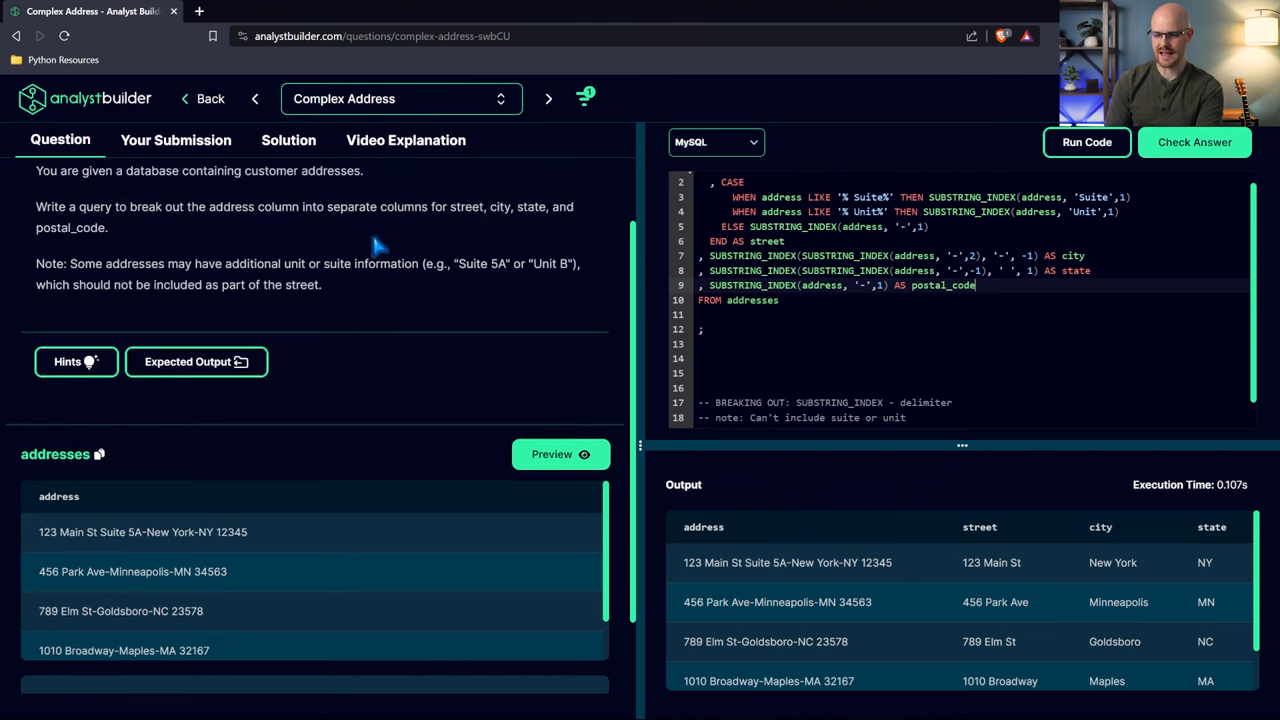
{"action": "mouse_move", "coordinate": [240, 232]}
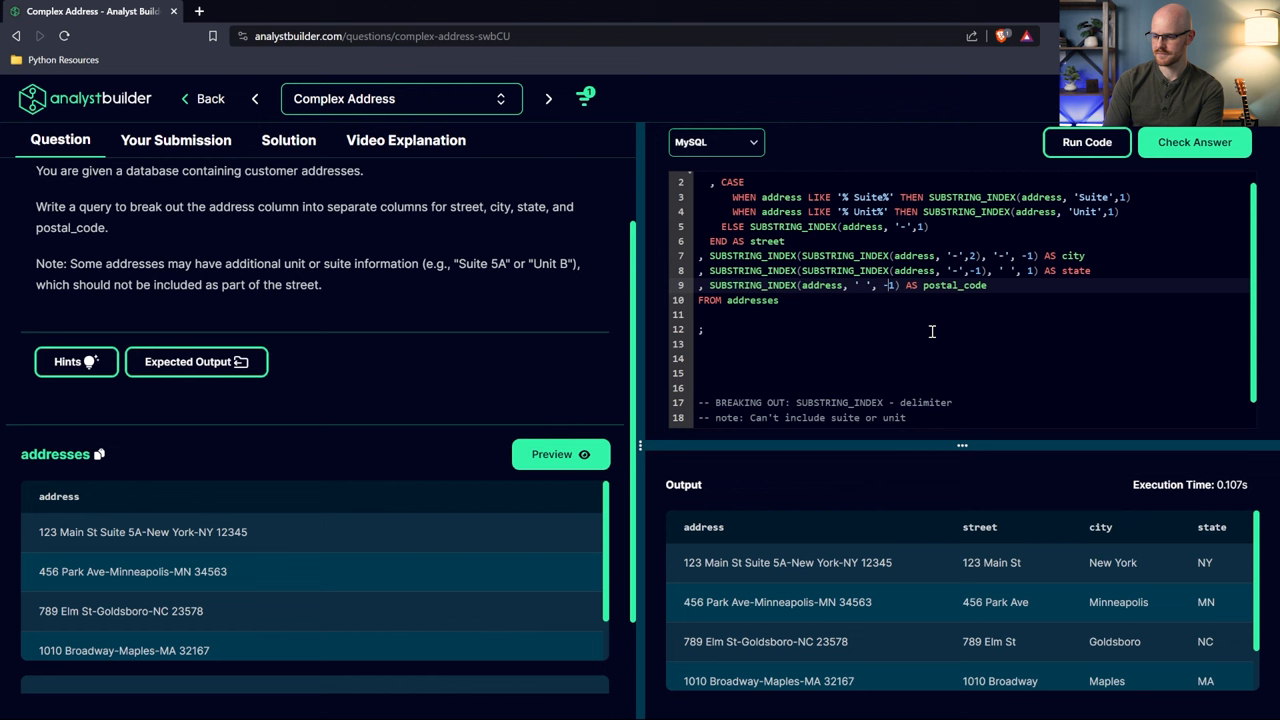
{"action": "left_click", "coordinate": [788, 562]}
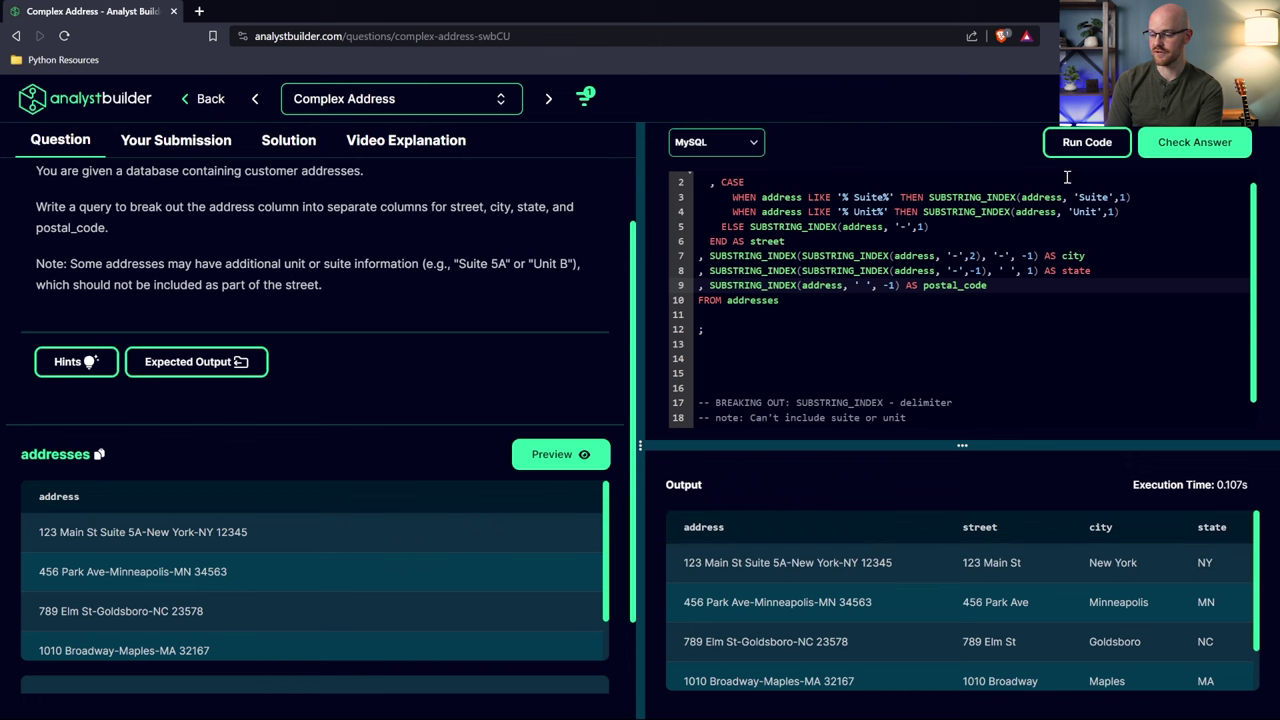
{"action": "left_click", "coordinate": [1086, 140]}
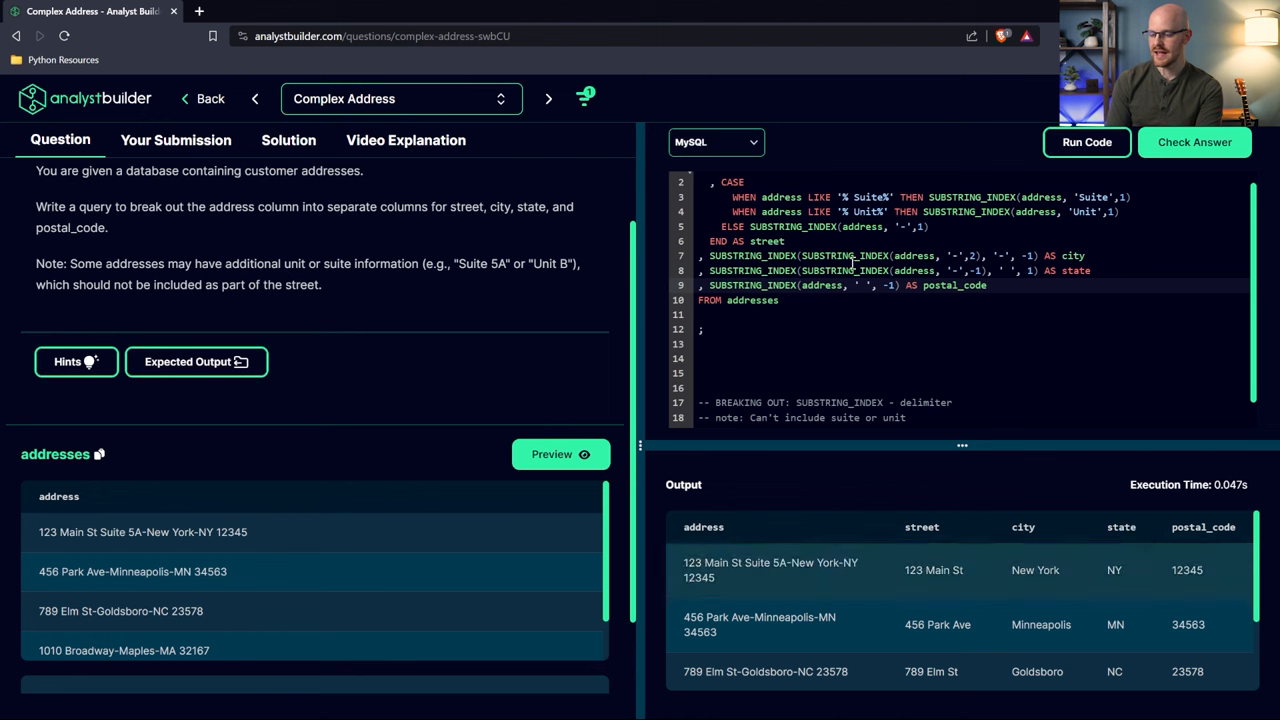
Remove the * after SELECT so only street, city, state and postal_code are returned
{"action": "scroll", "scroll_direction": "up", "scroll_amount": 3}
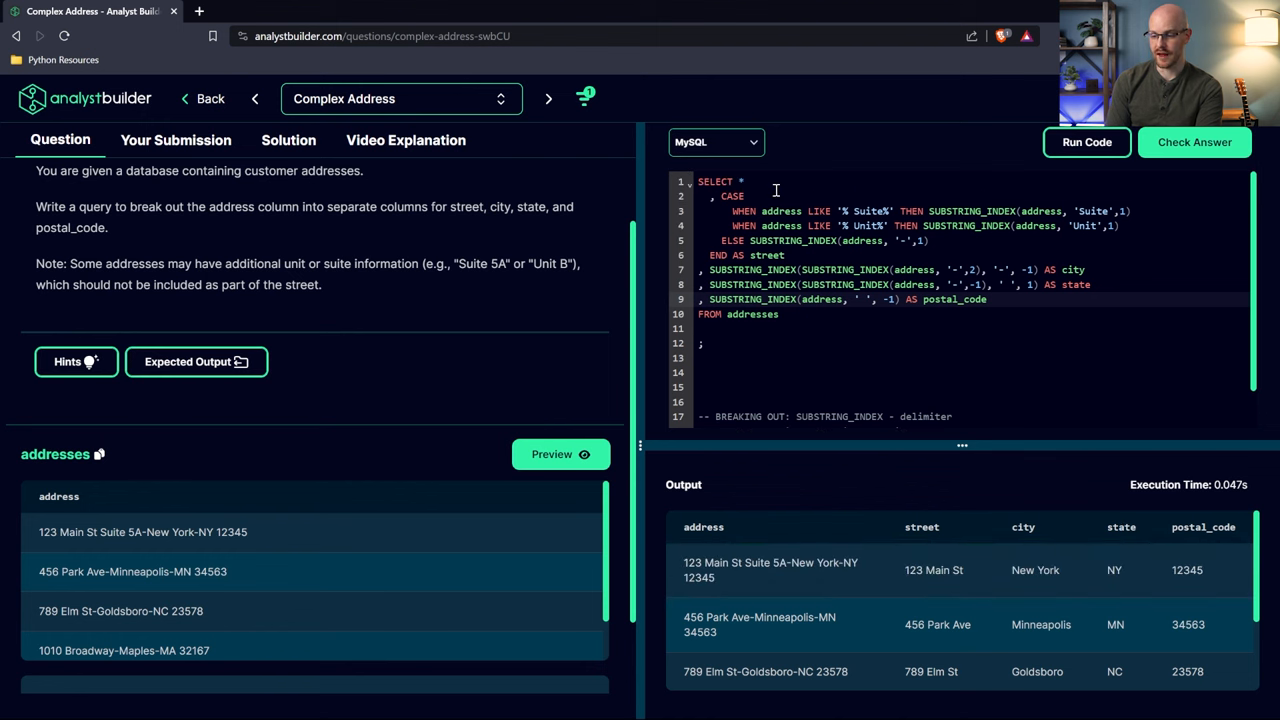
{"action": "left_click", "coordinate": [740, 180]}
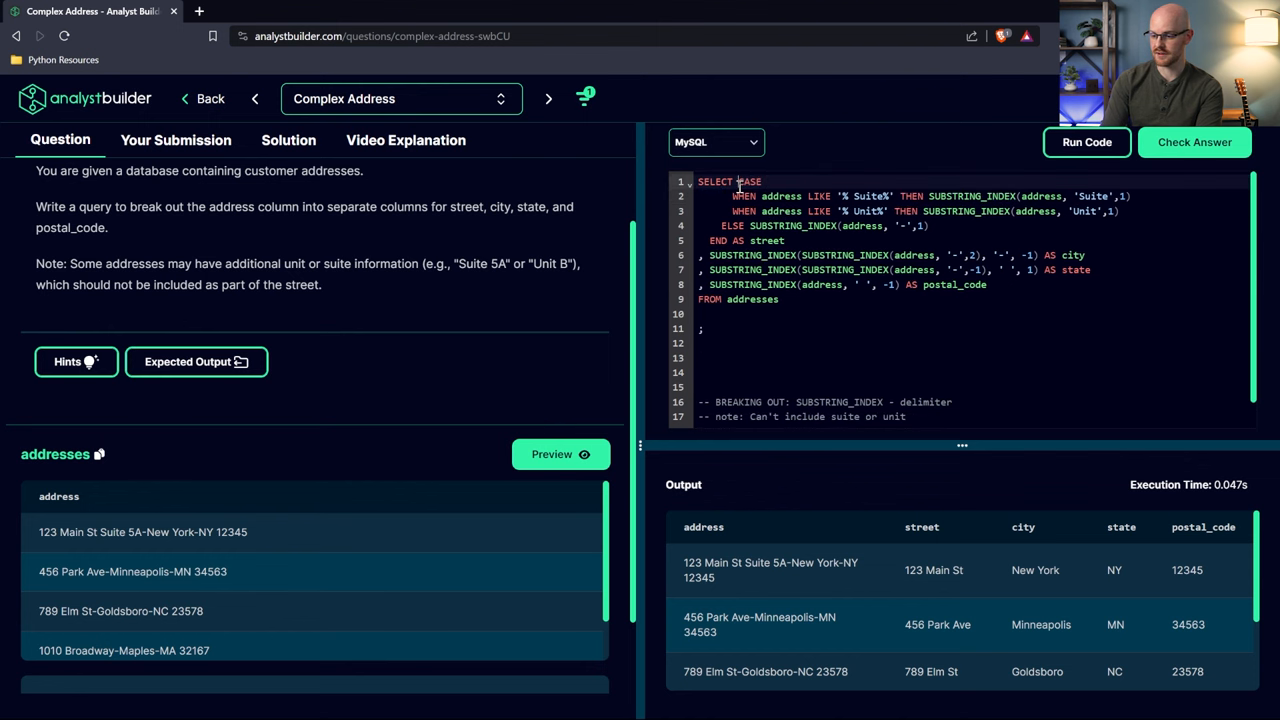
{"action": "mouse_move", "coordinate": [1086, 142]}
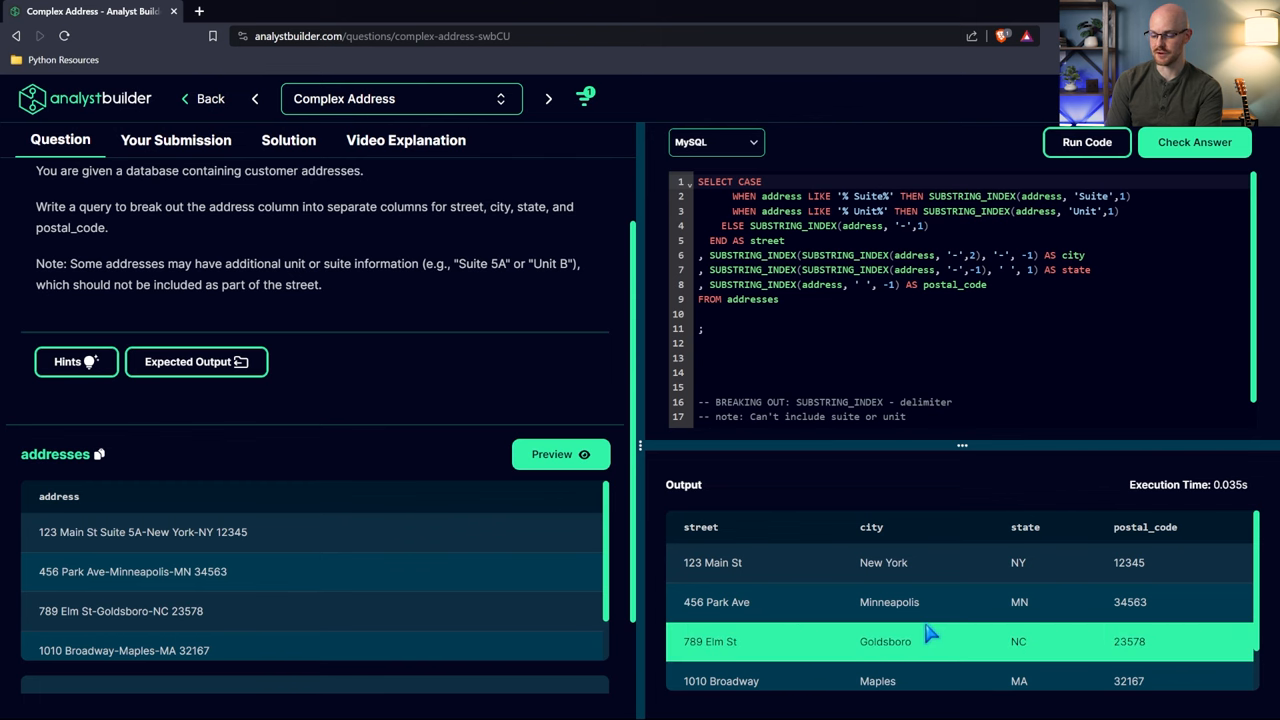
{"action": "mouse_move", "coordinate": [892, 360]}
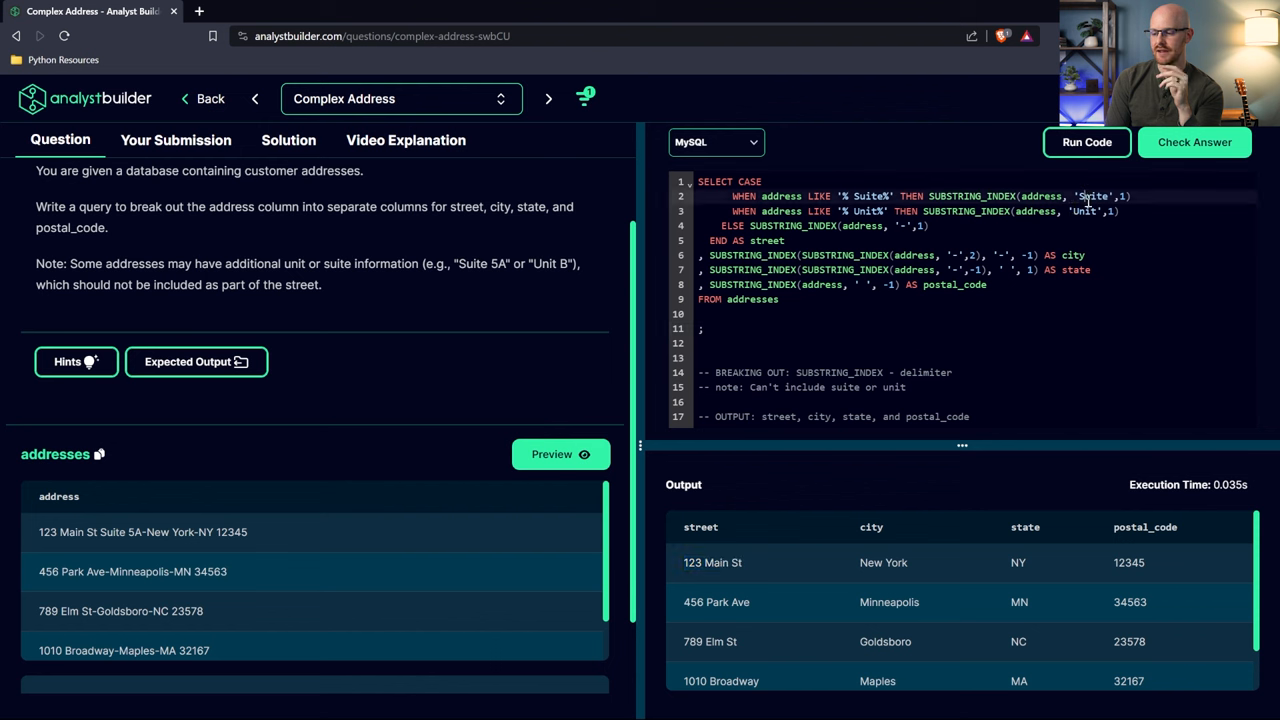
Give the Suite and Unit delimiters a leading space and check the answer, marked correct
{"action": "double_click", "coordinate": [1092, 196]}
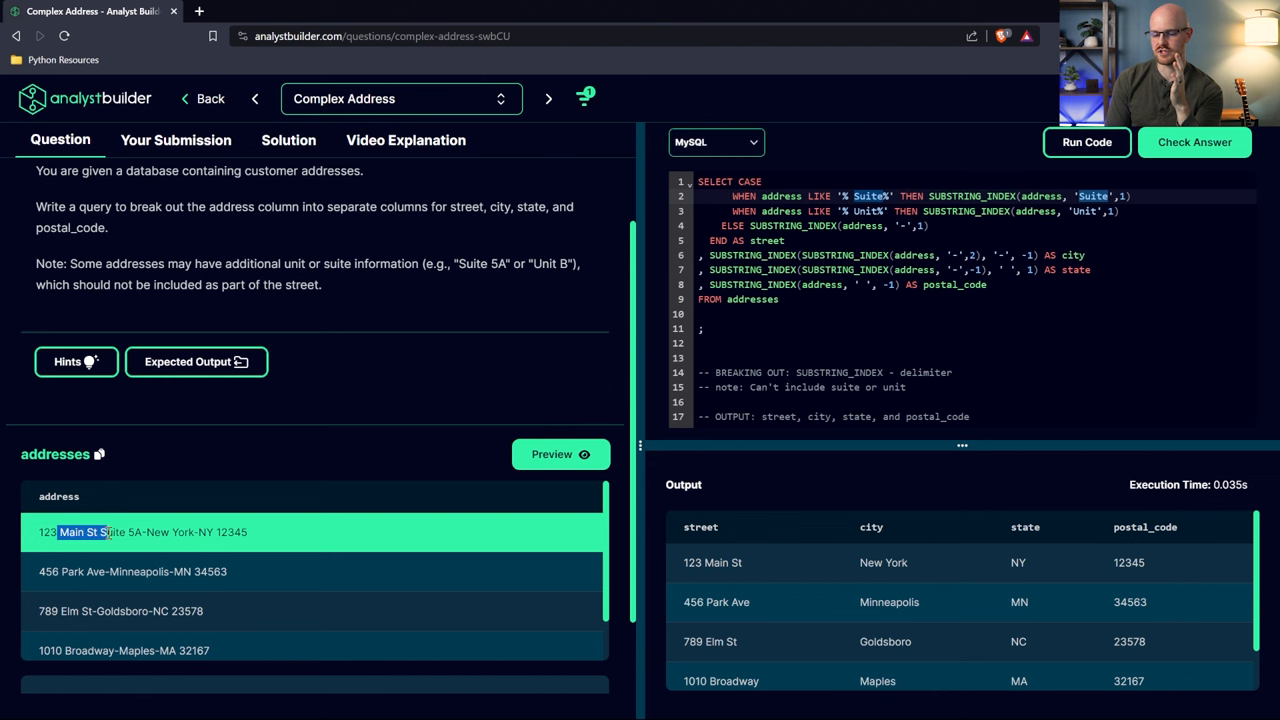
{"action": "mouse_move", "coordinate": [310, 542]}
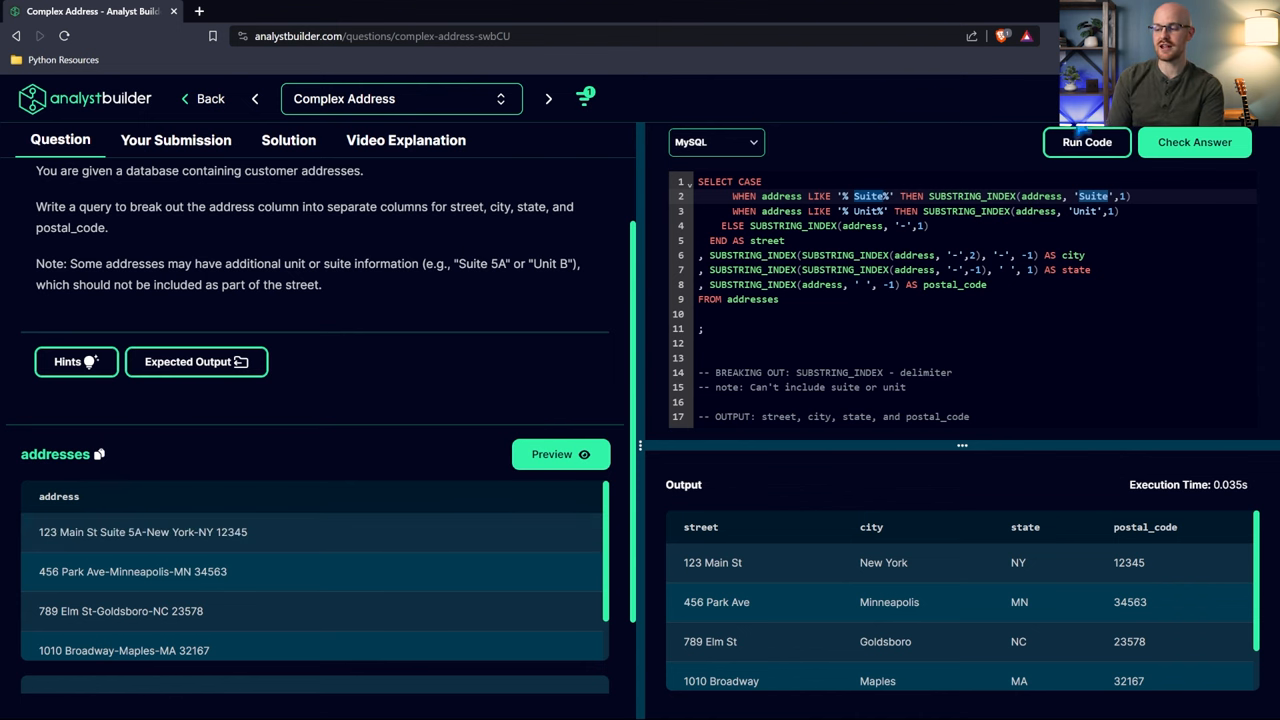
{"action": "left_click", "coordinate": [1194, 140]}
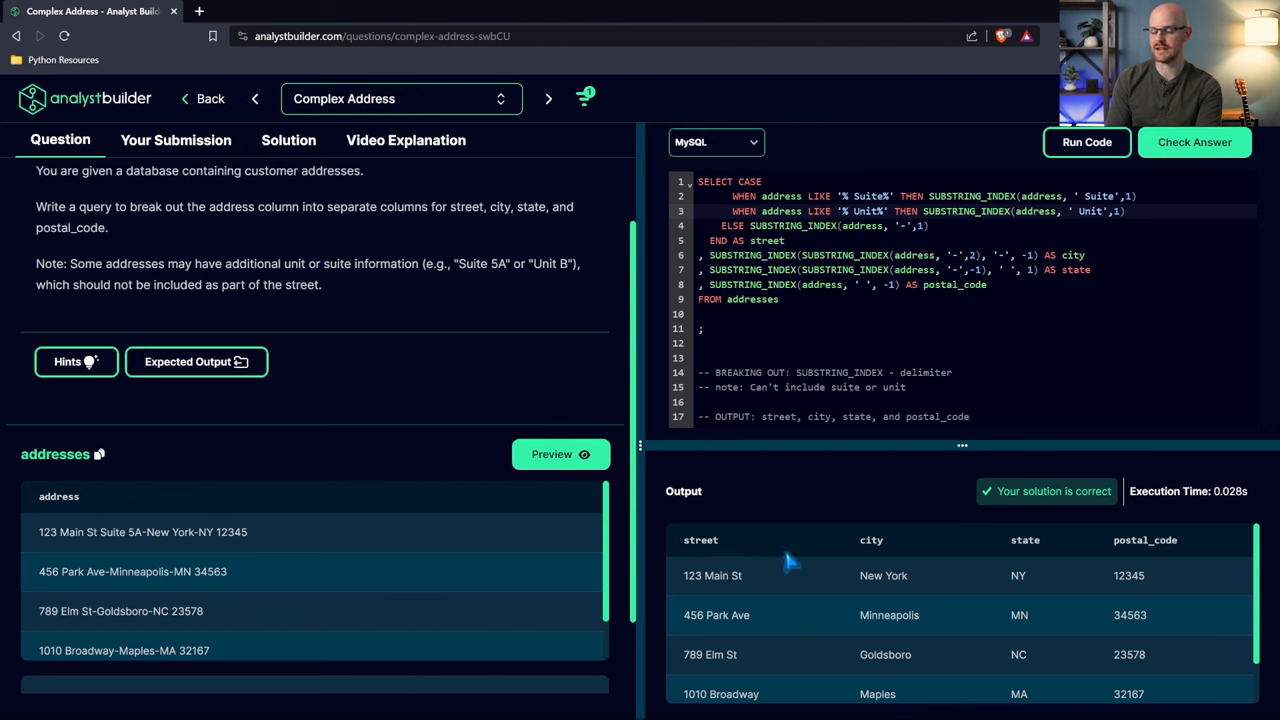
{"action": "double_click", "coordinate": [712, 576]}
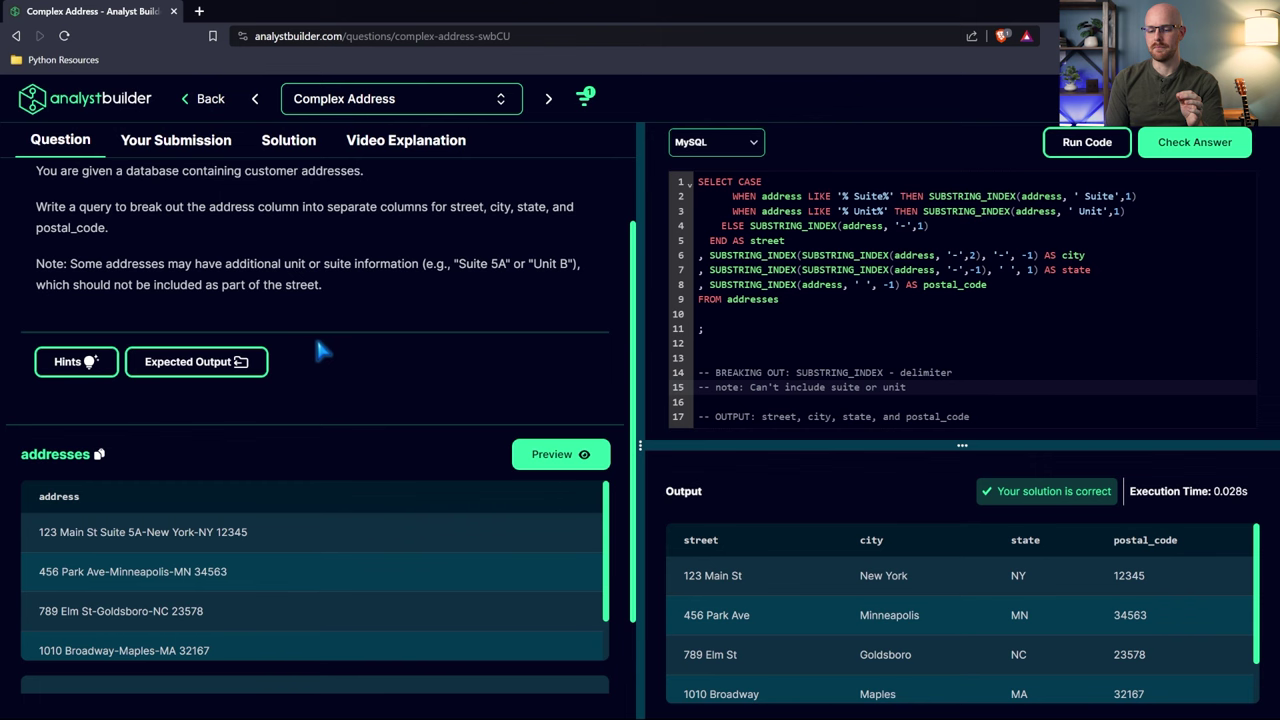
Expand the Hints for the Complex Address question, read them, and collapse them again
{"action": "left_click", "coordinate": [76, 360]}
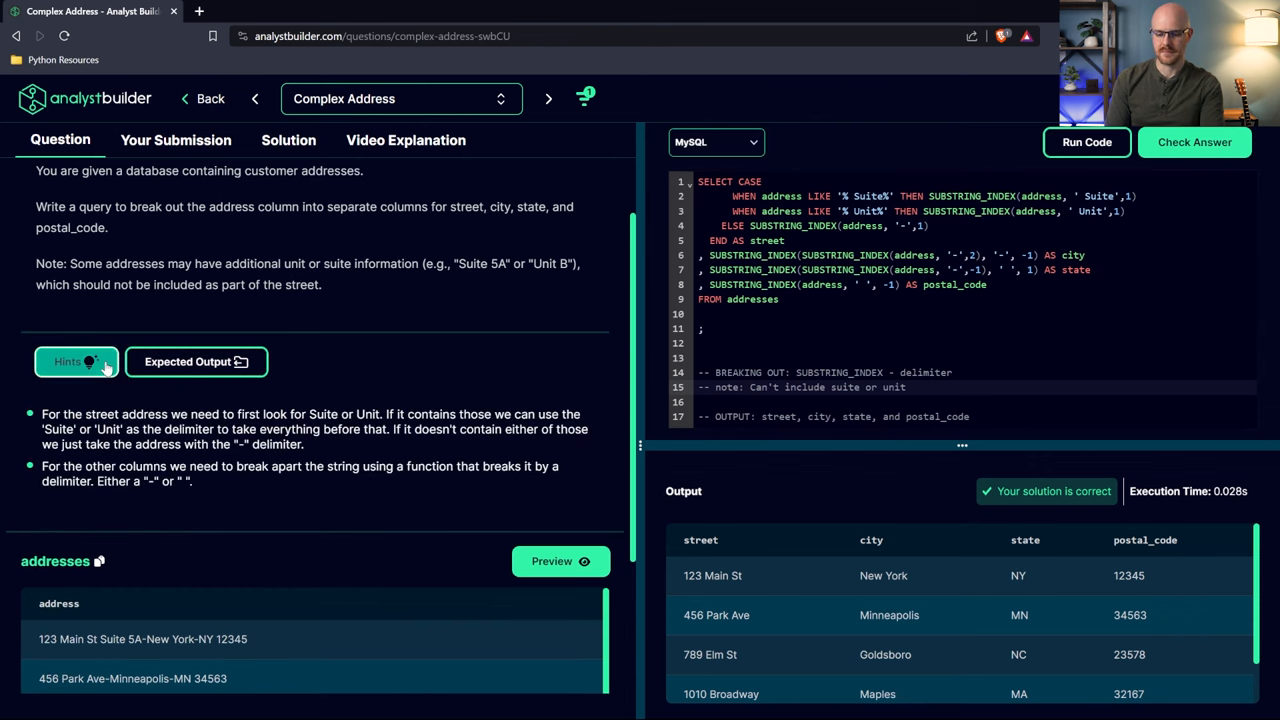
{"action": "mouse_move", "coordinate": [264, 490]}
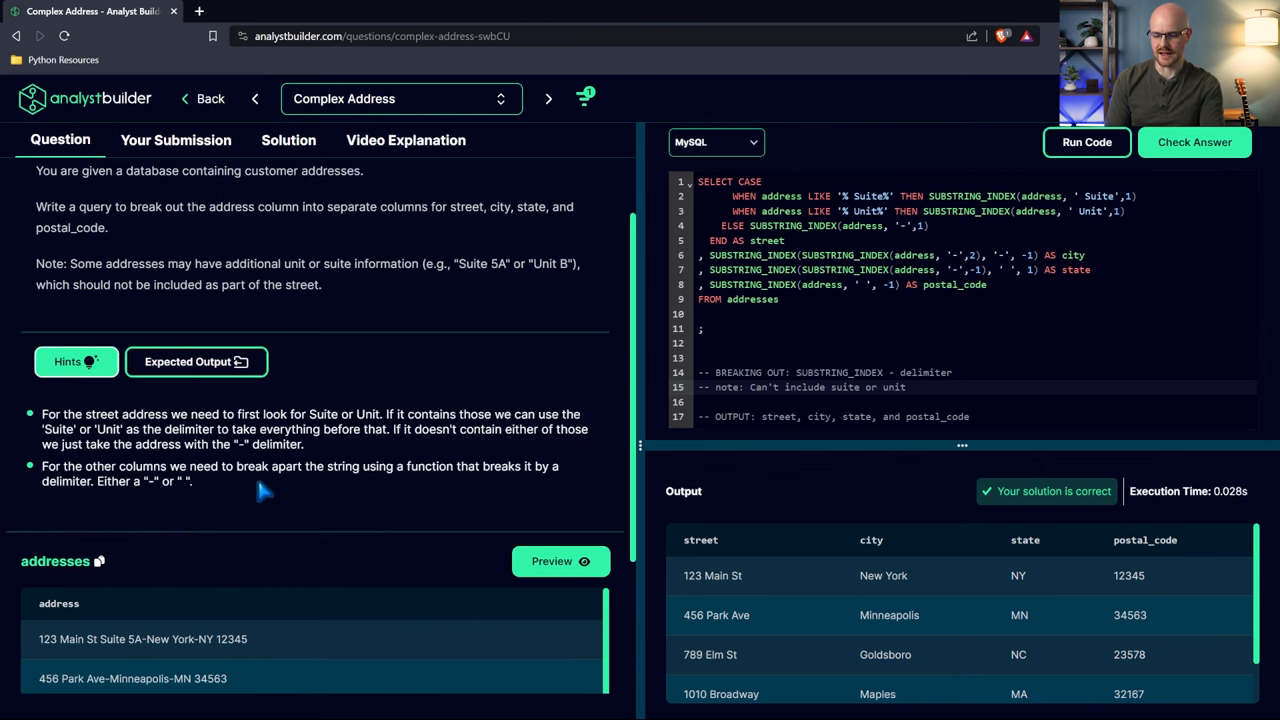
{"action": "mouse_move", "coordinate": [76, 360]}
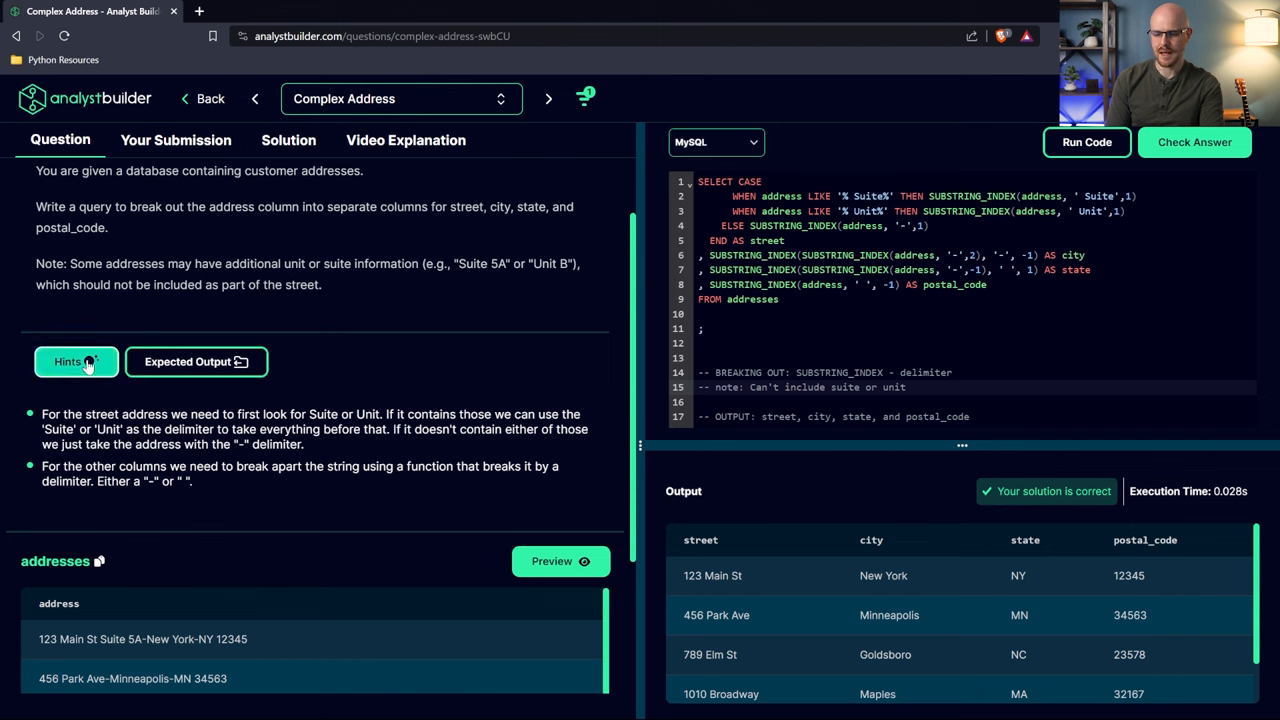
{"action": "left_click", "coordinate": [76, 360]}
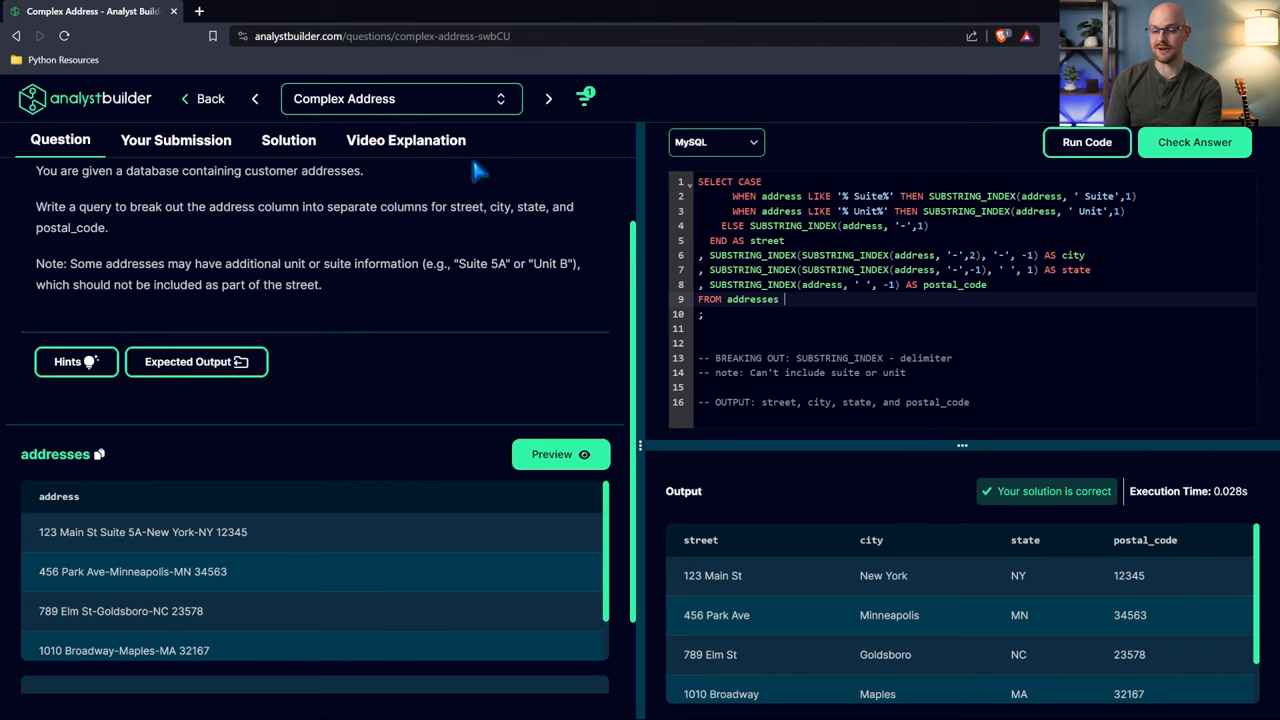
Review the Video Explanation and official MySQL Solution tabs, then return to the Question description
{"action": "left_click", "coordinate": [404, 140]}
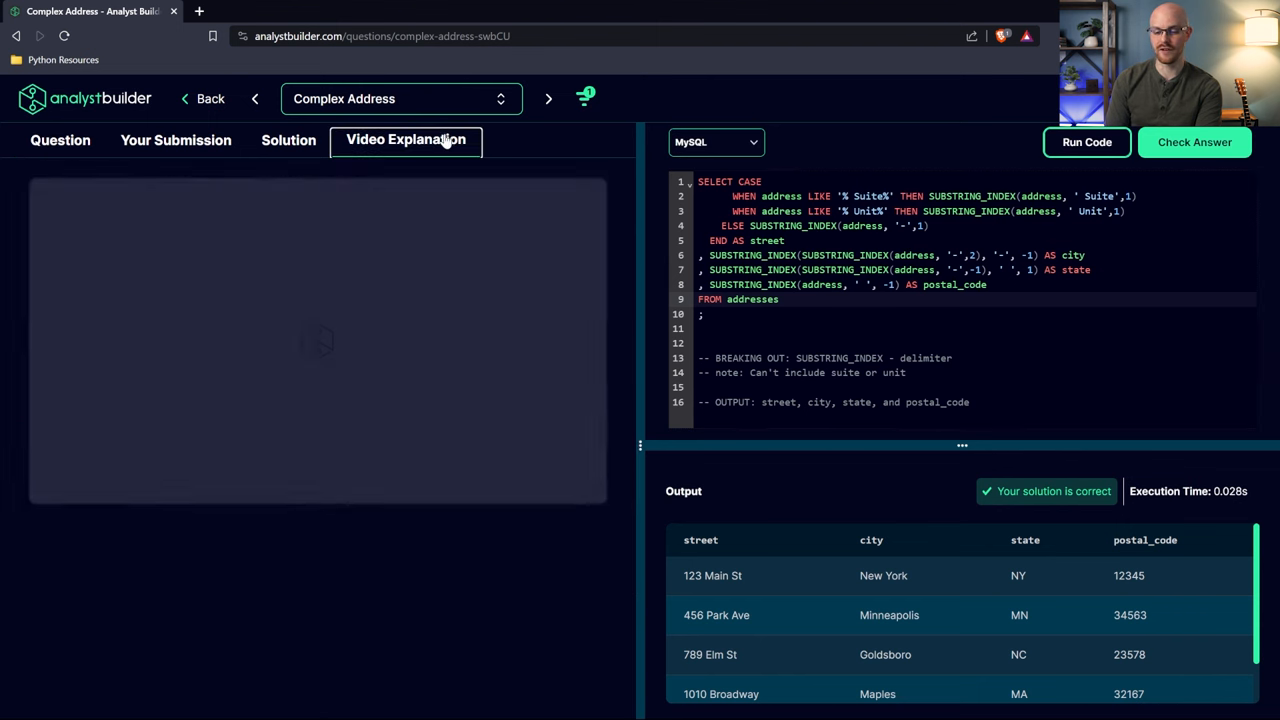
{"action": "left_click", "coordinate": [404, 140]}
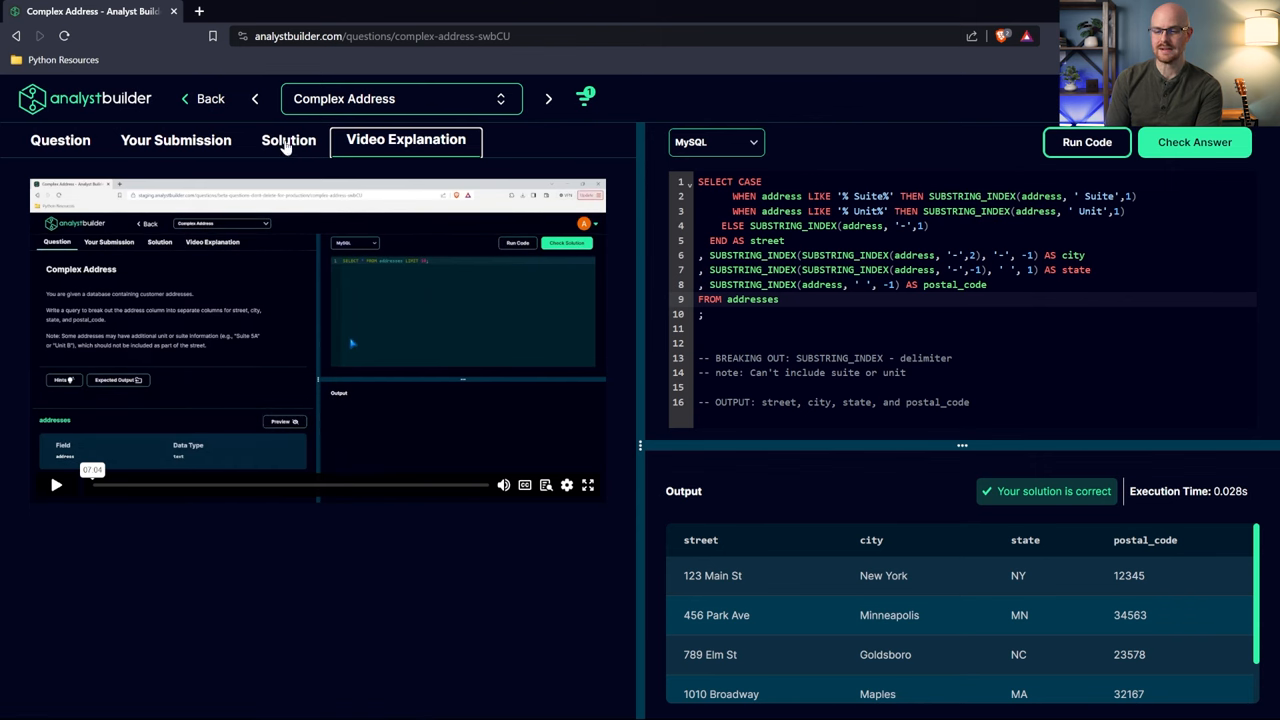
{"action": "left_click", "coordinate": [288, 140]}
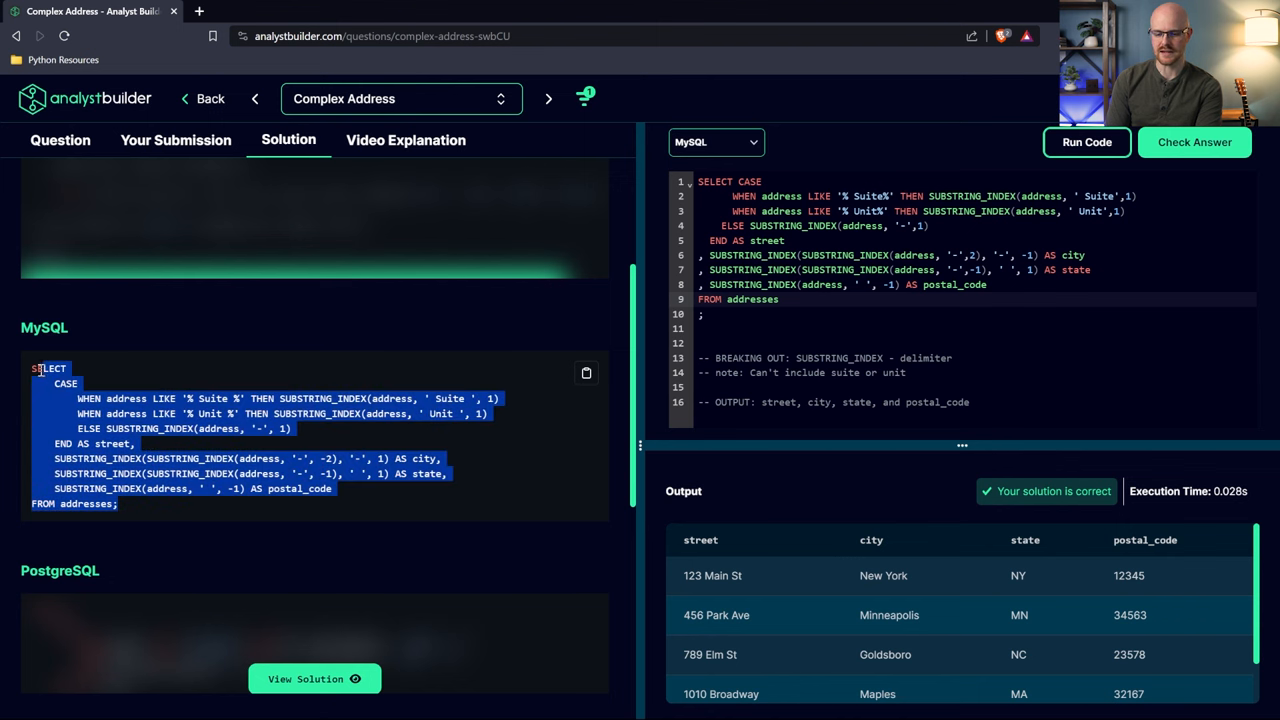
{"action": "left_click", "coordinate": [200, 390]}
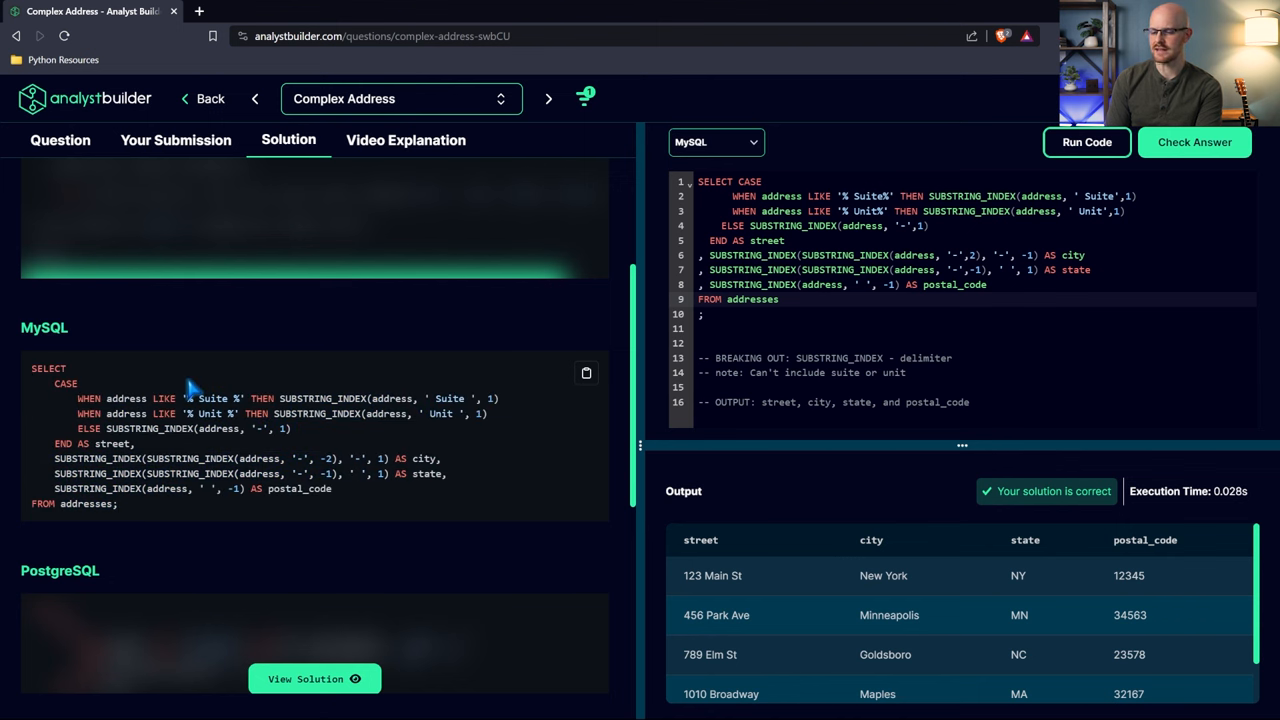
{"action": "scroll", "scroll_direction": "up", "scroll_amount": 3}
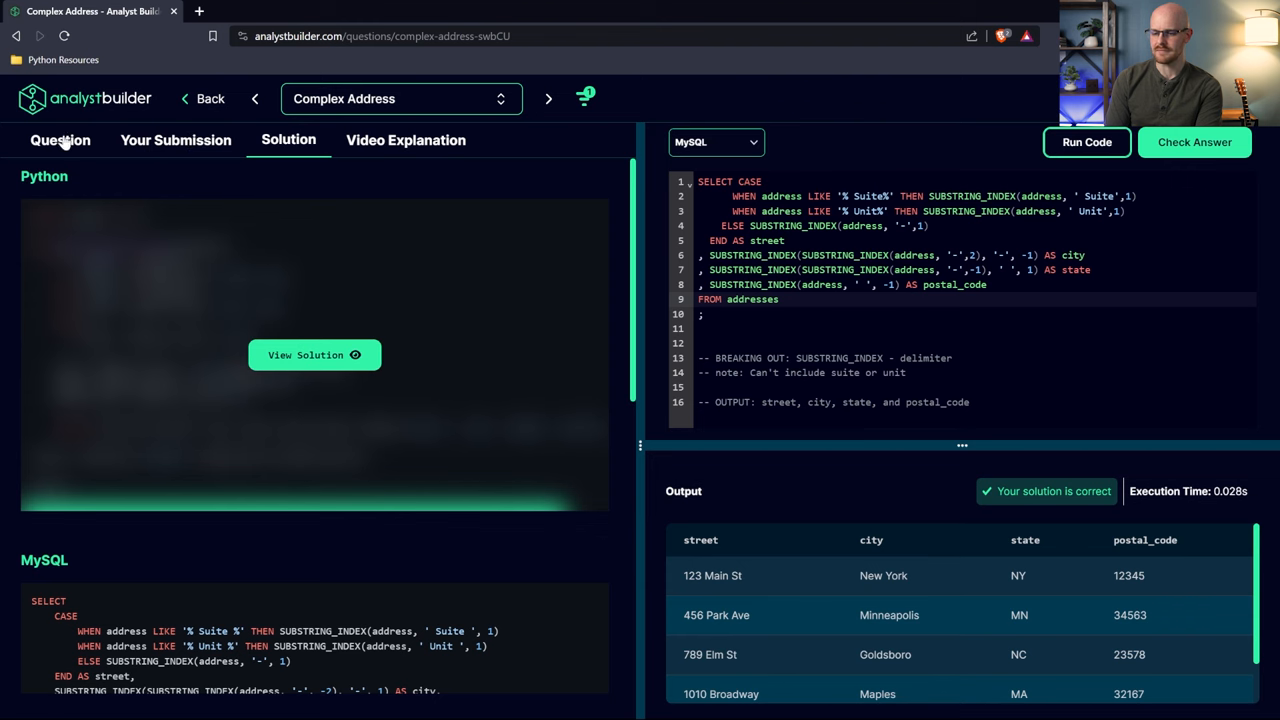
{"action": "left_click", "coordinate": [60, 140]}
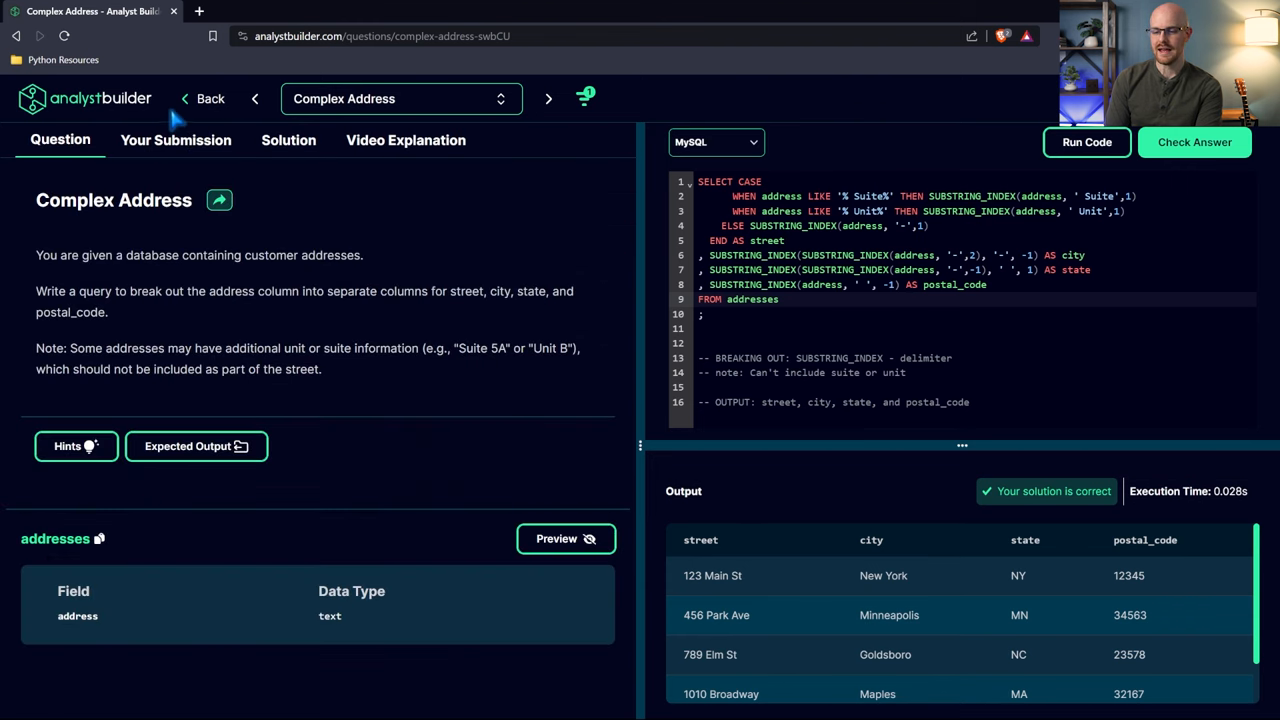
{"action": "mouse_move", "coordinate": [580, 104]}
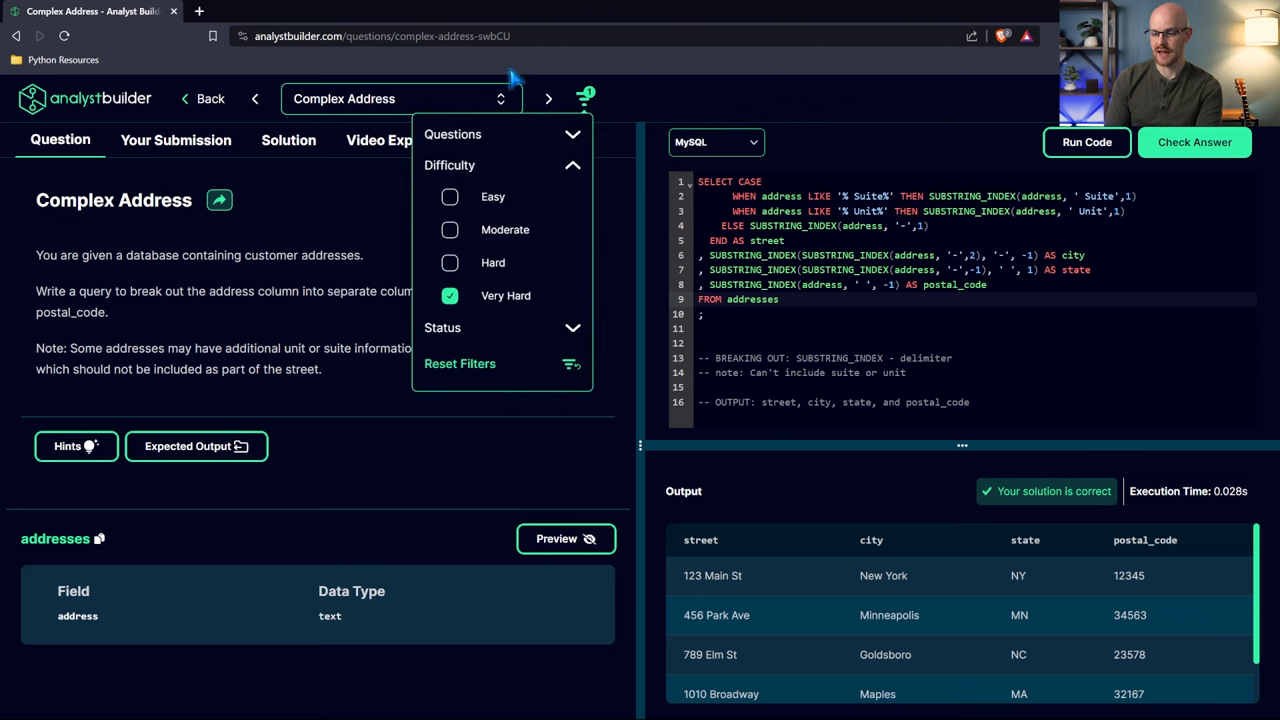
Switch from the question list to the Uber Cancellation Rates question
{"action": "left_click", "coordinate": [400, 98]}
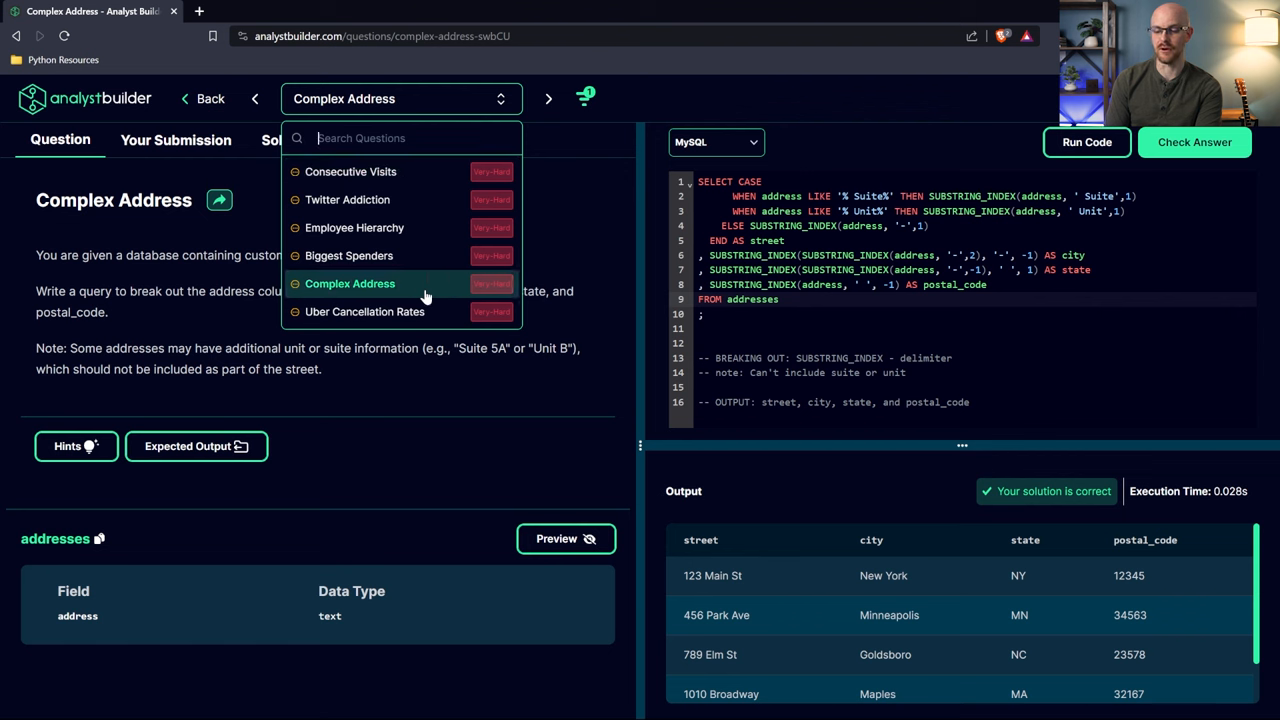
{"action": "mouse_move", "coordinate": [436, 172]}
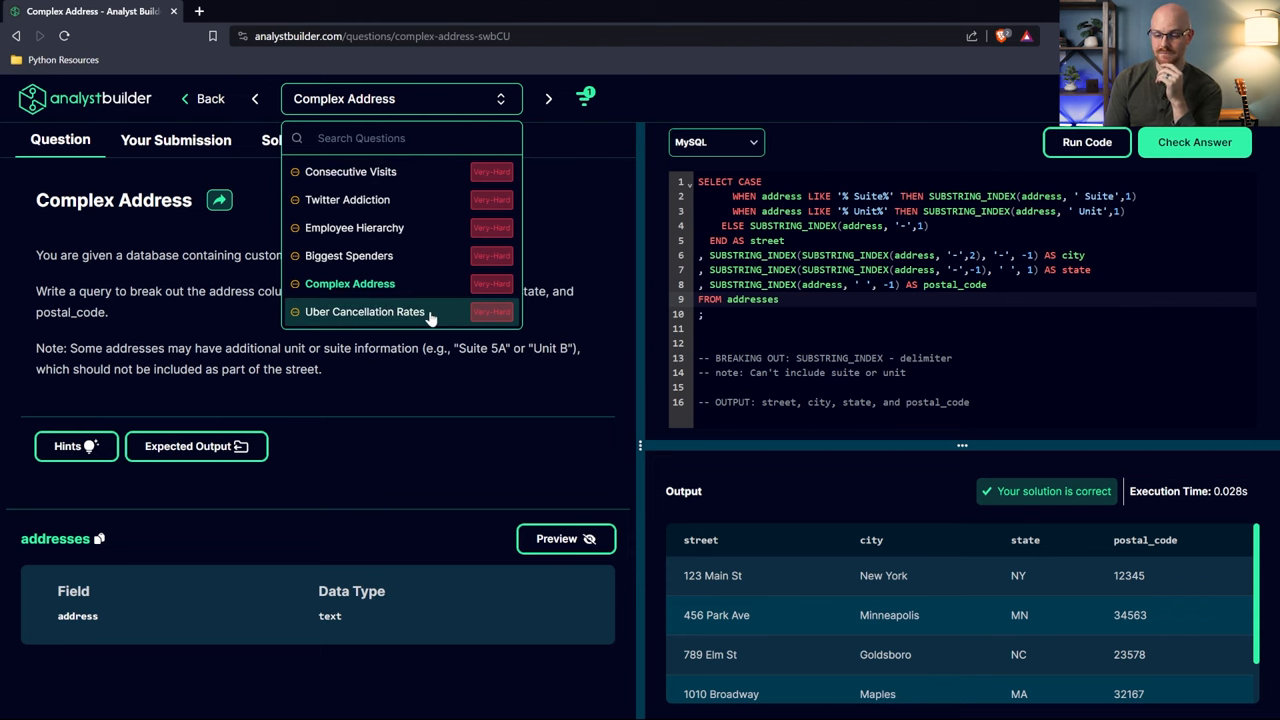
{"action": "left_click", "coordinate": [364, 312]}
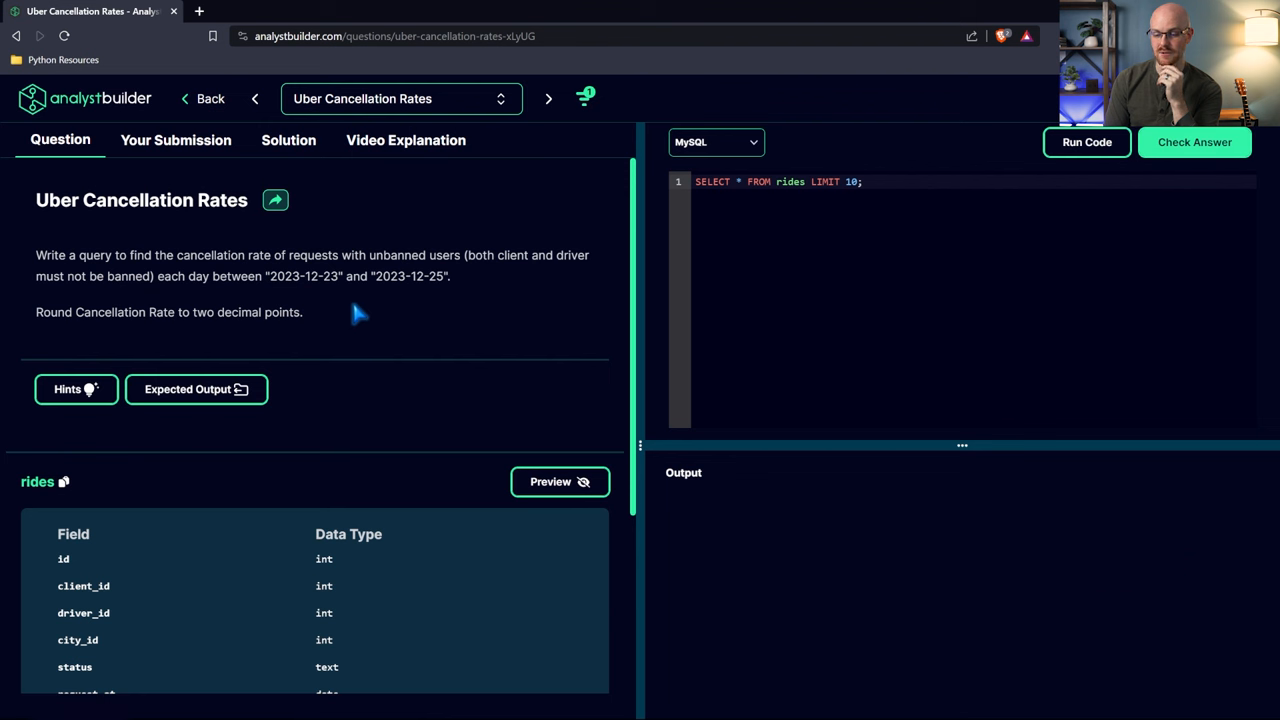
{"action": "mouse_move", "coordinate": [276, 264]}
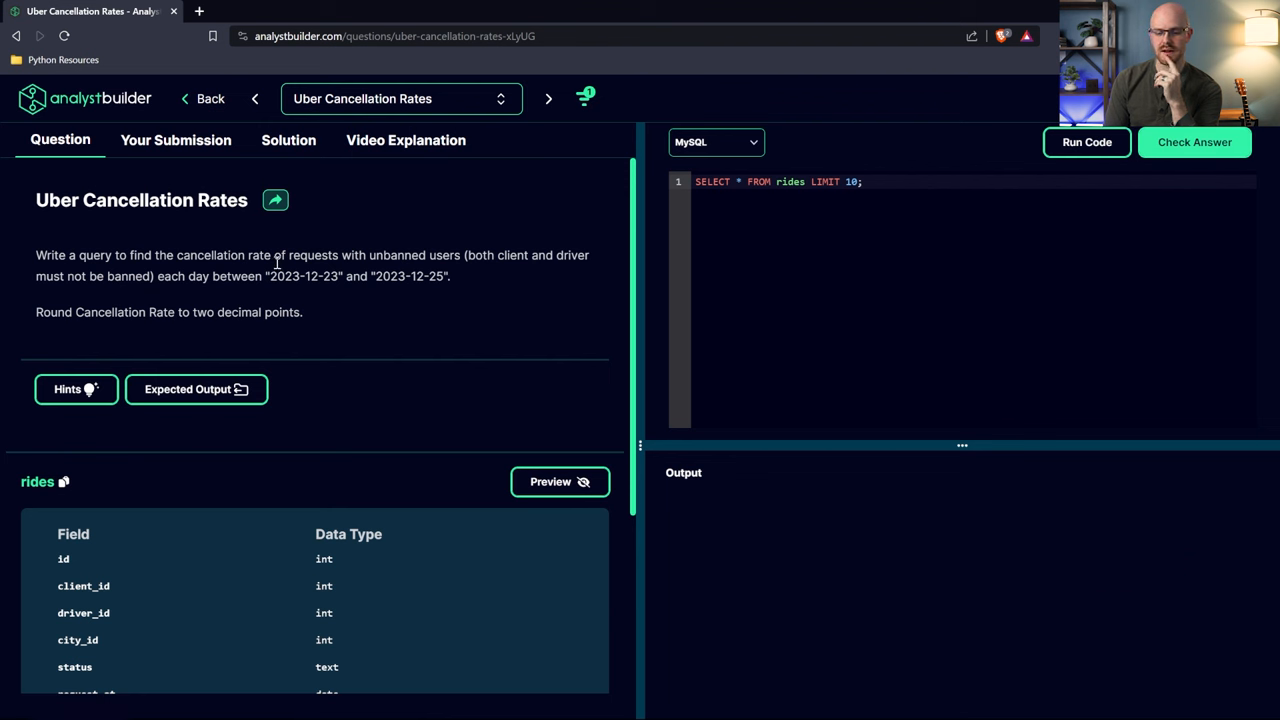
{"action": "mouse_move", "coordinate": [360, 298]}
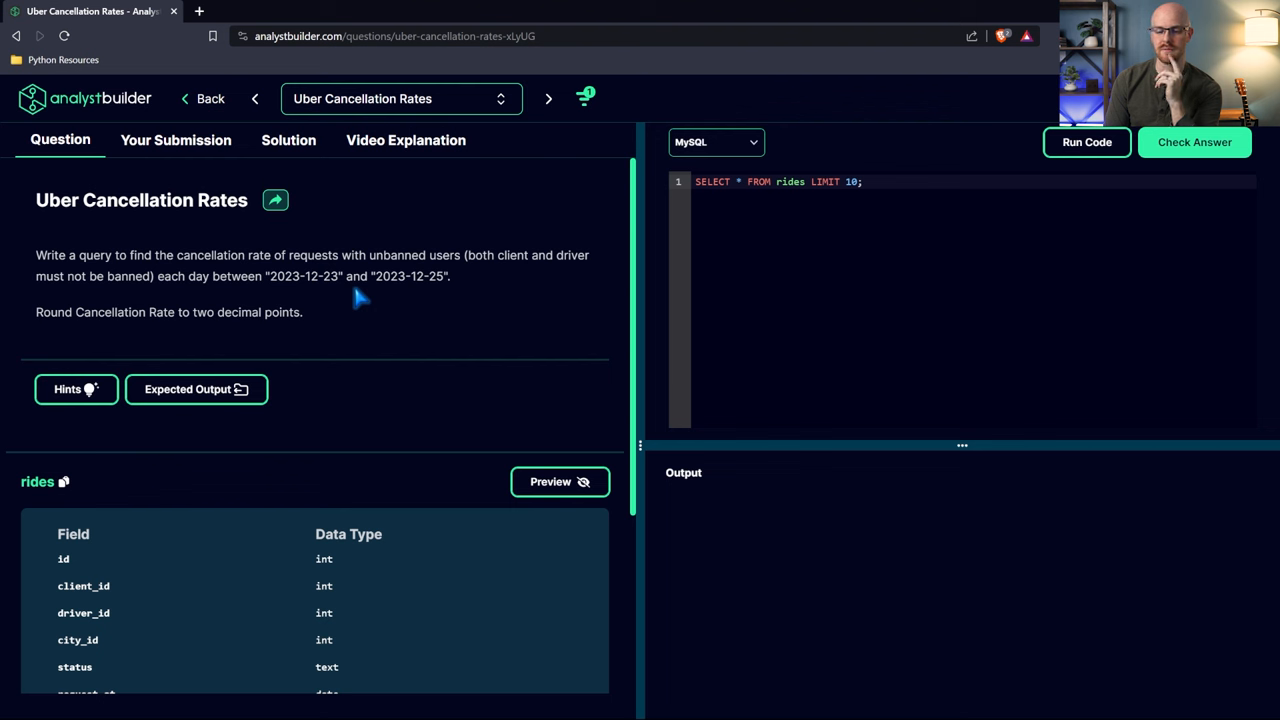
{"action": "mouse_move", "coordinate": [258, 302]}
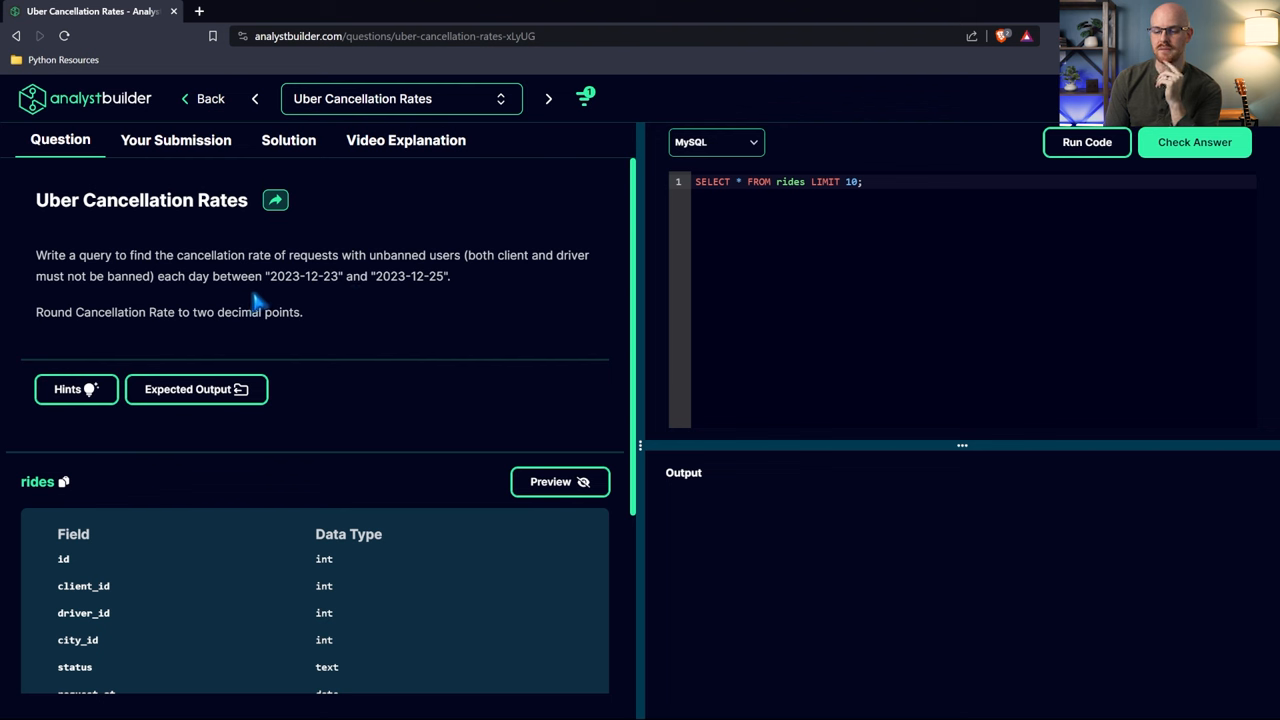
{"action": "mouse_move", "coordinate": [420, 296]}
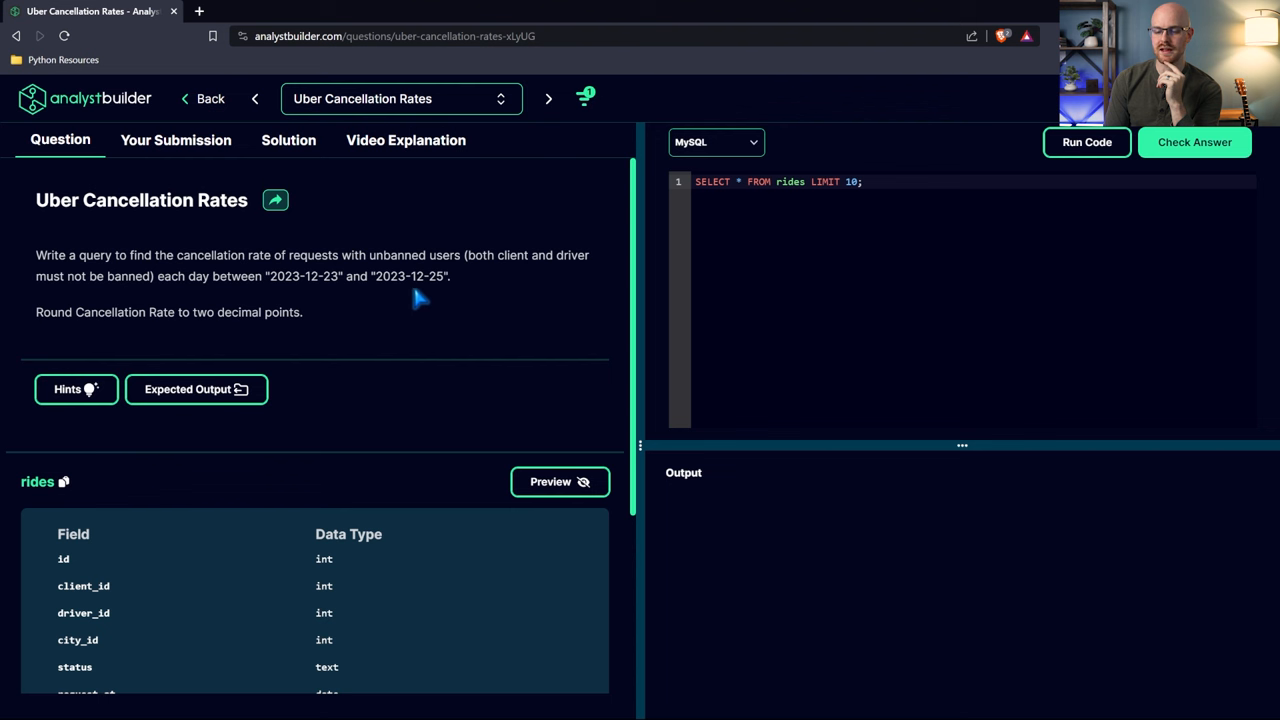
{"action": "mouse_move", "coordinate": [178, 336]}
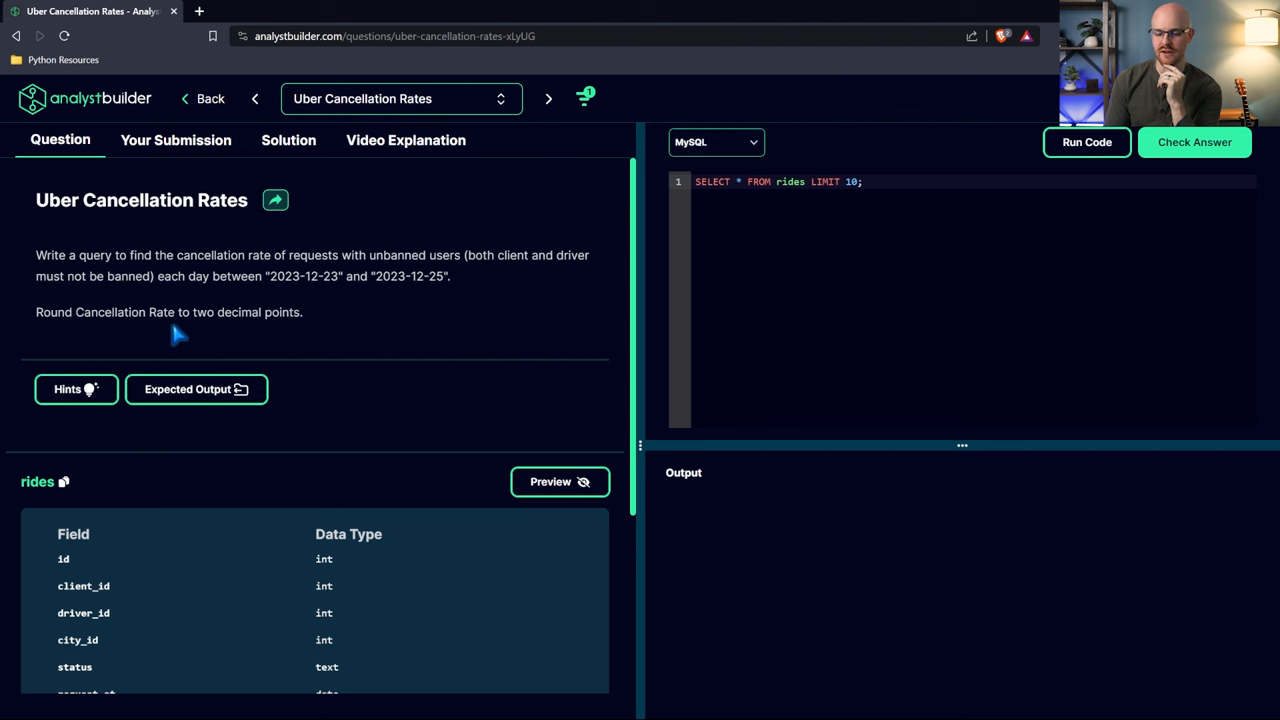
Preview the rides sample rows and scroll through rides and users data
{"action": "left_click", "coordinate": [560, 480]}
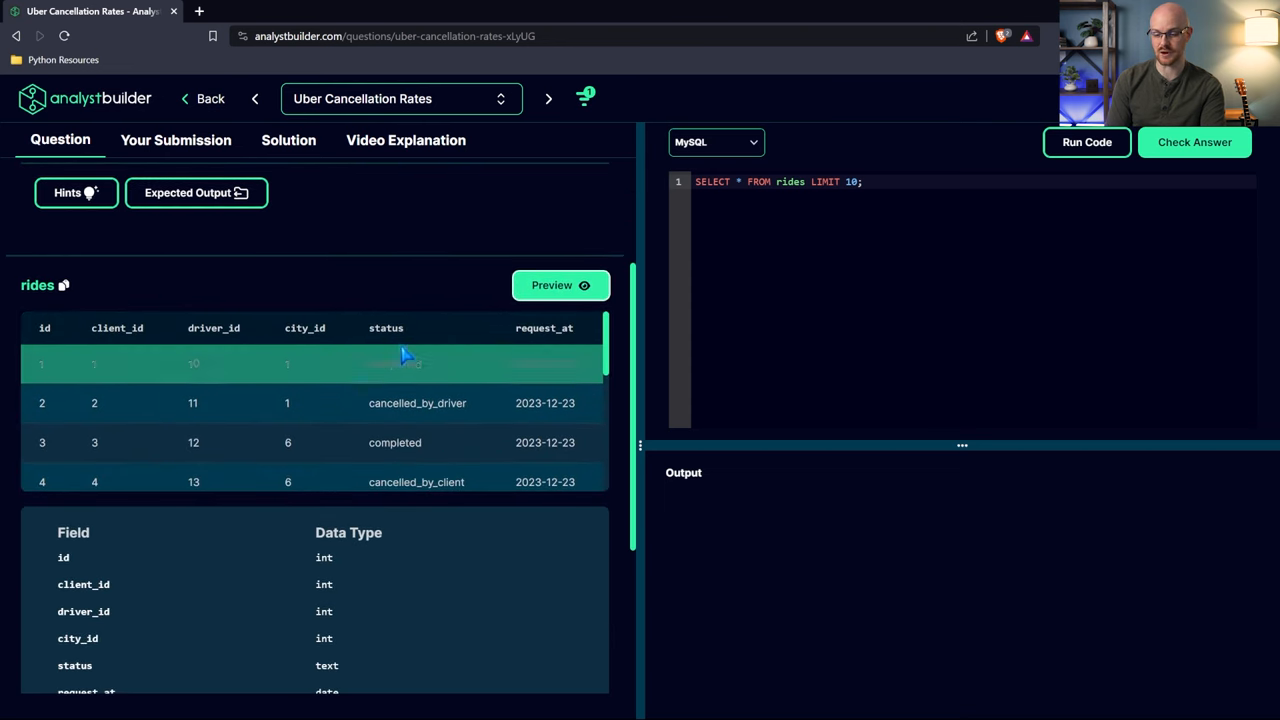
{"action": "scroll", "scroll_direction": "down", "scroll_amount": 3}
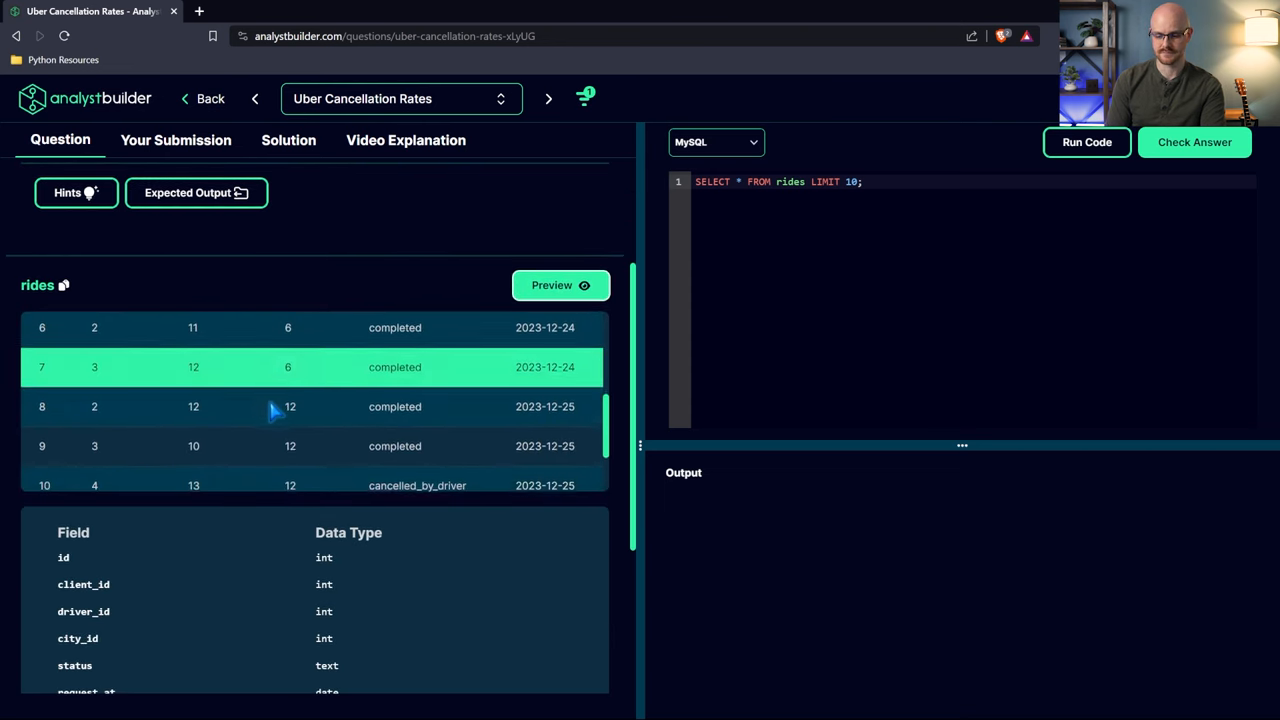
{"action": "scroll", "scroll_direction": "down", "scroll_amount": 3}
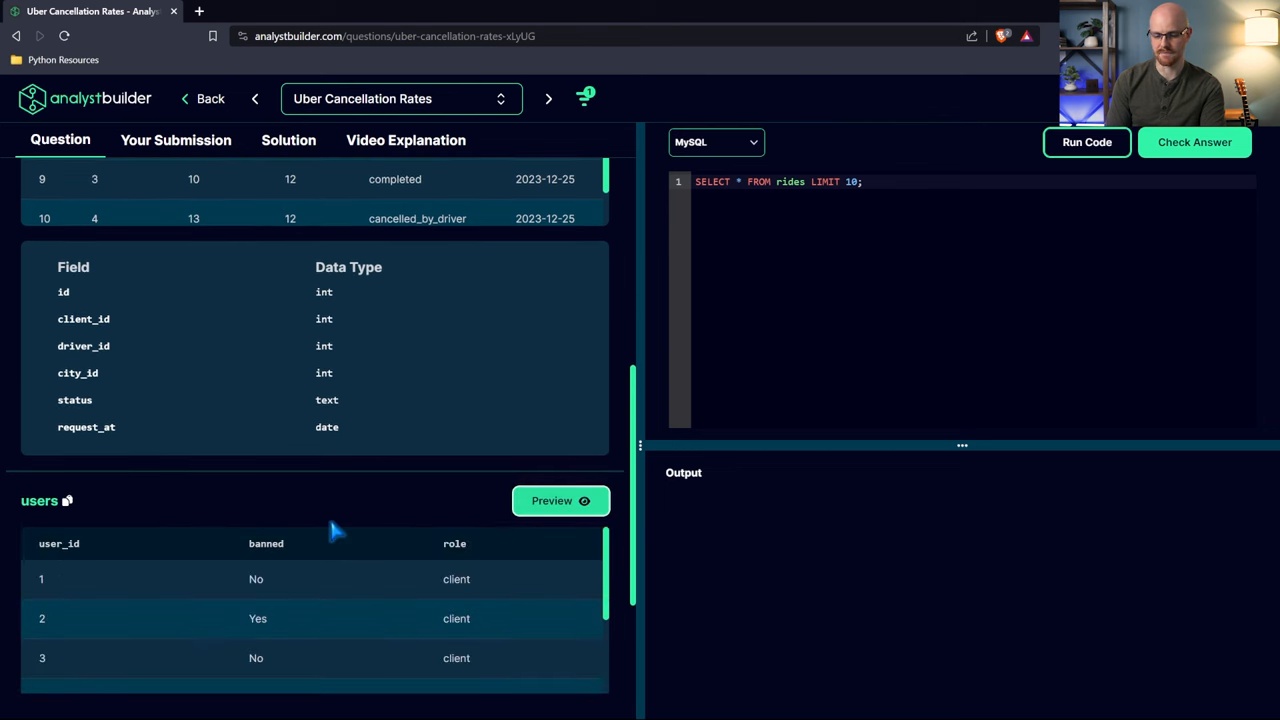
{"action": "scroll", "scroll_direction": "up", "scroll_amount": 3}
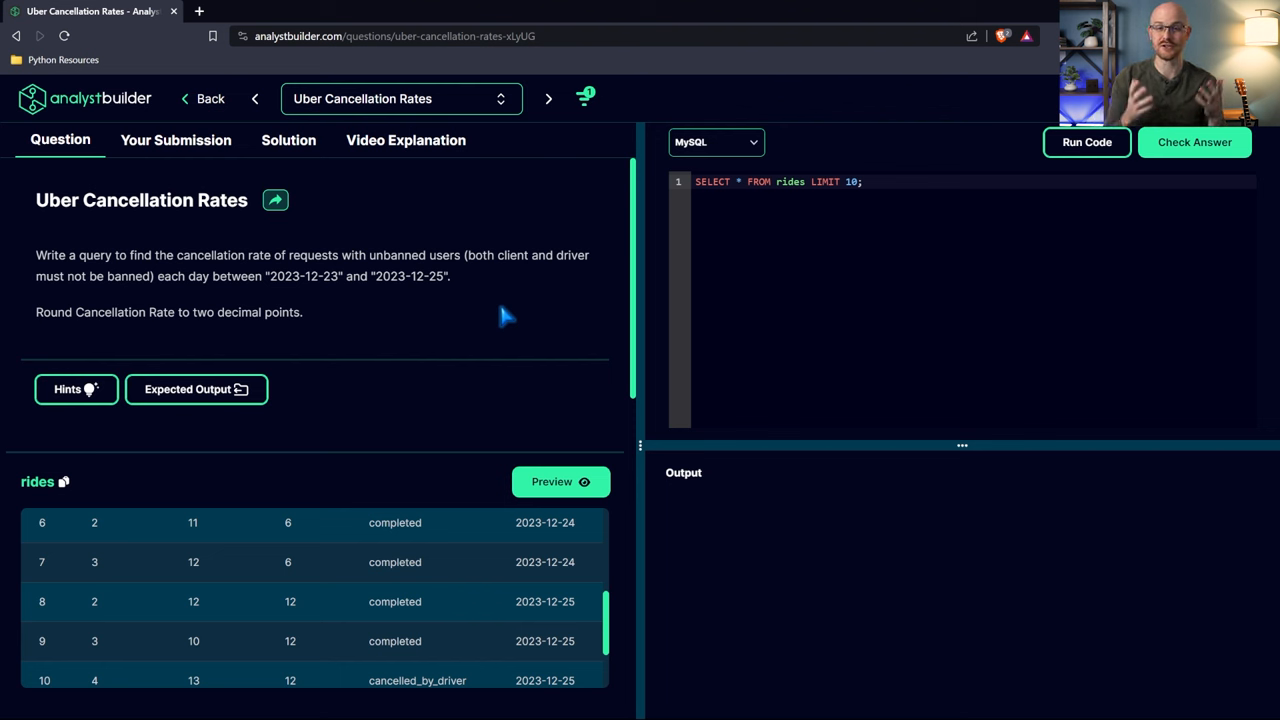
{"action": "mouse_move", "coordinate": [316, 148]}
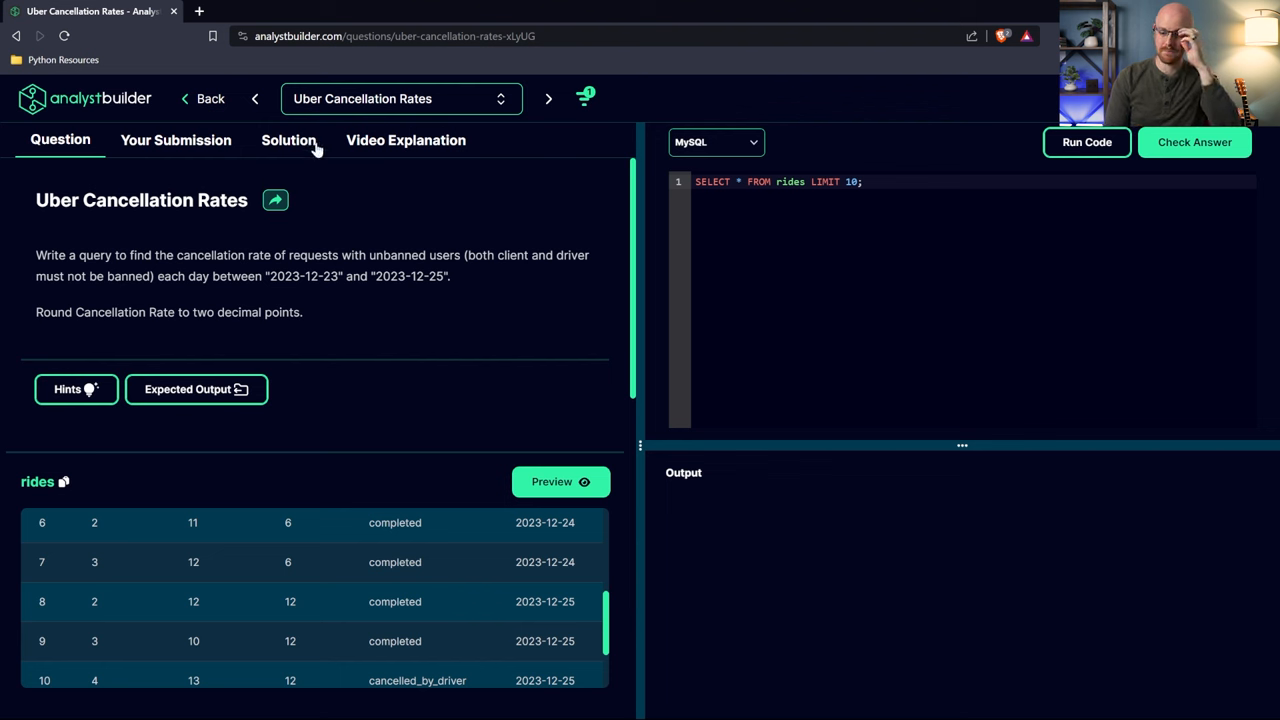
{"action": "mouse_move", "coordinate": [548, 328]}
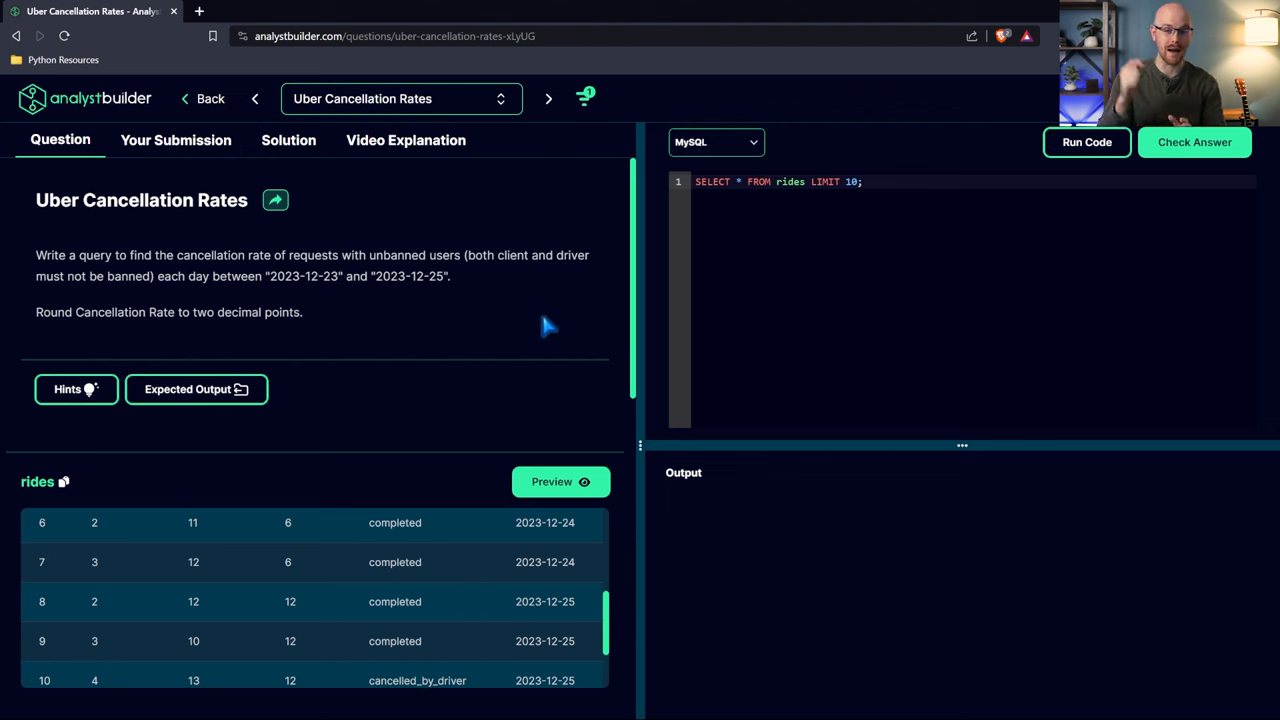